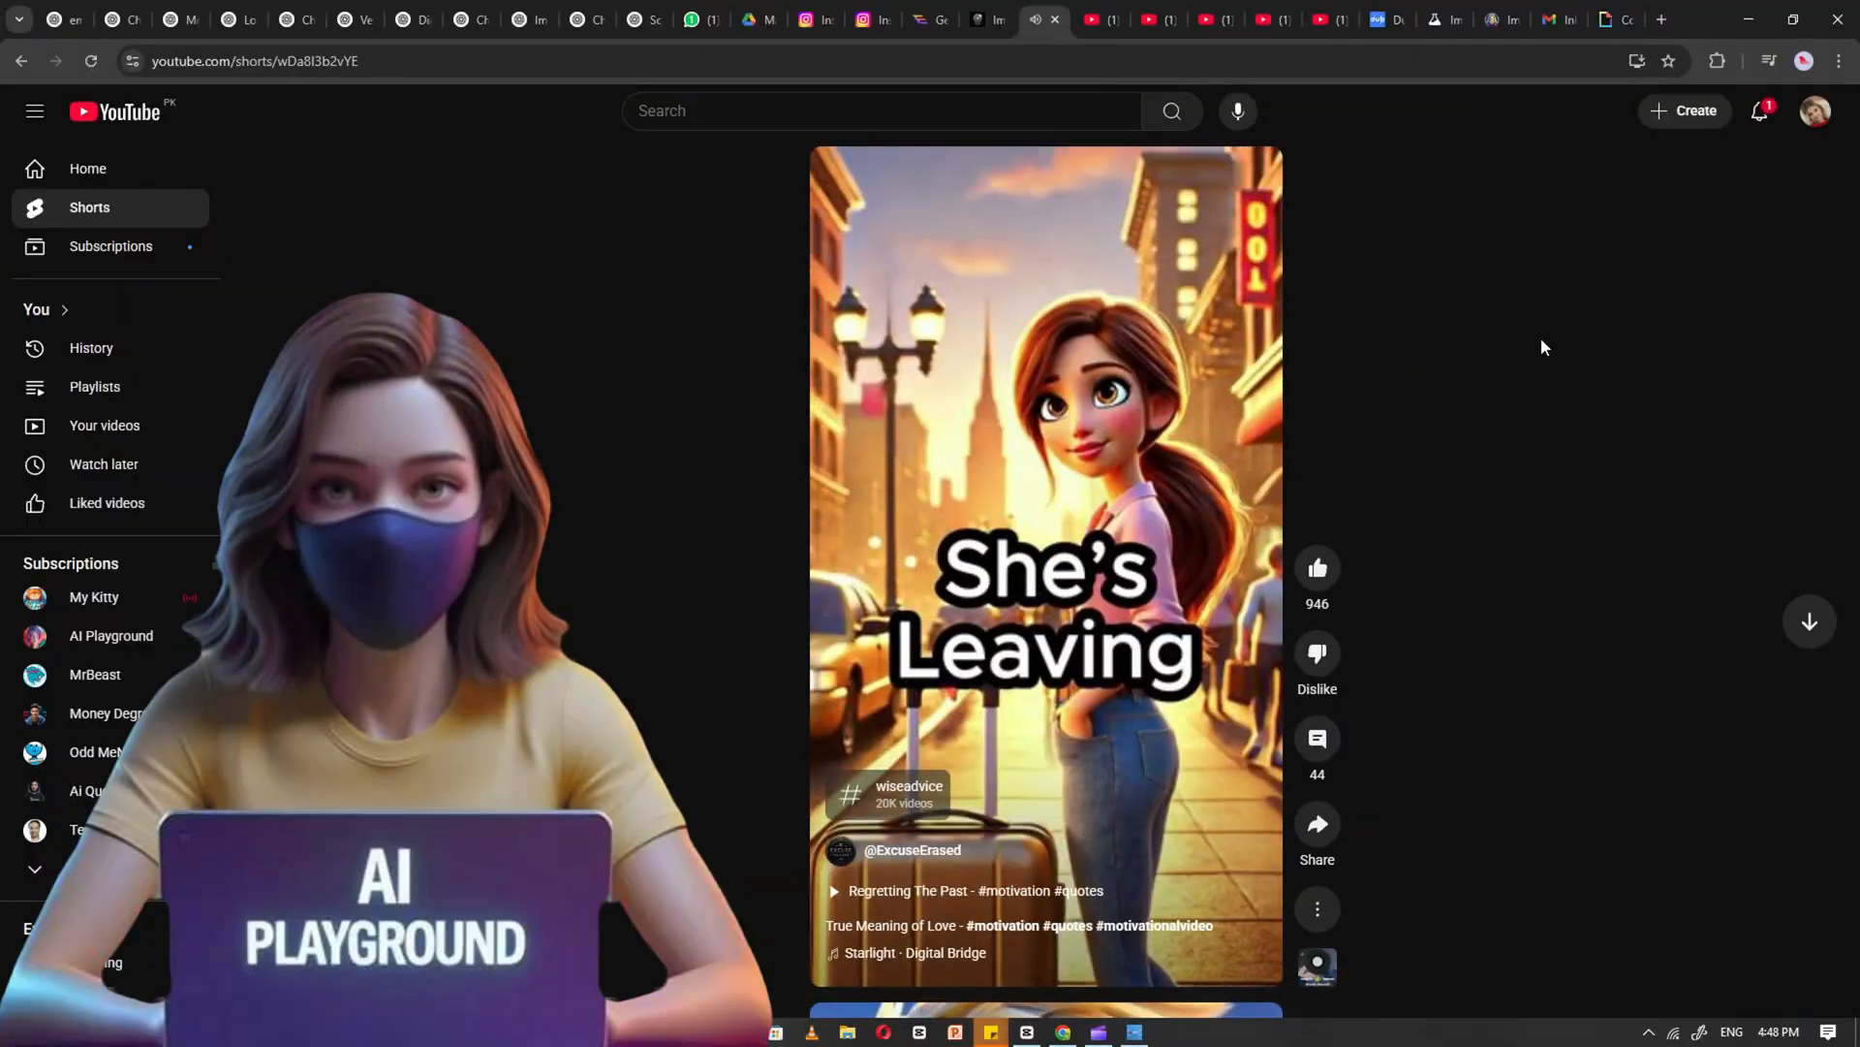
# Browse the channel's Shorts sorted by Popular and open the best-friend Sarah short
pyautogui.scroll(-3)
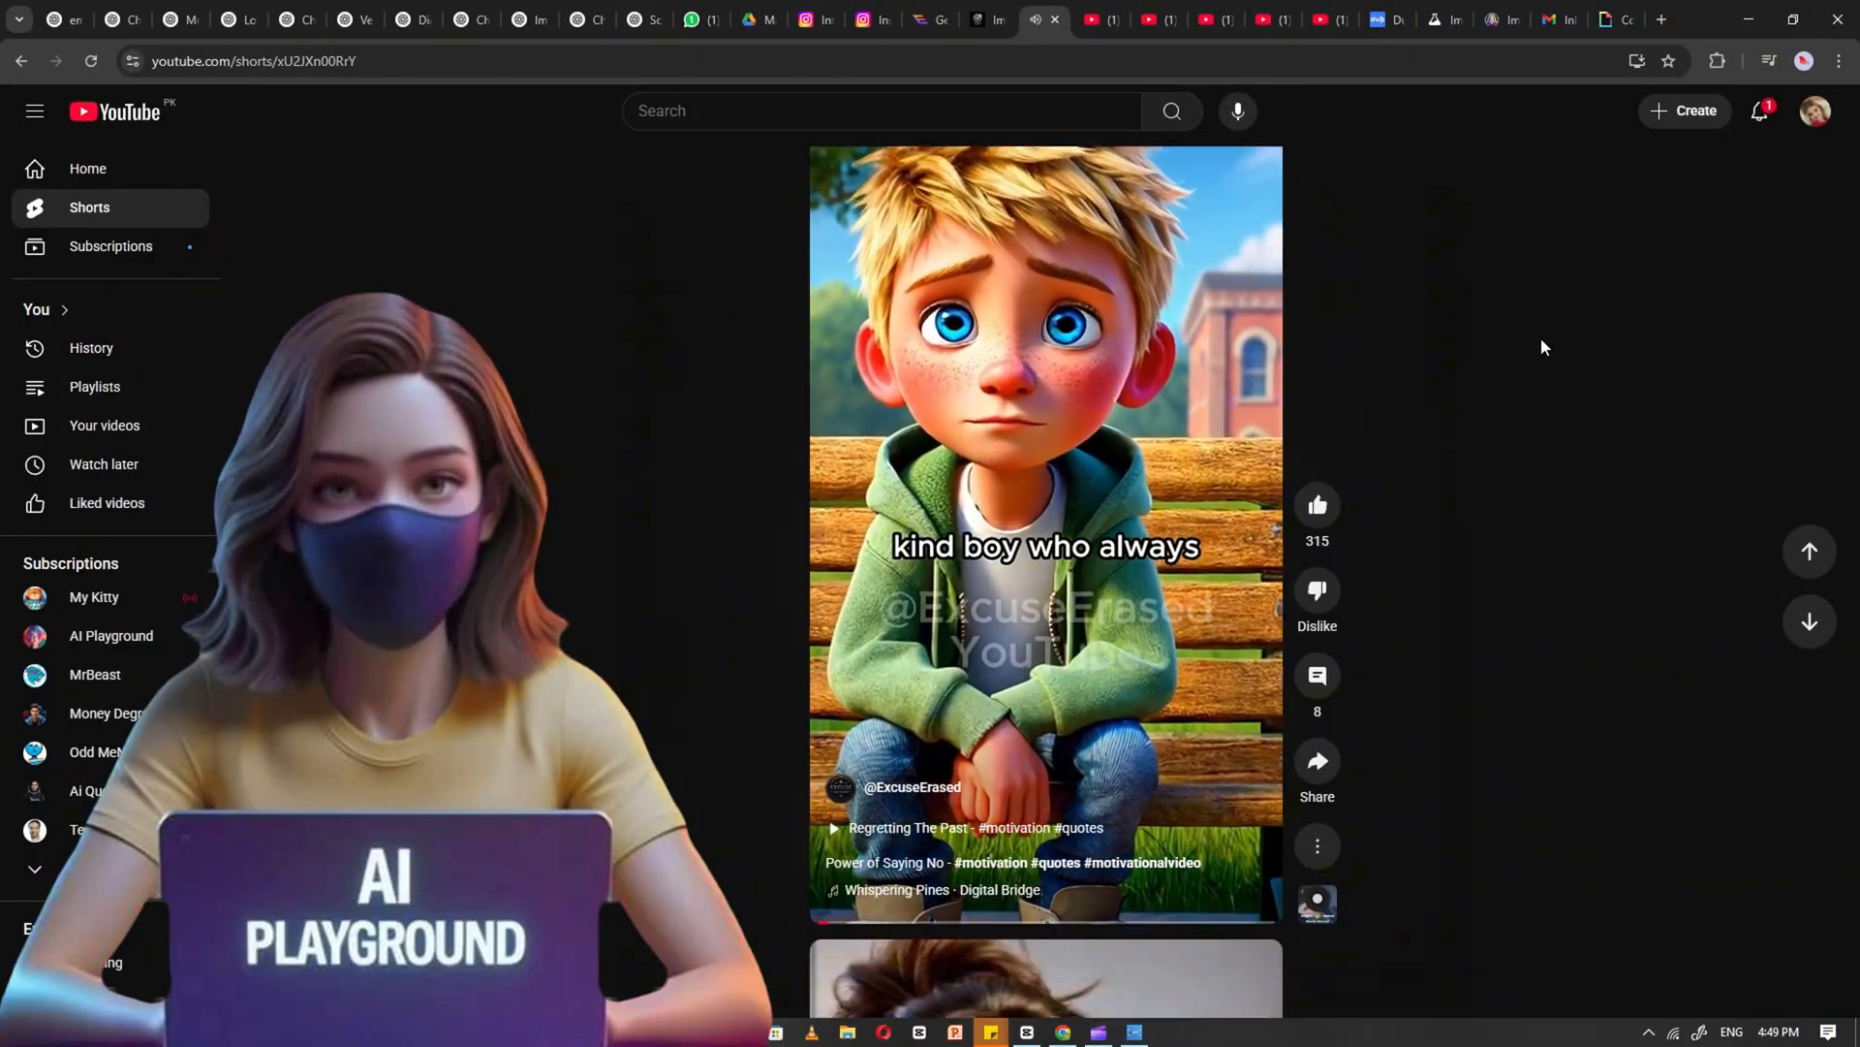
pyautogui.scroll(-3)
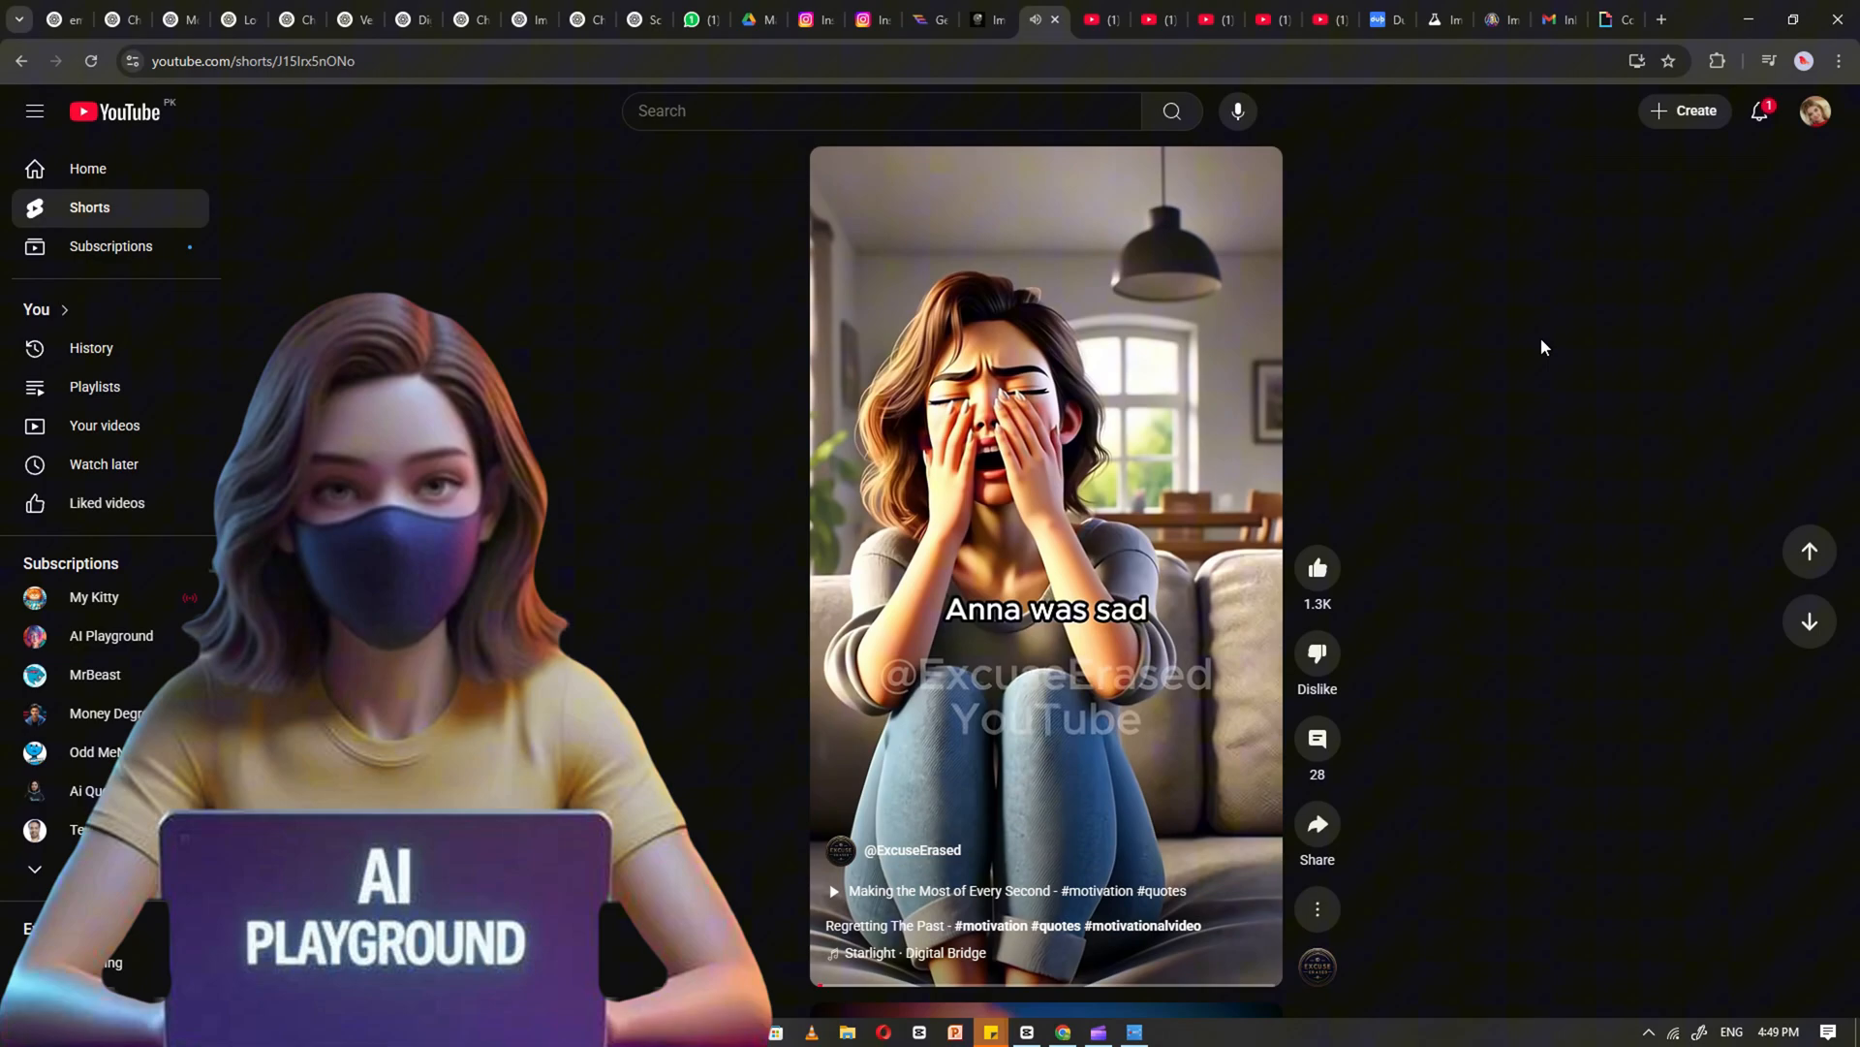
pyautogui.scroll(-3)
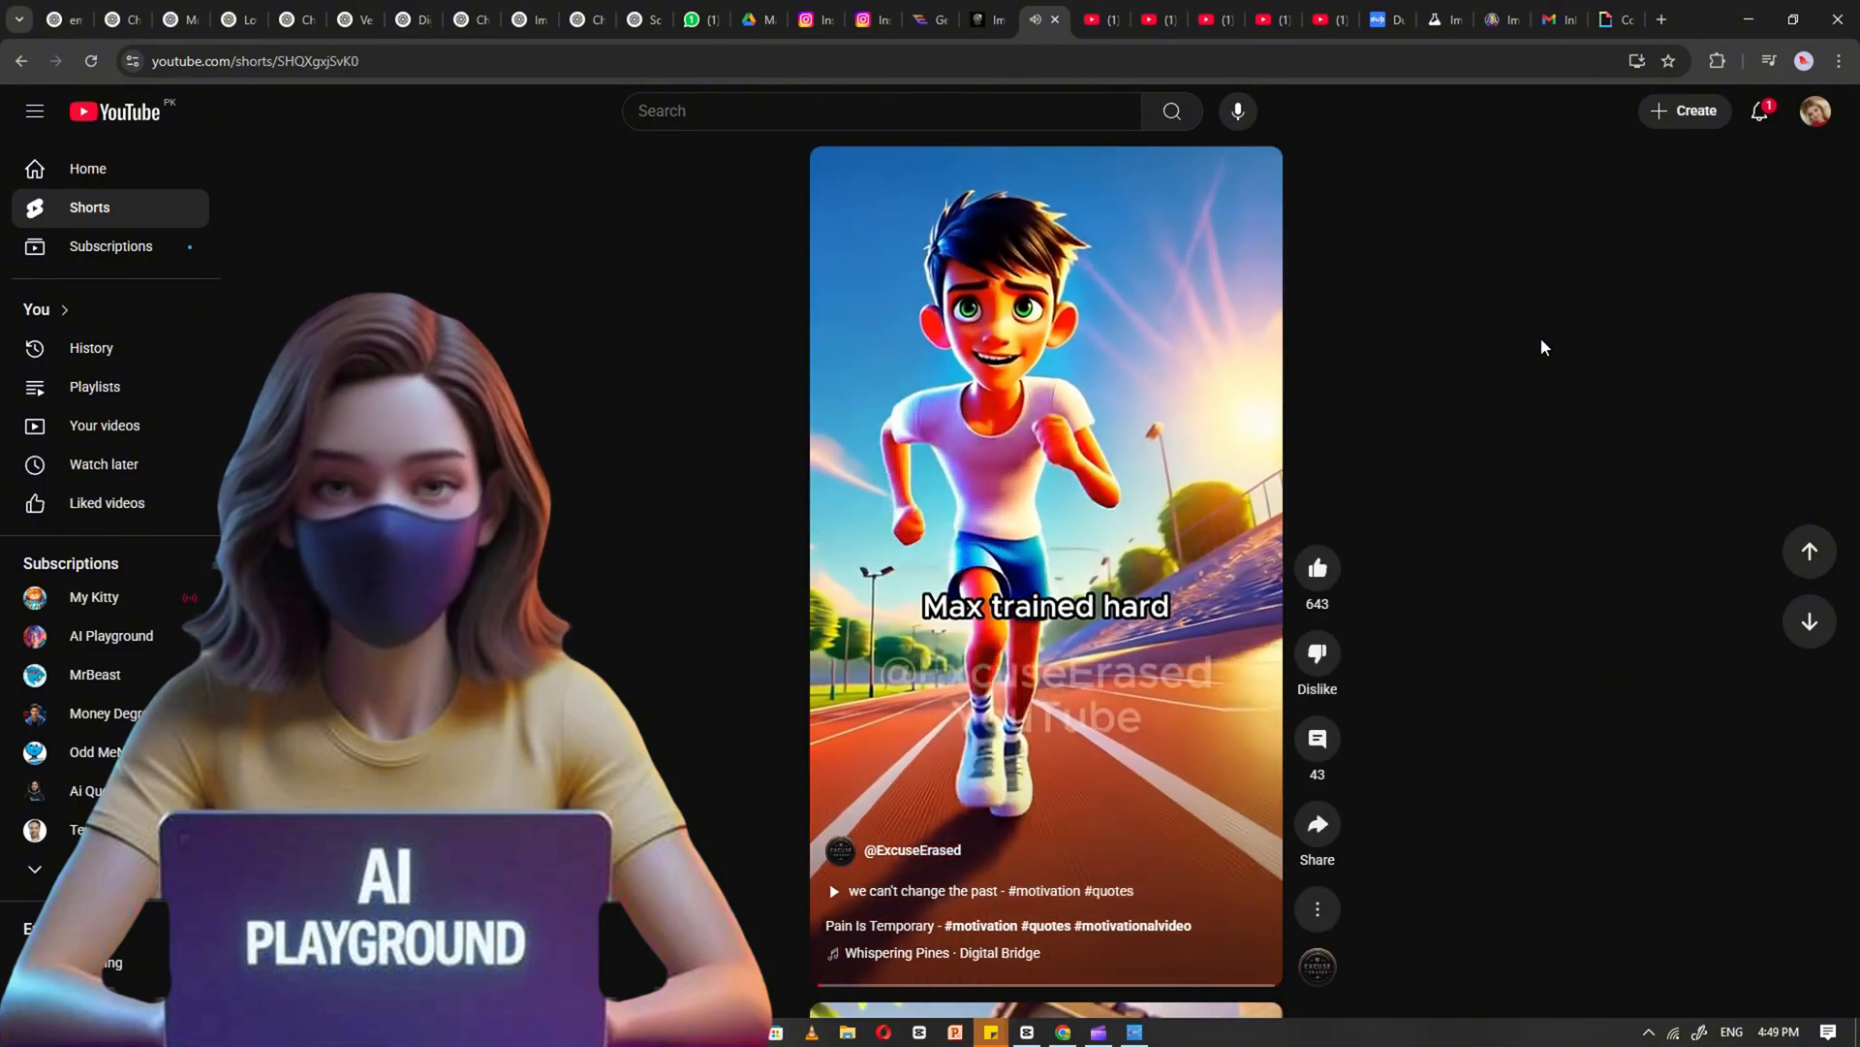
pyautogui.scroll(-3)
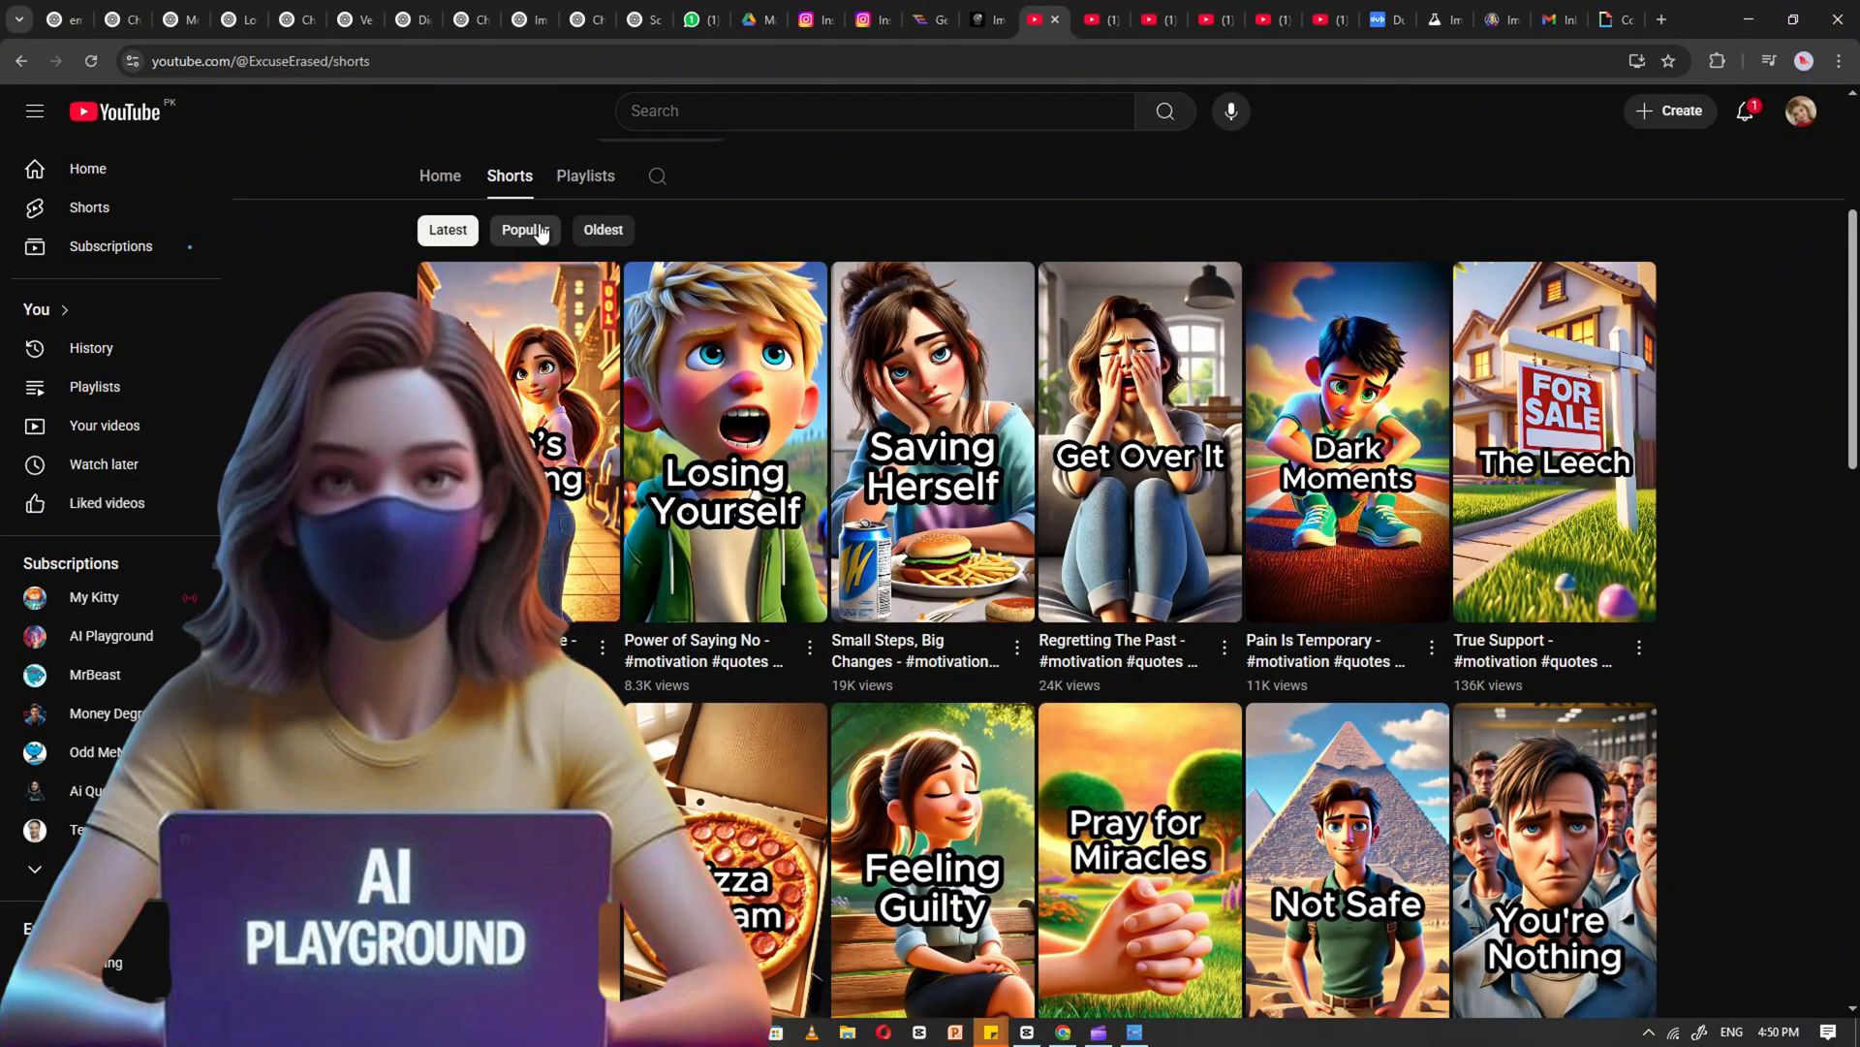
pyautogui.click(526, 228)
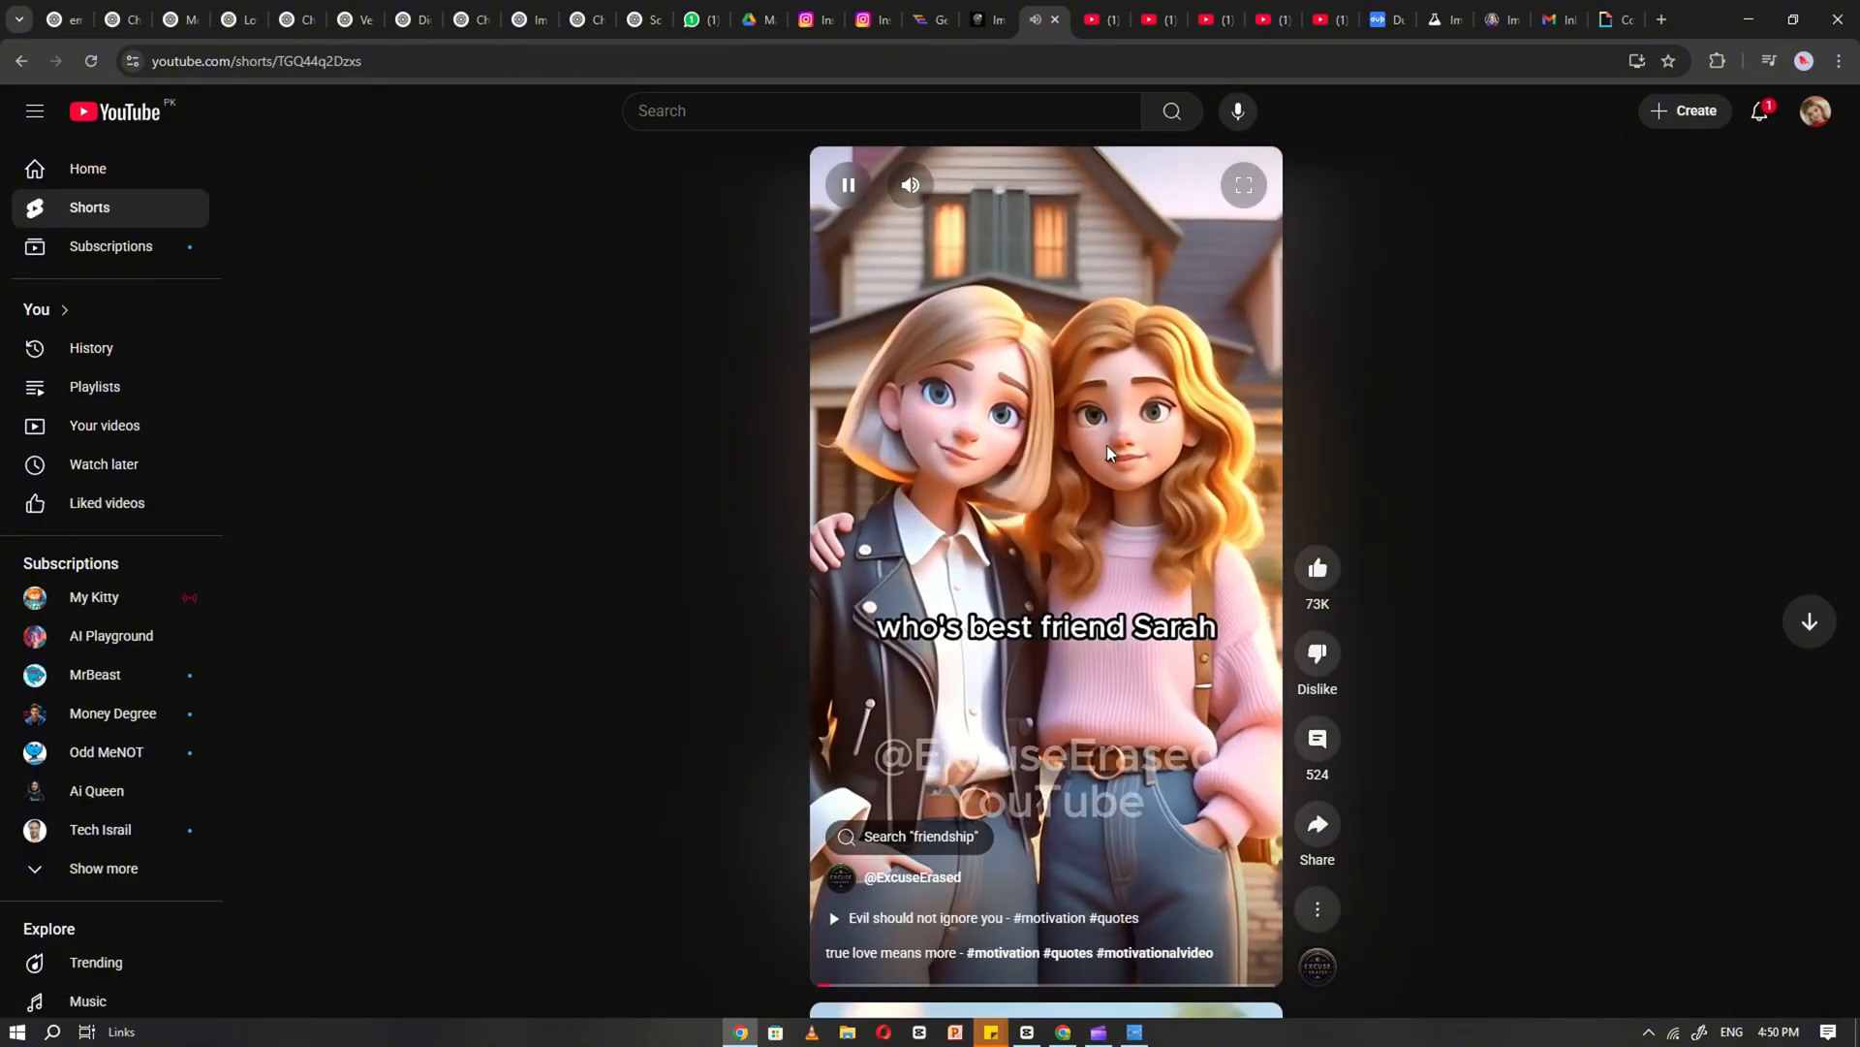
pyautogui.click(1316, 824)
pyautogui.write('youtube to')
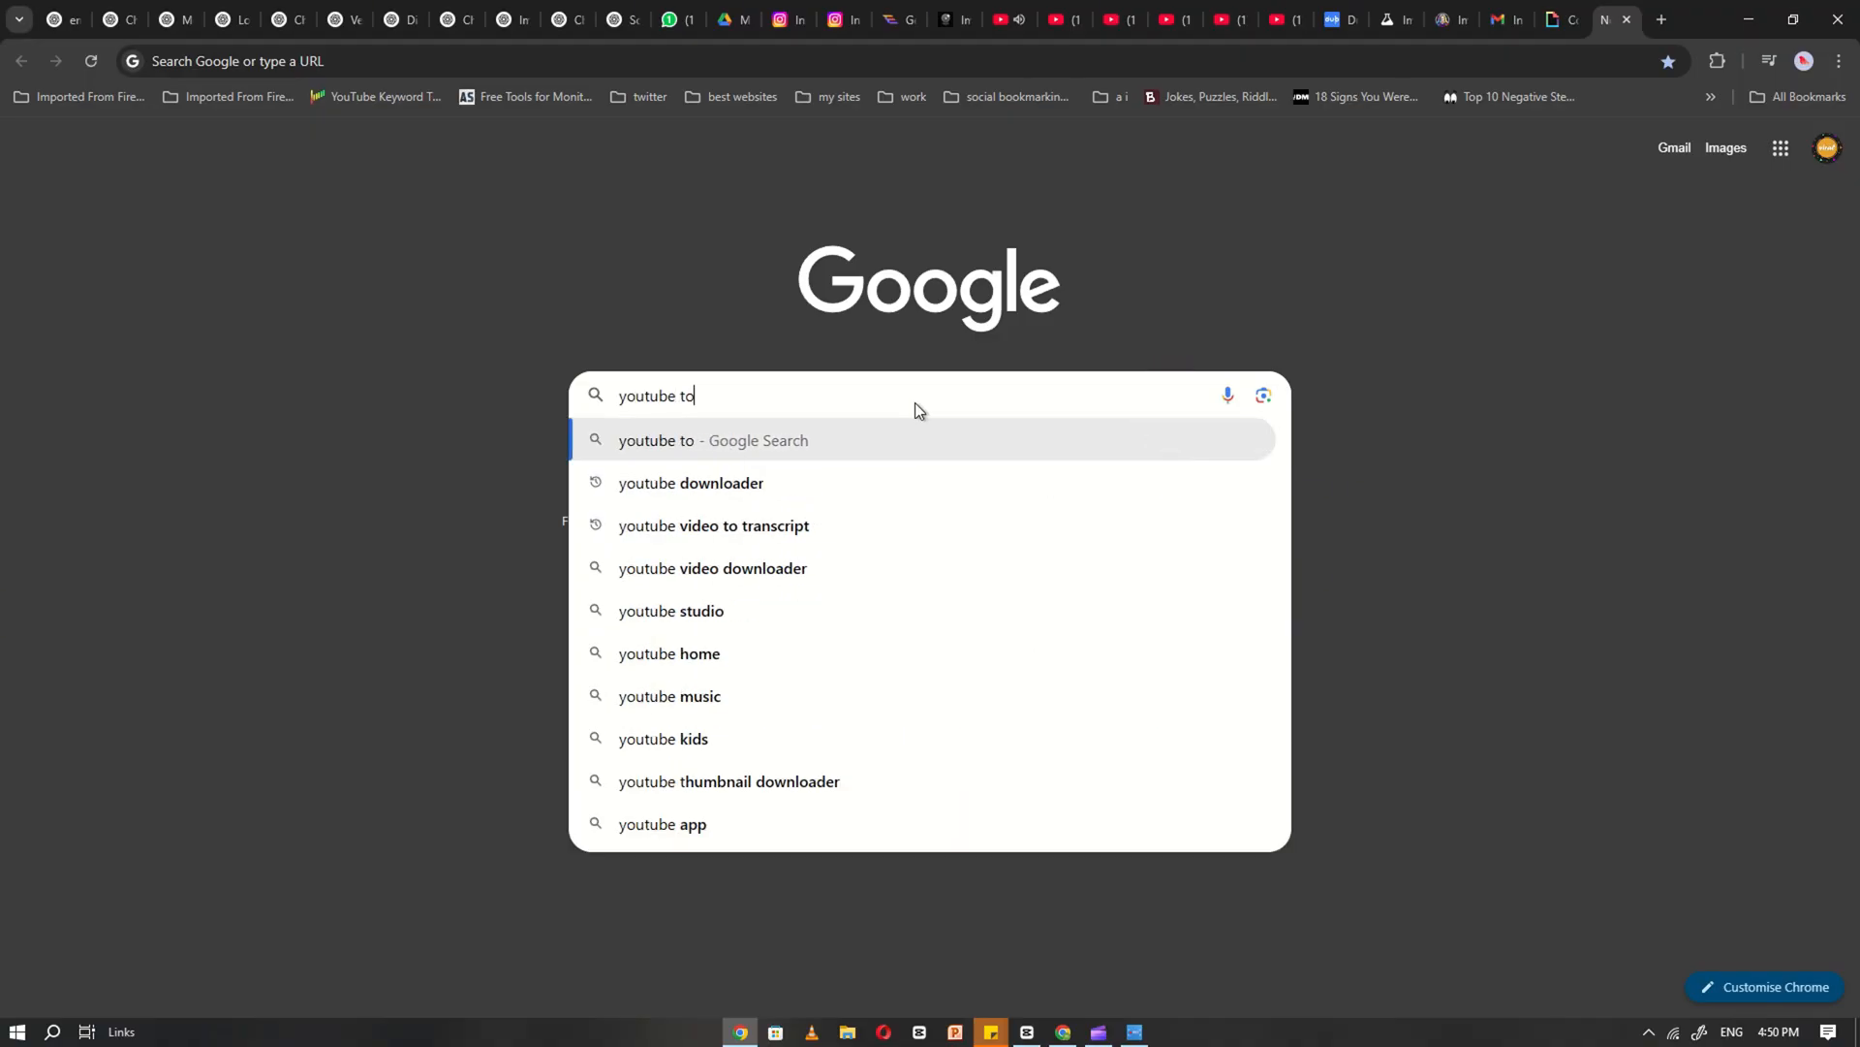
# Reach kome.ai from a 'youtube to transcript' search and ready the link field
pyautogui.click(713, 525)
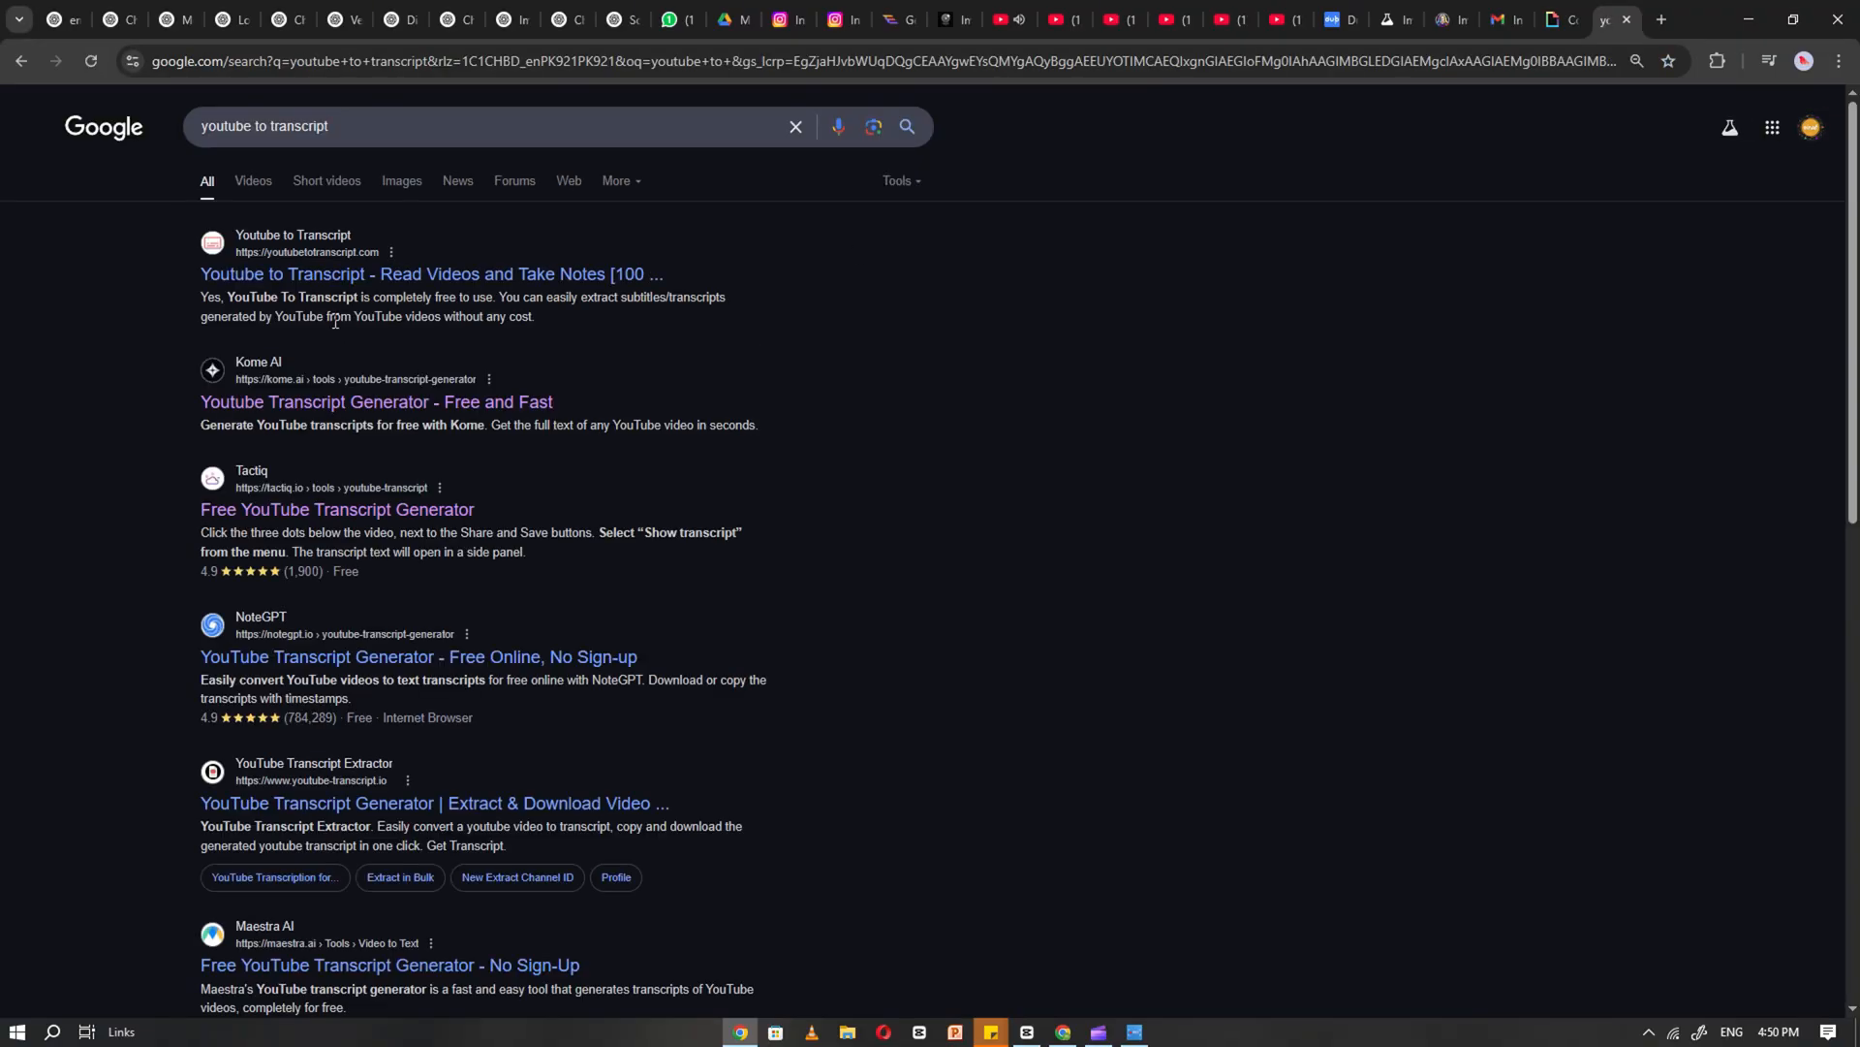
pyautogui.click(376, 401)
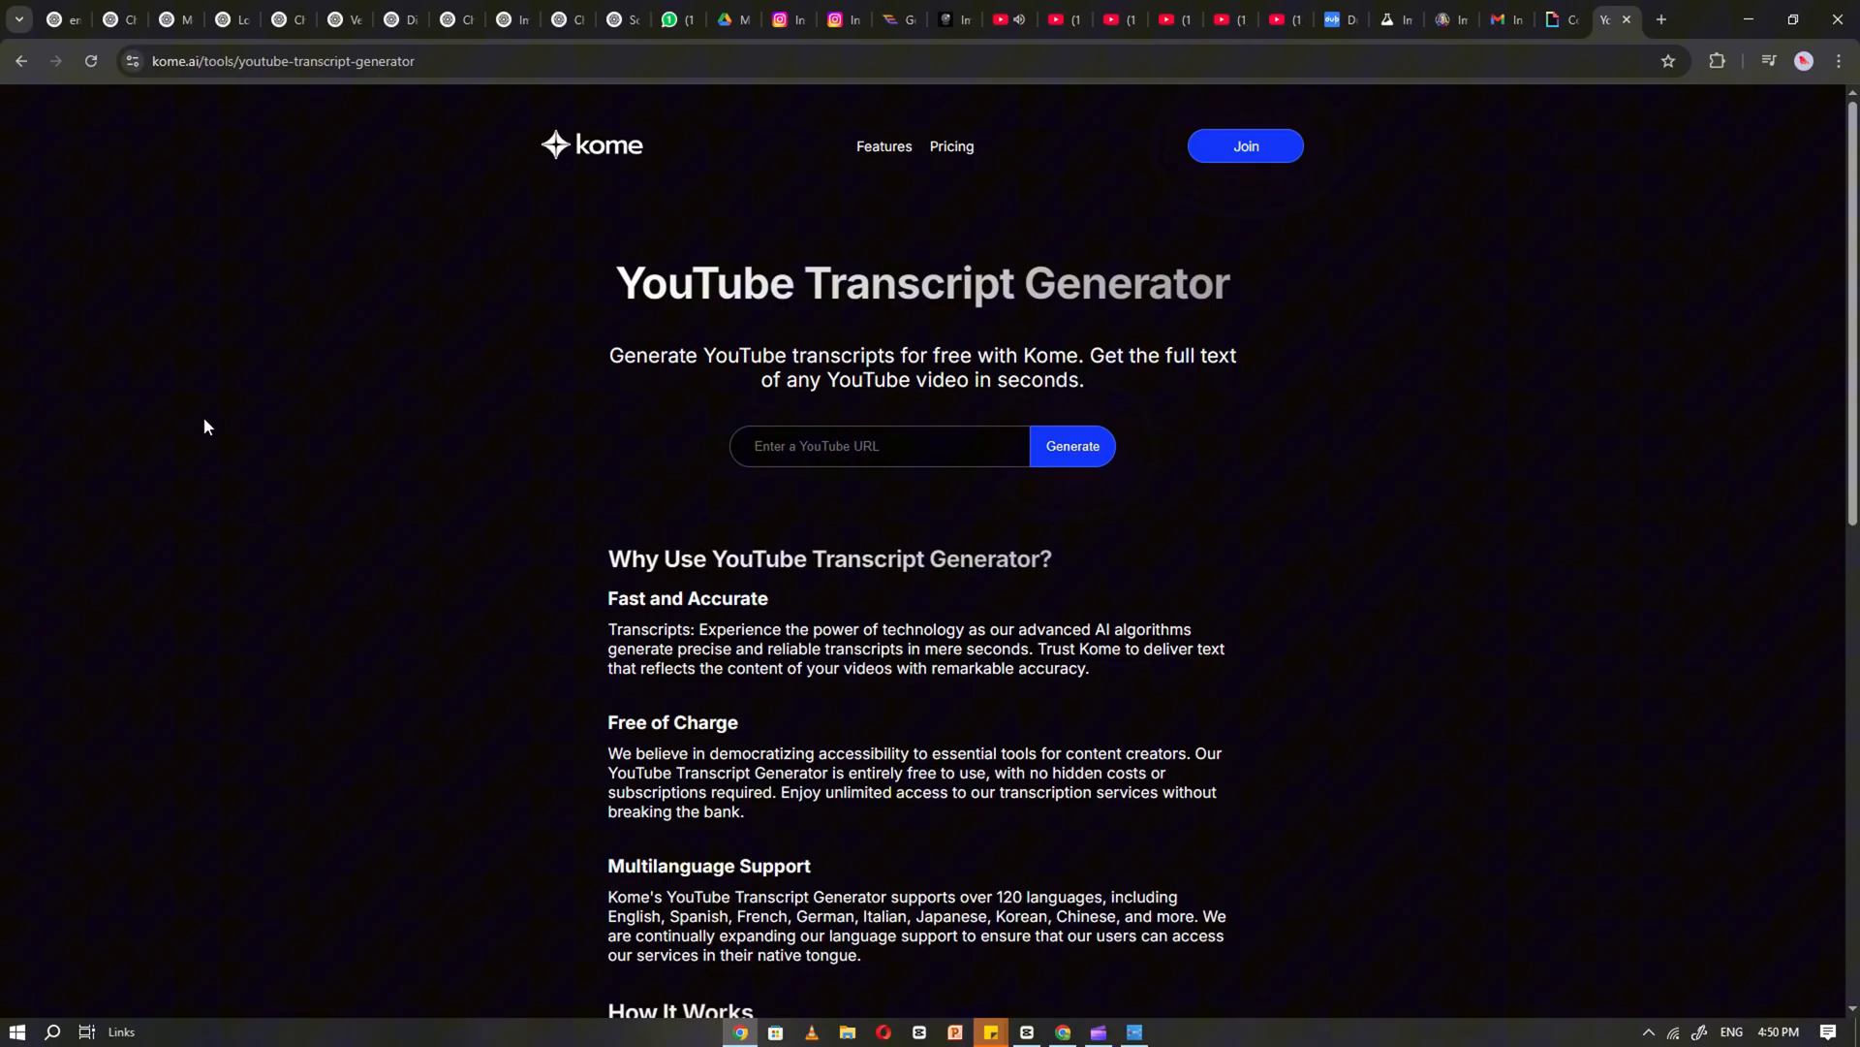
pyautogui.click(878, 446)
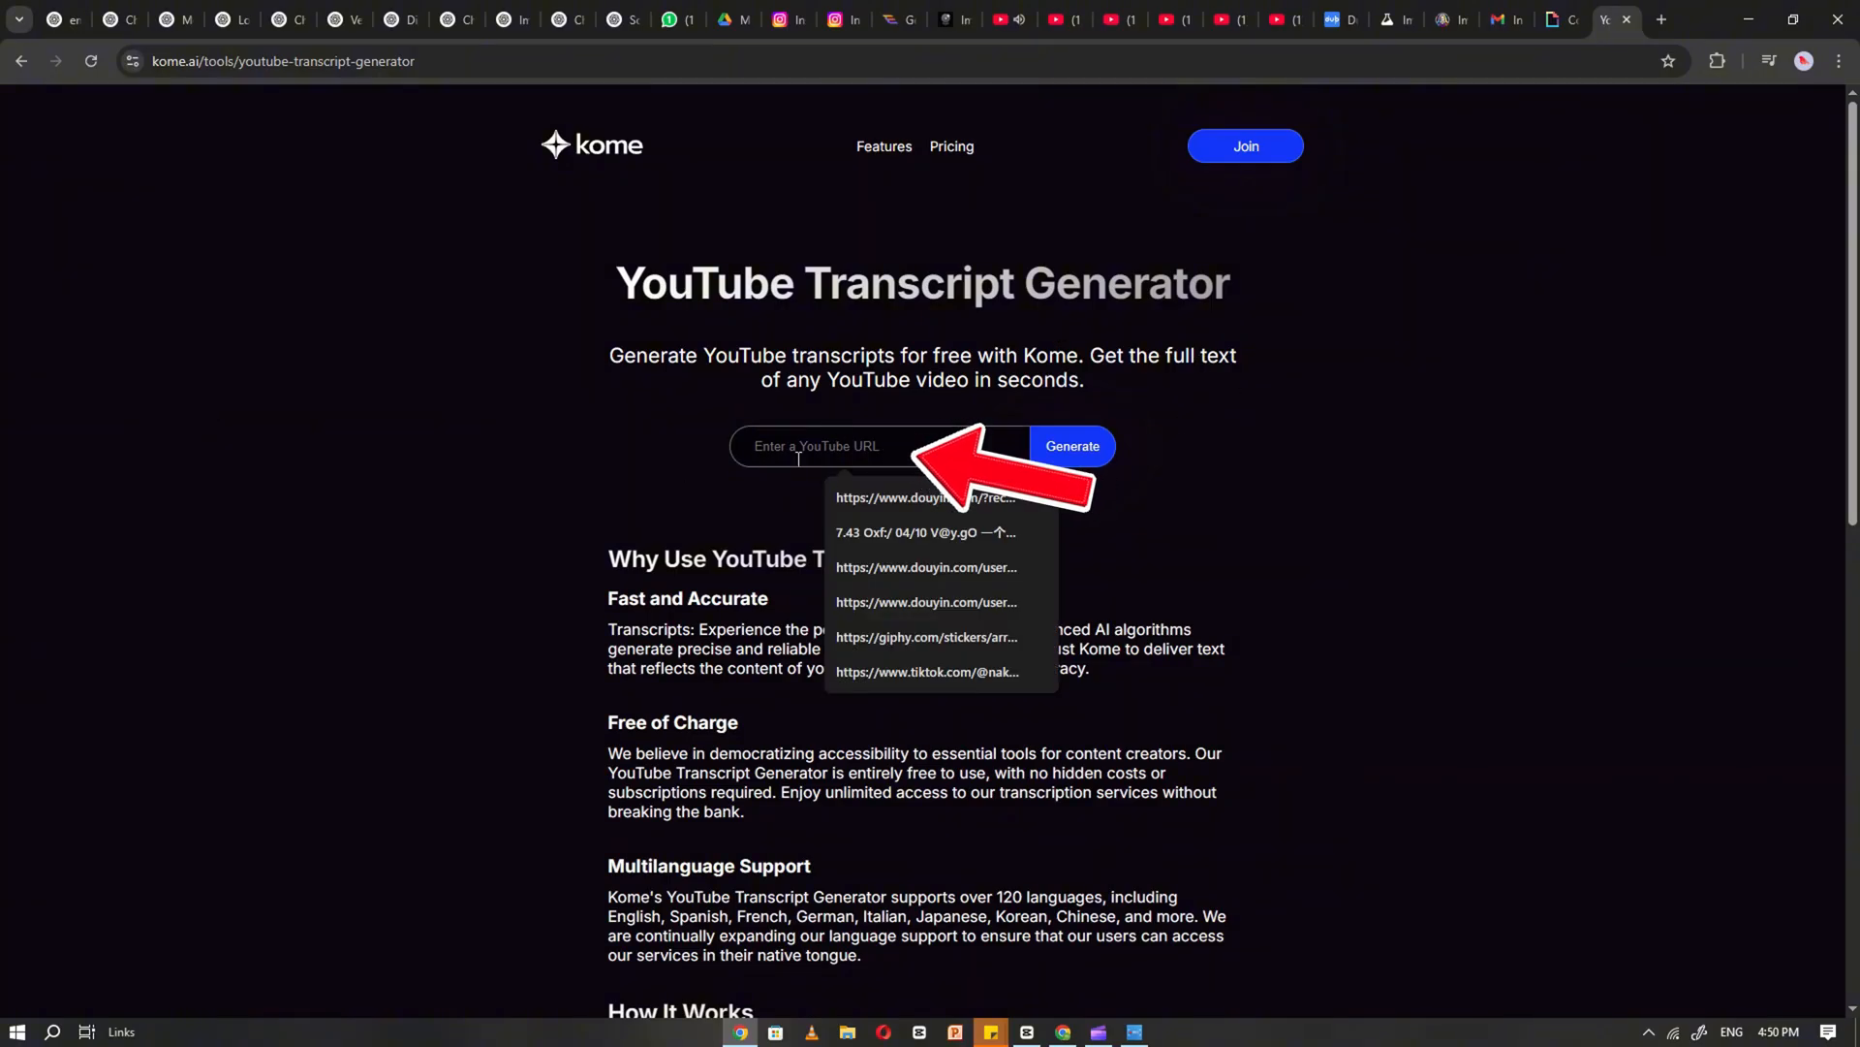
# Generate the Sarah short's transcript and copy it to the clipboard
pyautogui.click(1070, 446)
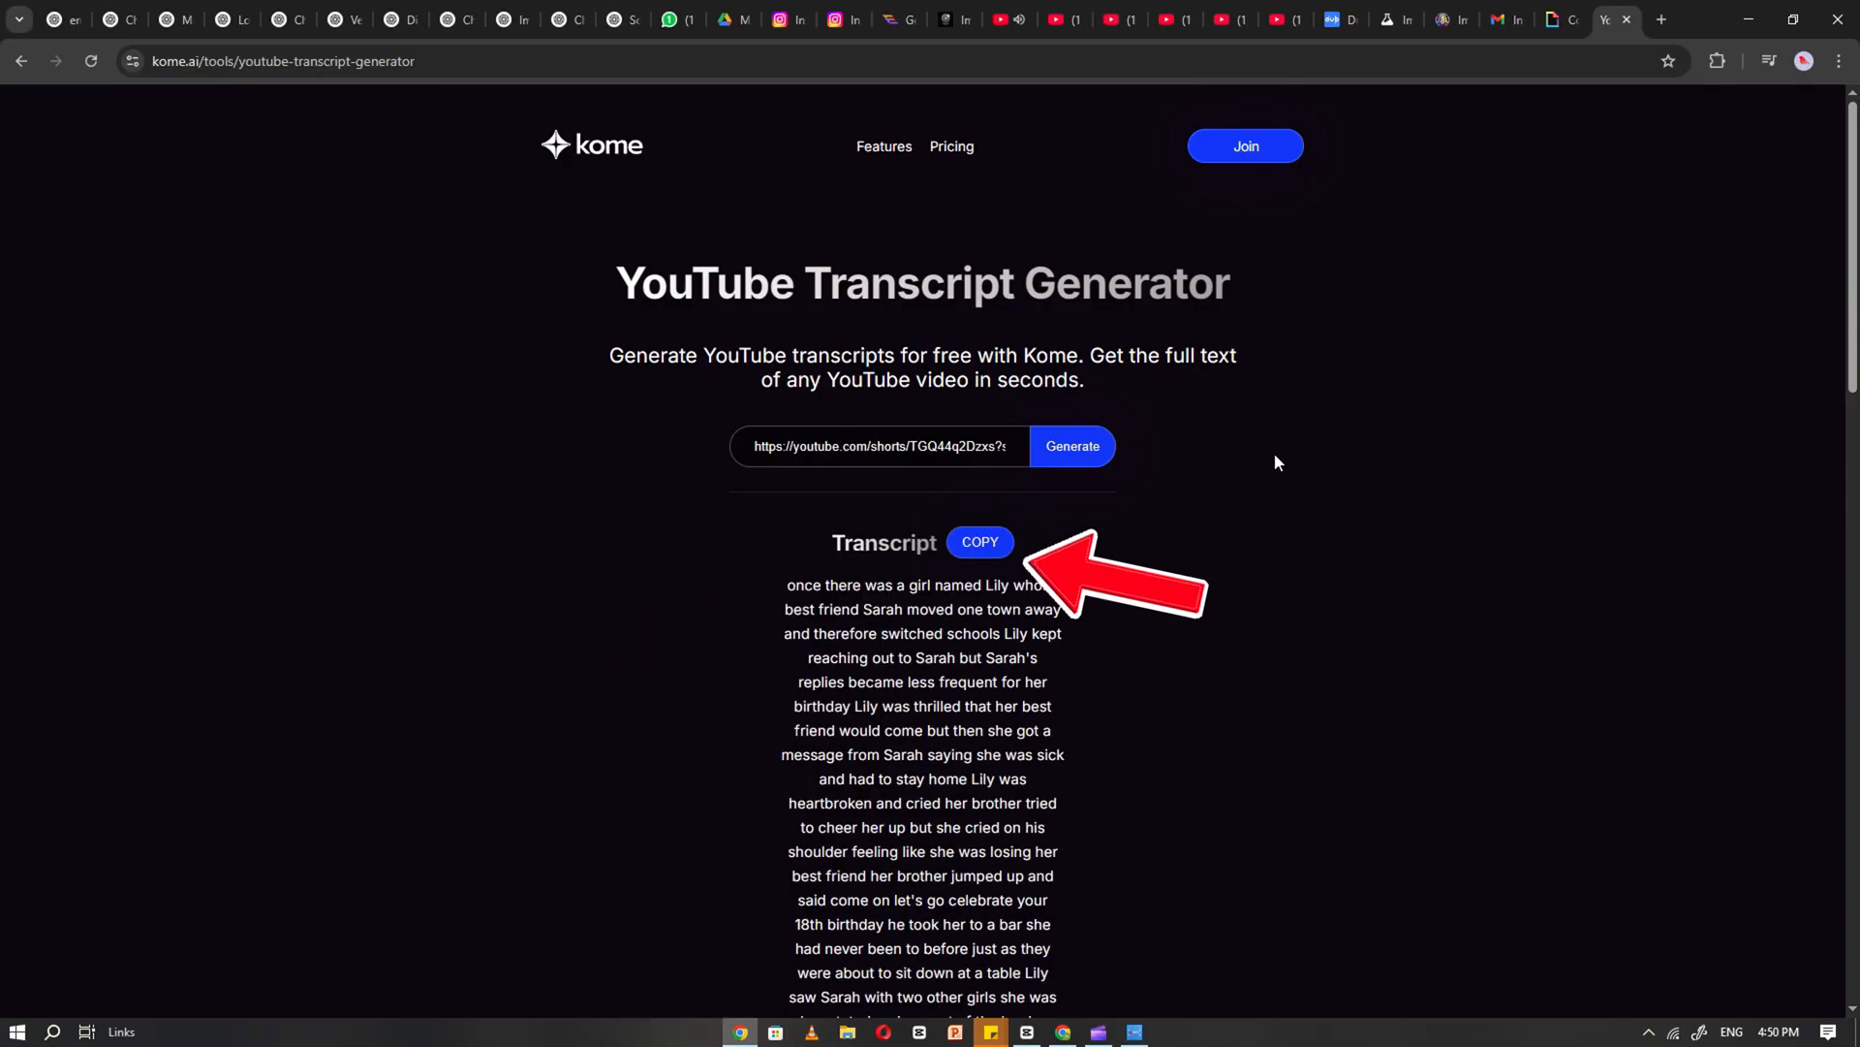
pyautogui.click(979, 542)
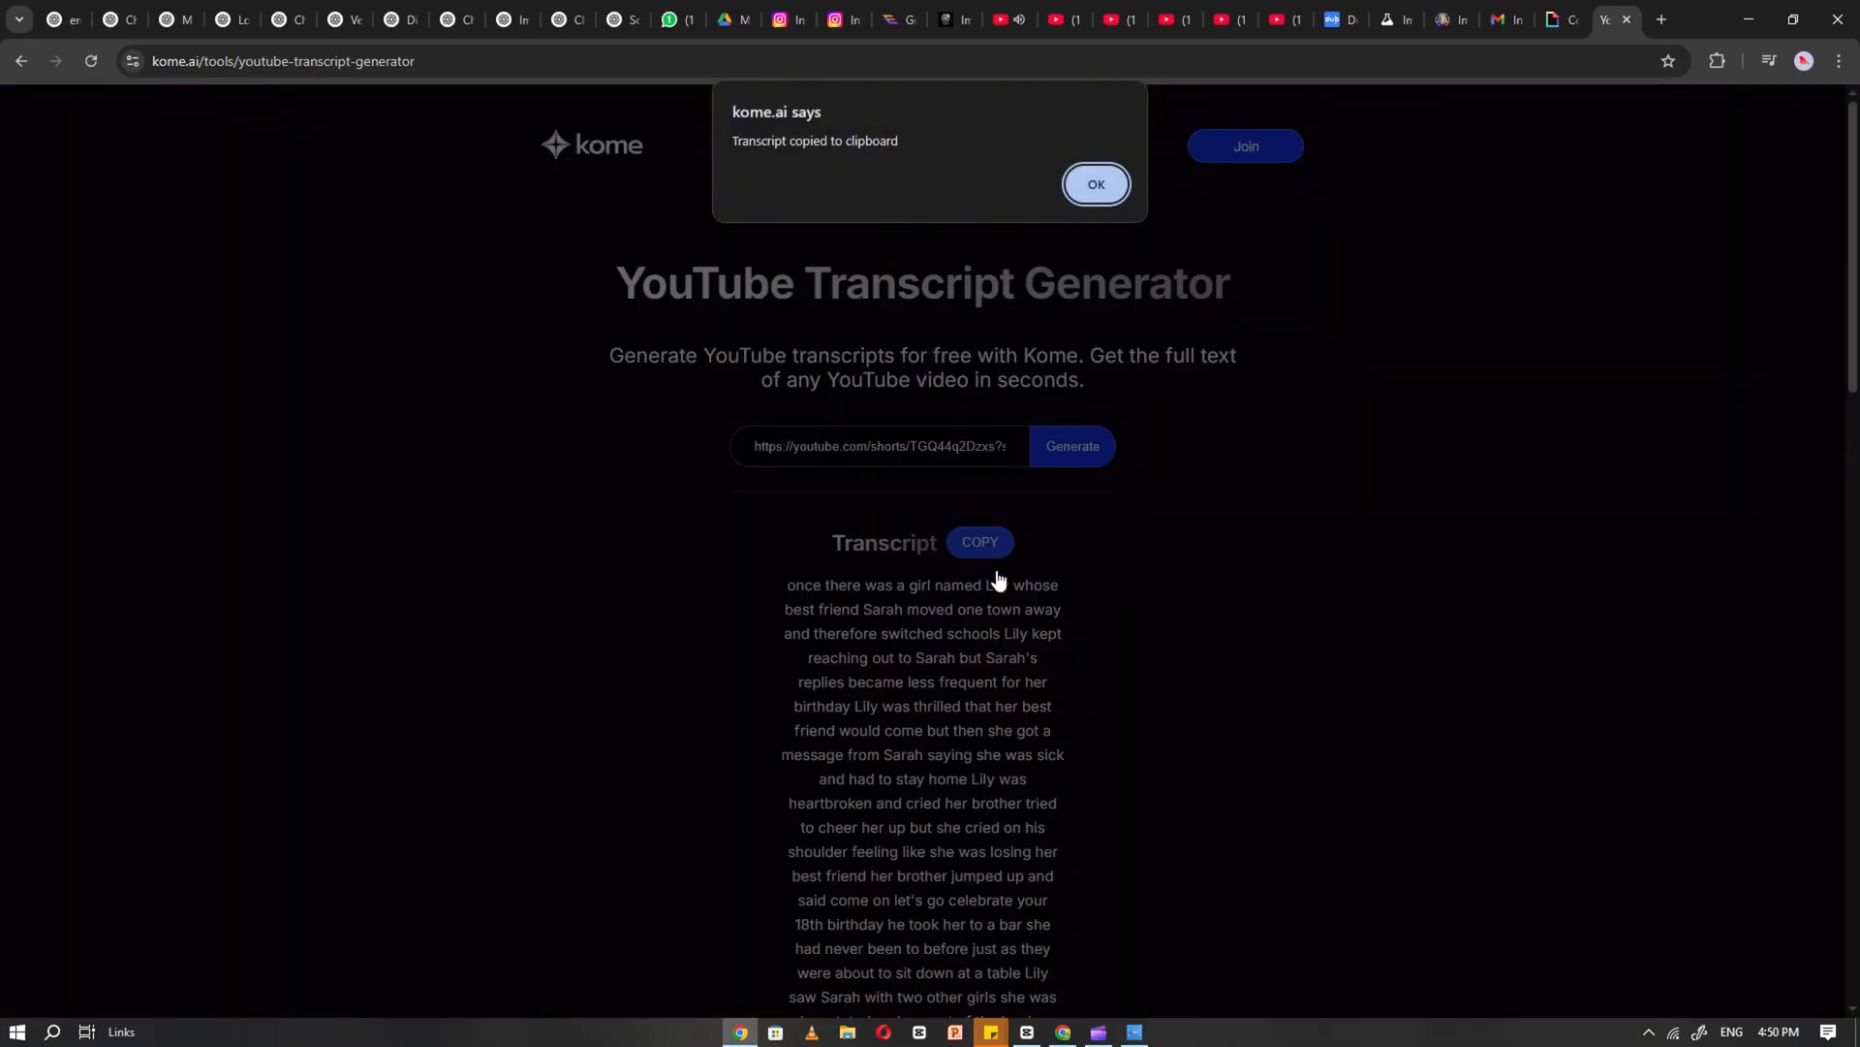
pyautogui.click(638, 19)
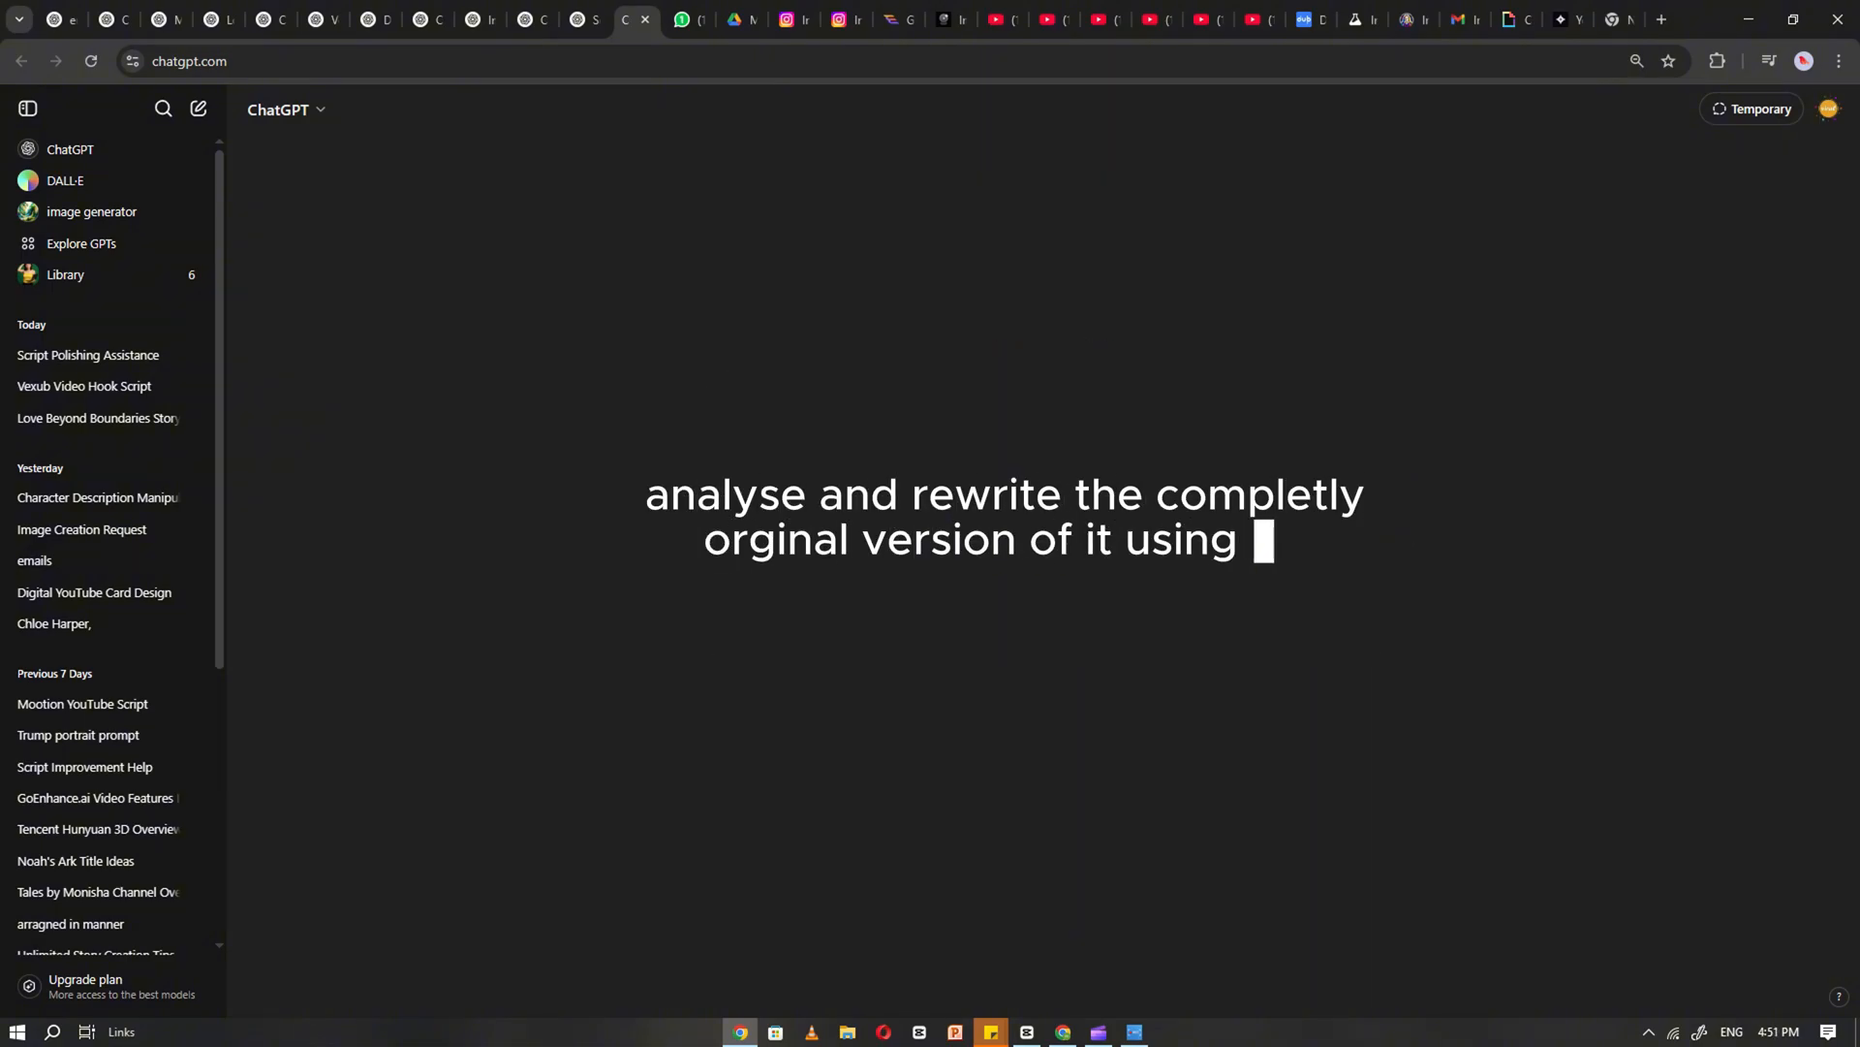
# Send the transcript with a request for a completely original story in the same style
pyautogui.write('the same style... once there was a girl')
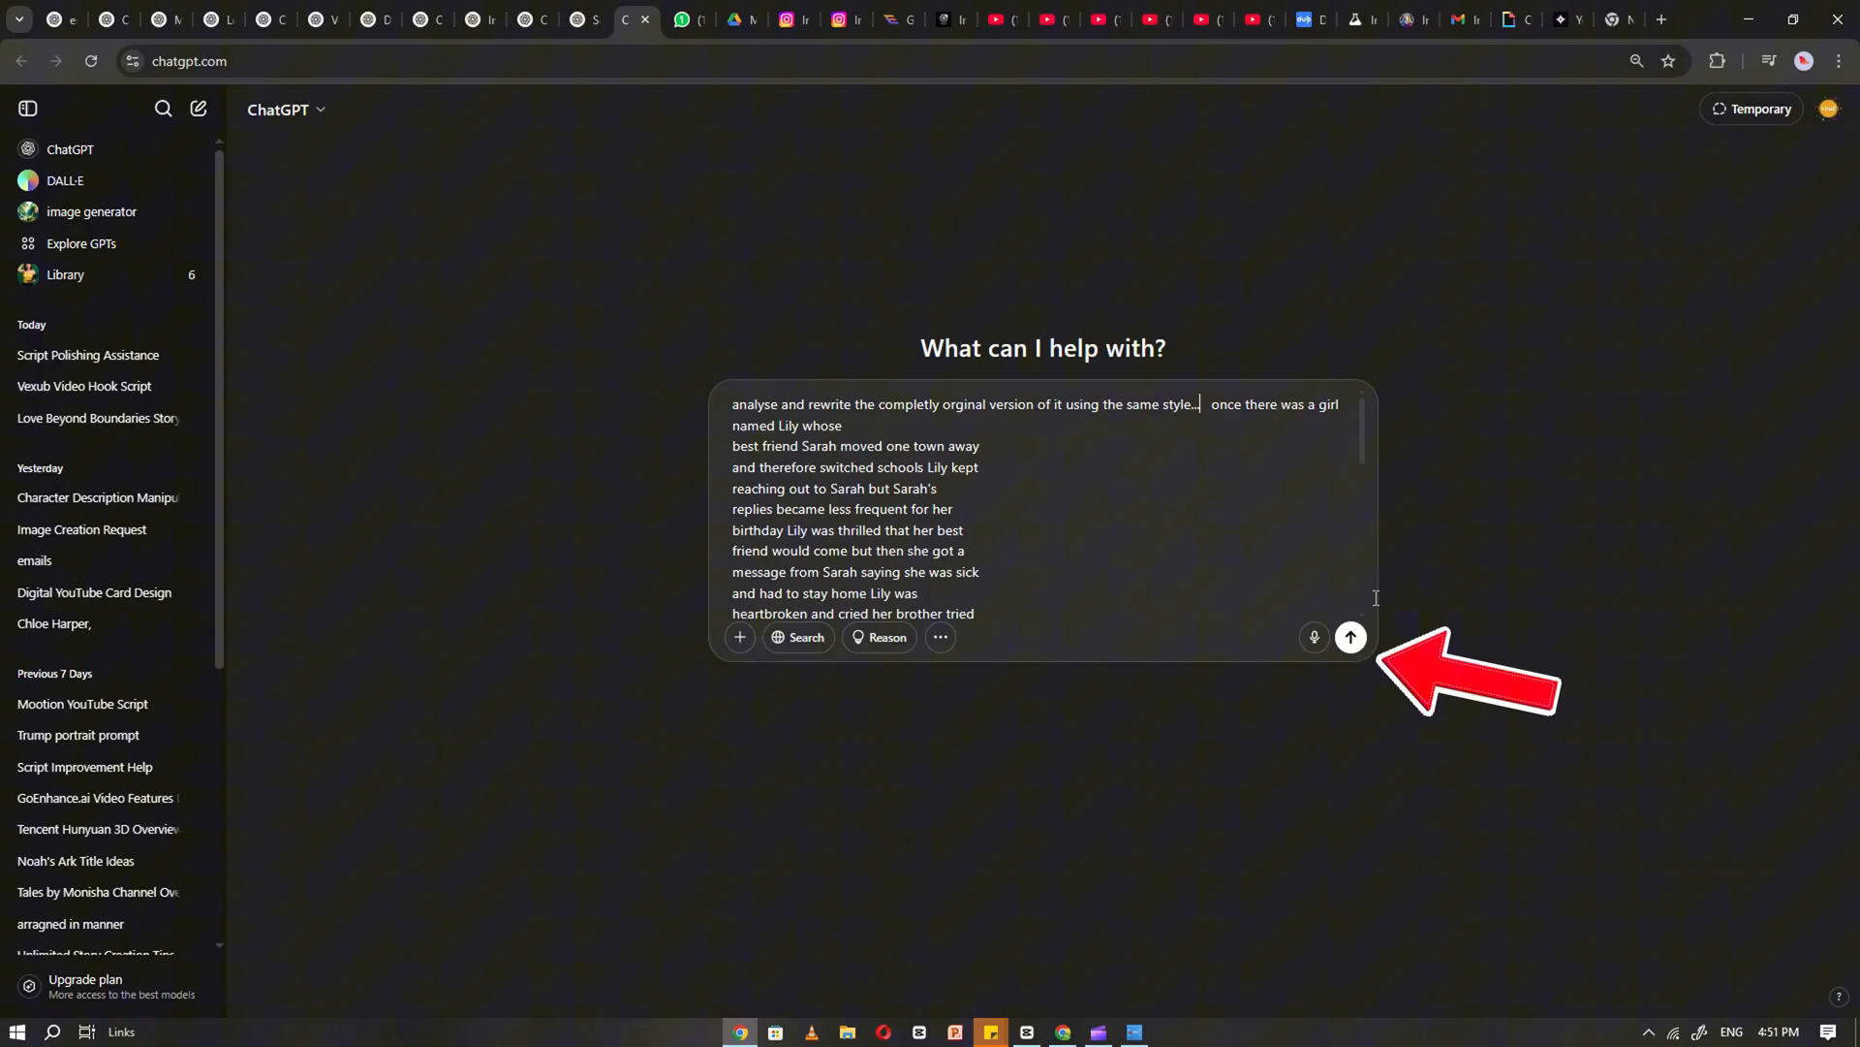
pyautogui.click(1351, 638)
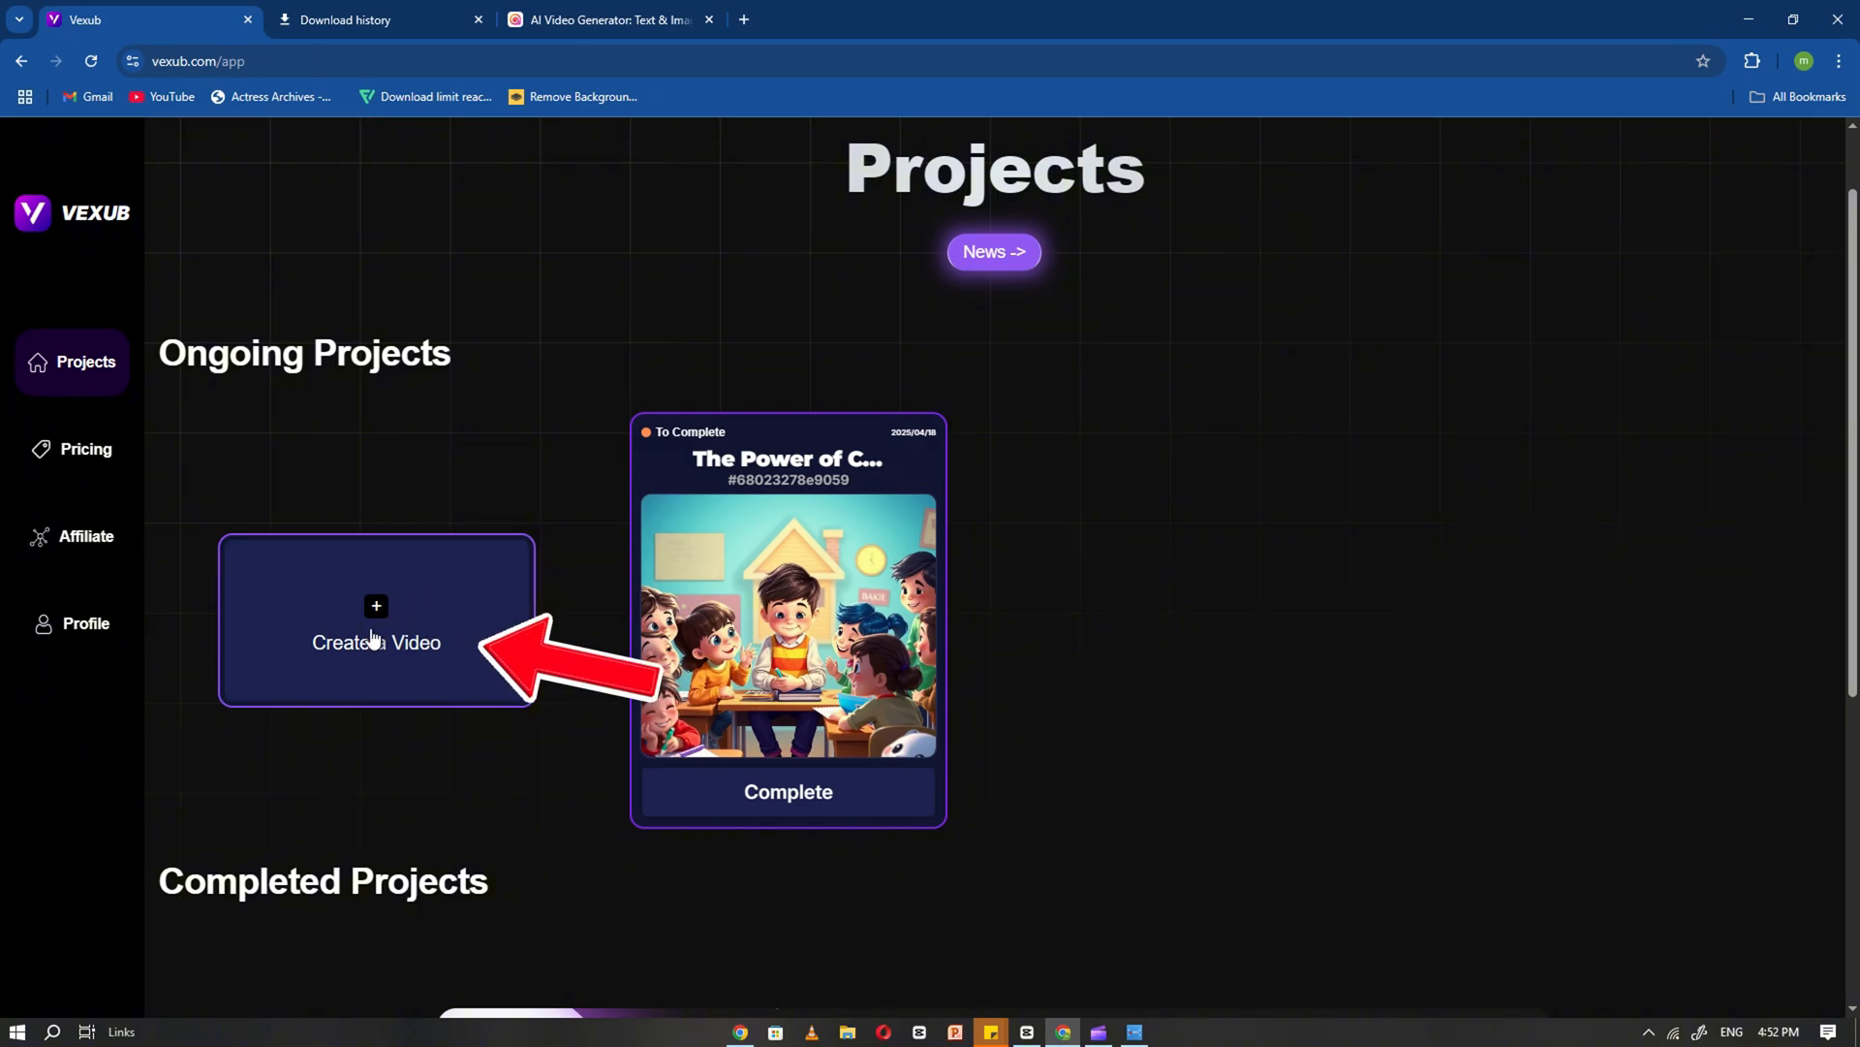
# Create a new Vexub video as Text to Video with Vertical format
pyautogui.click(376, 641)
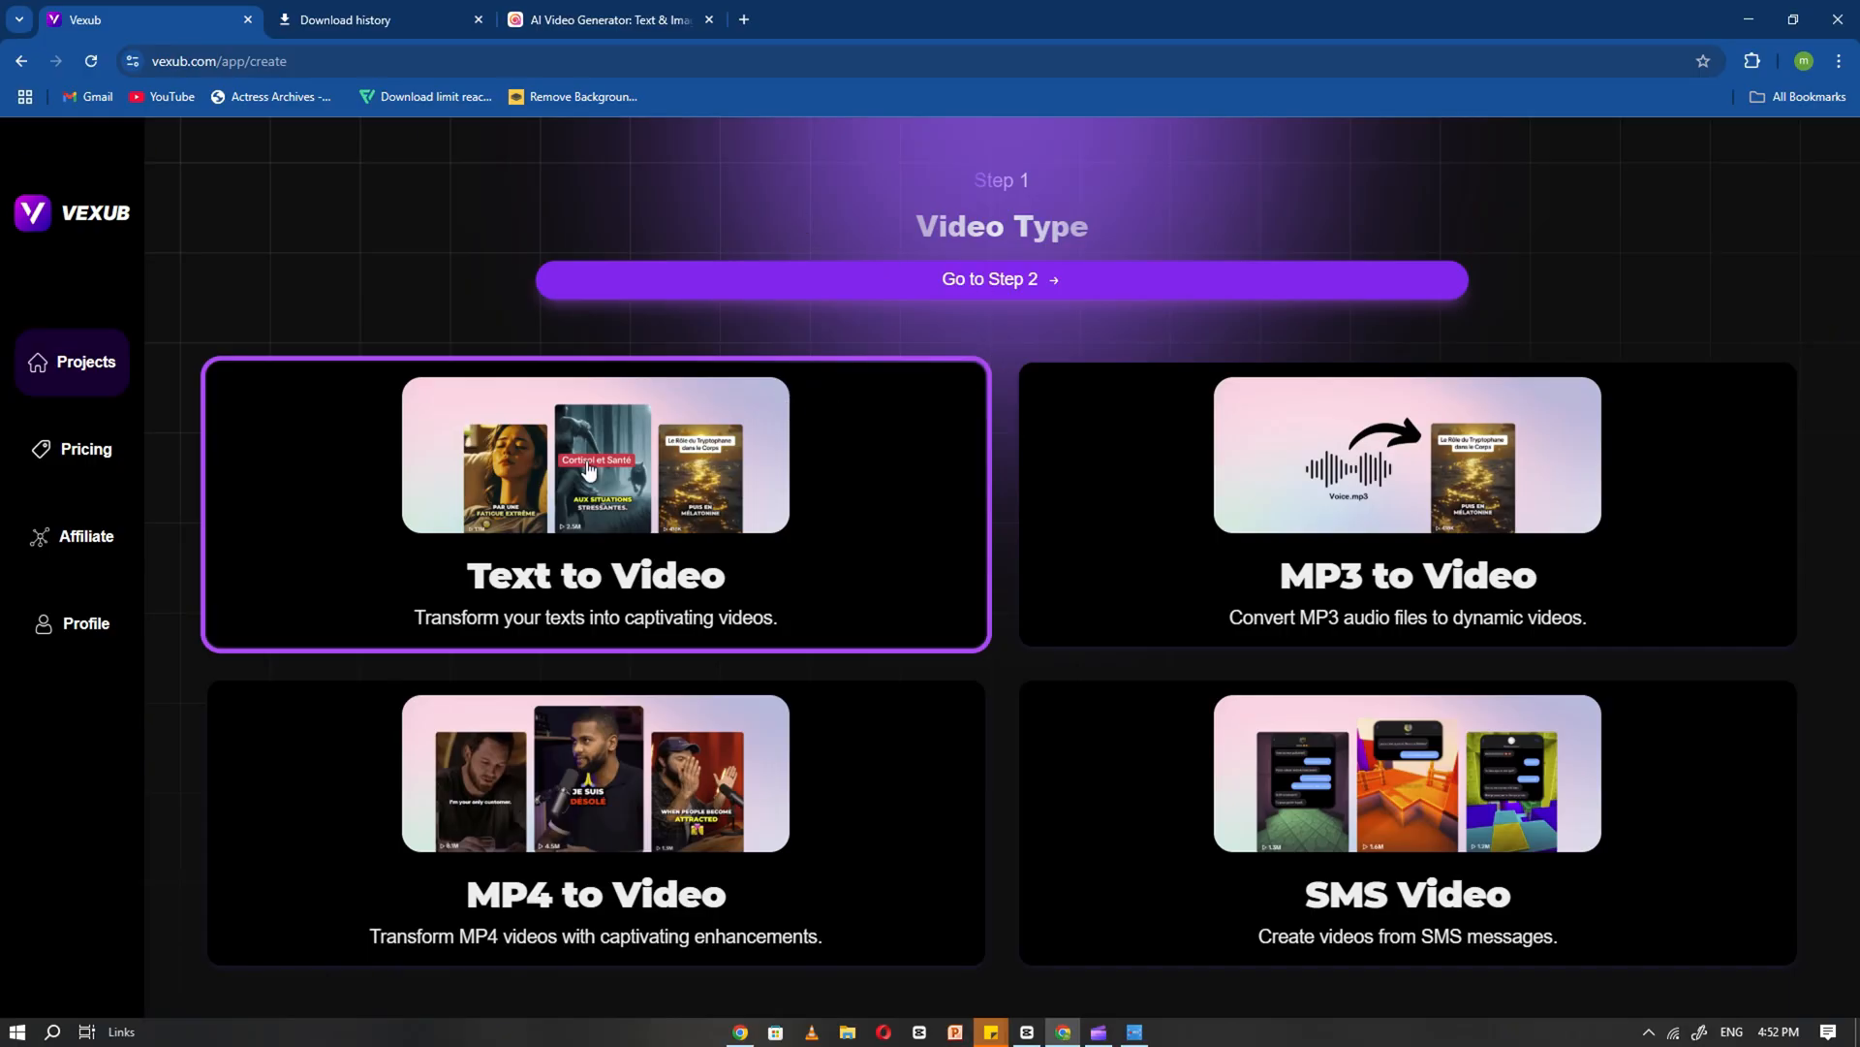
pyautogui.moveTo(688, 541)
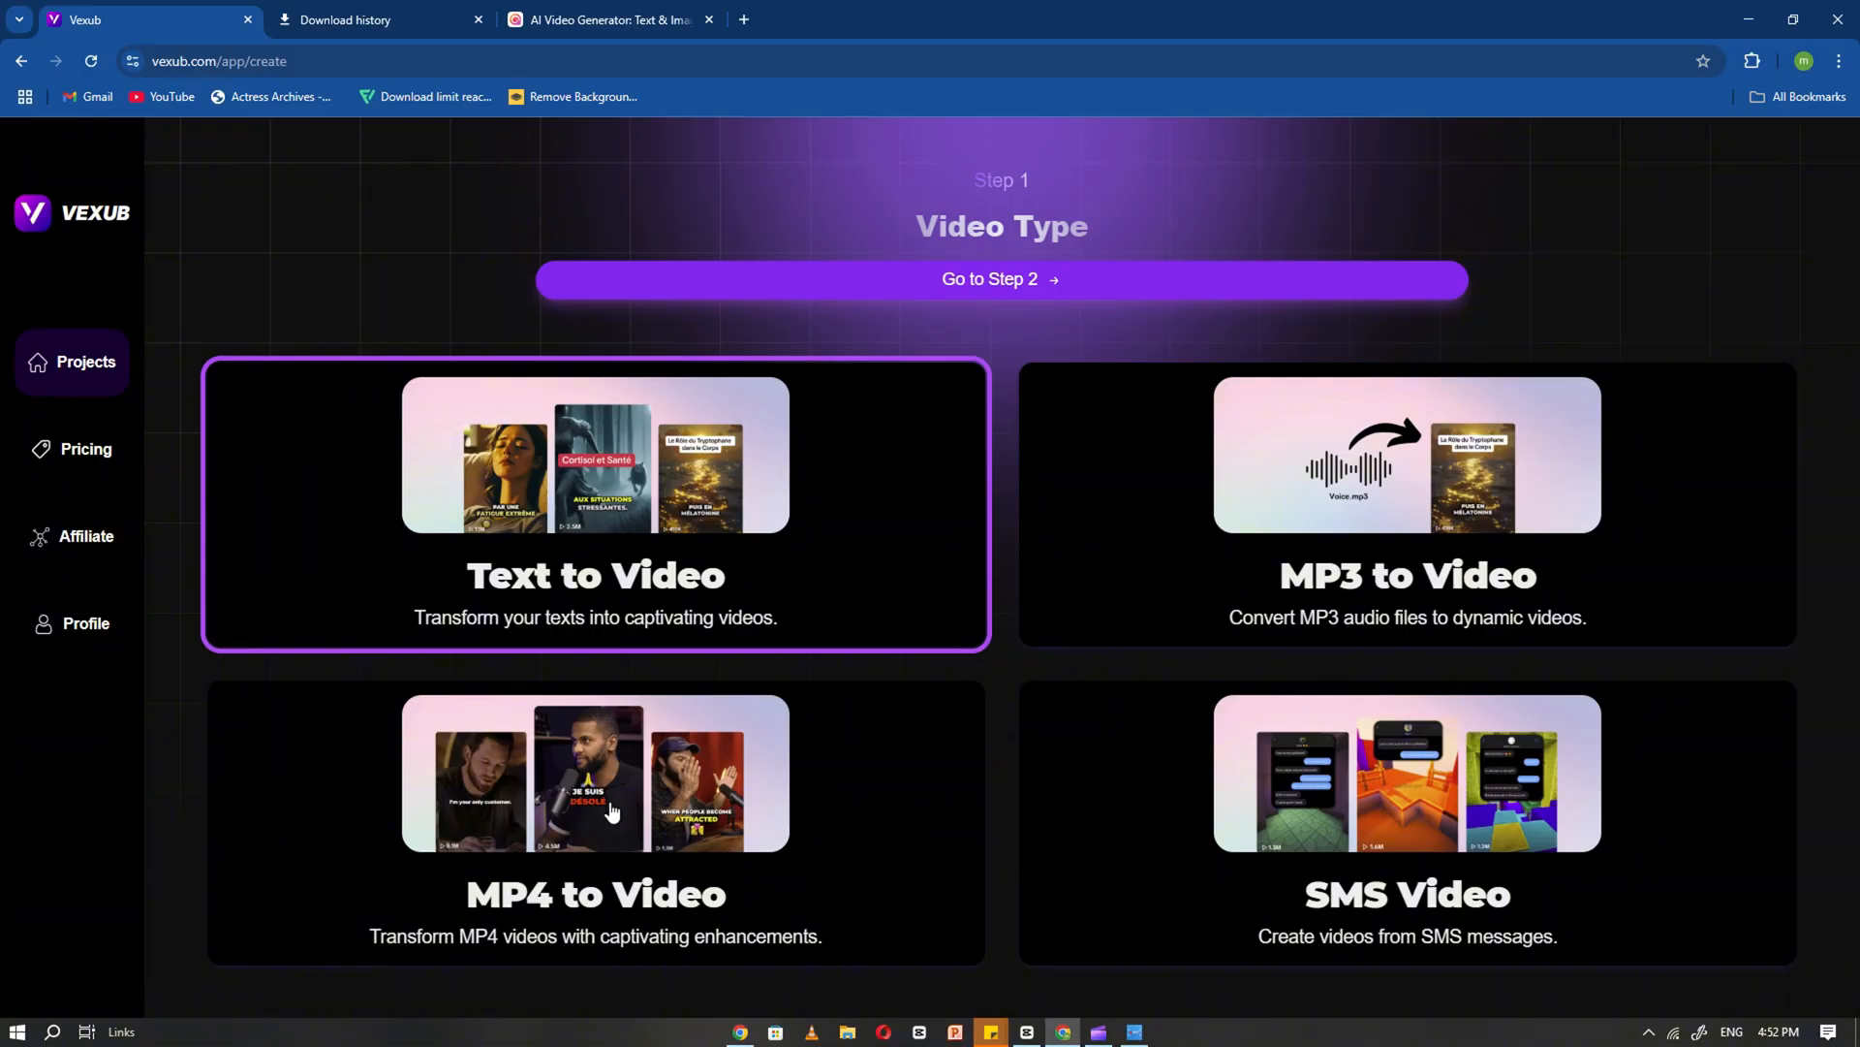
pyautogui.moveTo(1453, 843)
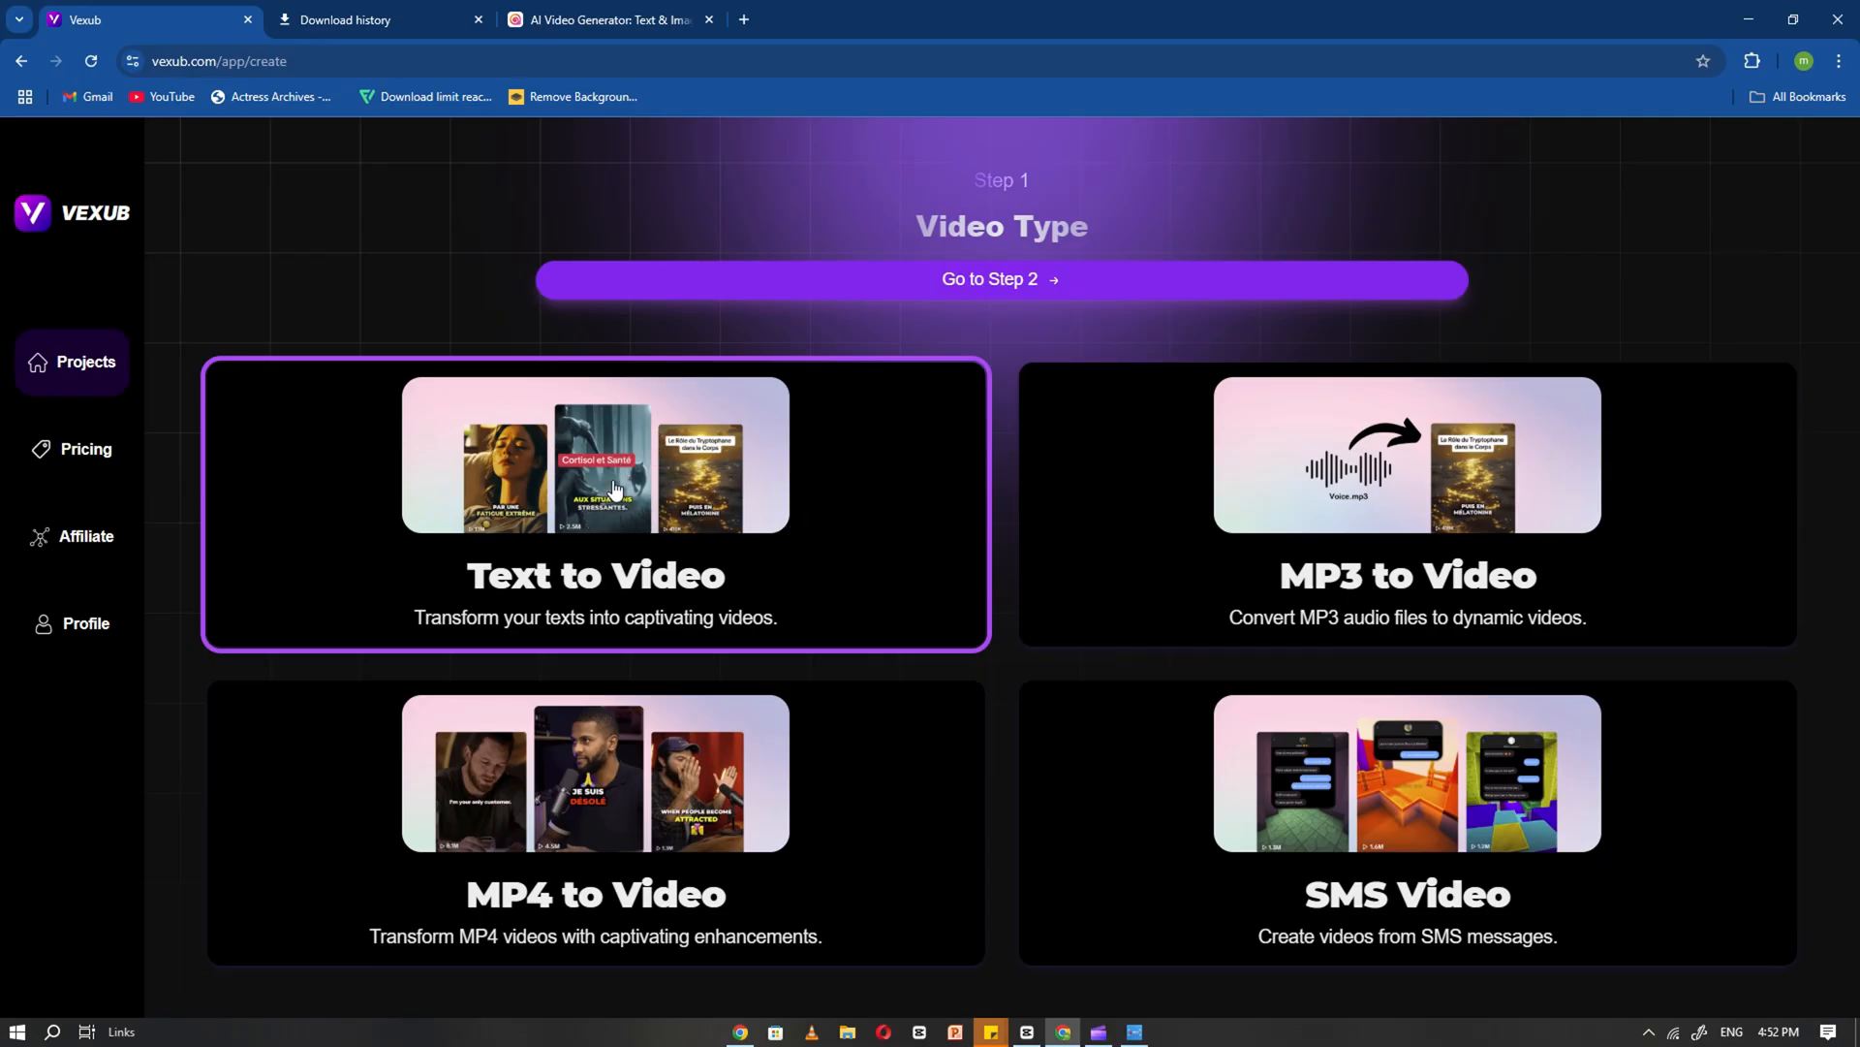
pyautogui.click(1000, 279)
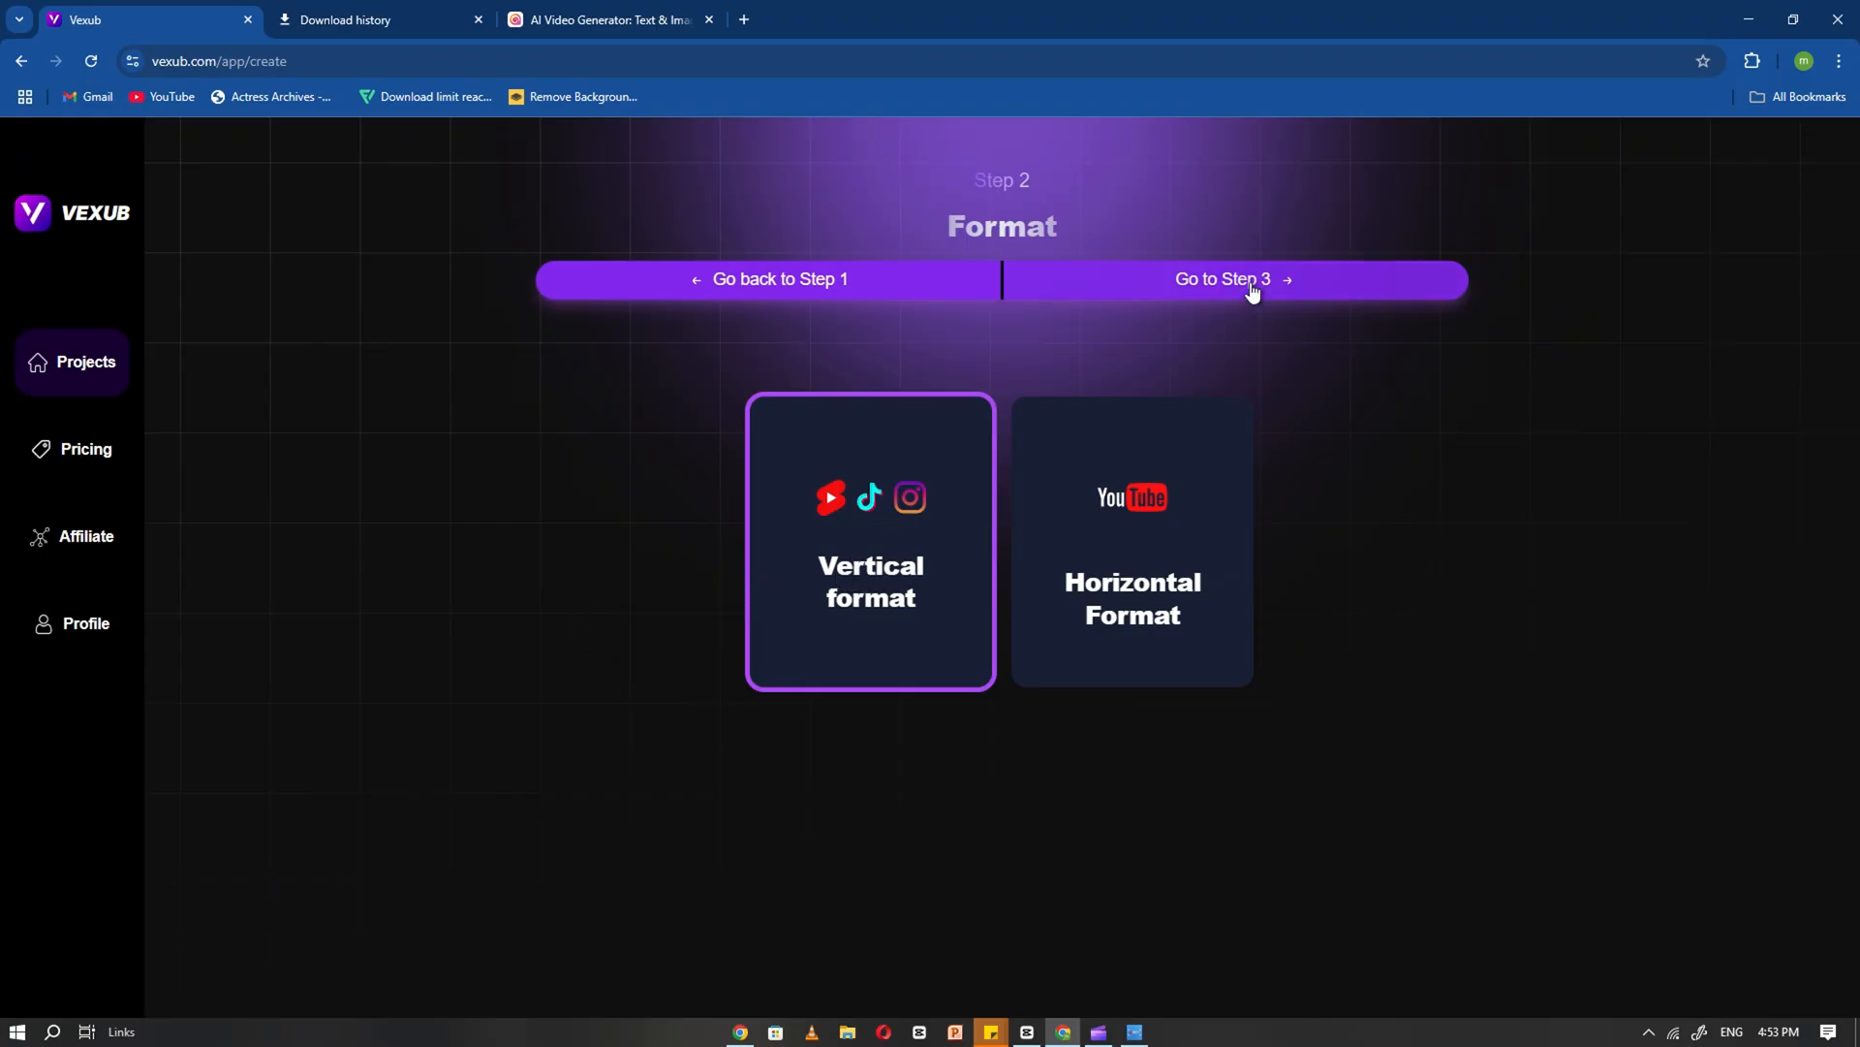
# Choose No narrator with the Valentino voice and advance to the Video Script step
pyautogui.click(1223, 279)
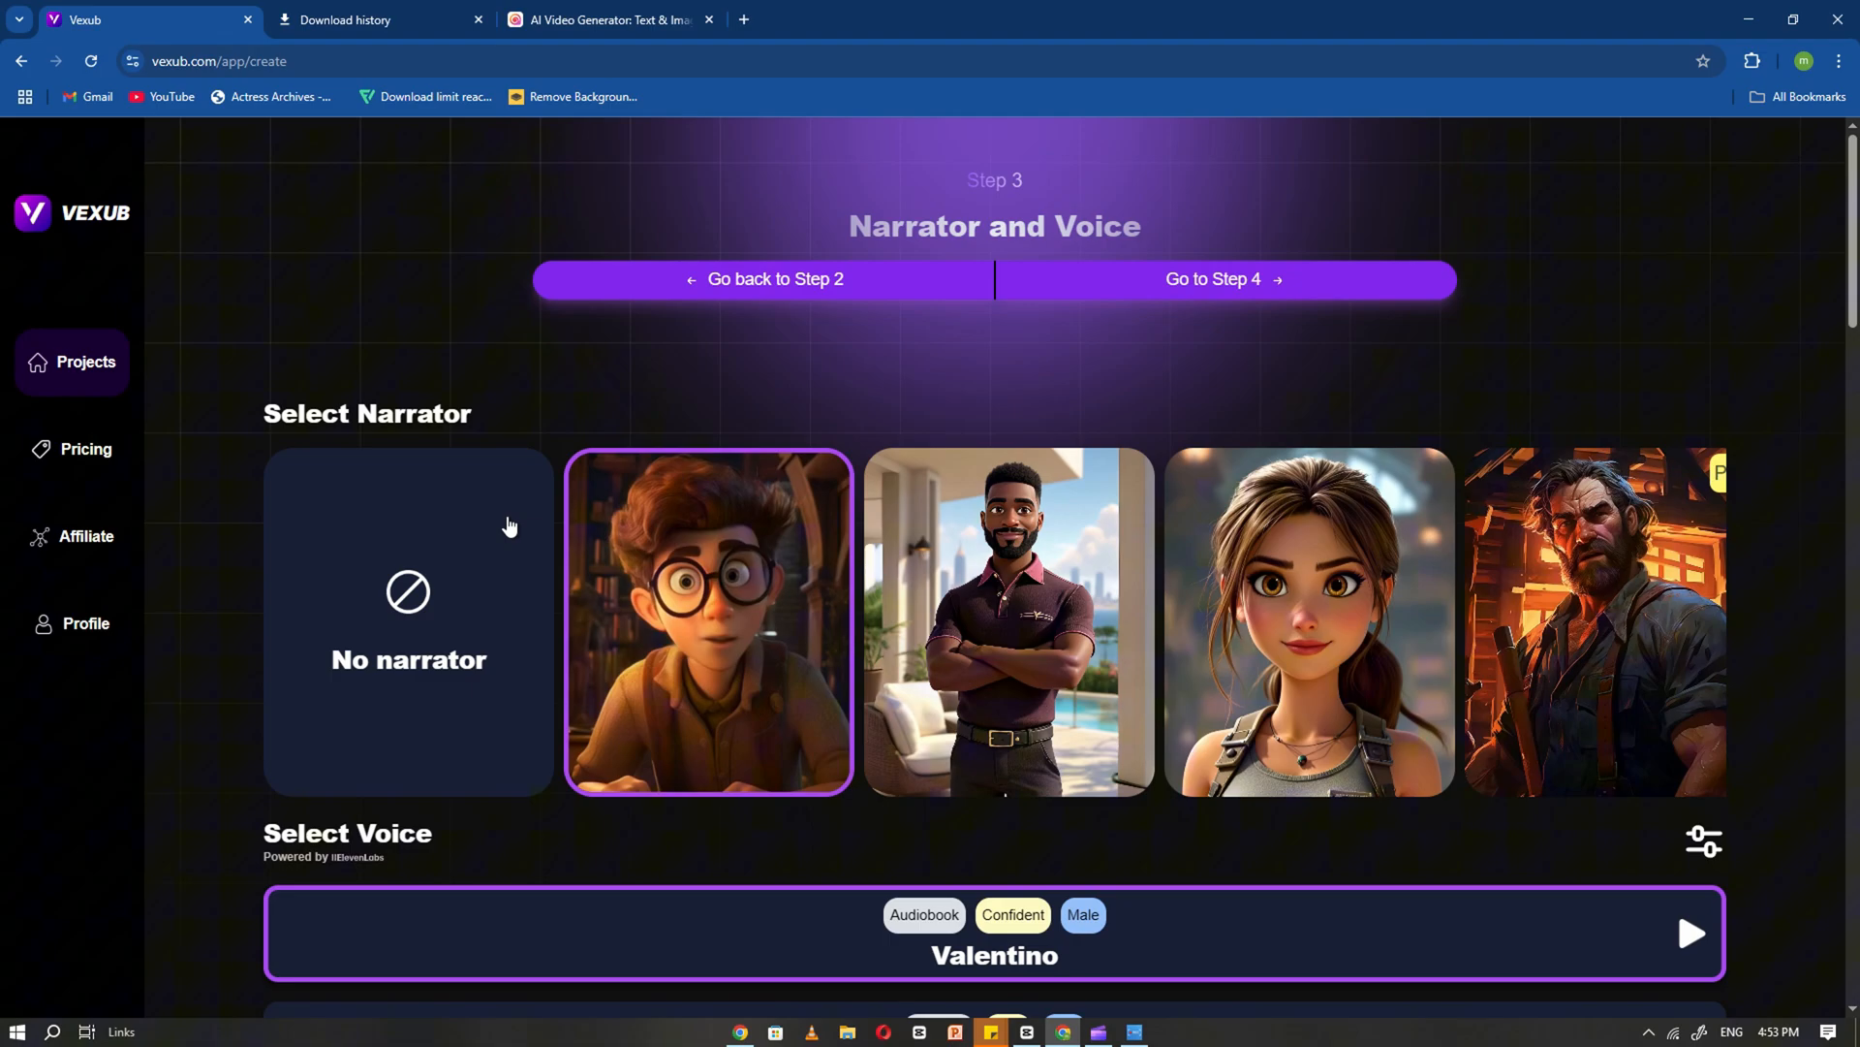
pyautogui.scroll(-3)
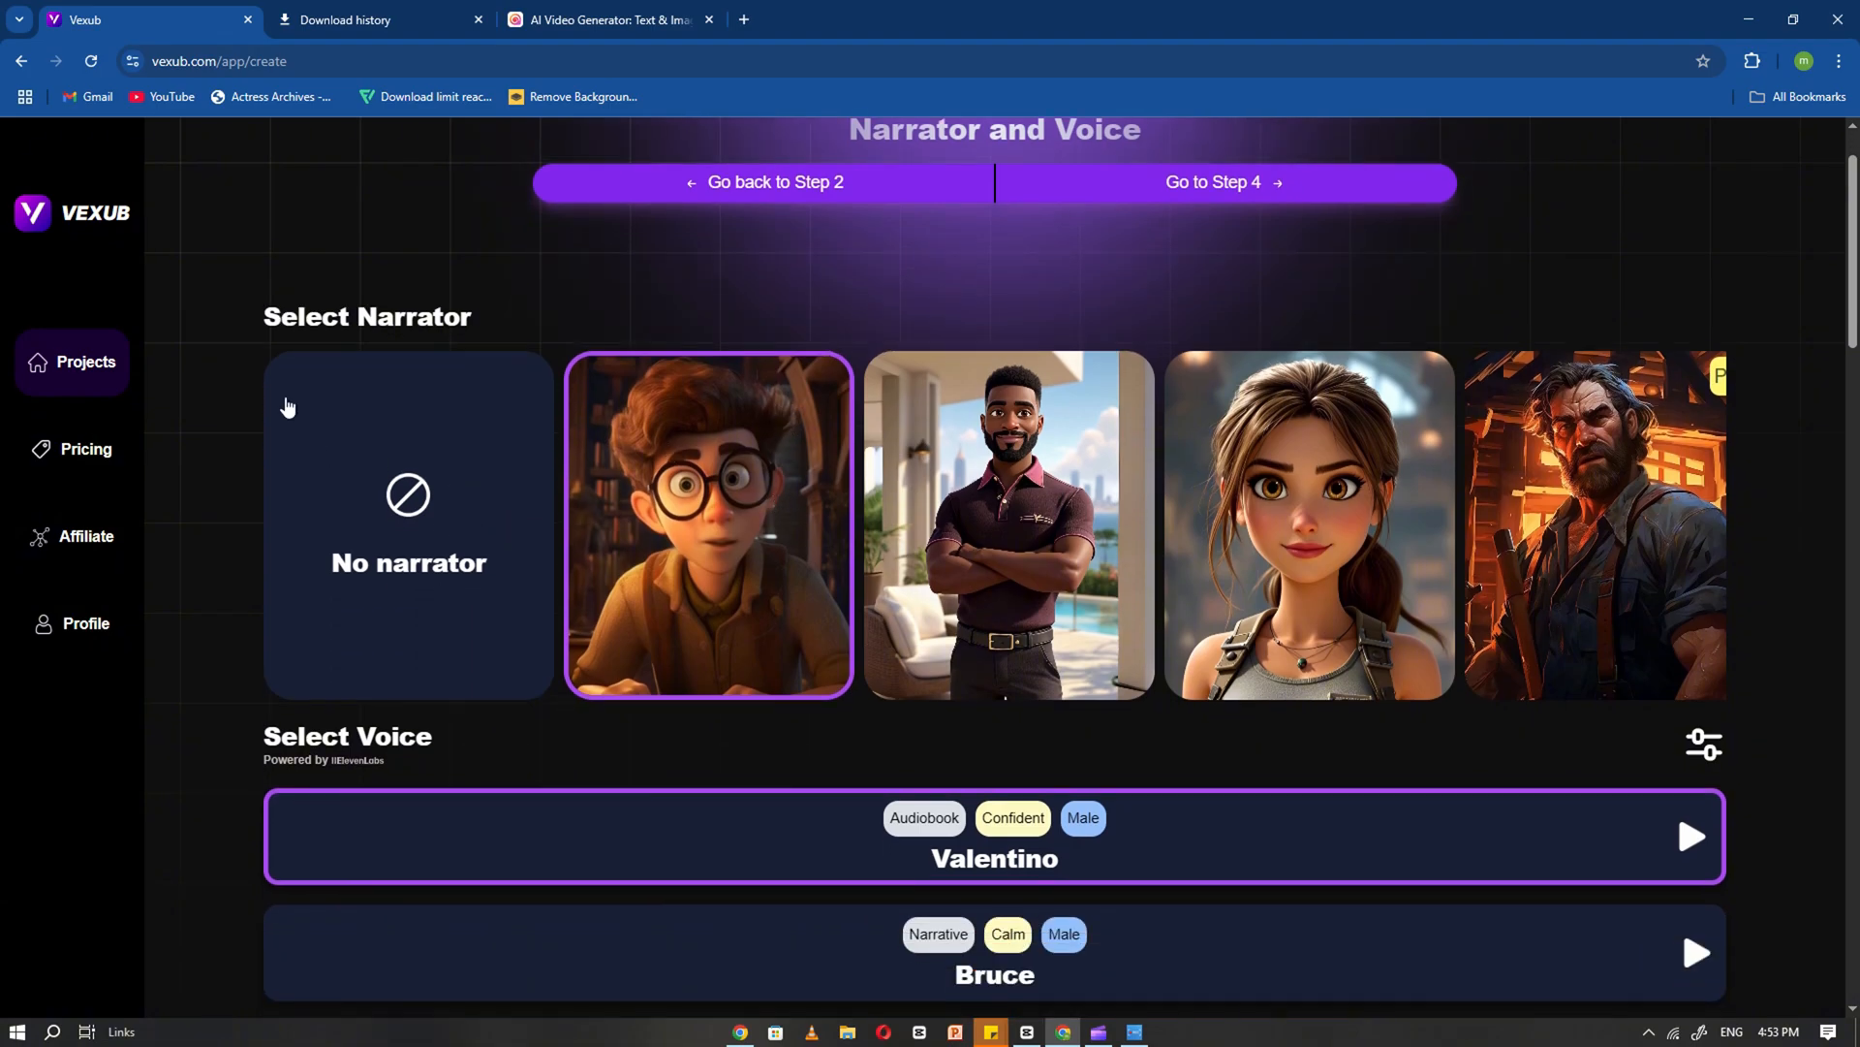
pyautogui.hscroll(3)
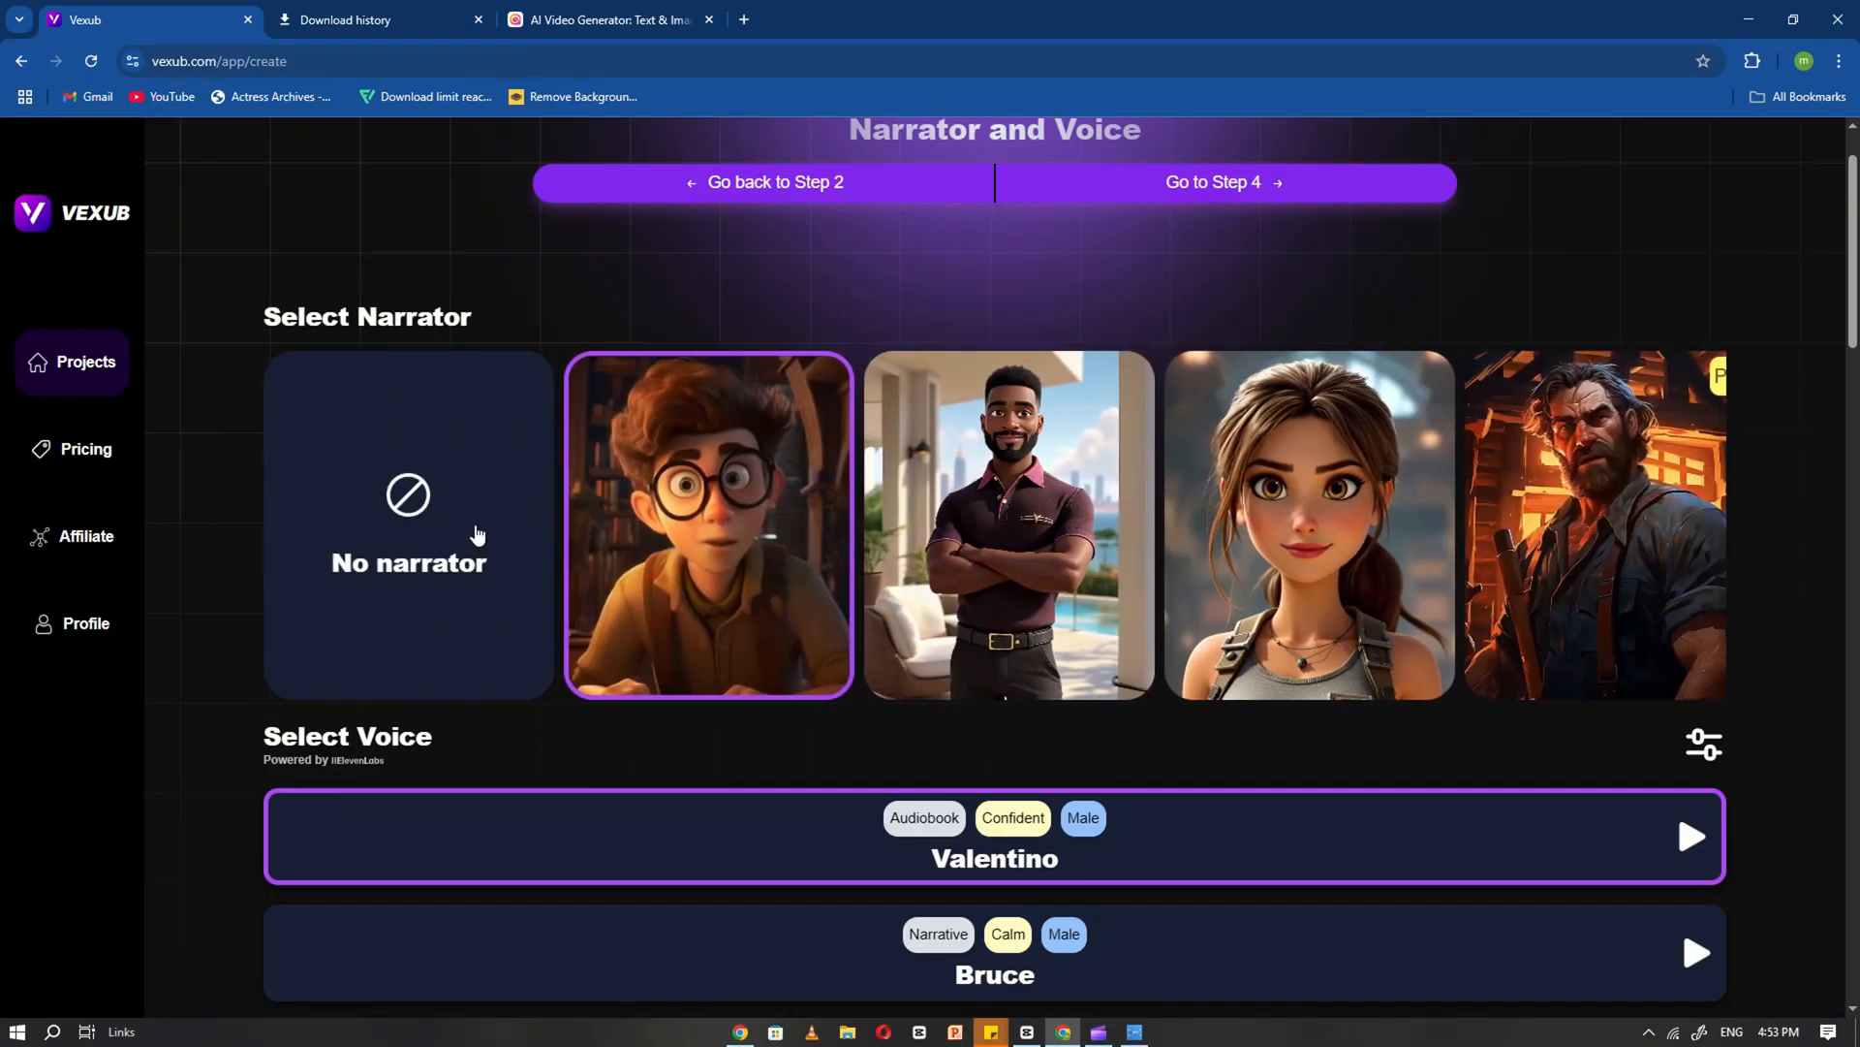
pyautogui.scroll(-3)
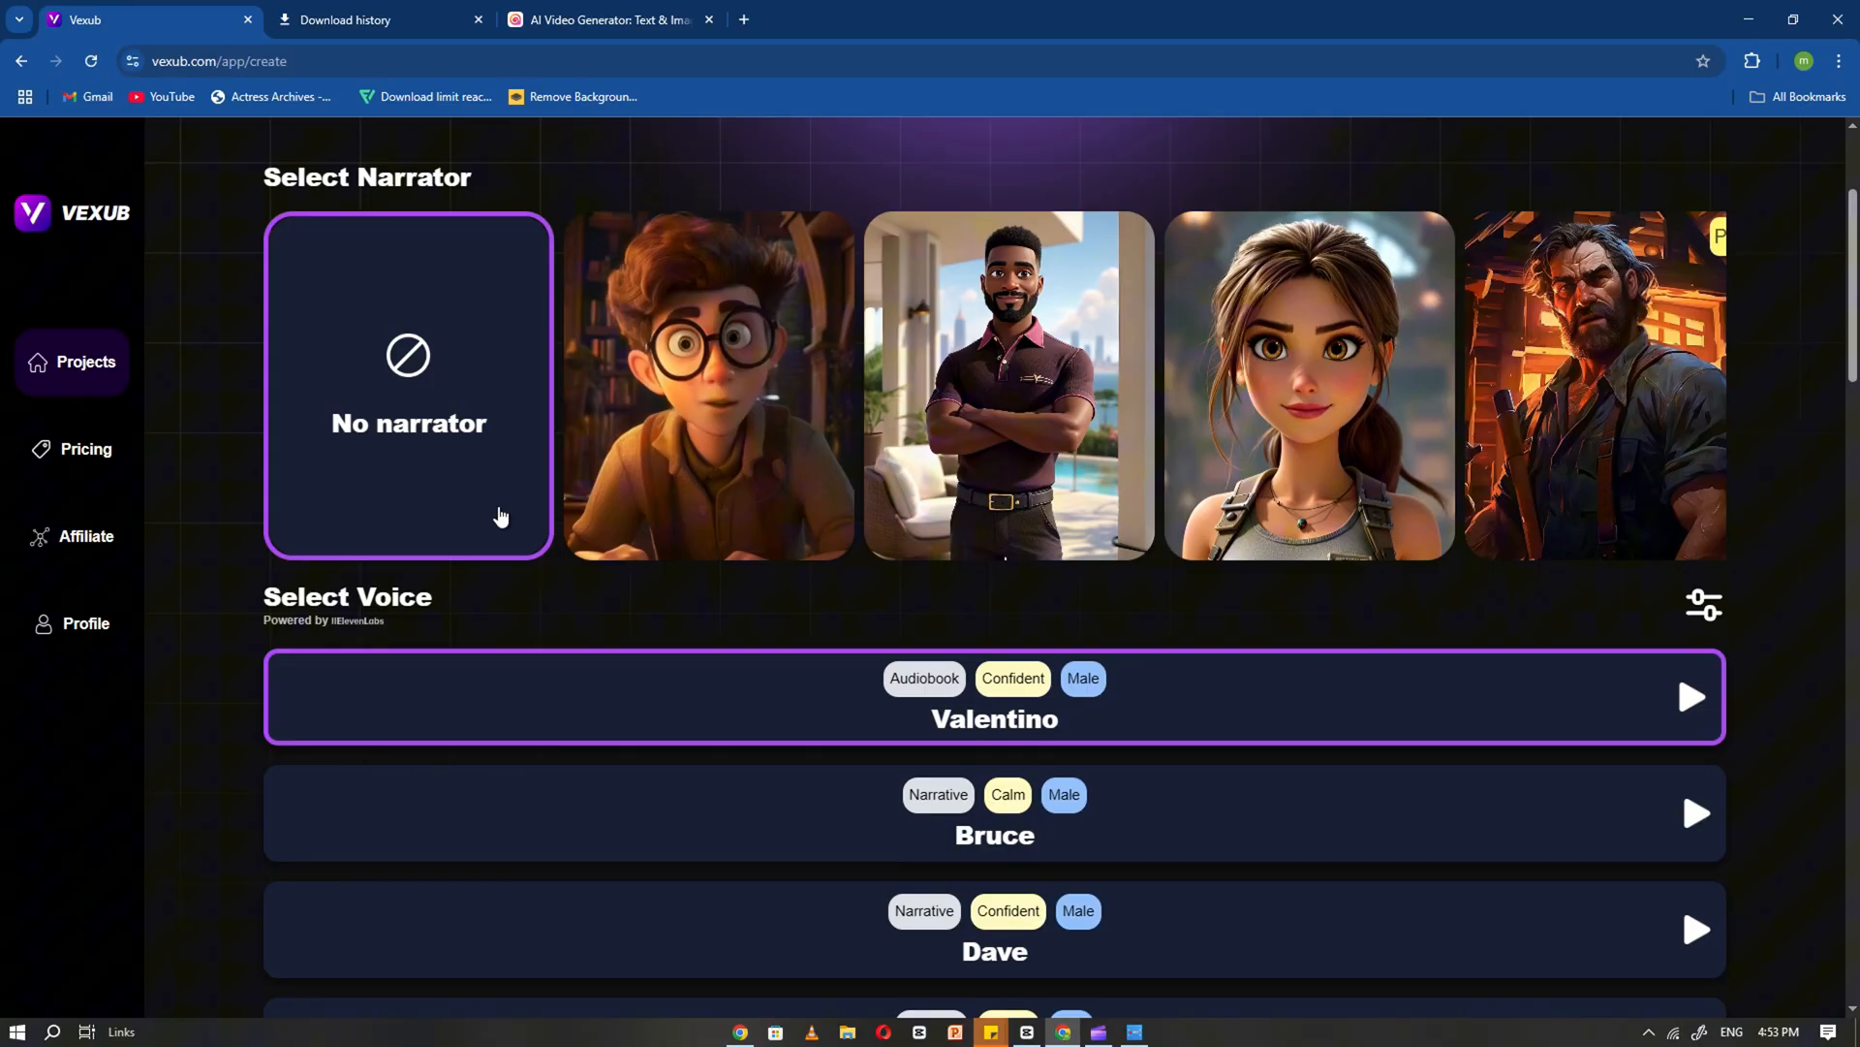
pyautogui.scroll(-3)
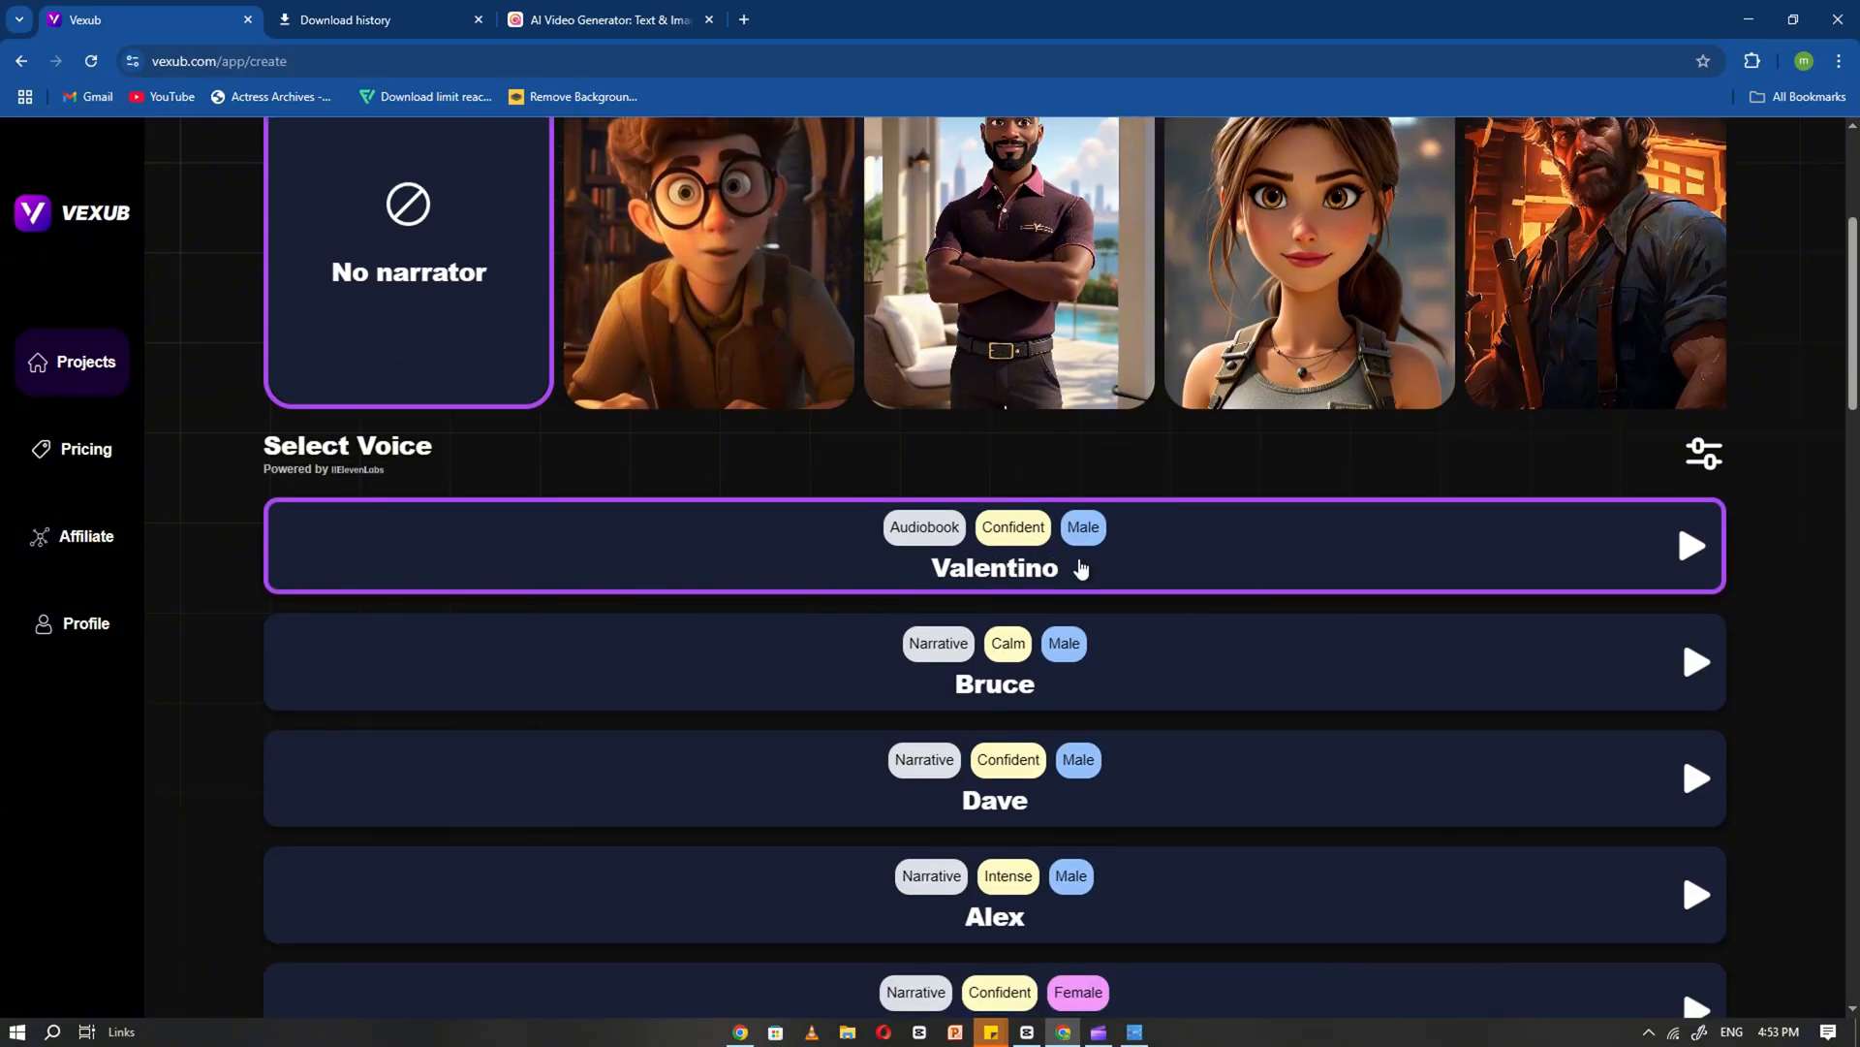
pyautogui.scroll(-3)
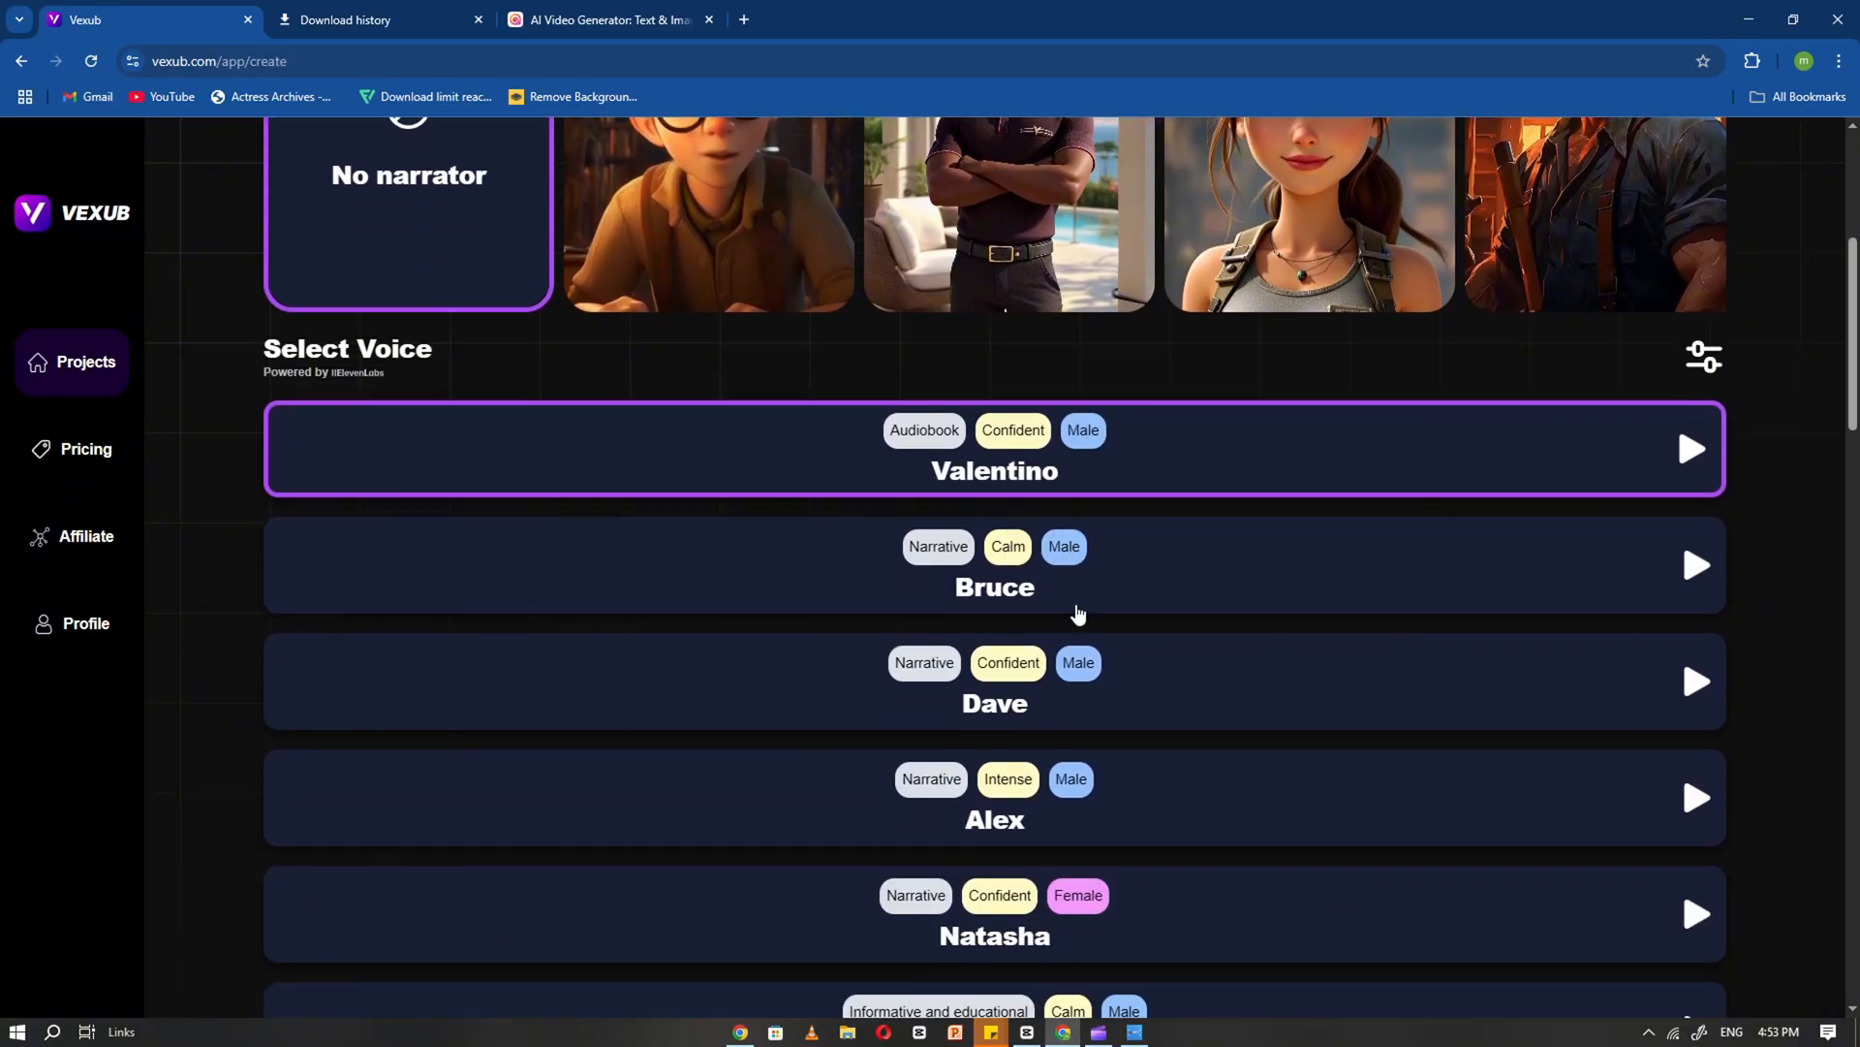
pyautogui.scroll(-3)
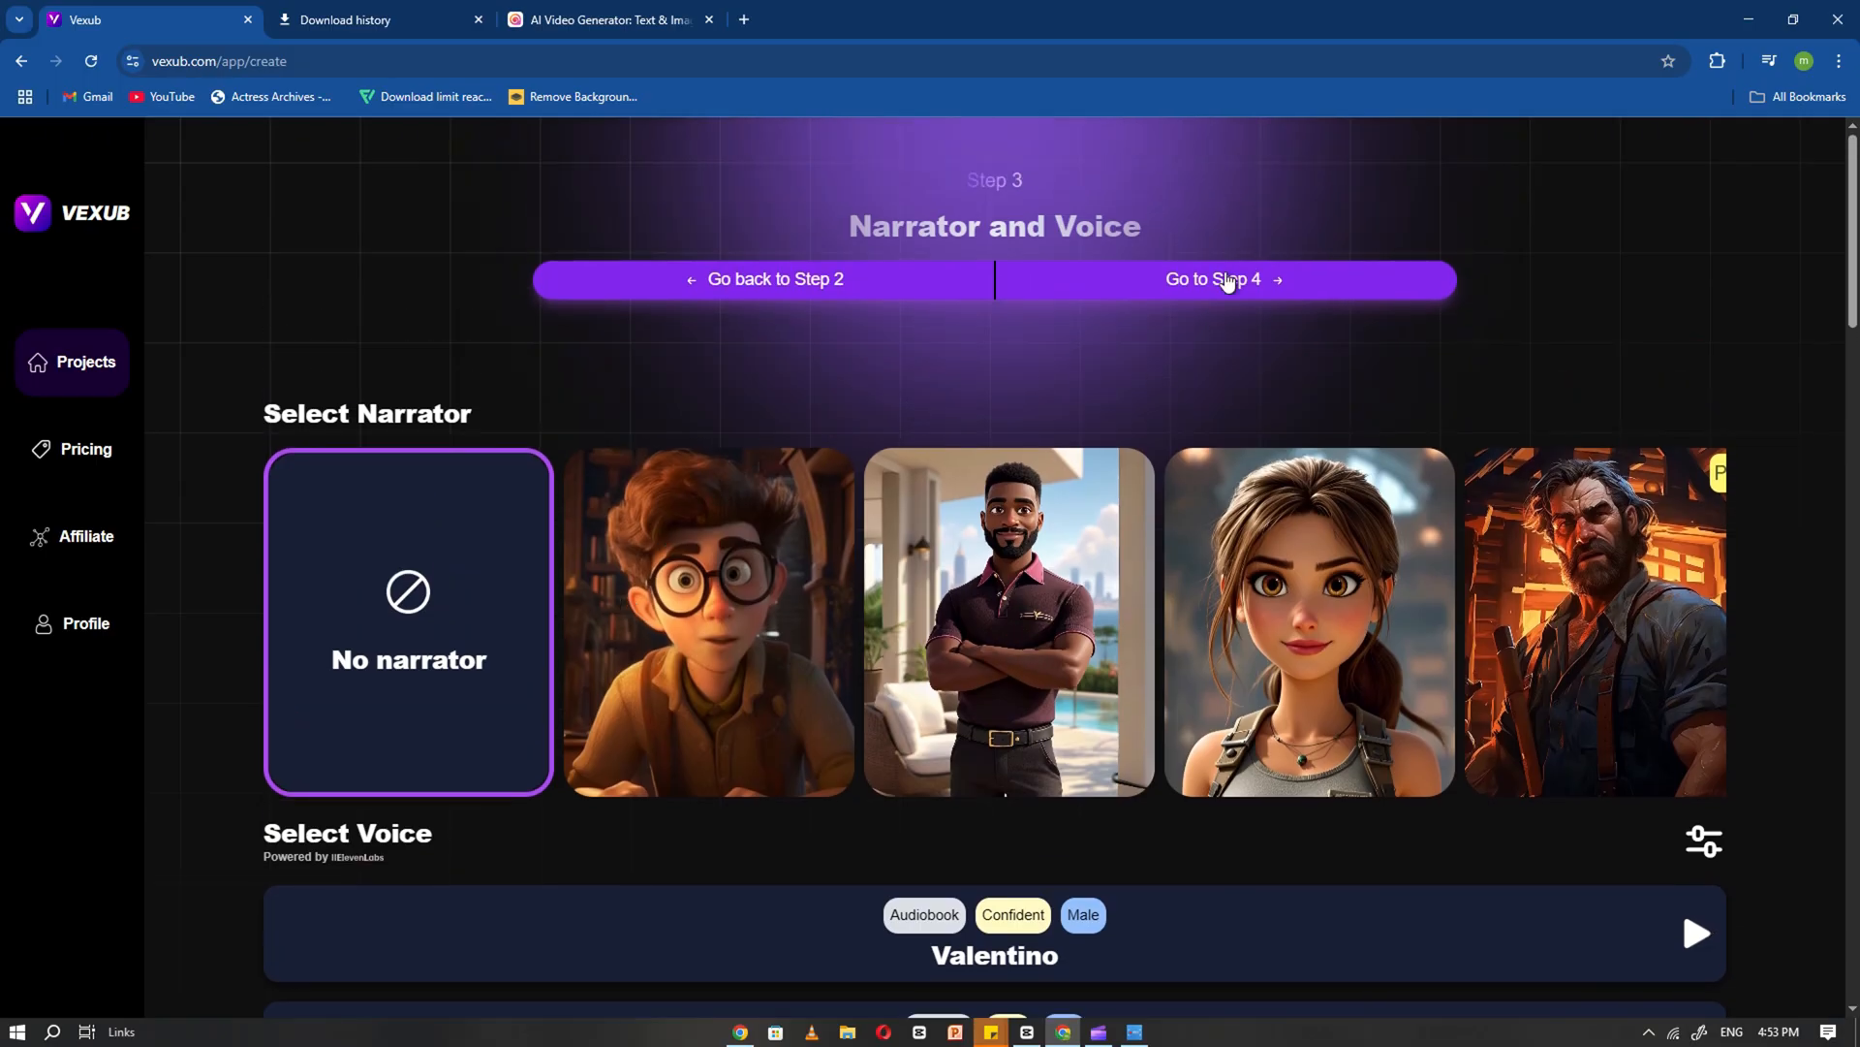
pyautogui.click(1222, 279)
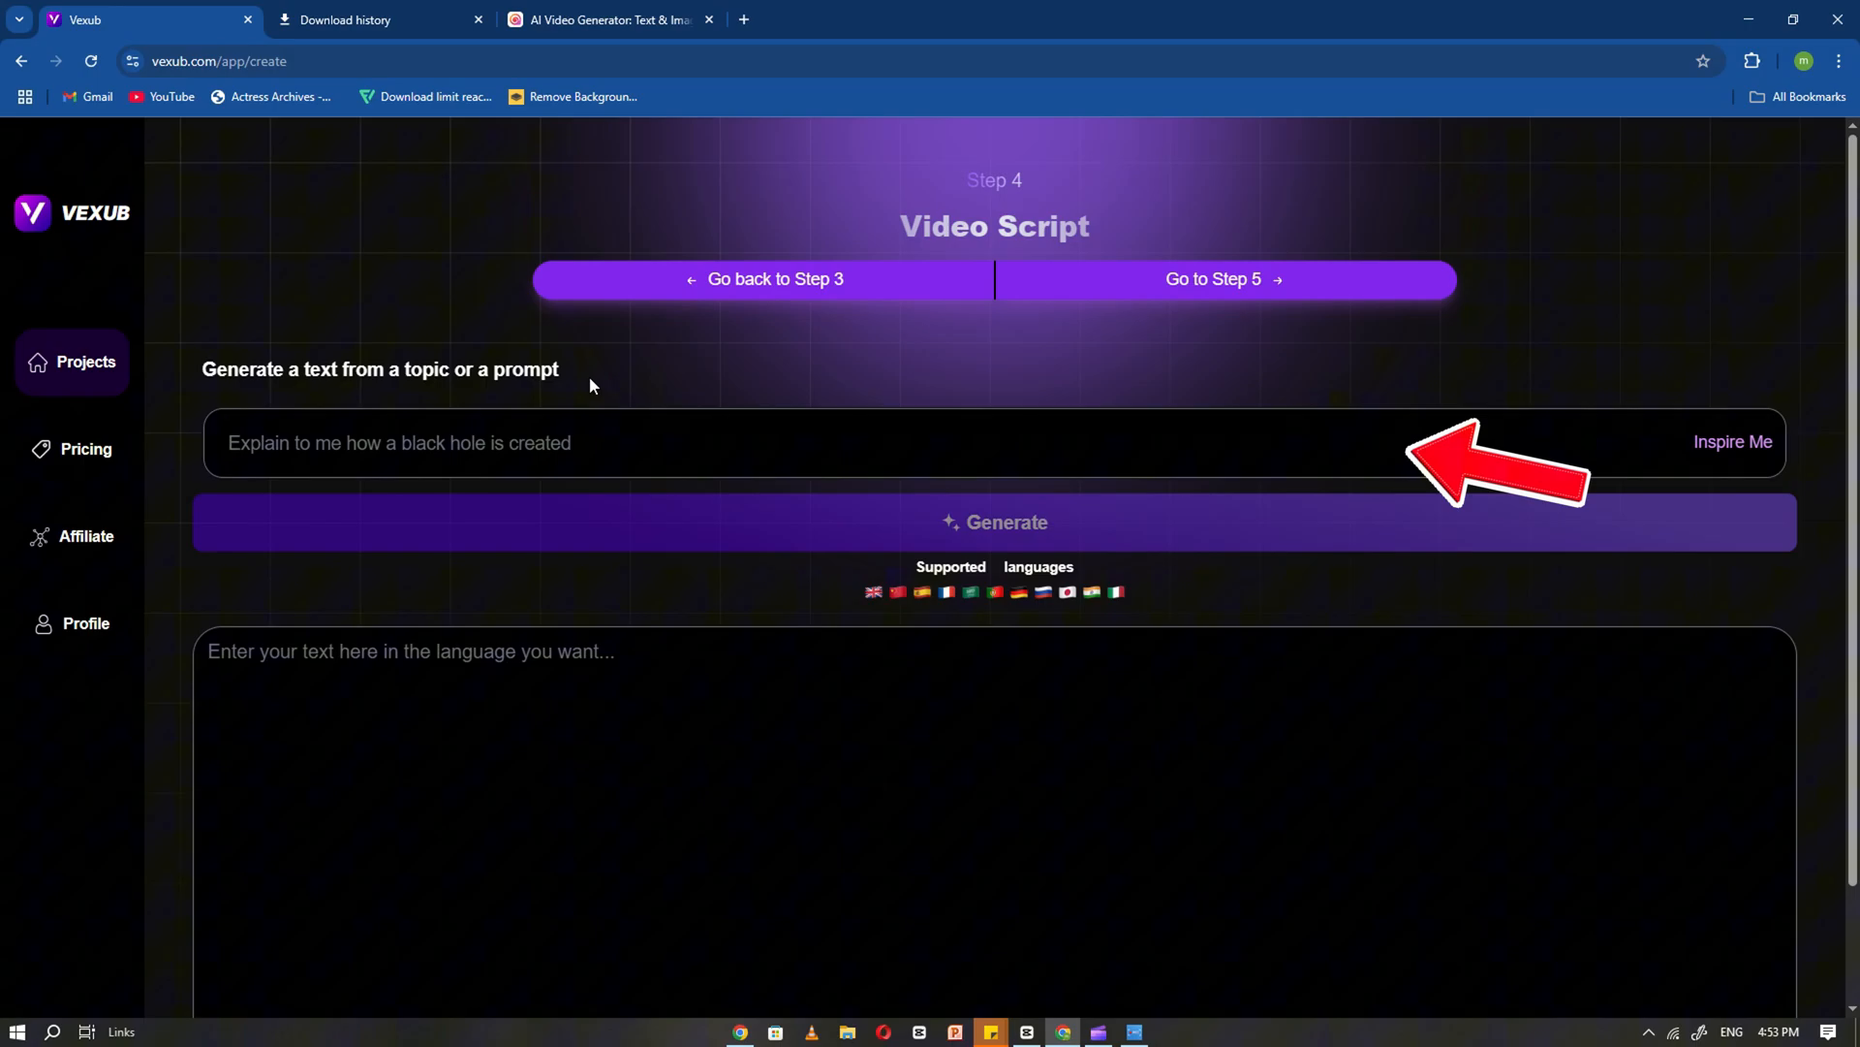
pyautogui.moveTo(659, 461)
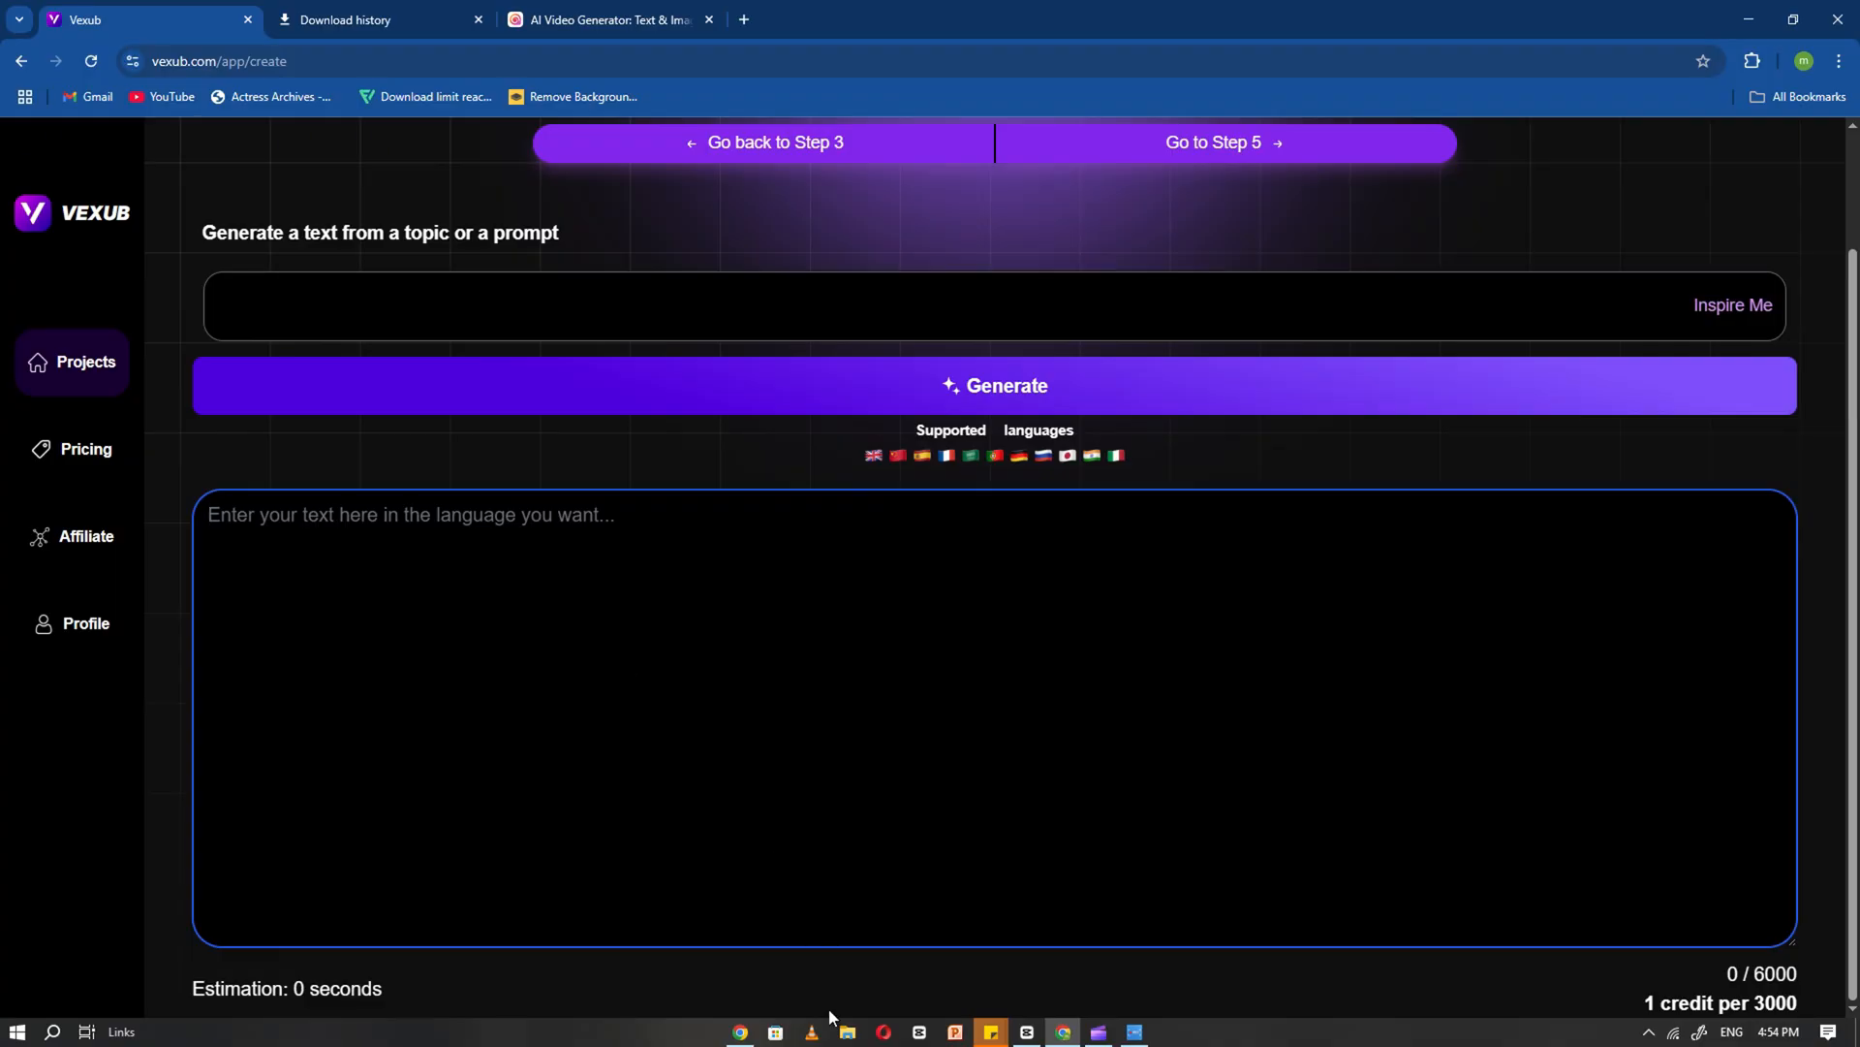
# Paste the Lily-and-Sarah story into the script box and advance to Image Style
pyautogui.click(638, 19)
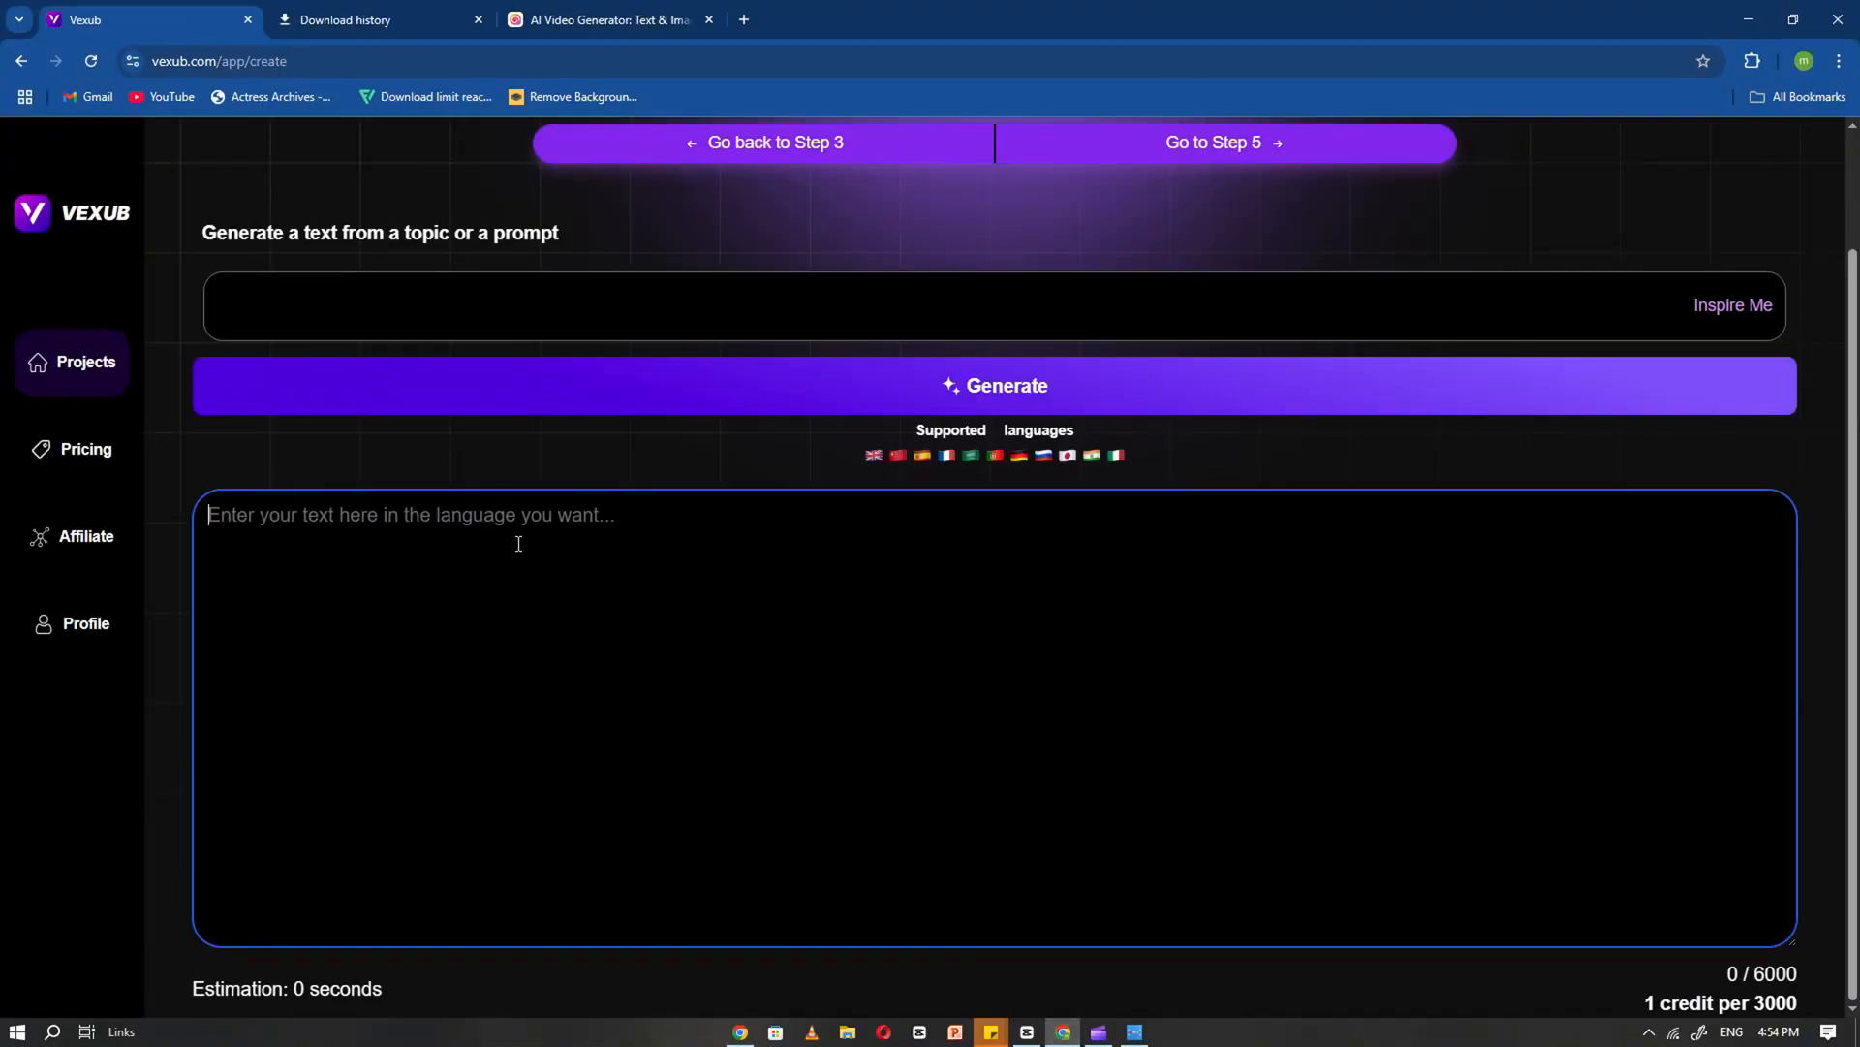
pyautogui.rightClick(475, 535)
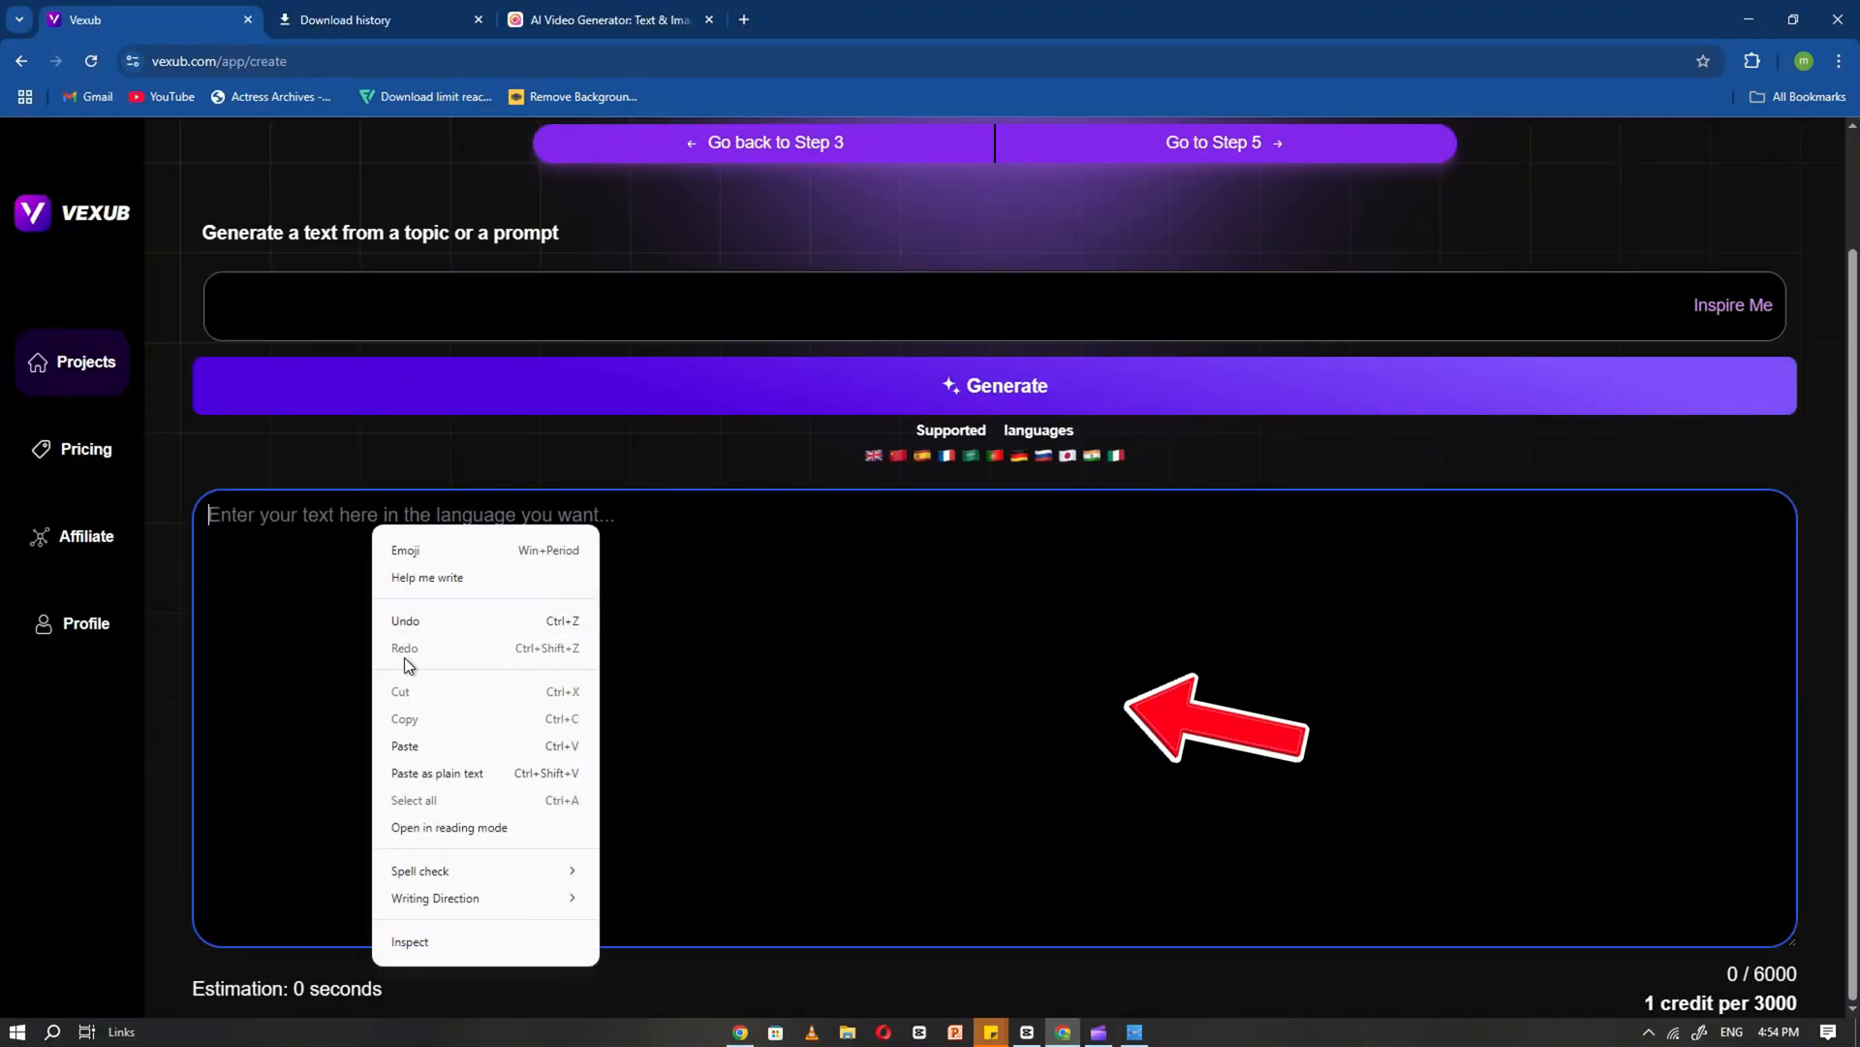
pyautogui.click(405, 745)
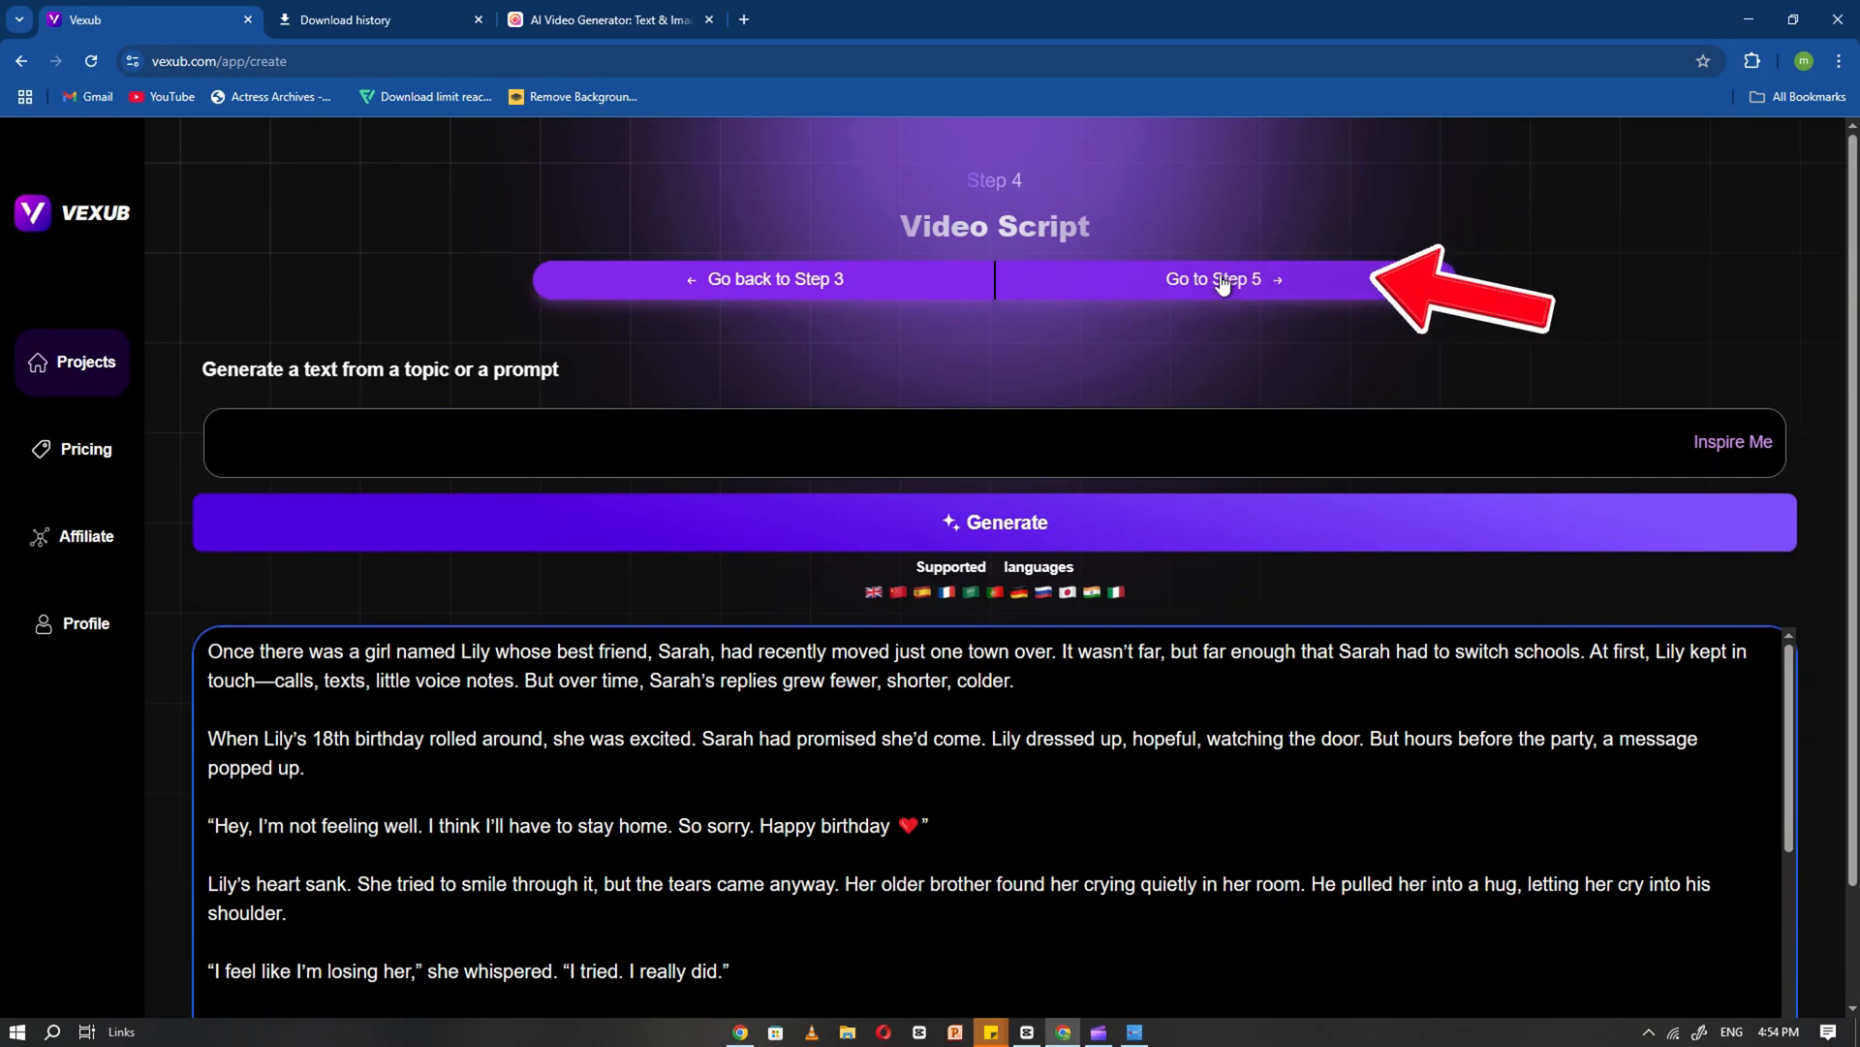
pyautogui.click(1223, 279)
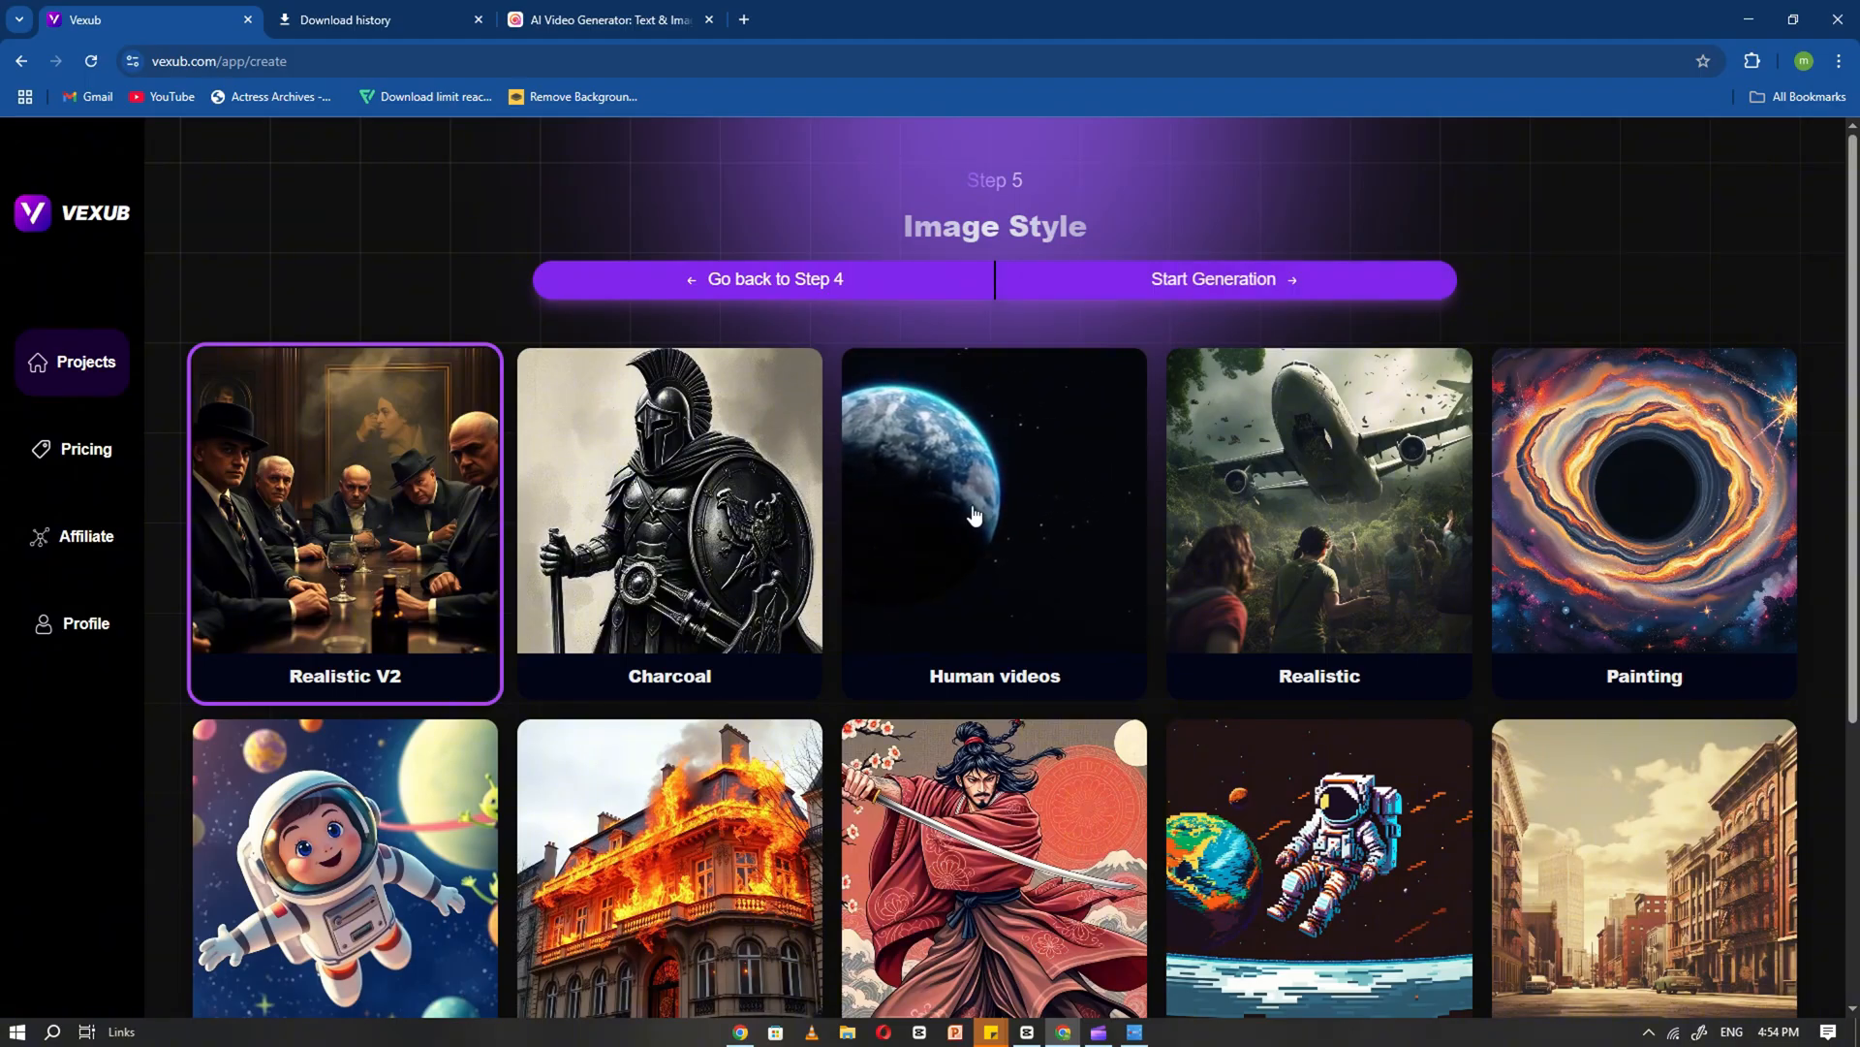
# Pick the Pixar image style and start generating the video
pyautogui.scroll(-3)
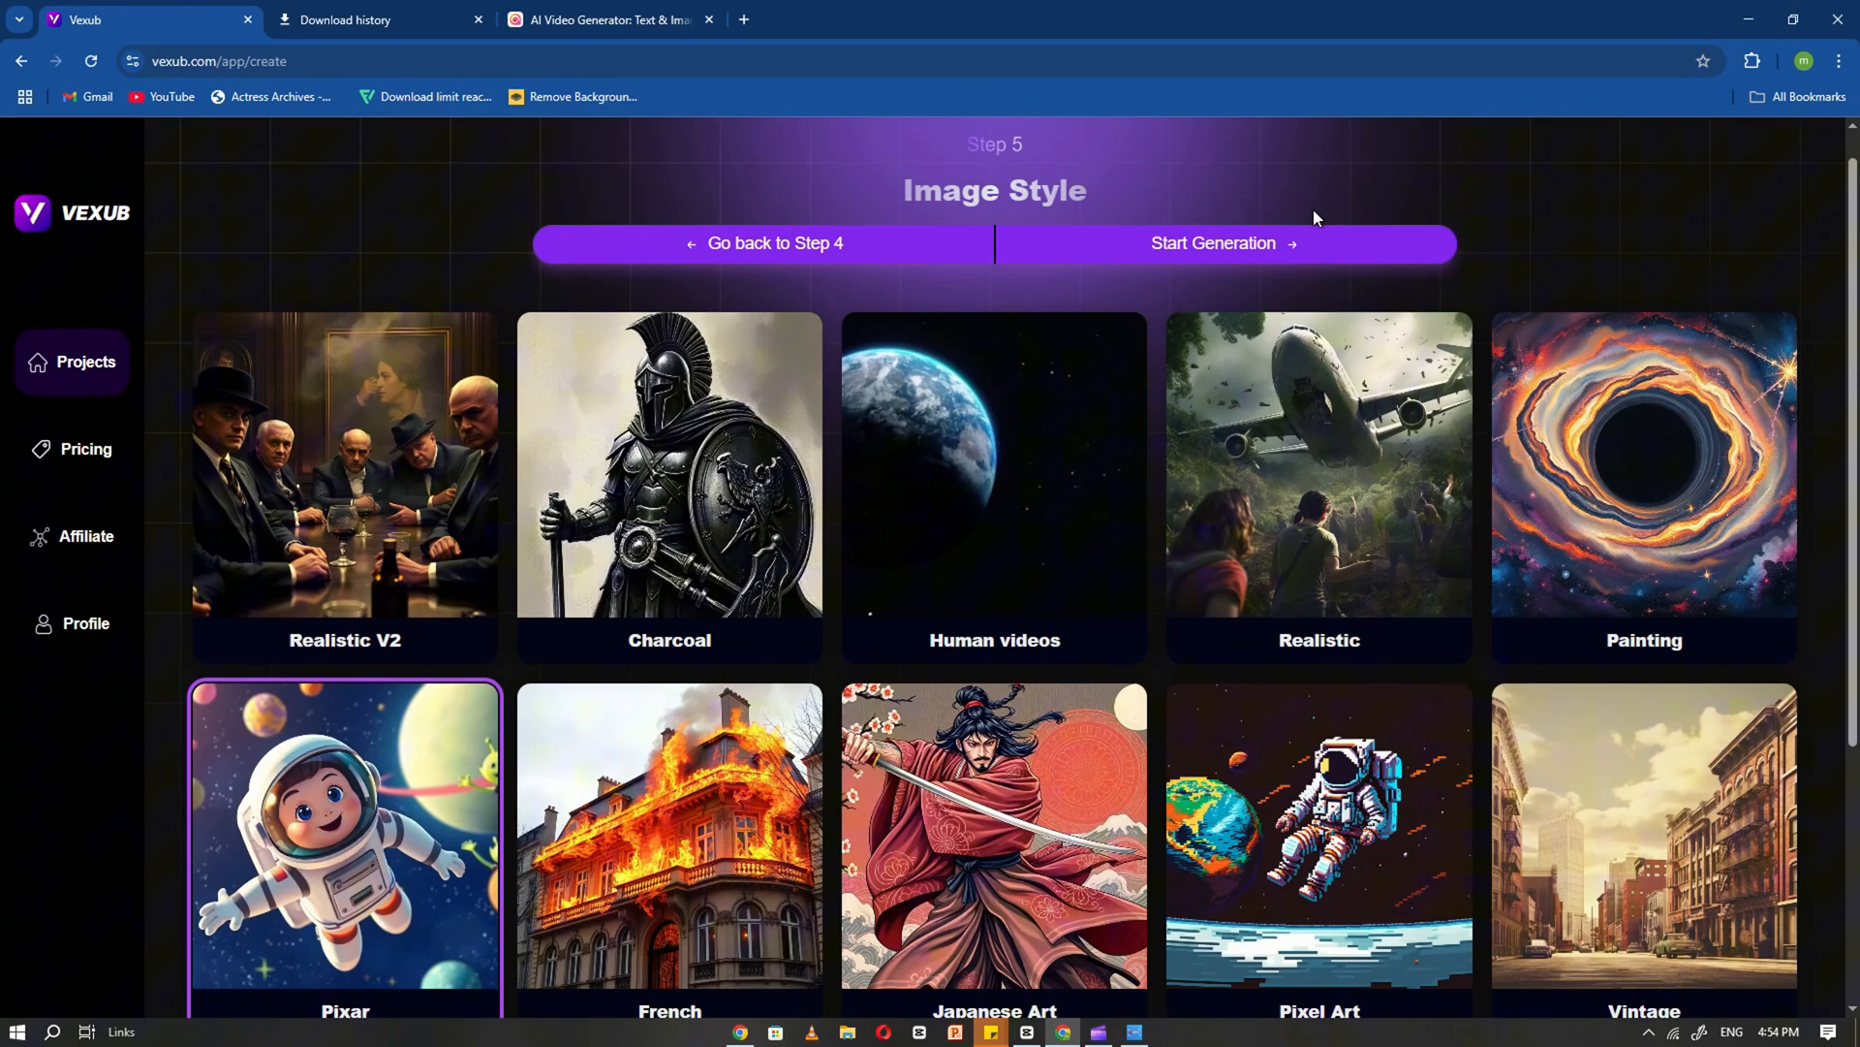
pyautogui.click(1213, 245)
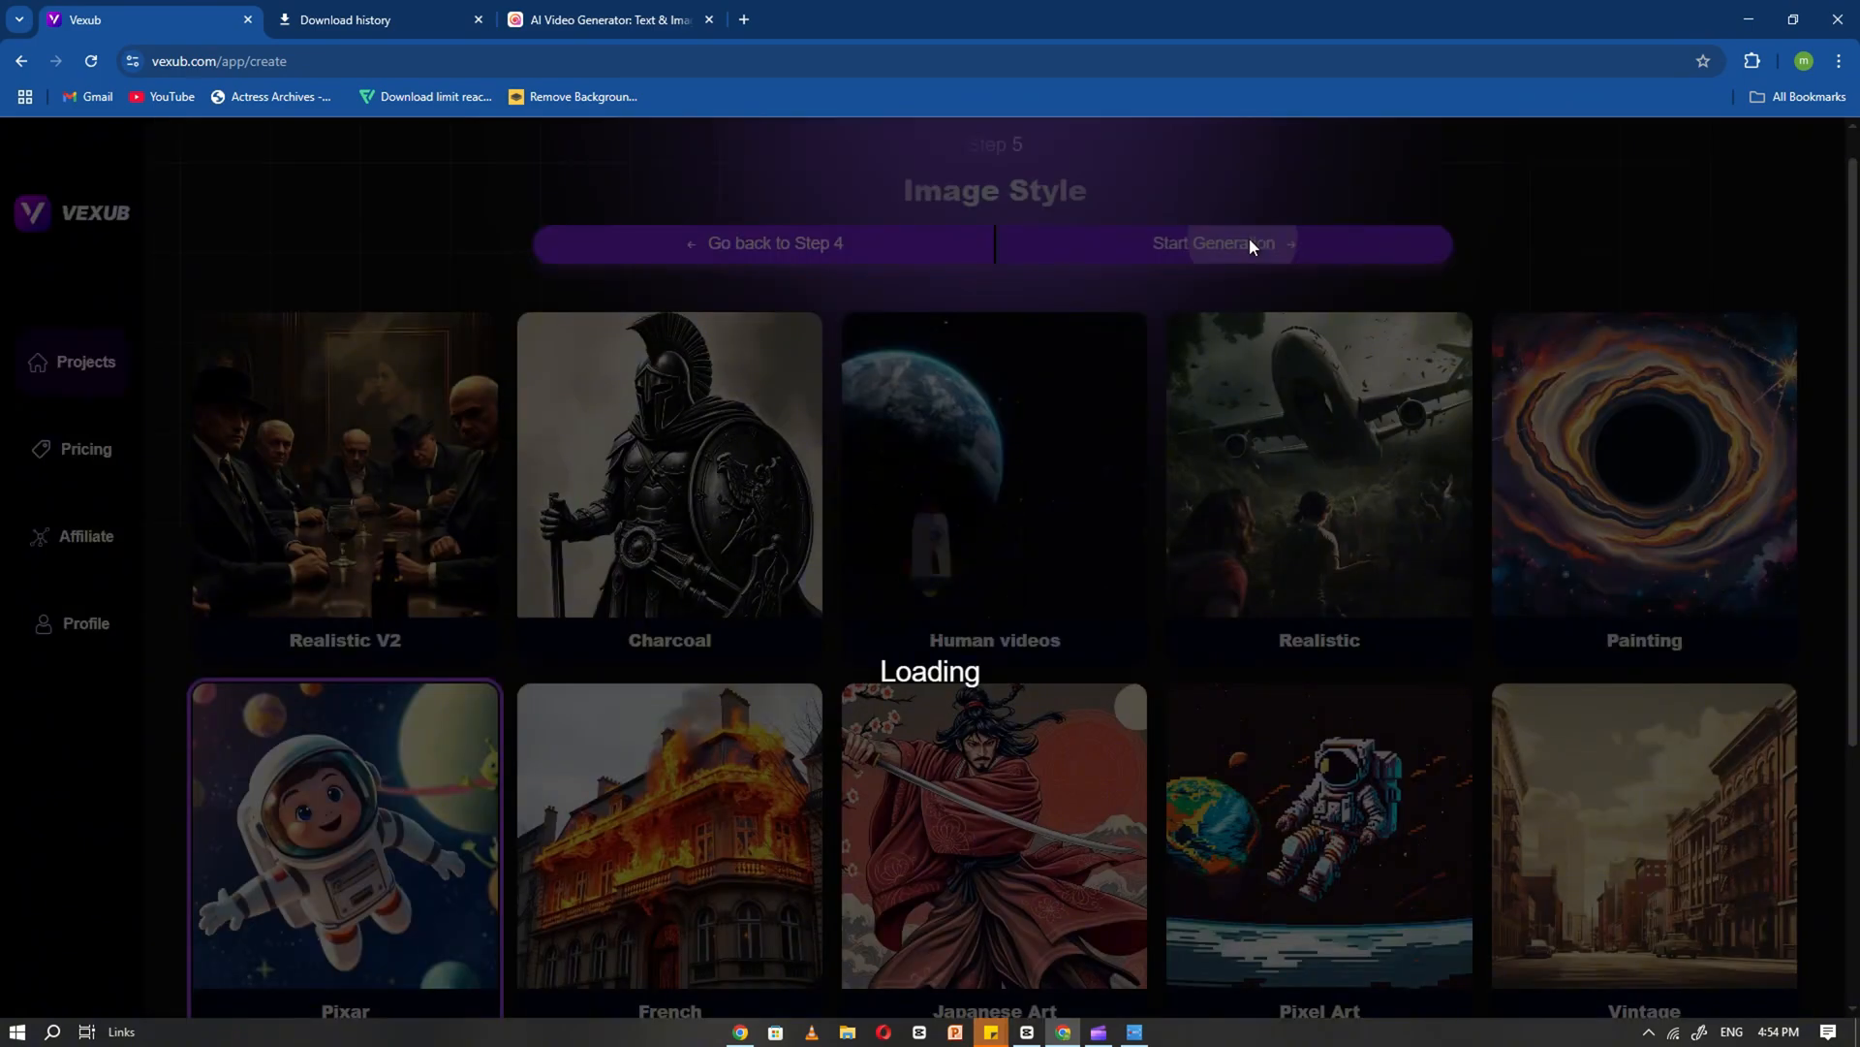
pyautogui.click(1215, 244)
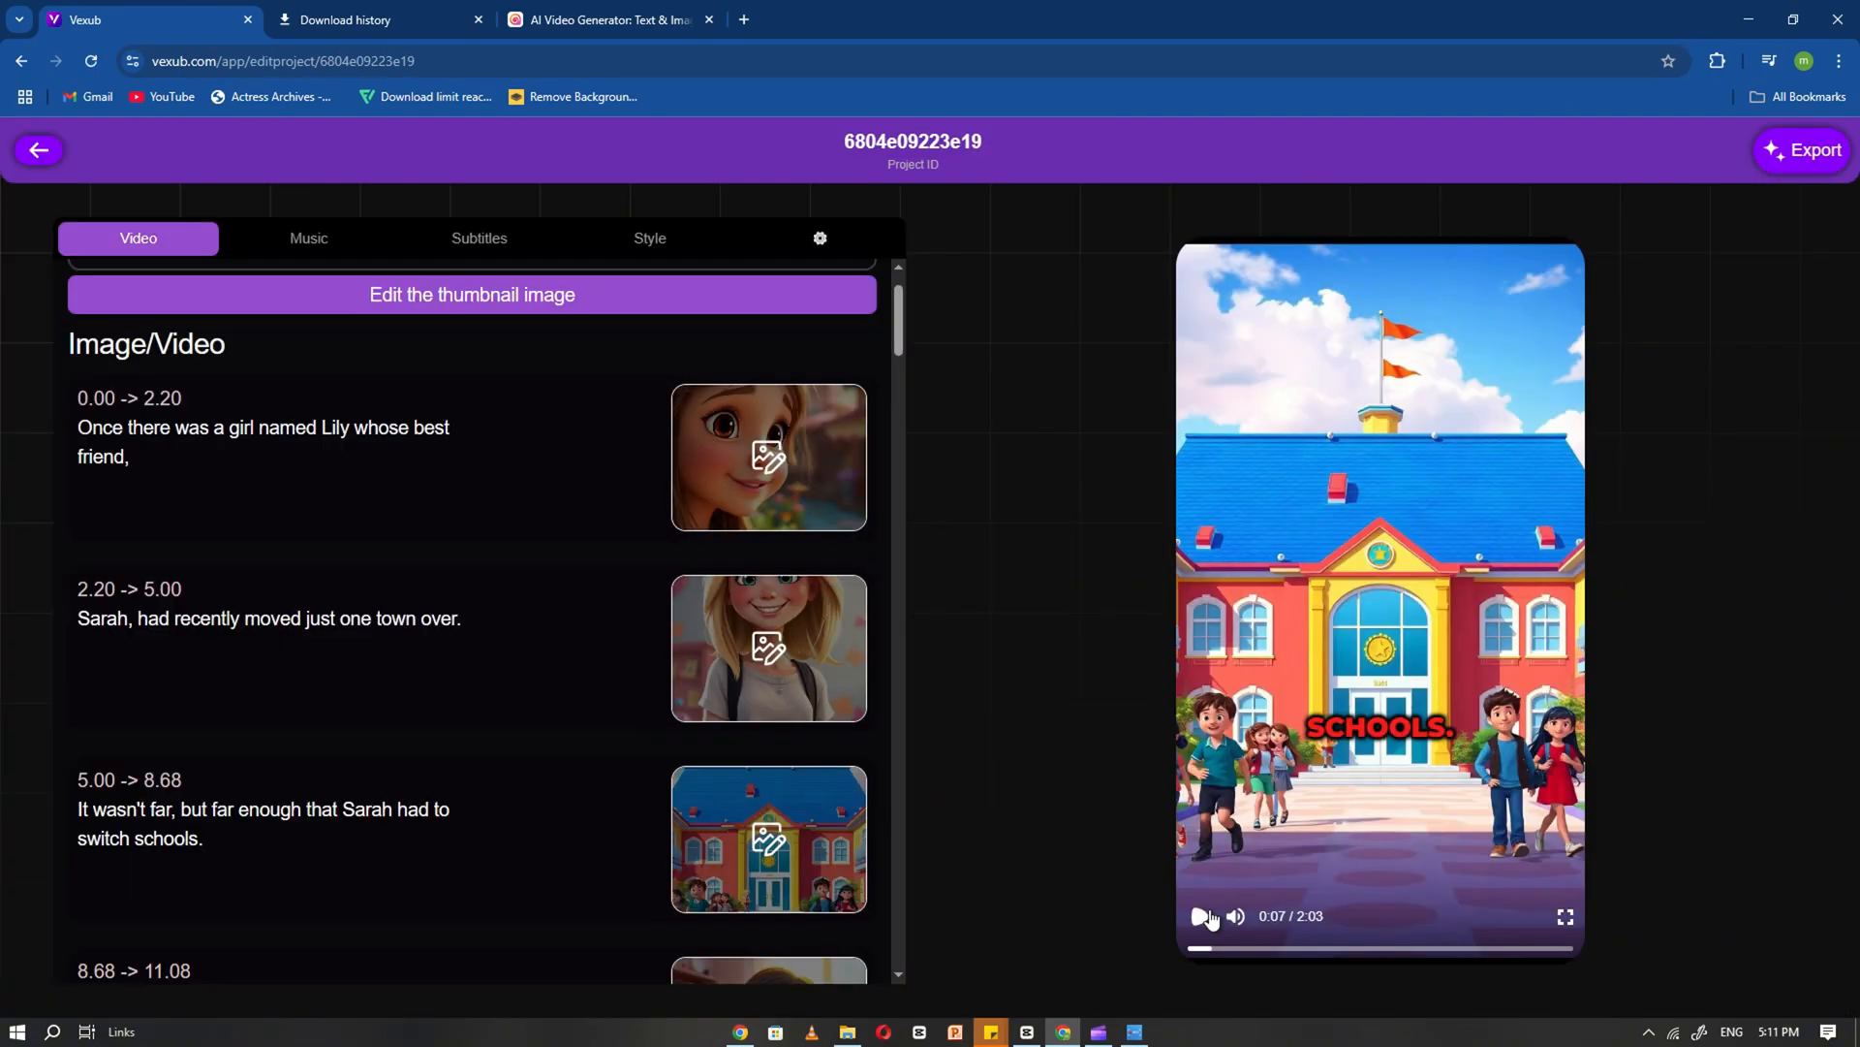
# Raise the background music volume to 6% in the Music settings
pyautogui.click(1200, 916)
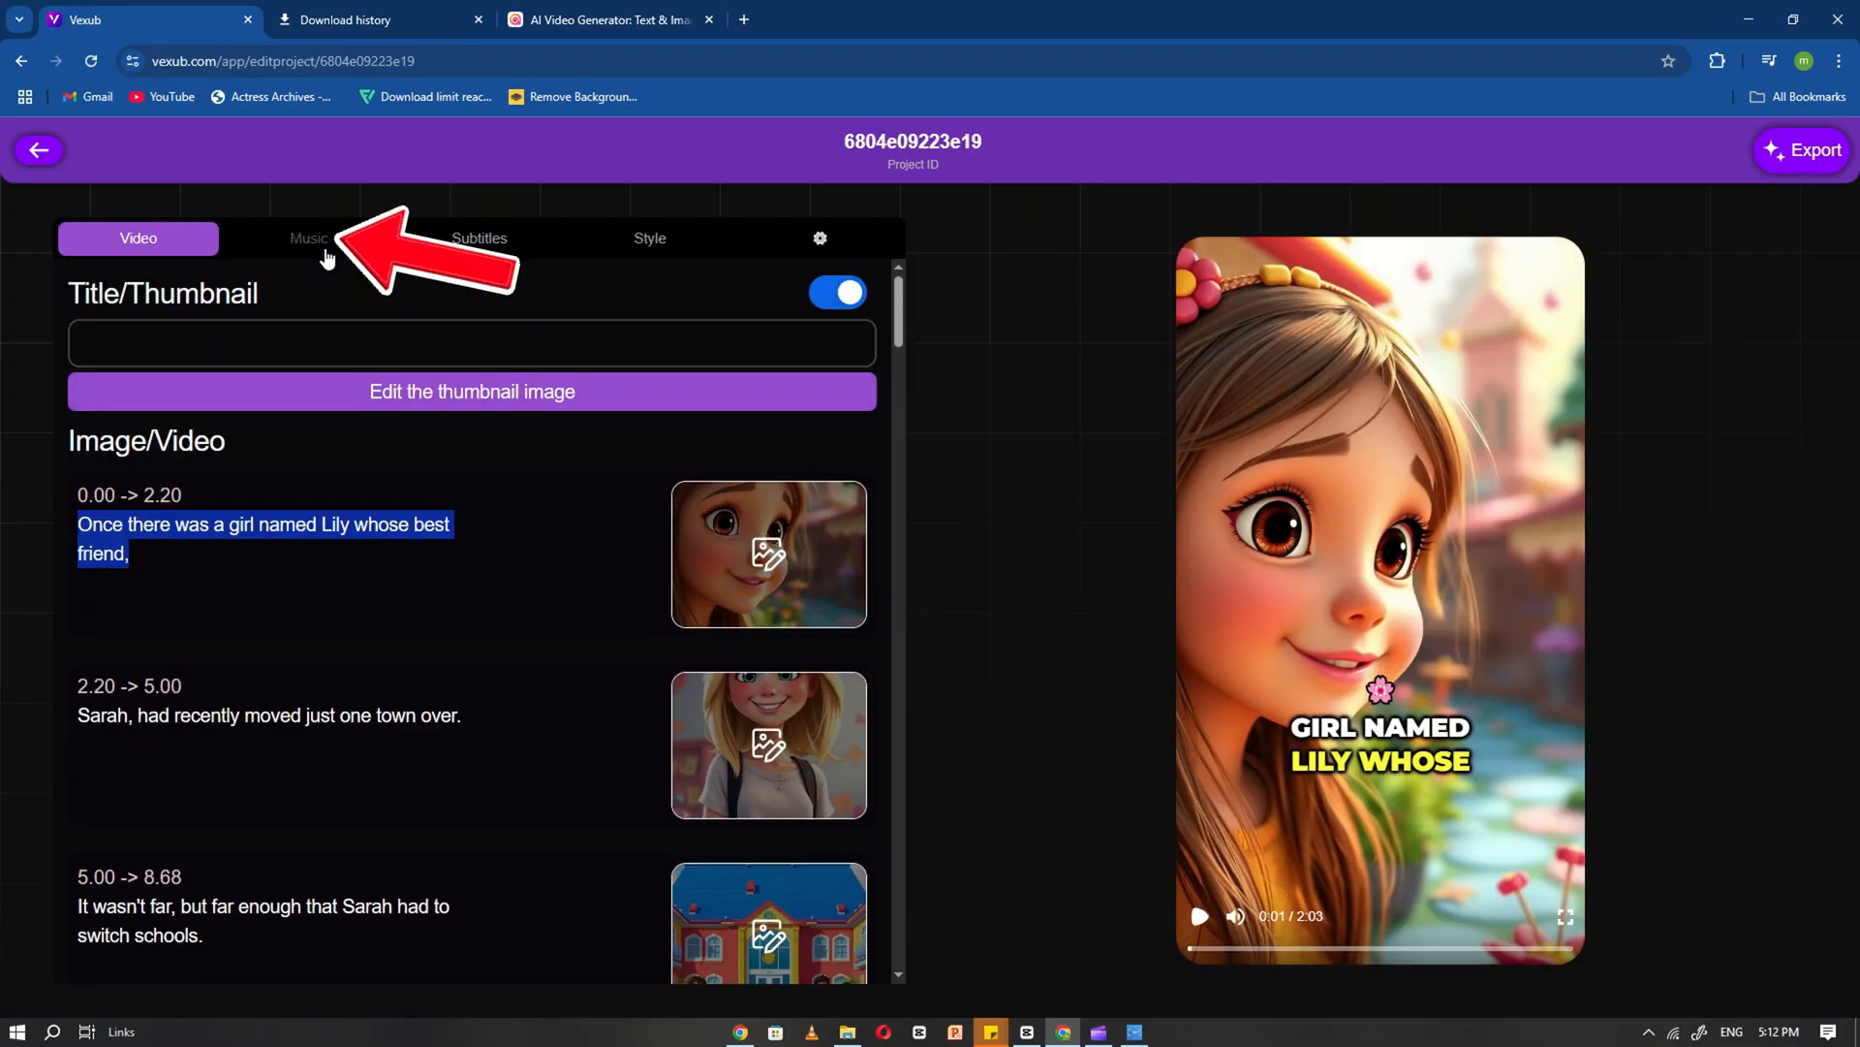
pyautogui.click(308, 238)
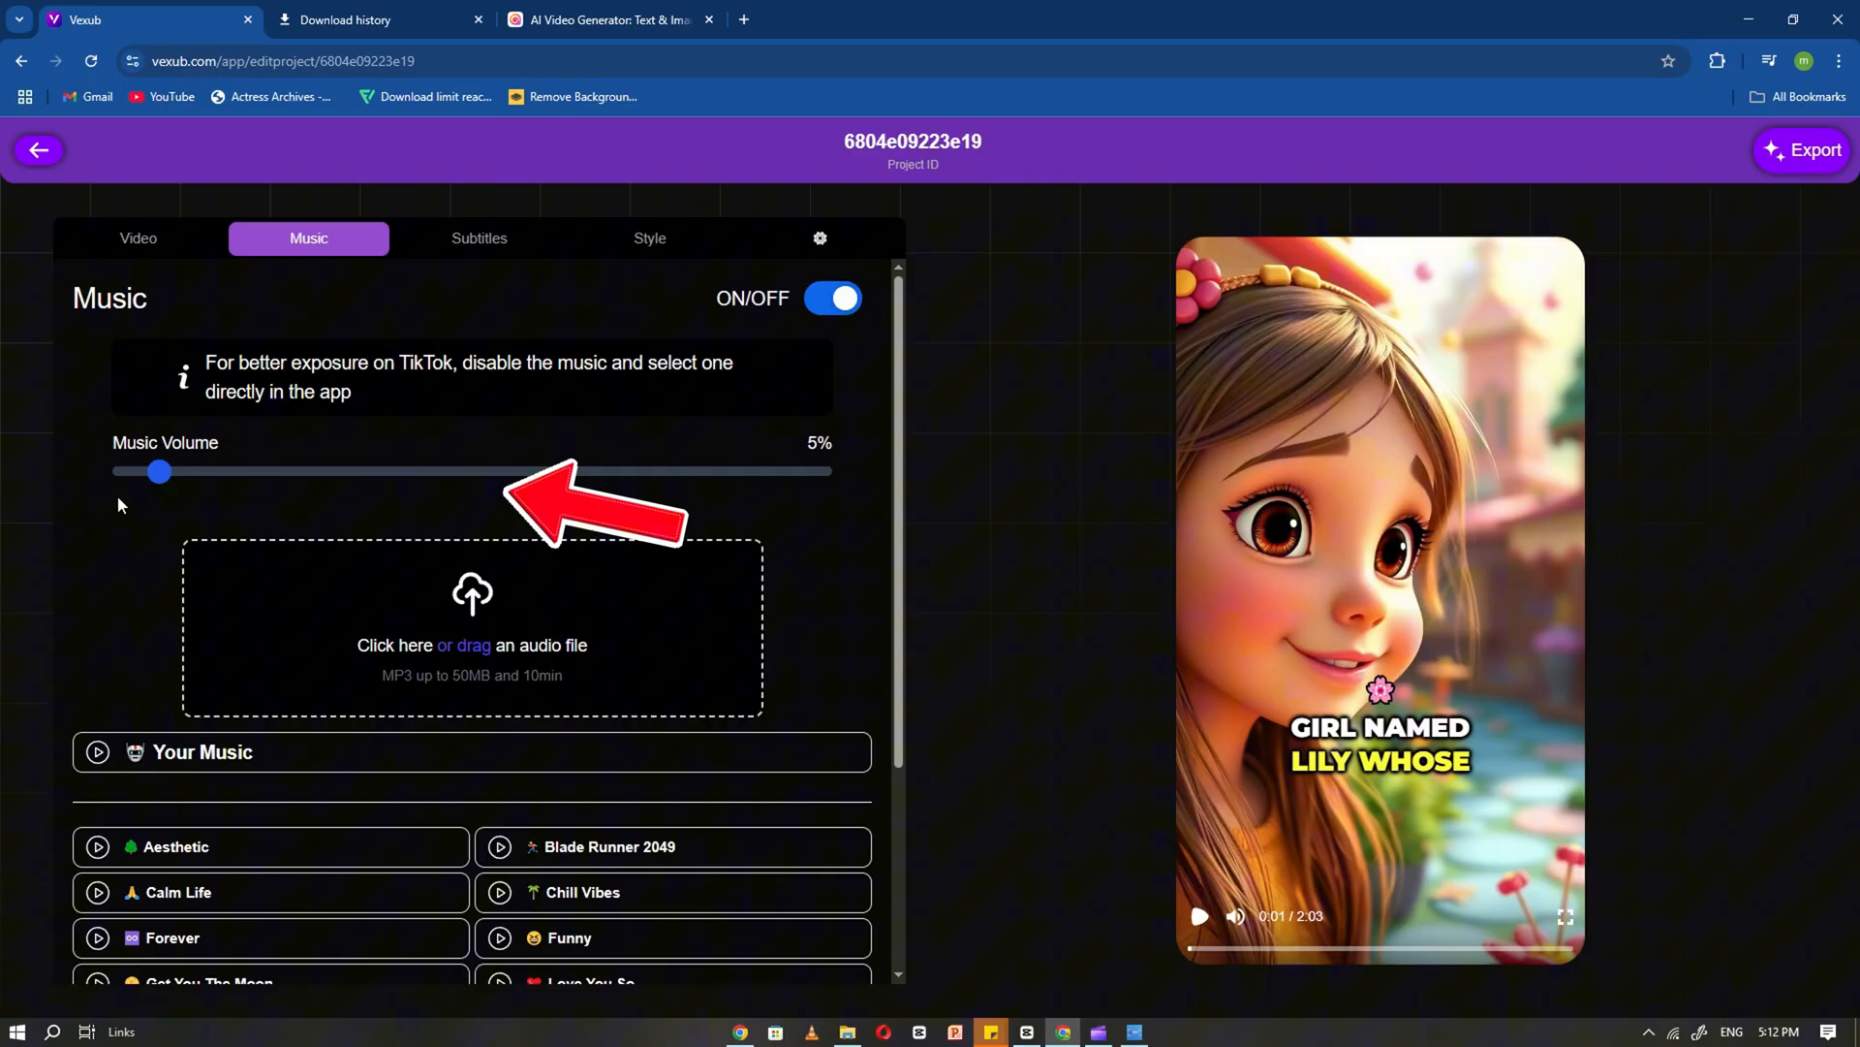
pyautogui.moveTo(159, 471); pyautogui.dragTo(167, 471)
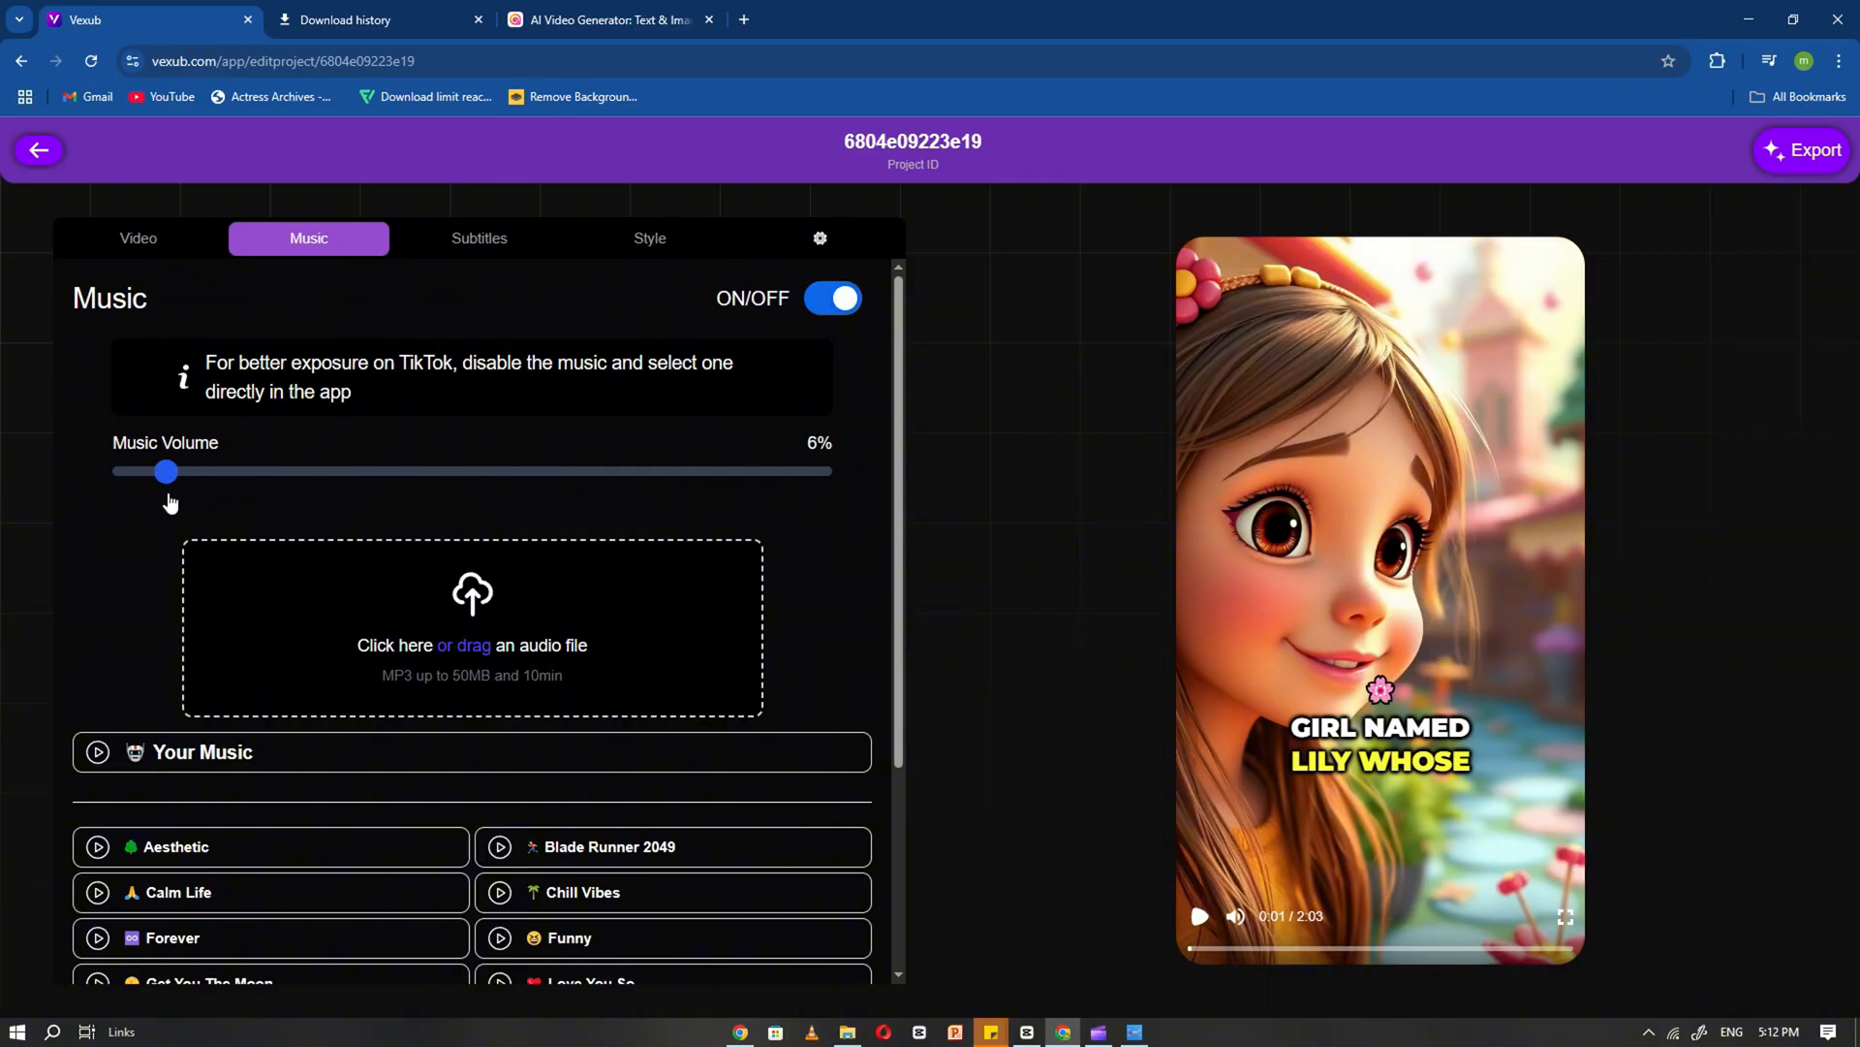
pyautogui.scroll(-3)
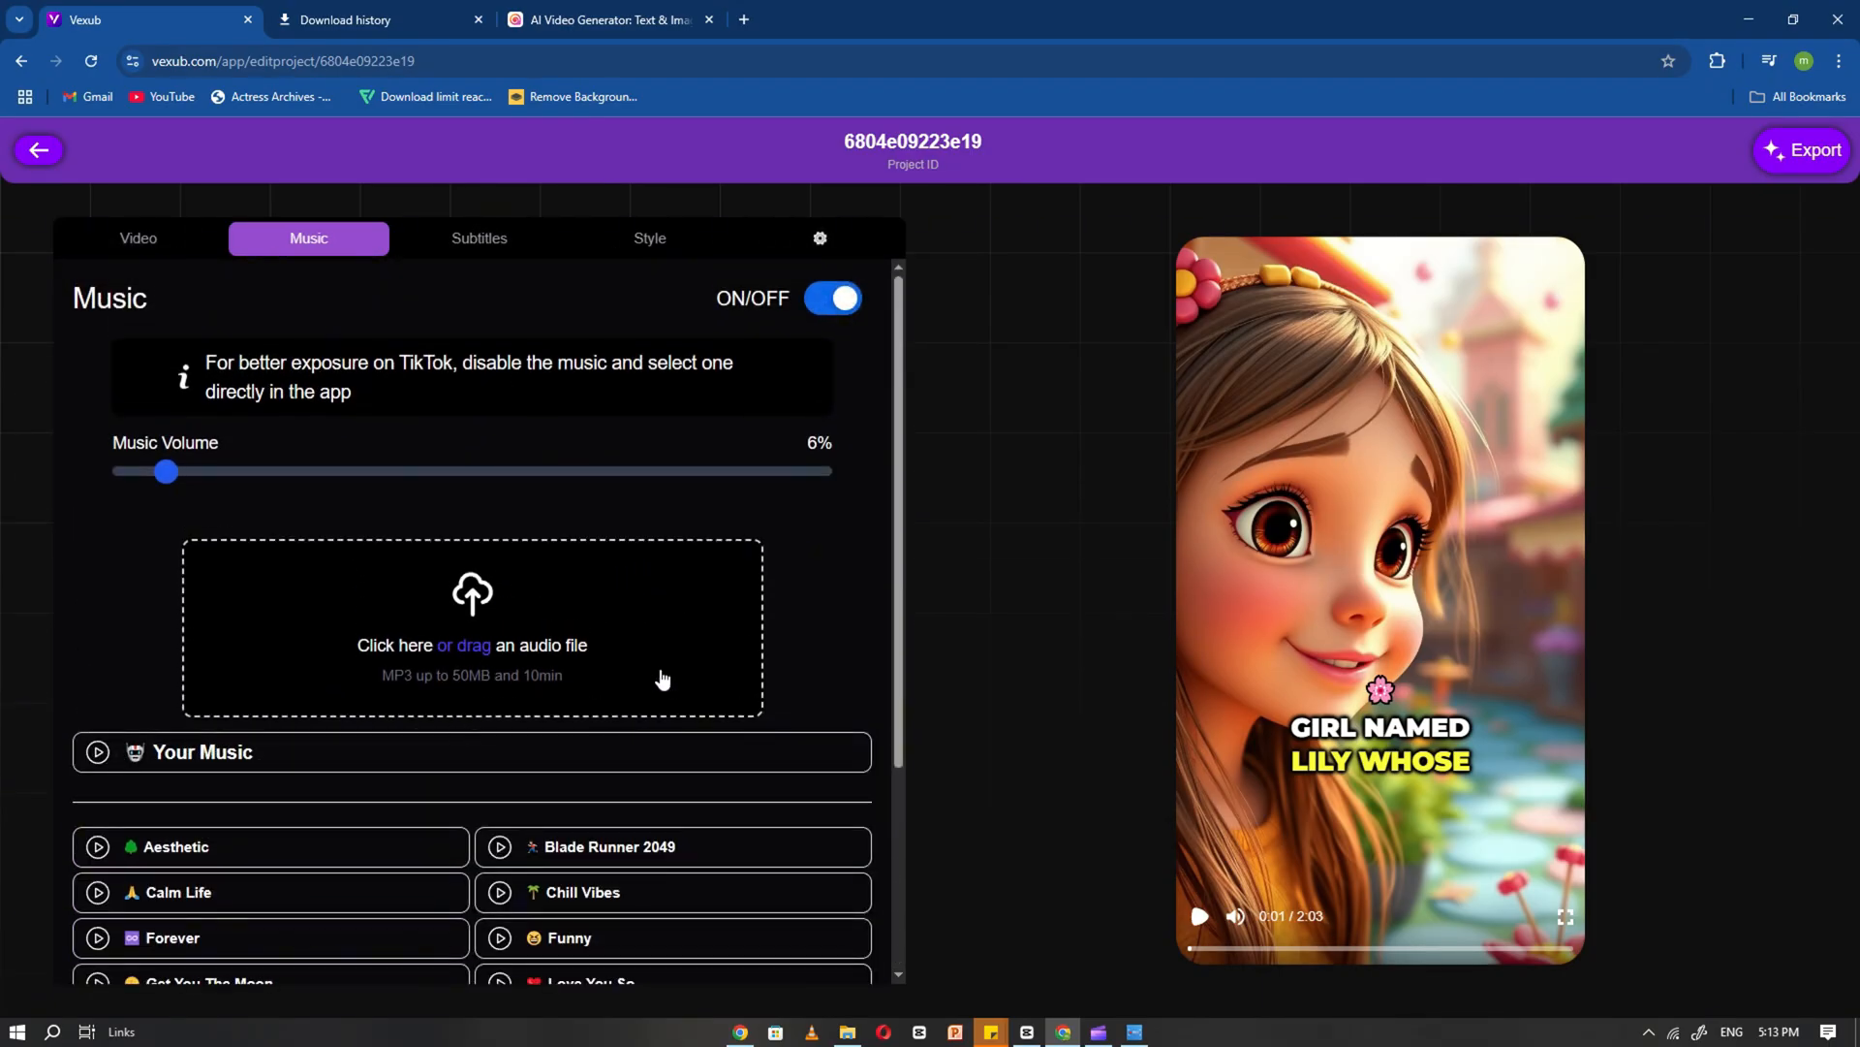
# Review the Subtitles and editing Style settings, then export the video
pyautogui.click(479, 238)
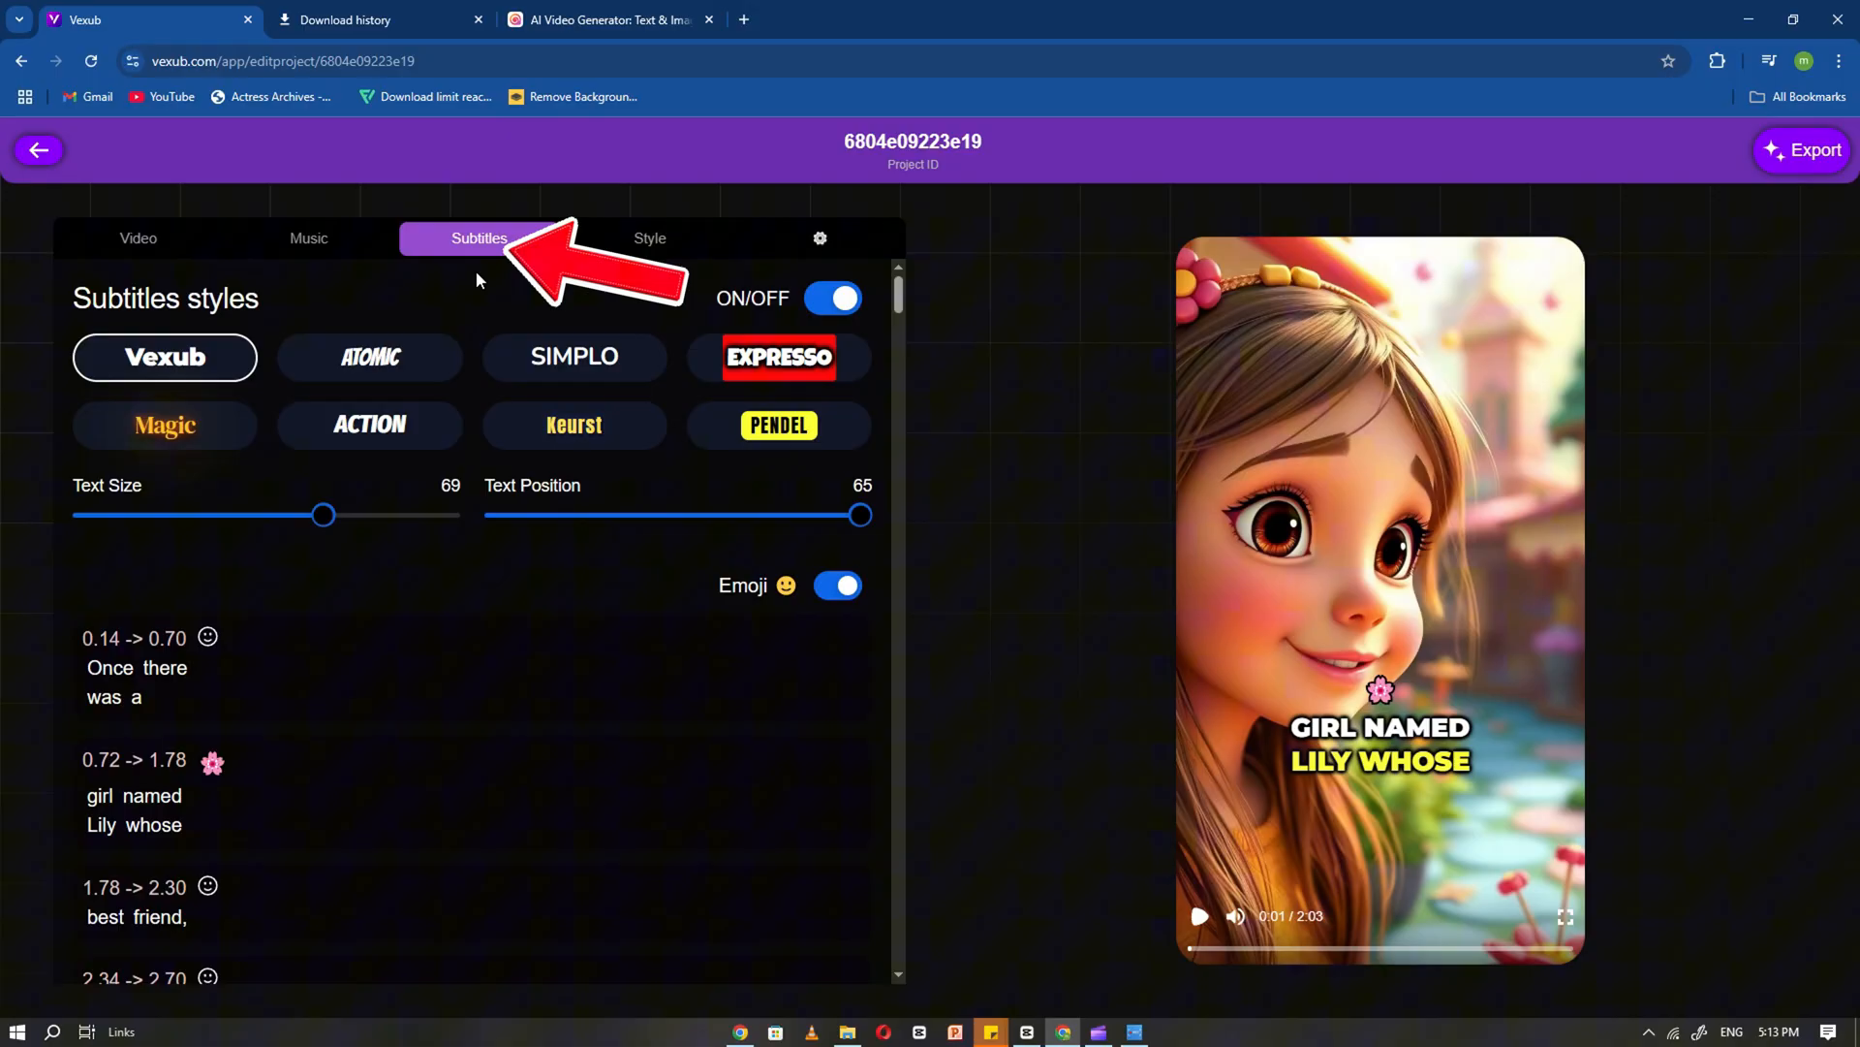
pyautogui.click(308, 239)
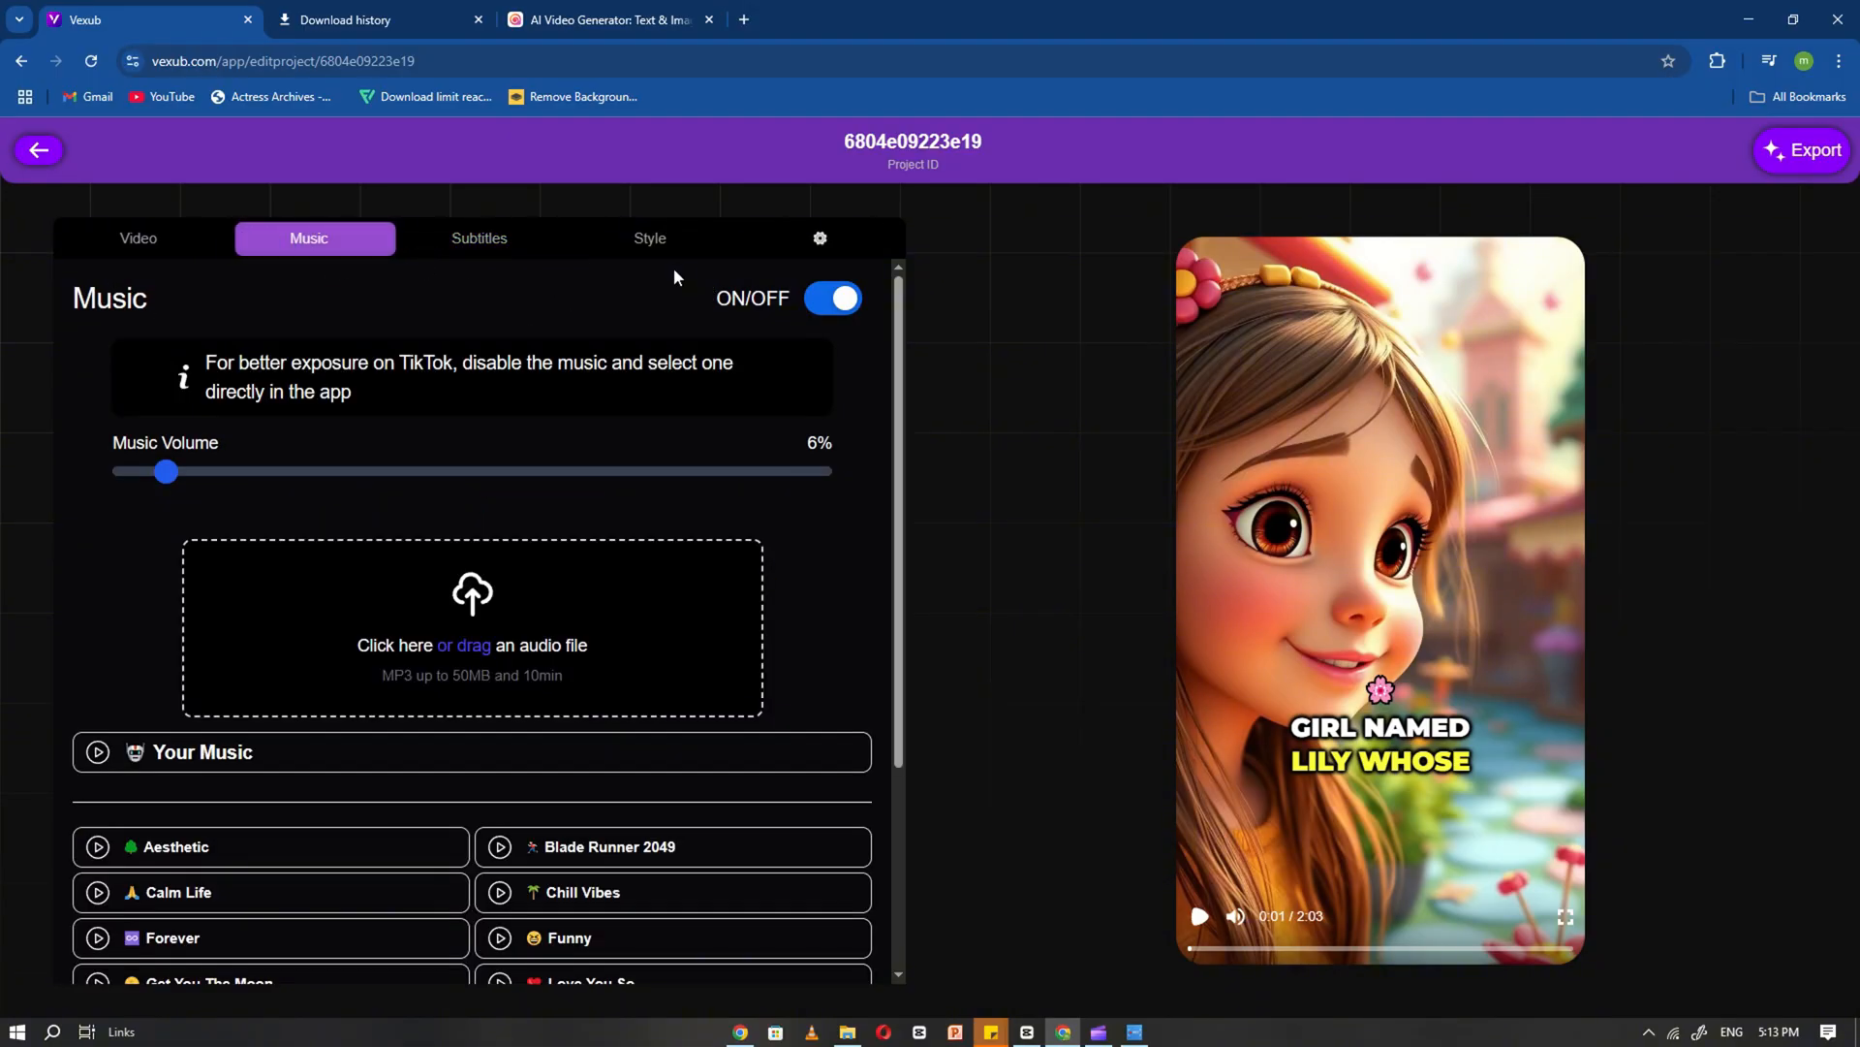
pyautogui.click(479, 239)
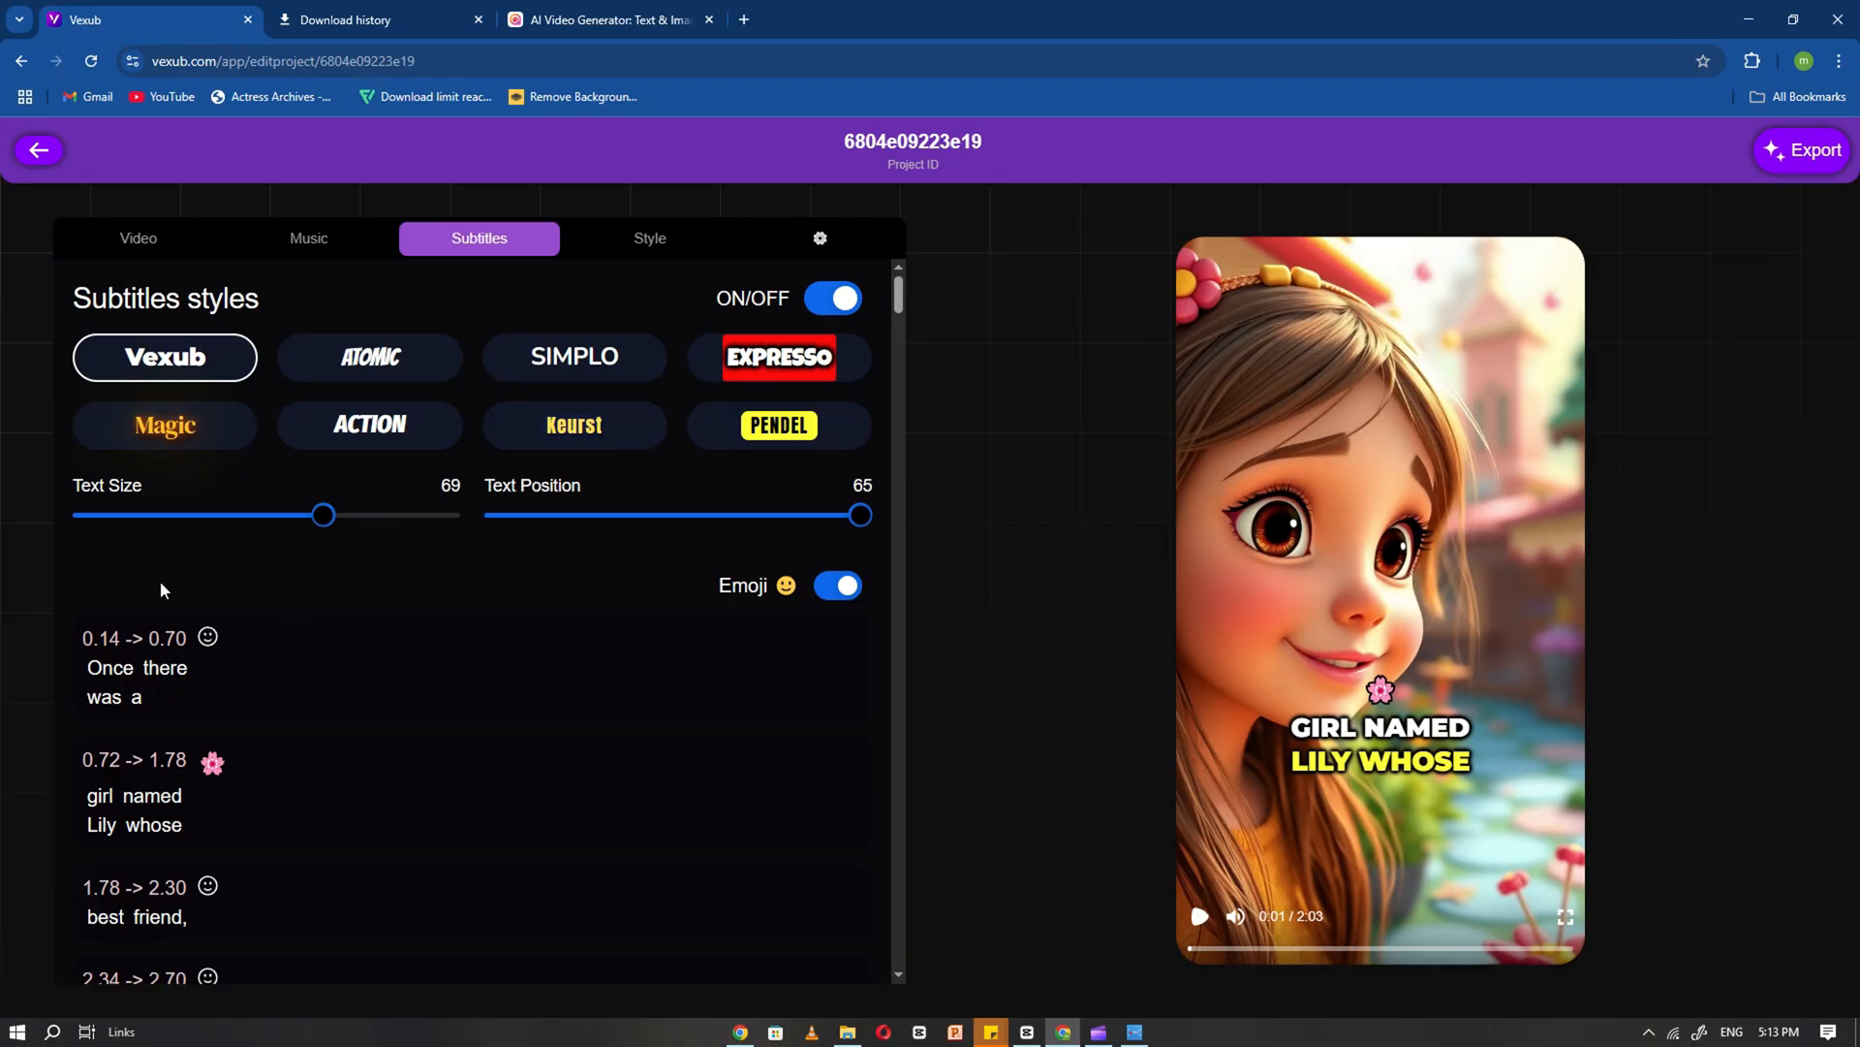
pyautogui.click(650, 239)
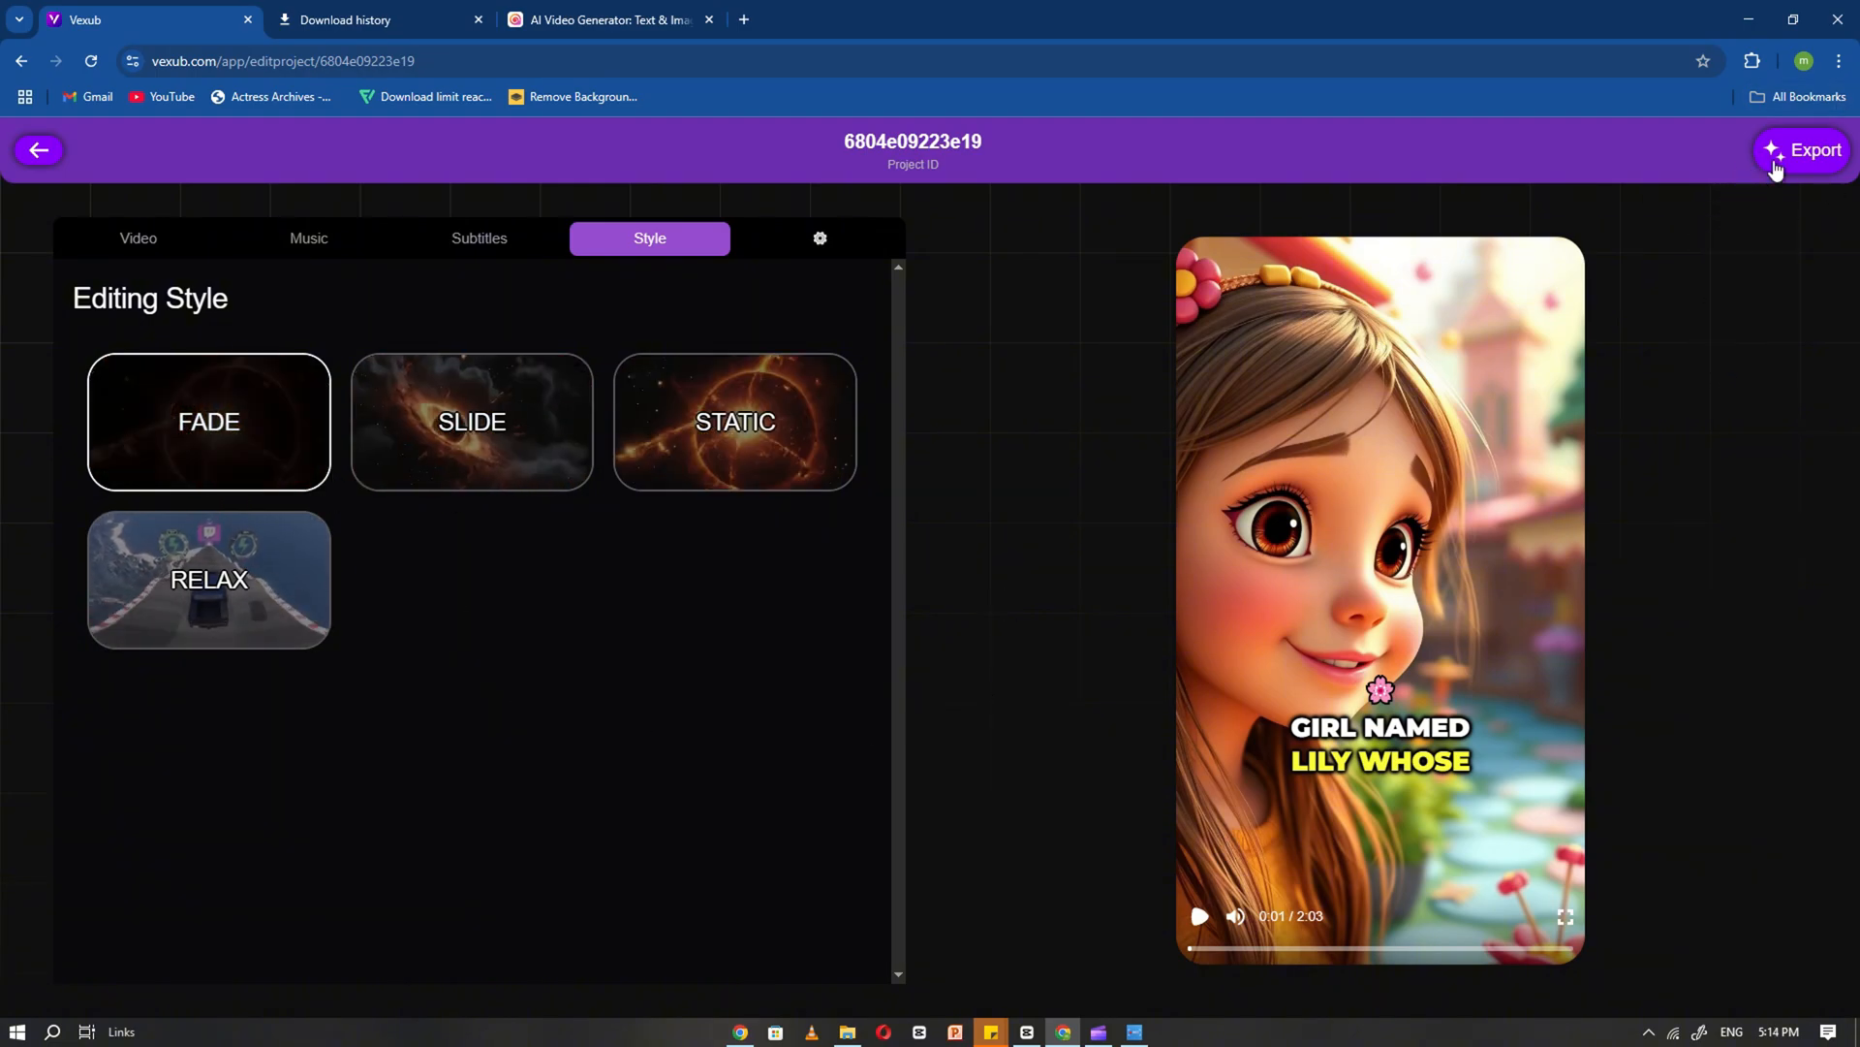
pyautogui.click(1806, 149)
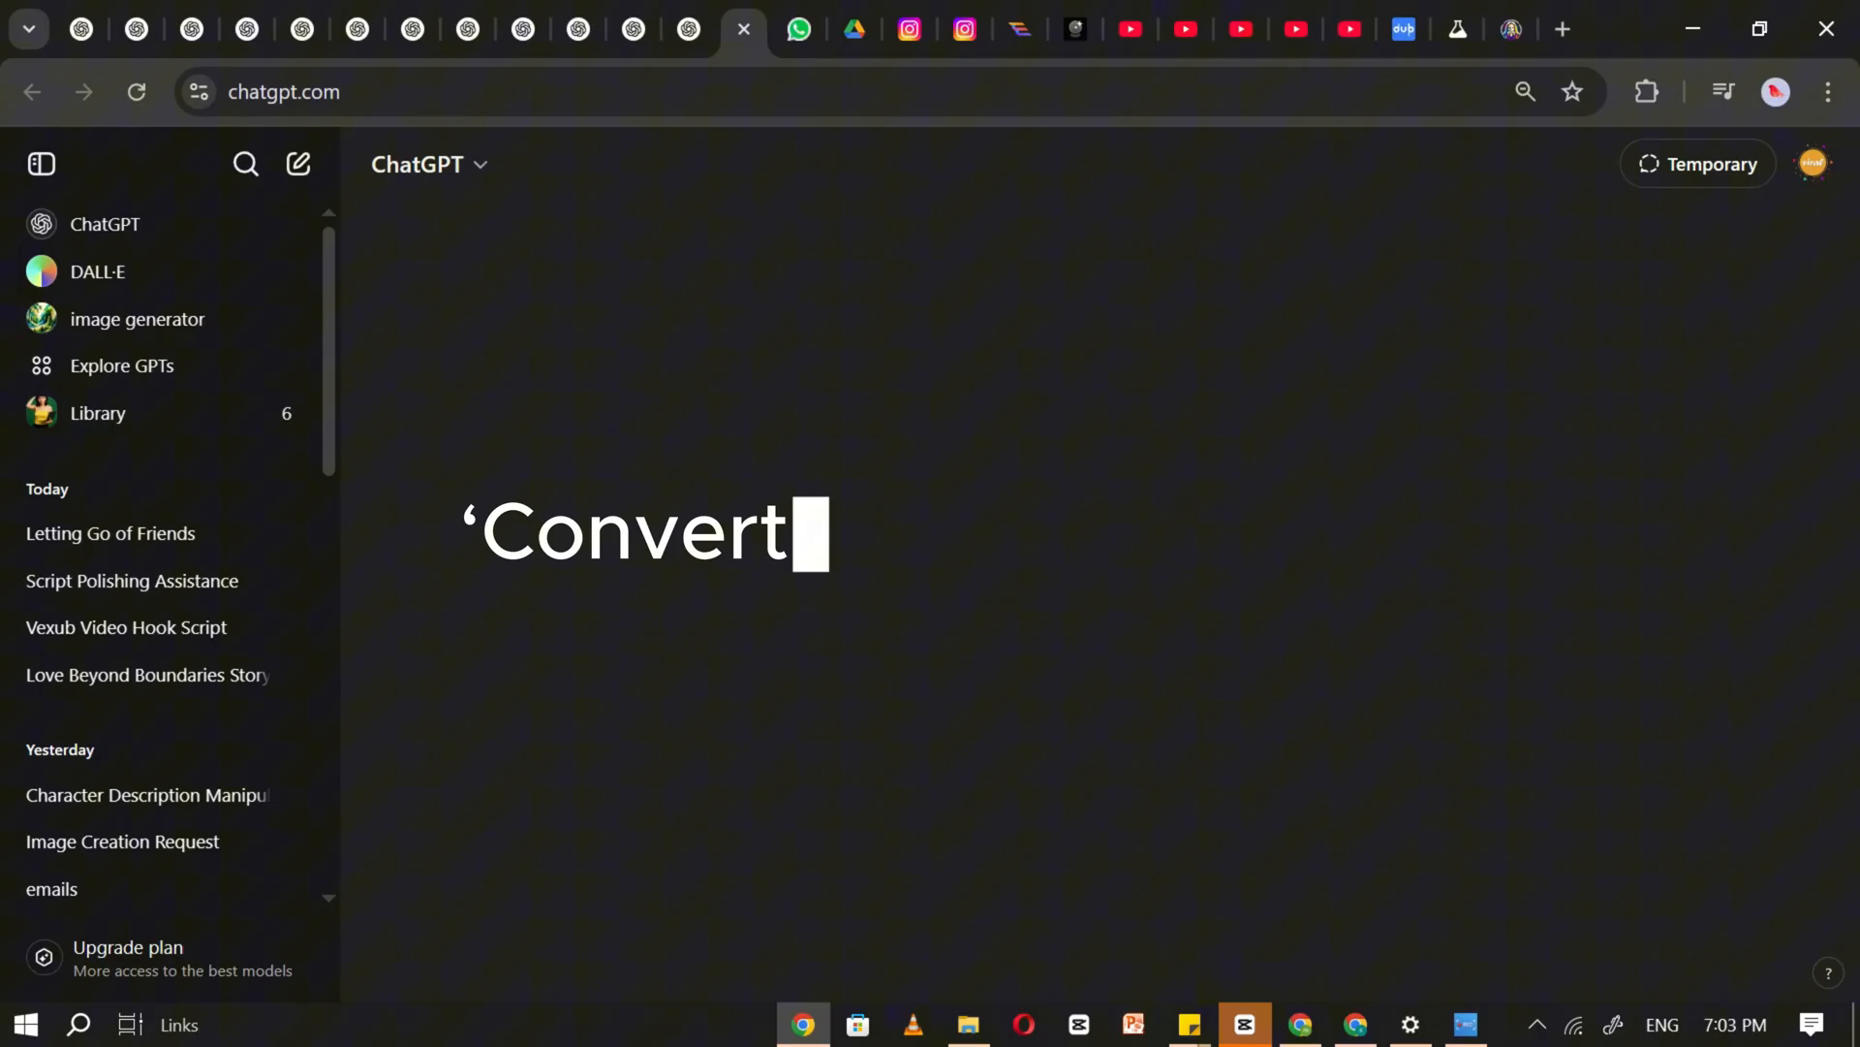
# Ask ChatGPT to convert the Lily story into 24 scenes and begin the per-scene detail request
pyautogui.write('this story into 24 scenes.')
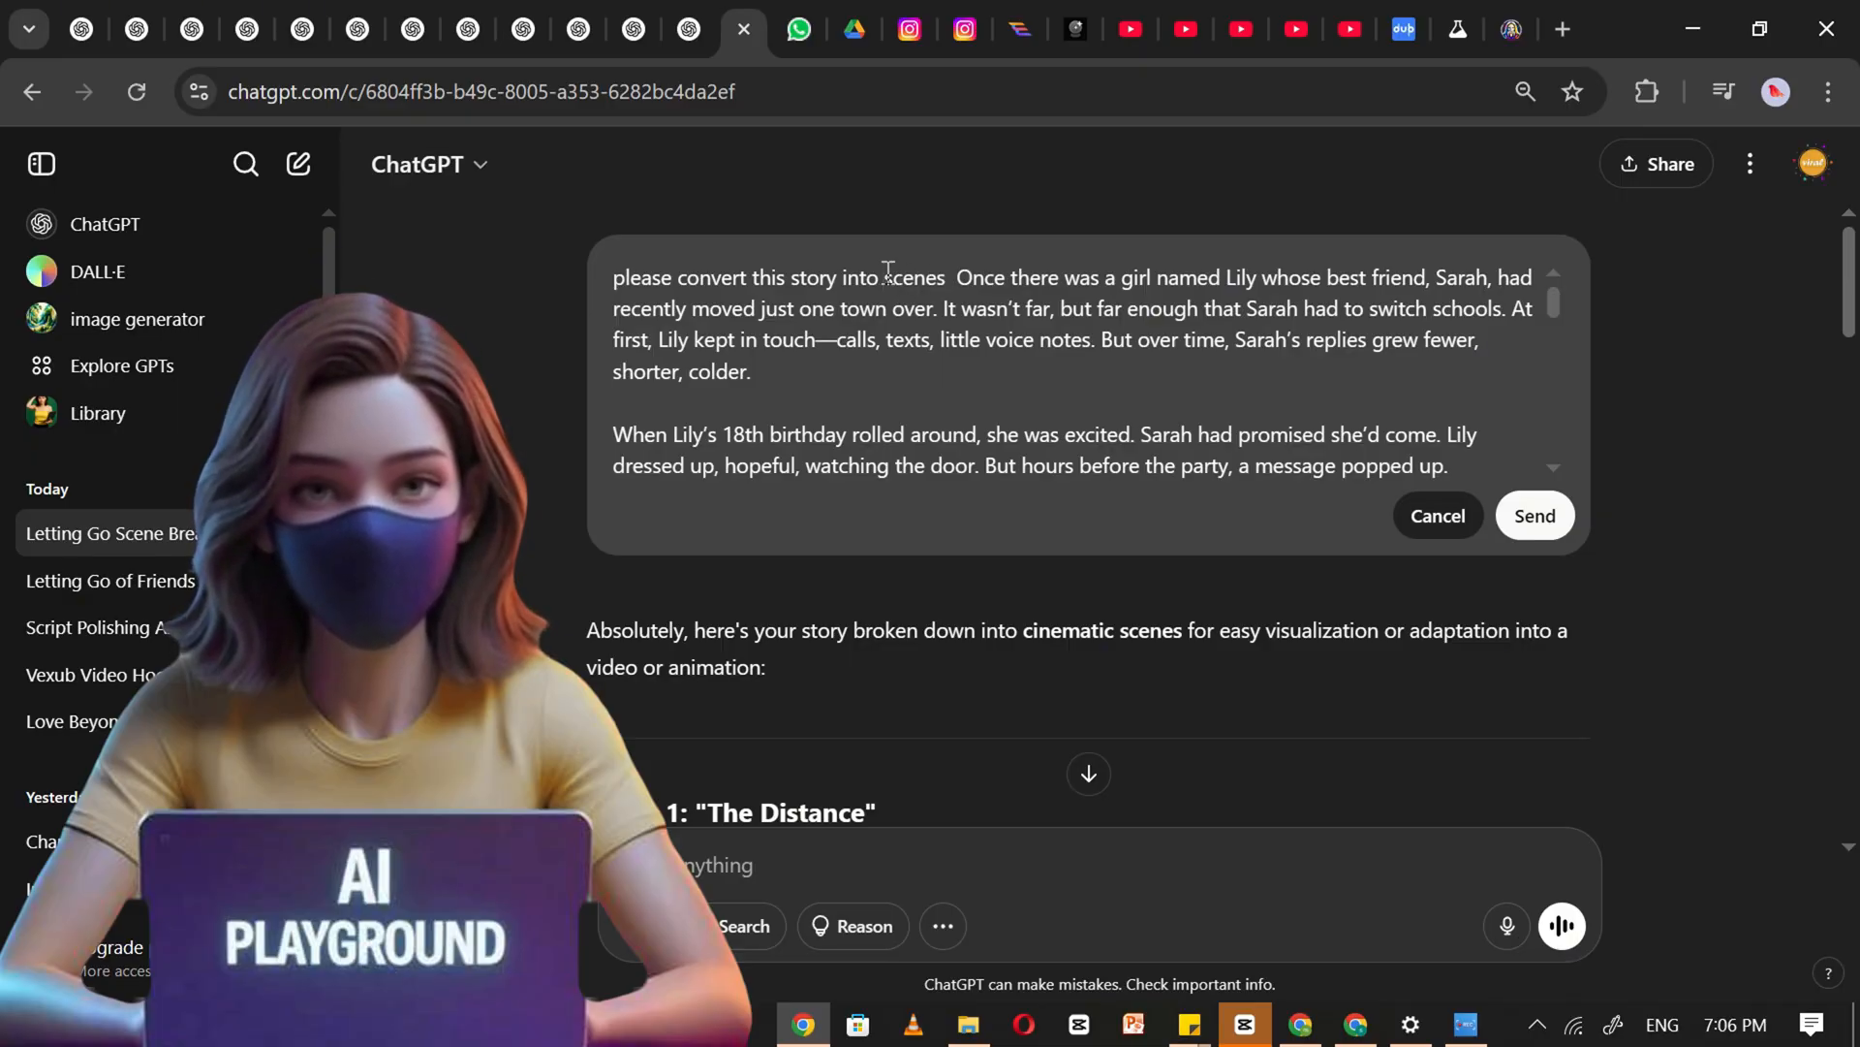
pyautogui.write('24')
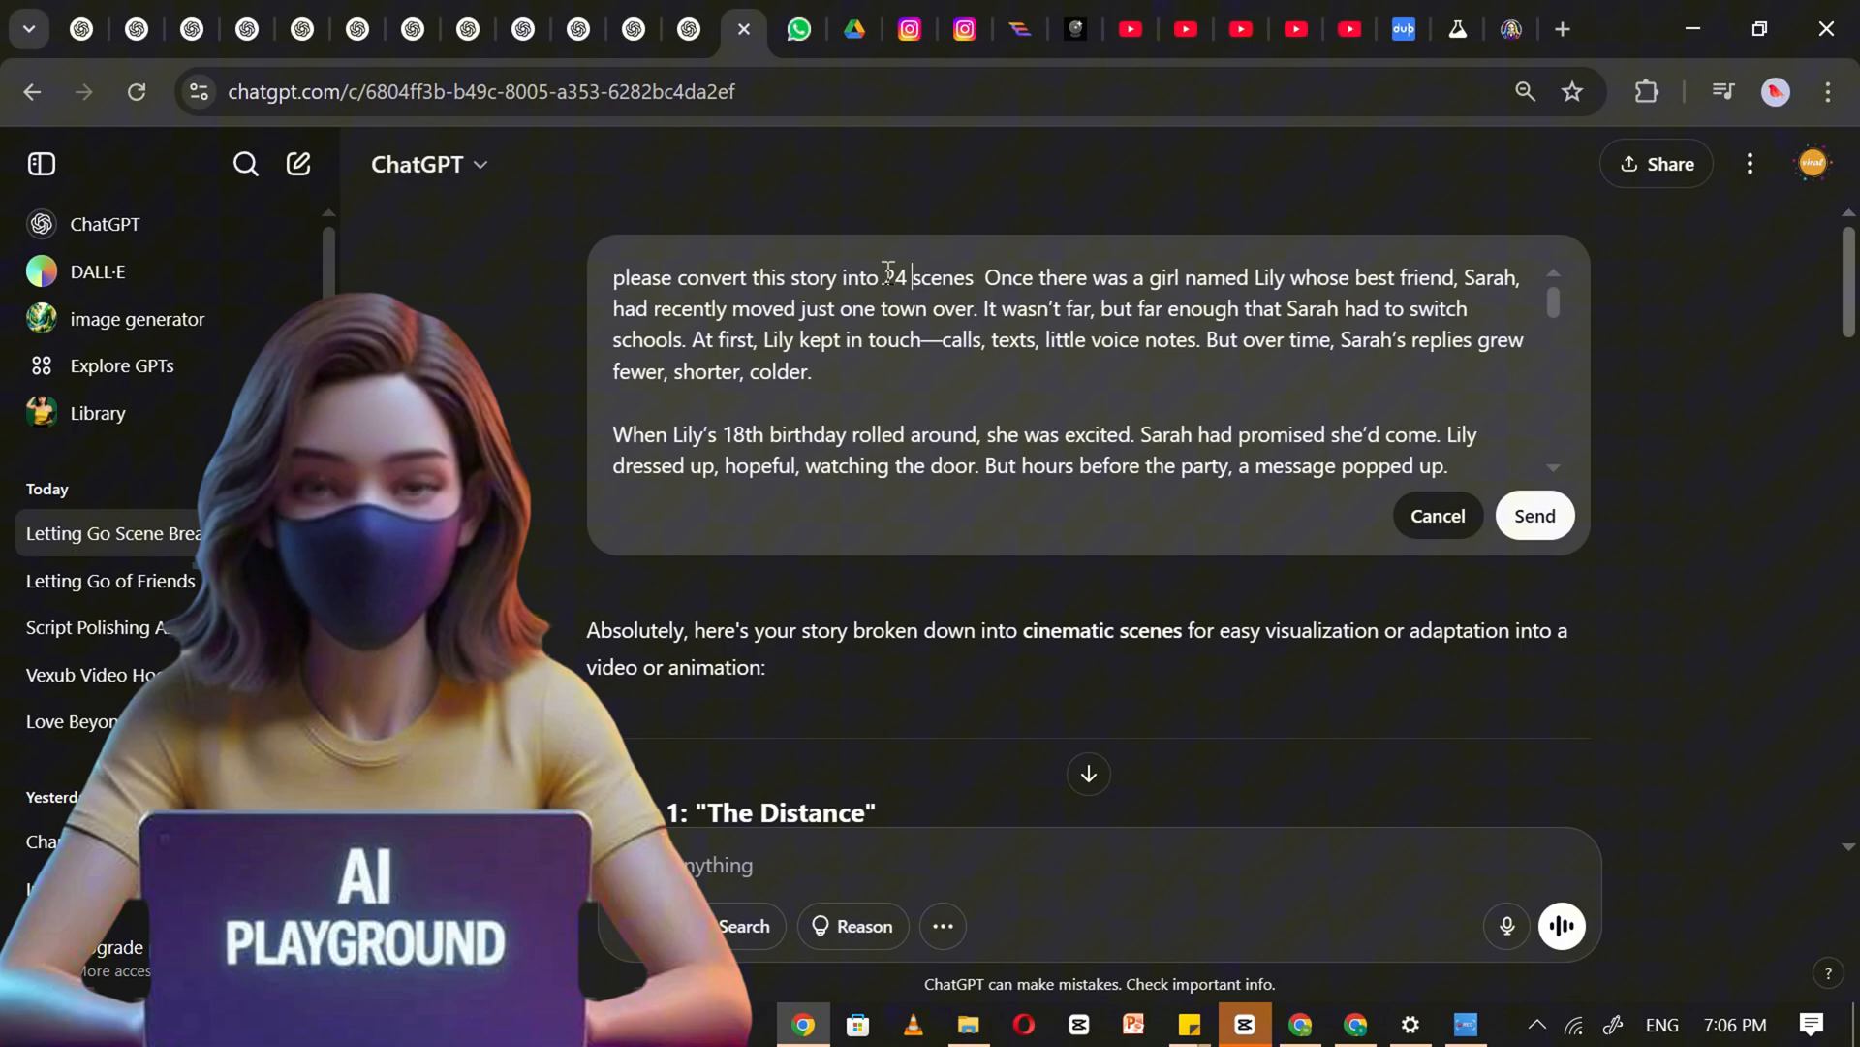
pyautogui.moveTo(867, 167)
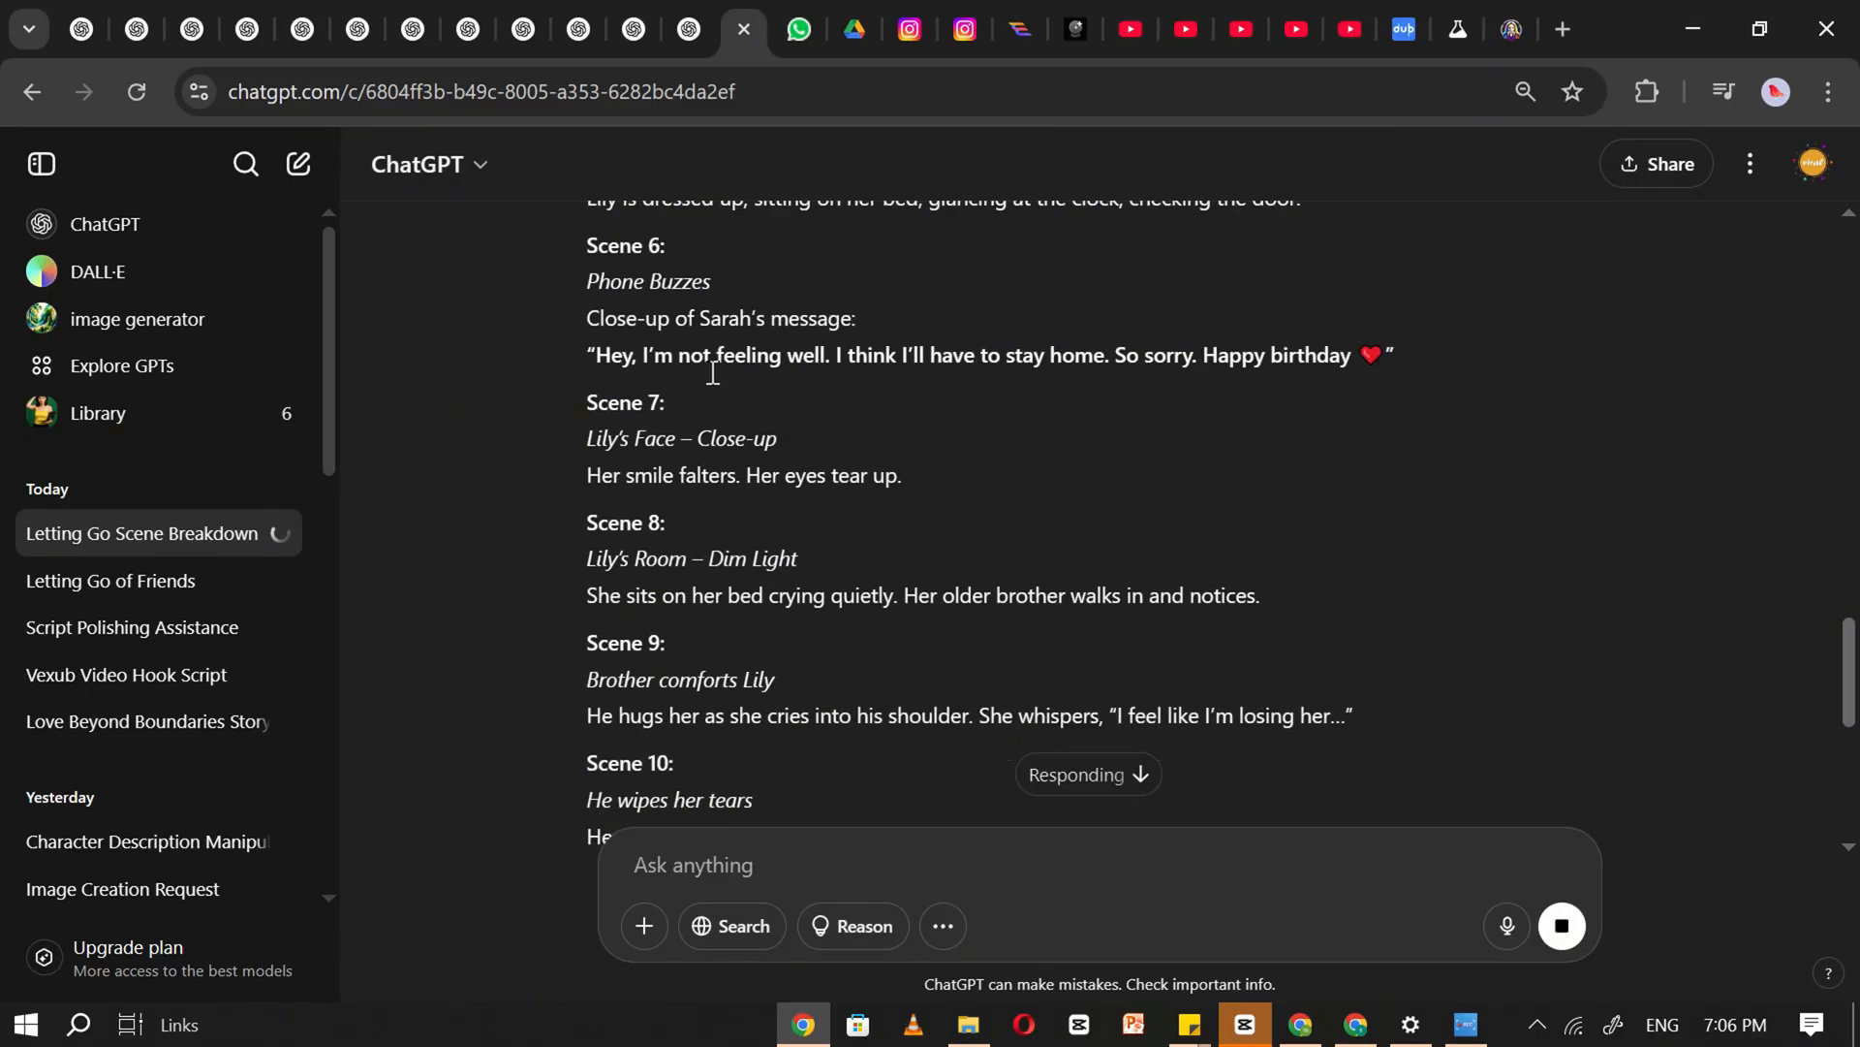
pyautogui.scroll(-3)
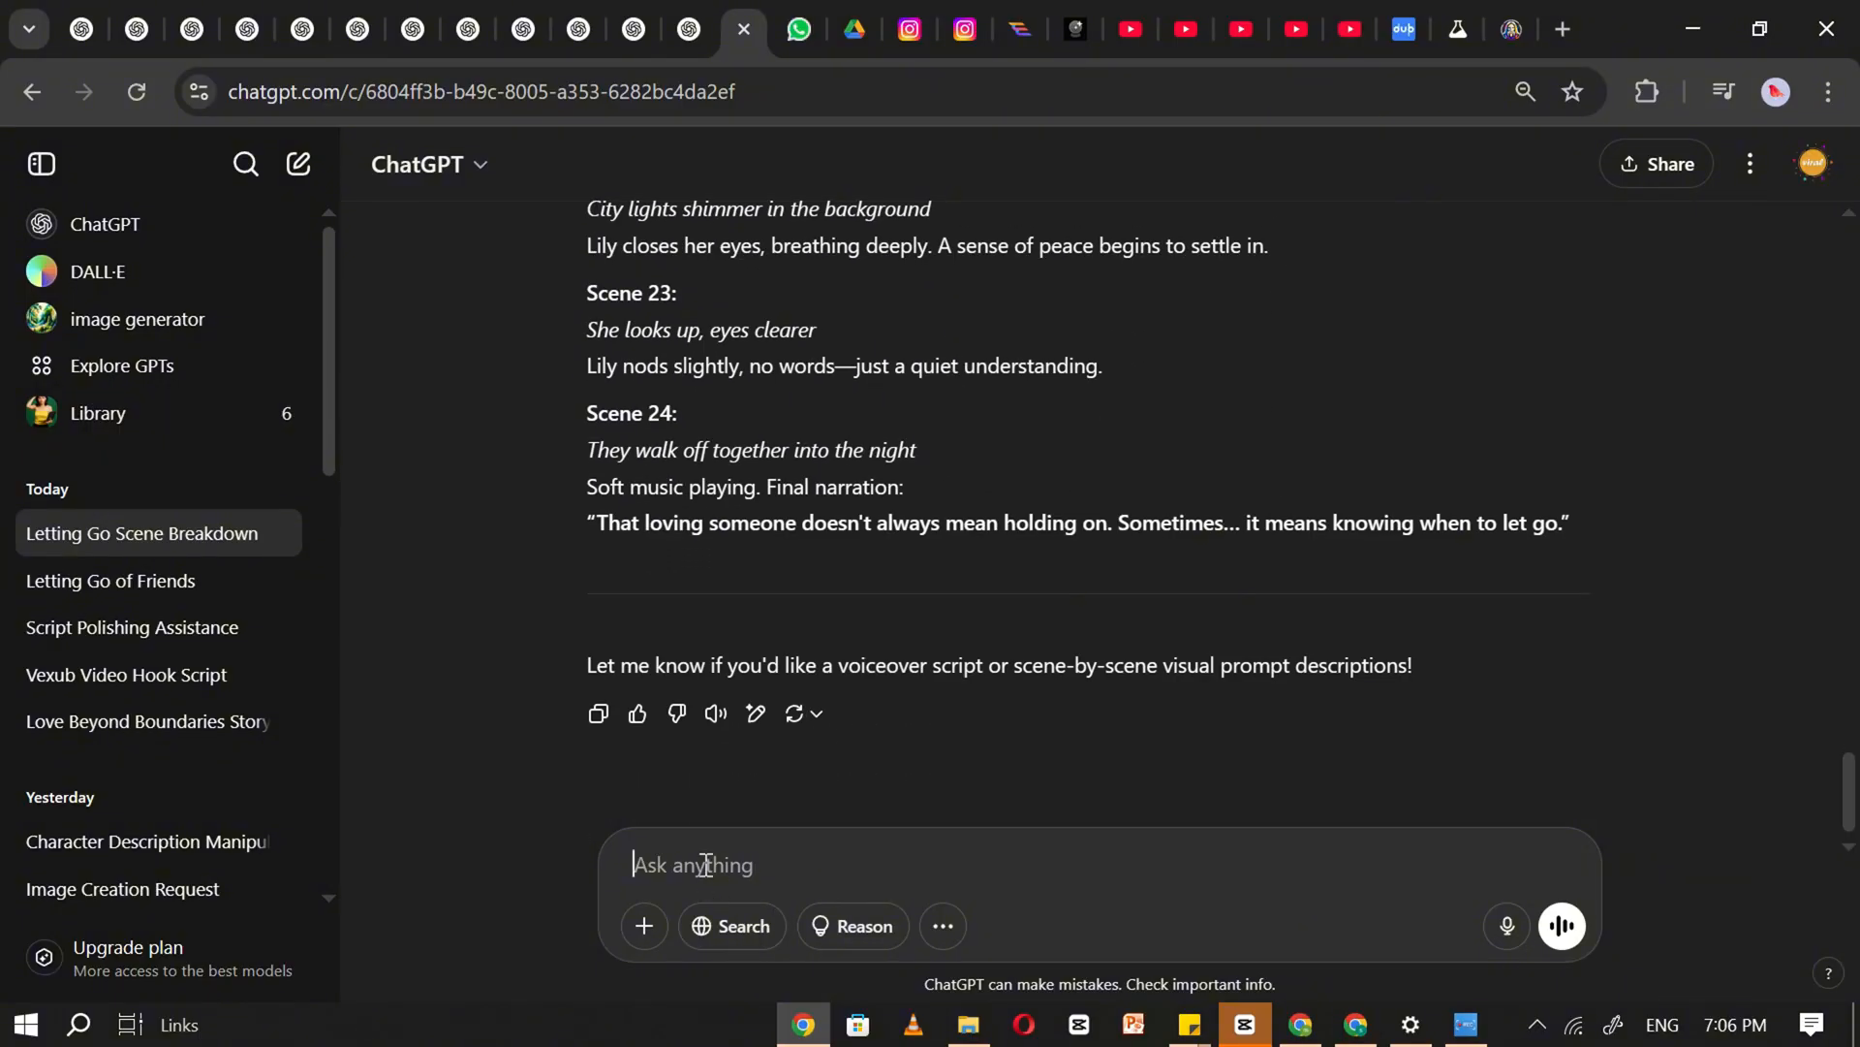
pyautogui.write('convert each scene into a detail')
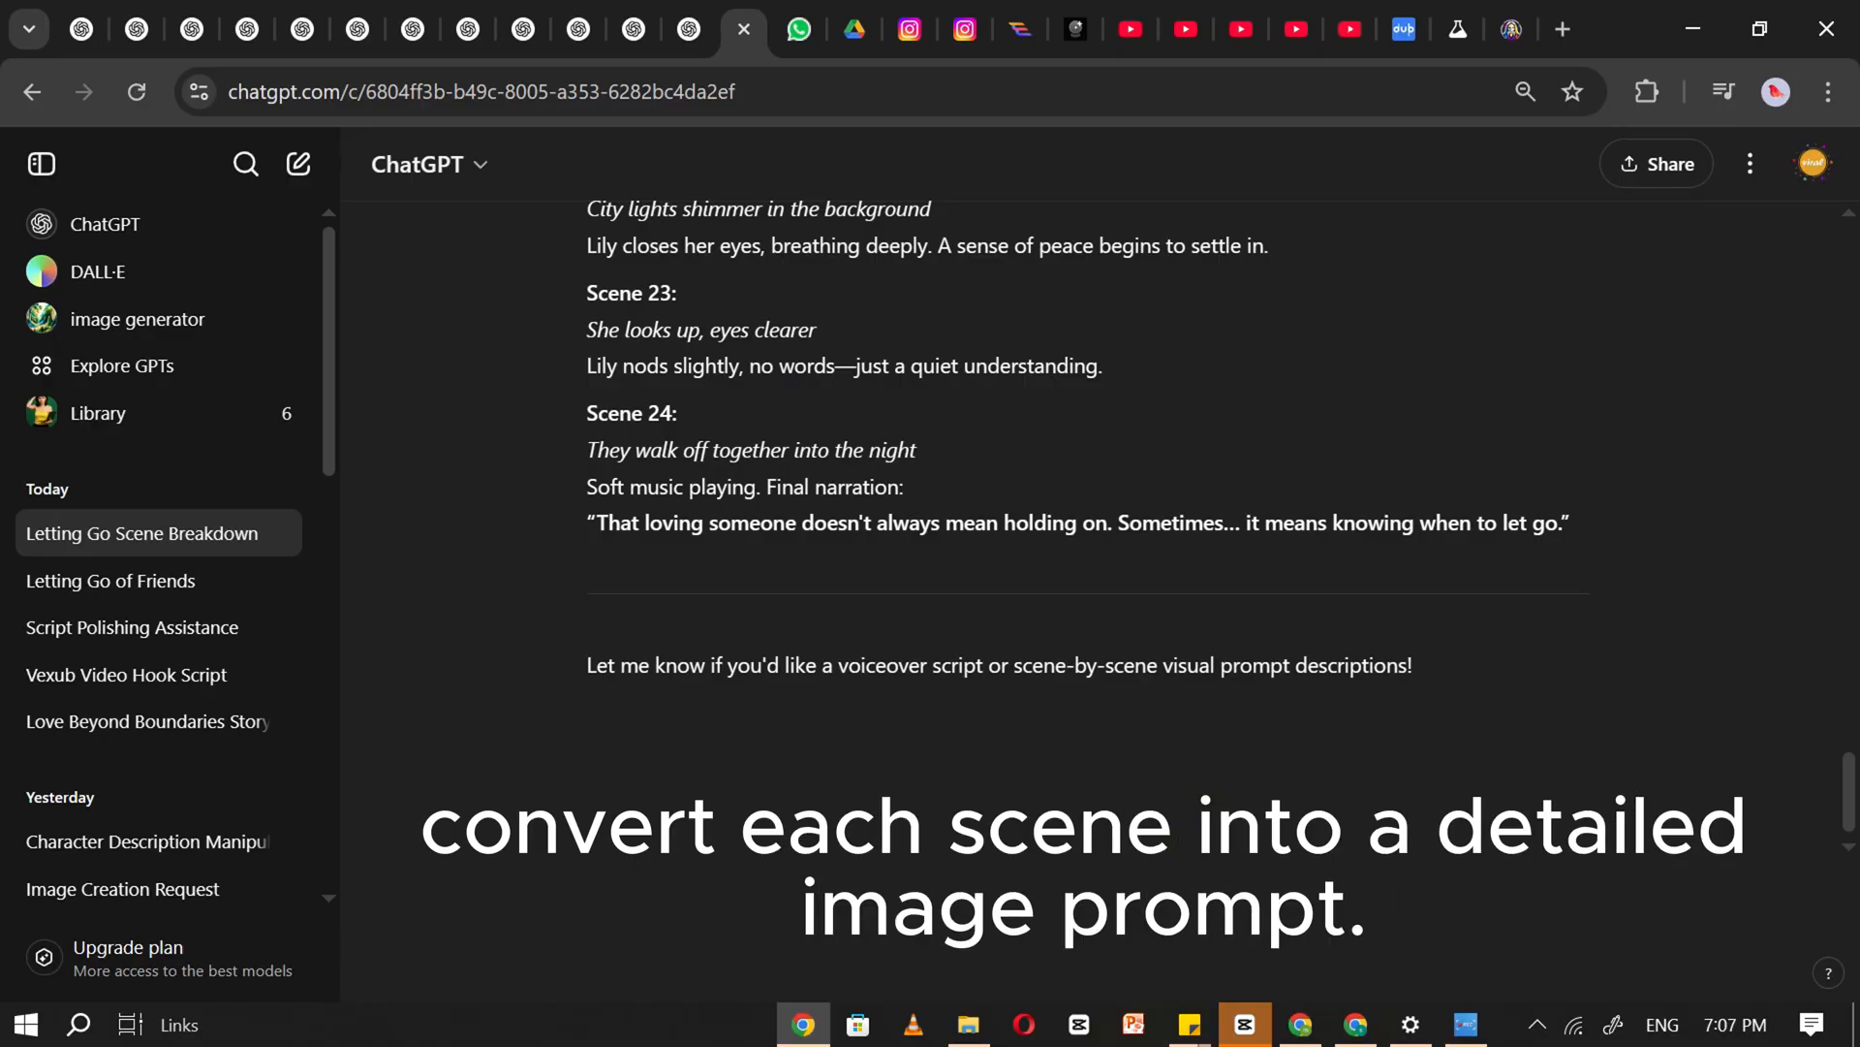
# Request image prompts for all scenes from ChatGPT
pyautogui.write('now please convert all scenes into image prompt and please also dont for get to write specific')
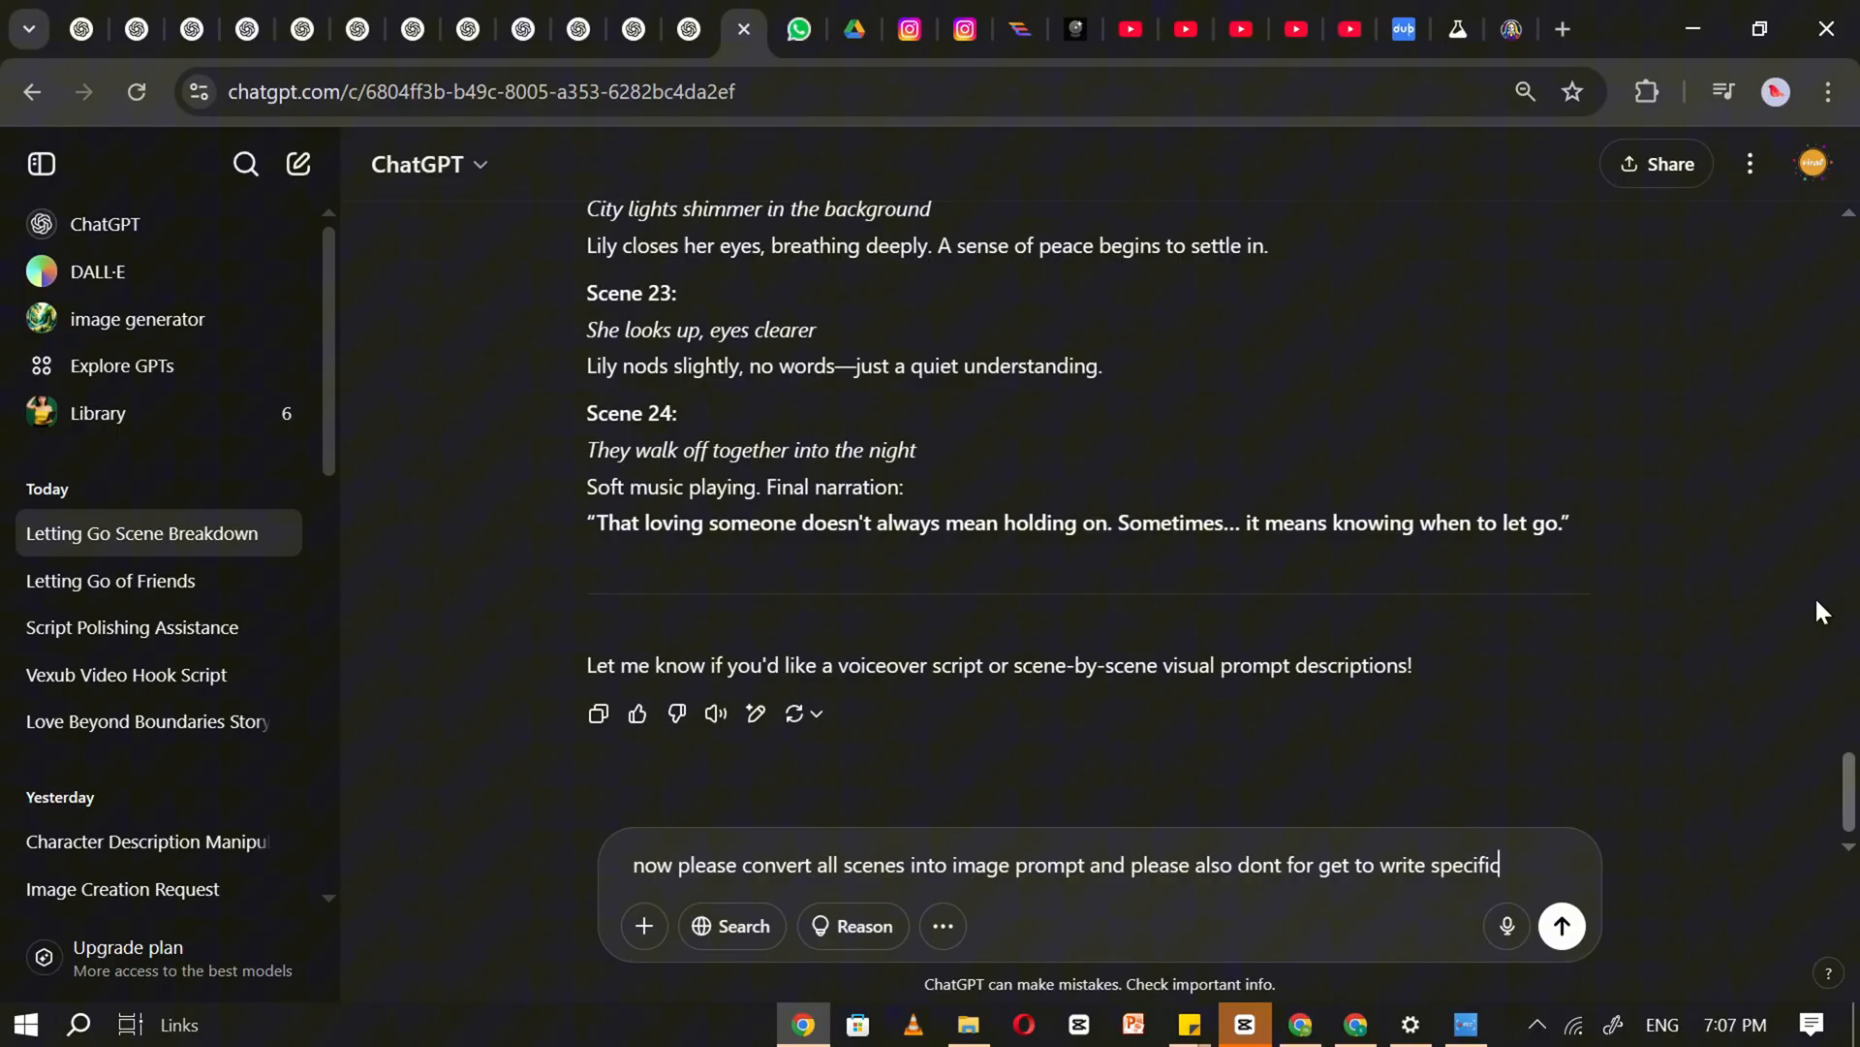
pyautogui.click(1562, 926)
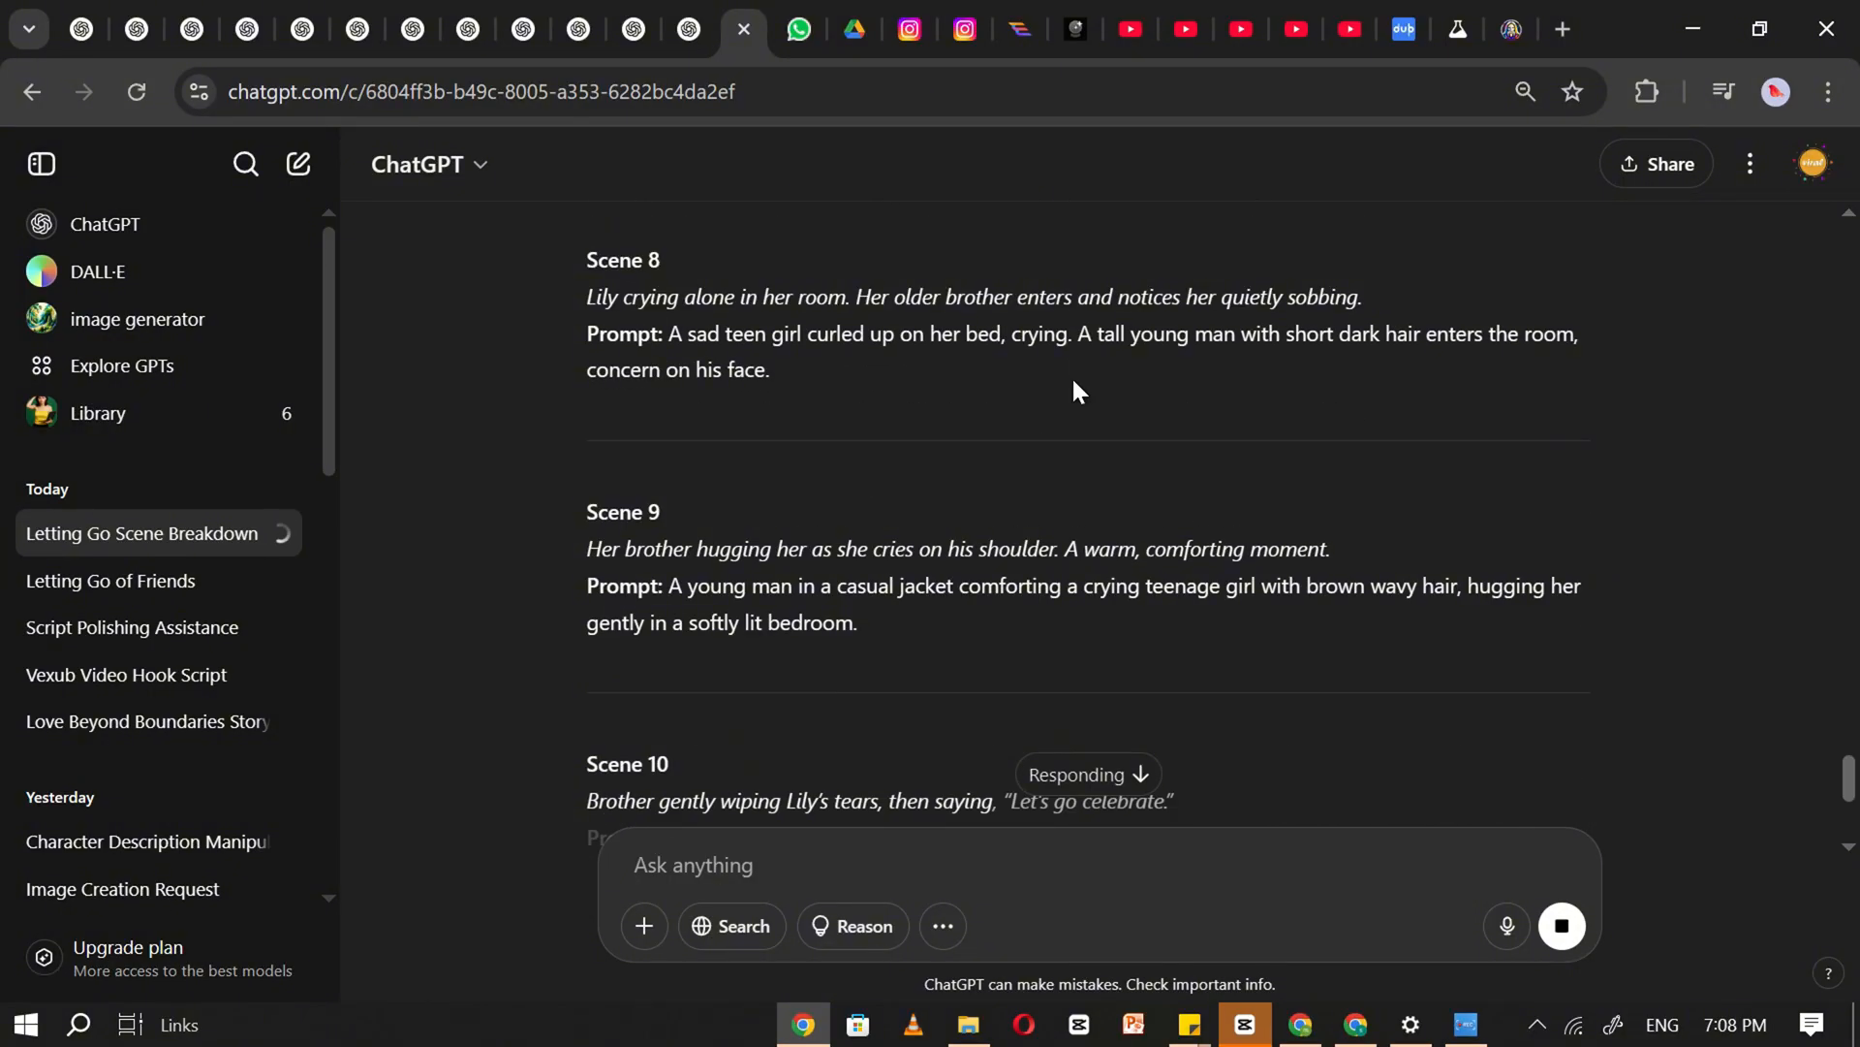
pyautogui.scroll(-3)
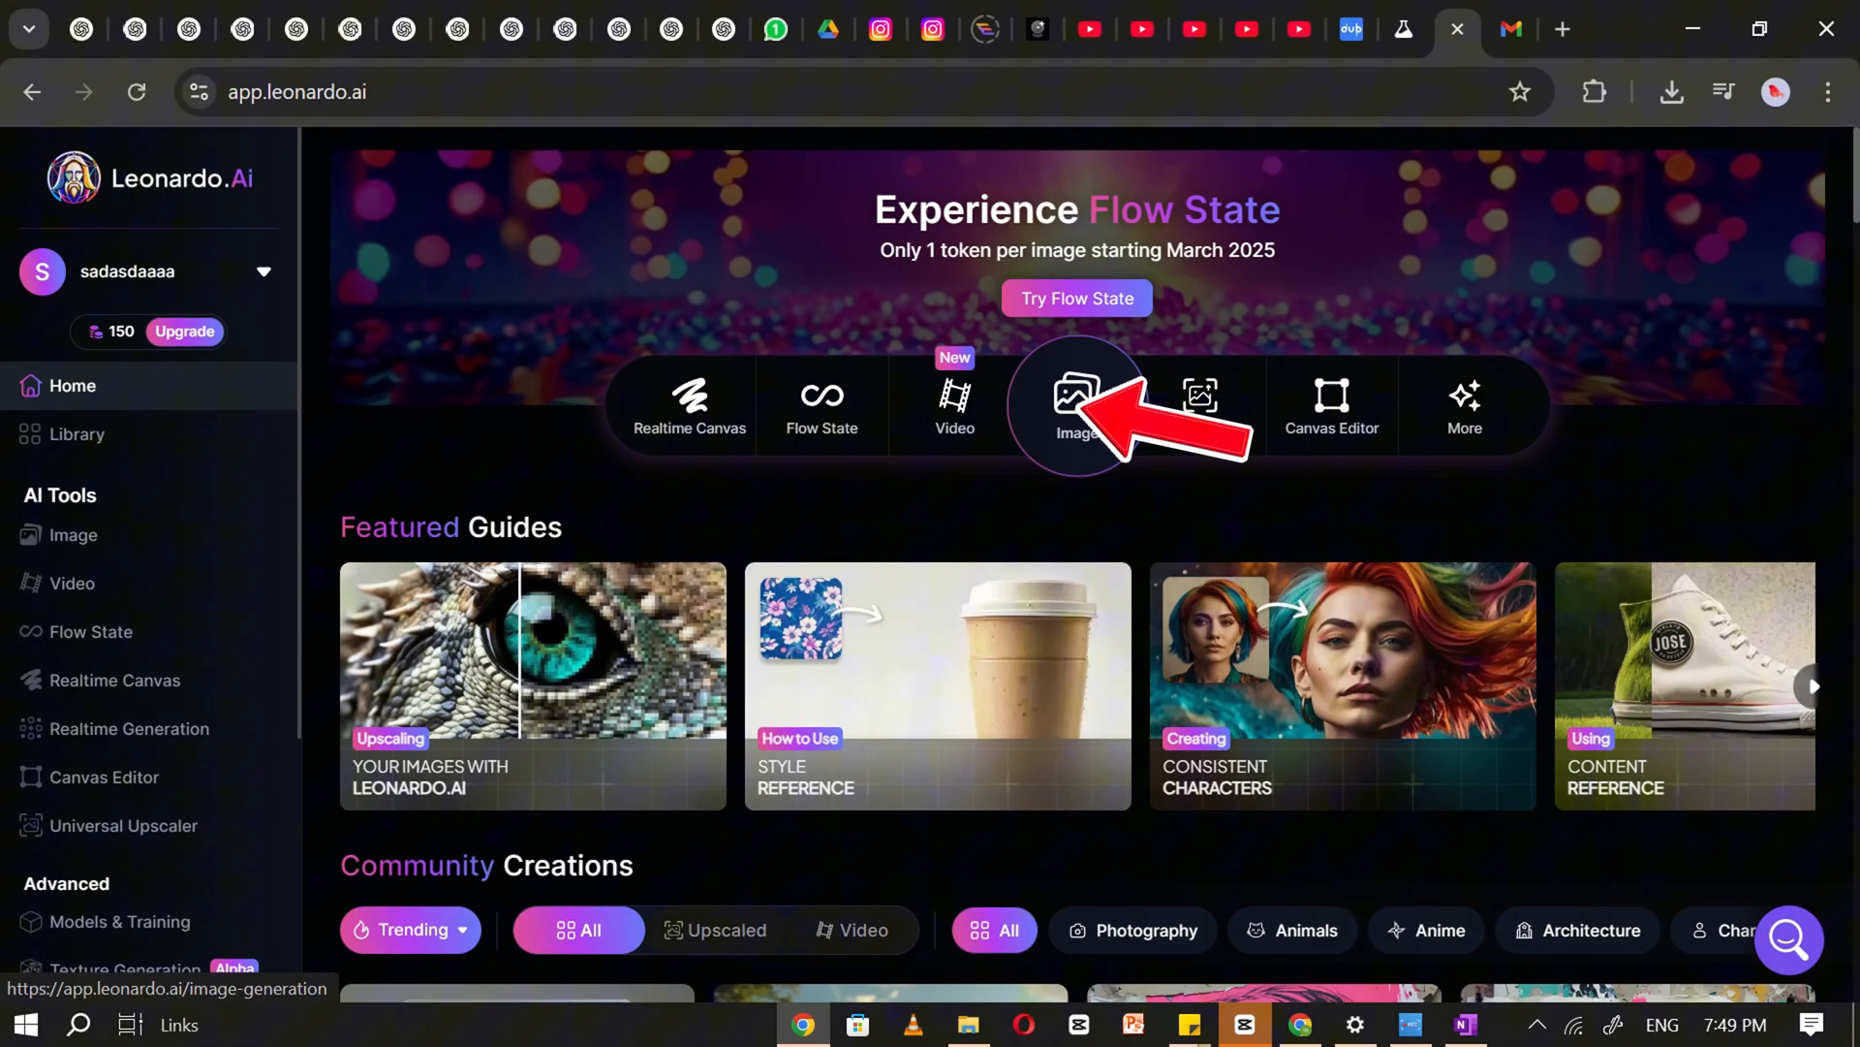
# Choose the Phoenix 1.0 model with the 3D Render style in the image generator
pyautogui.click(1076, 403)
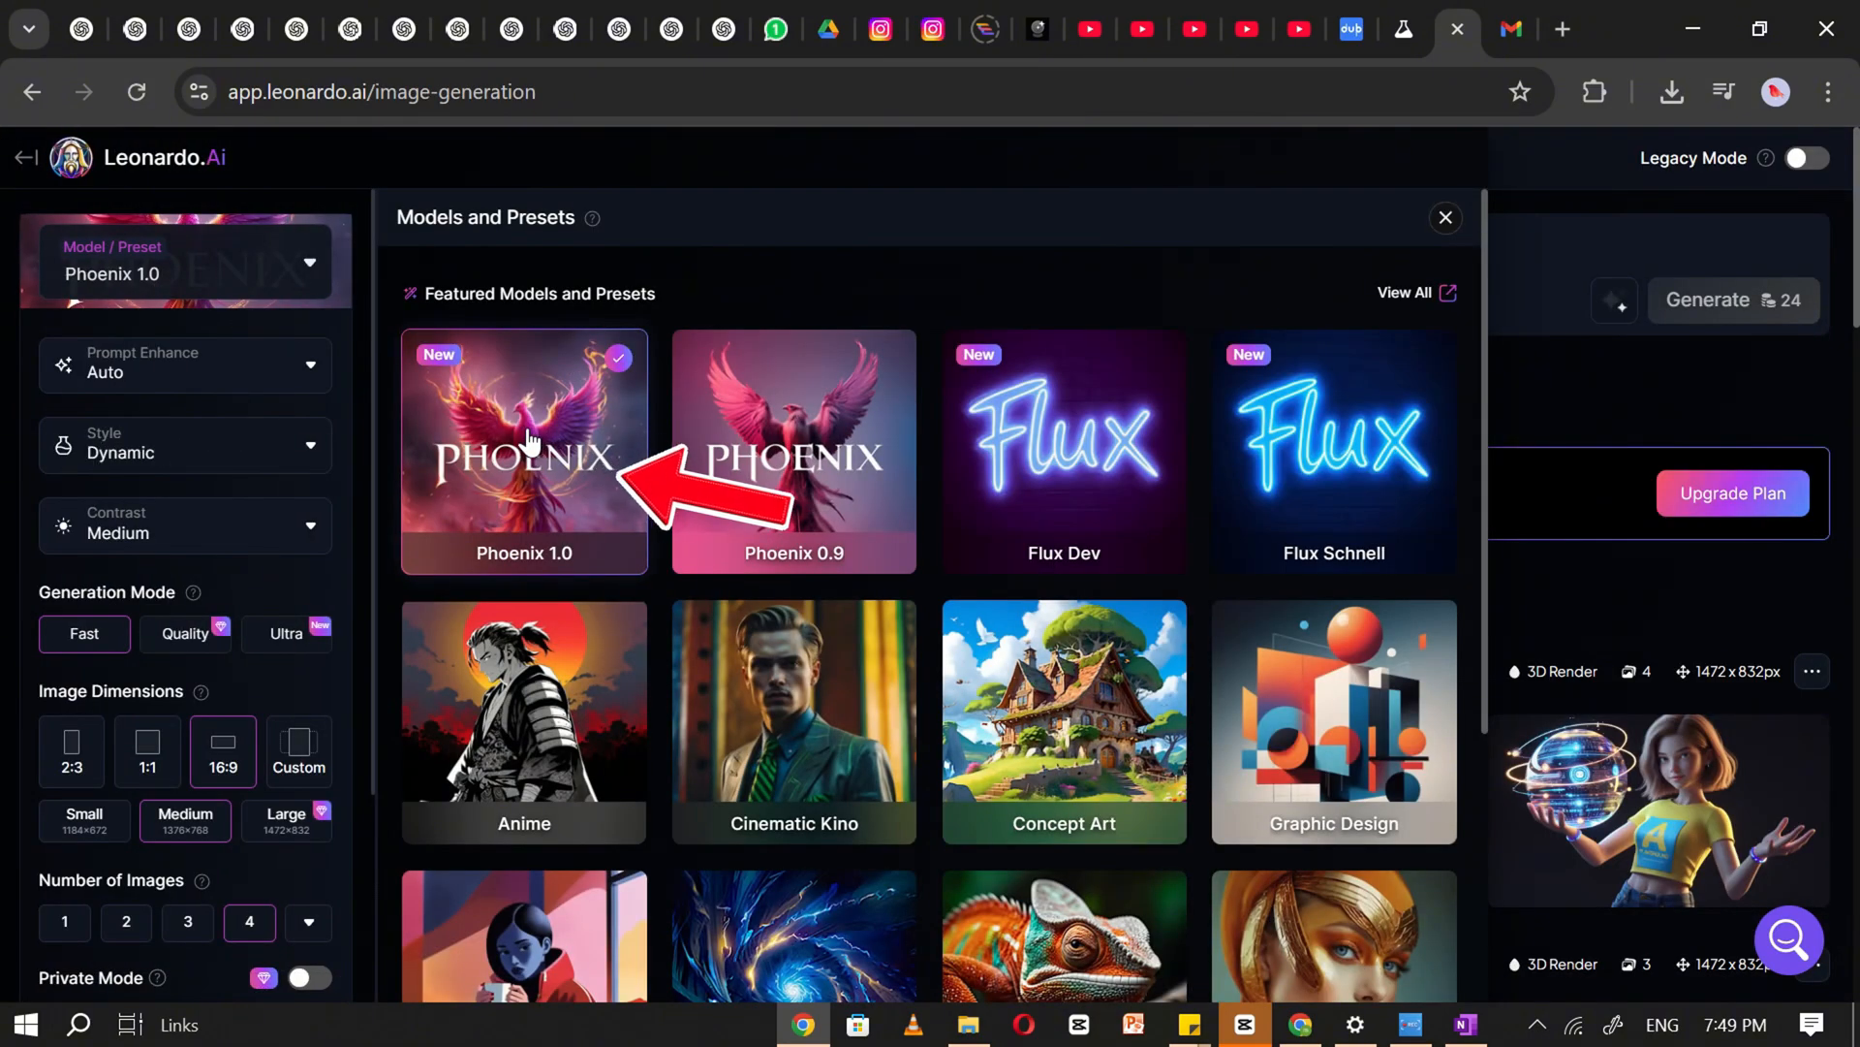
pyautogui.click(185, 446)
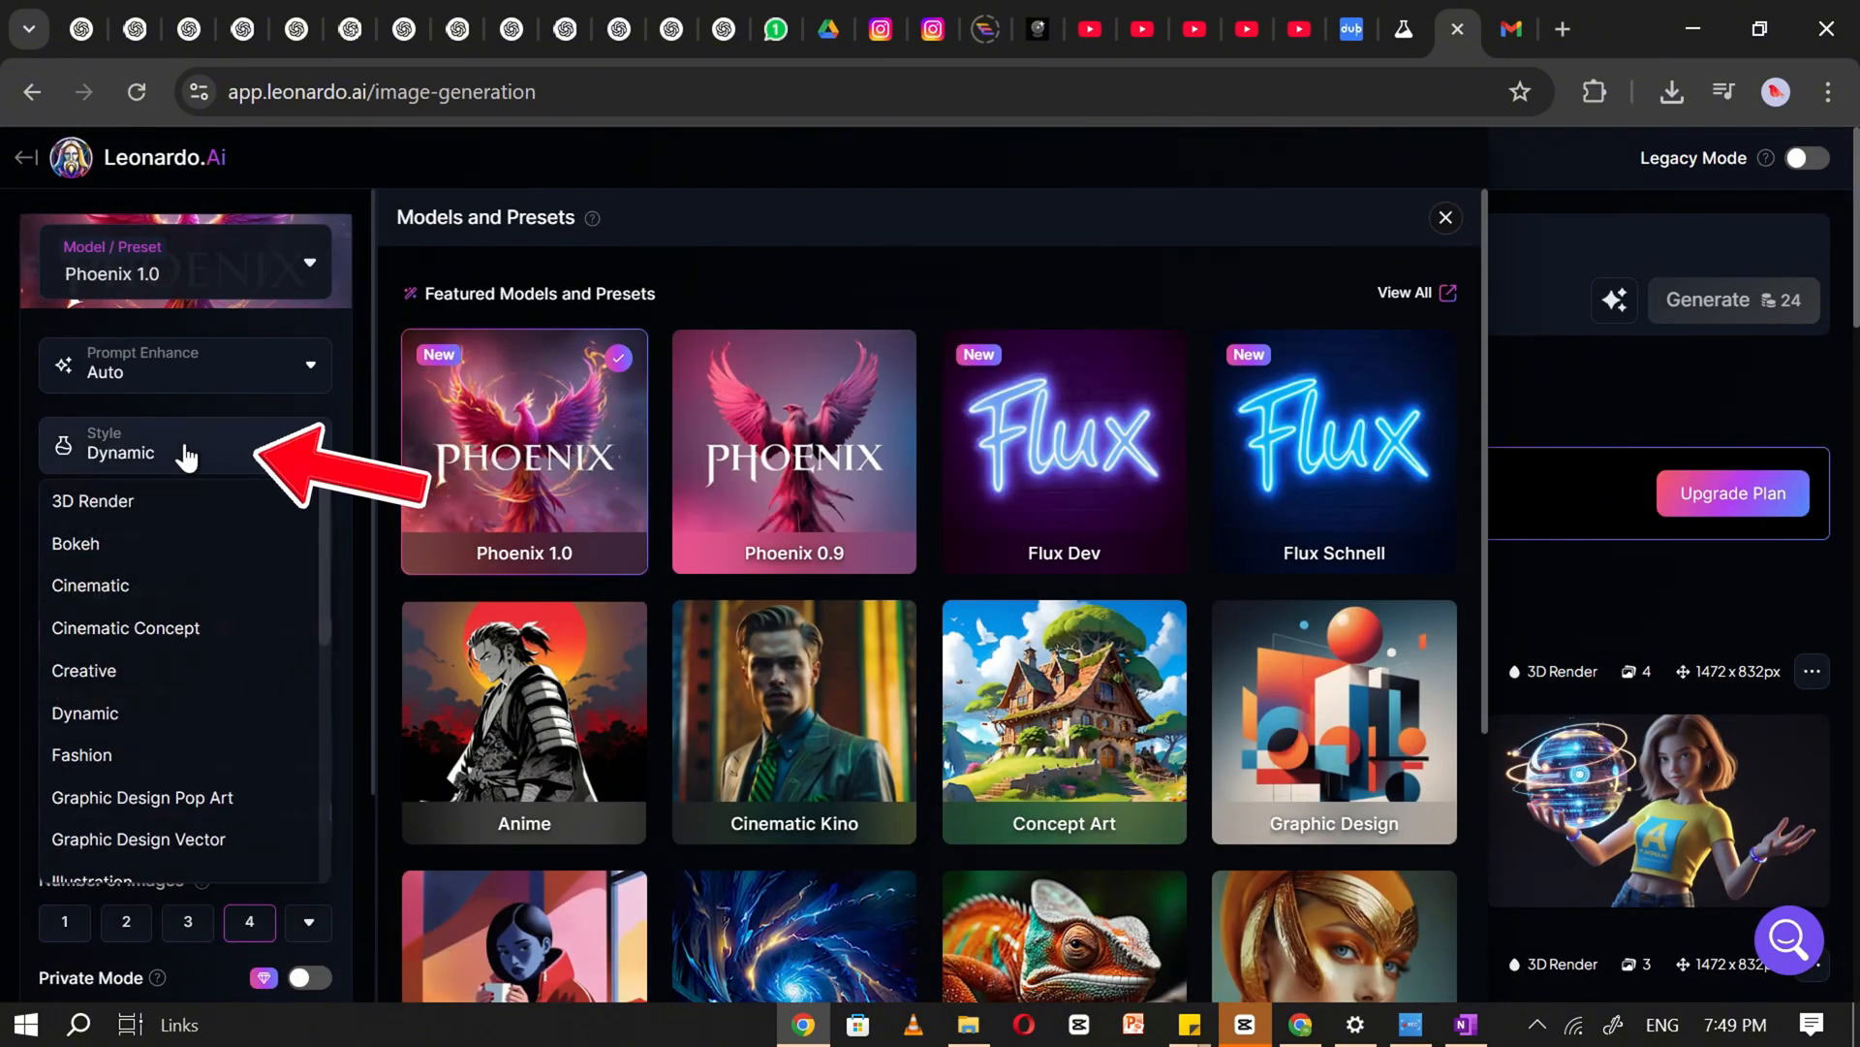
pyautogui.click(93, 500)
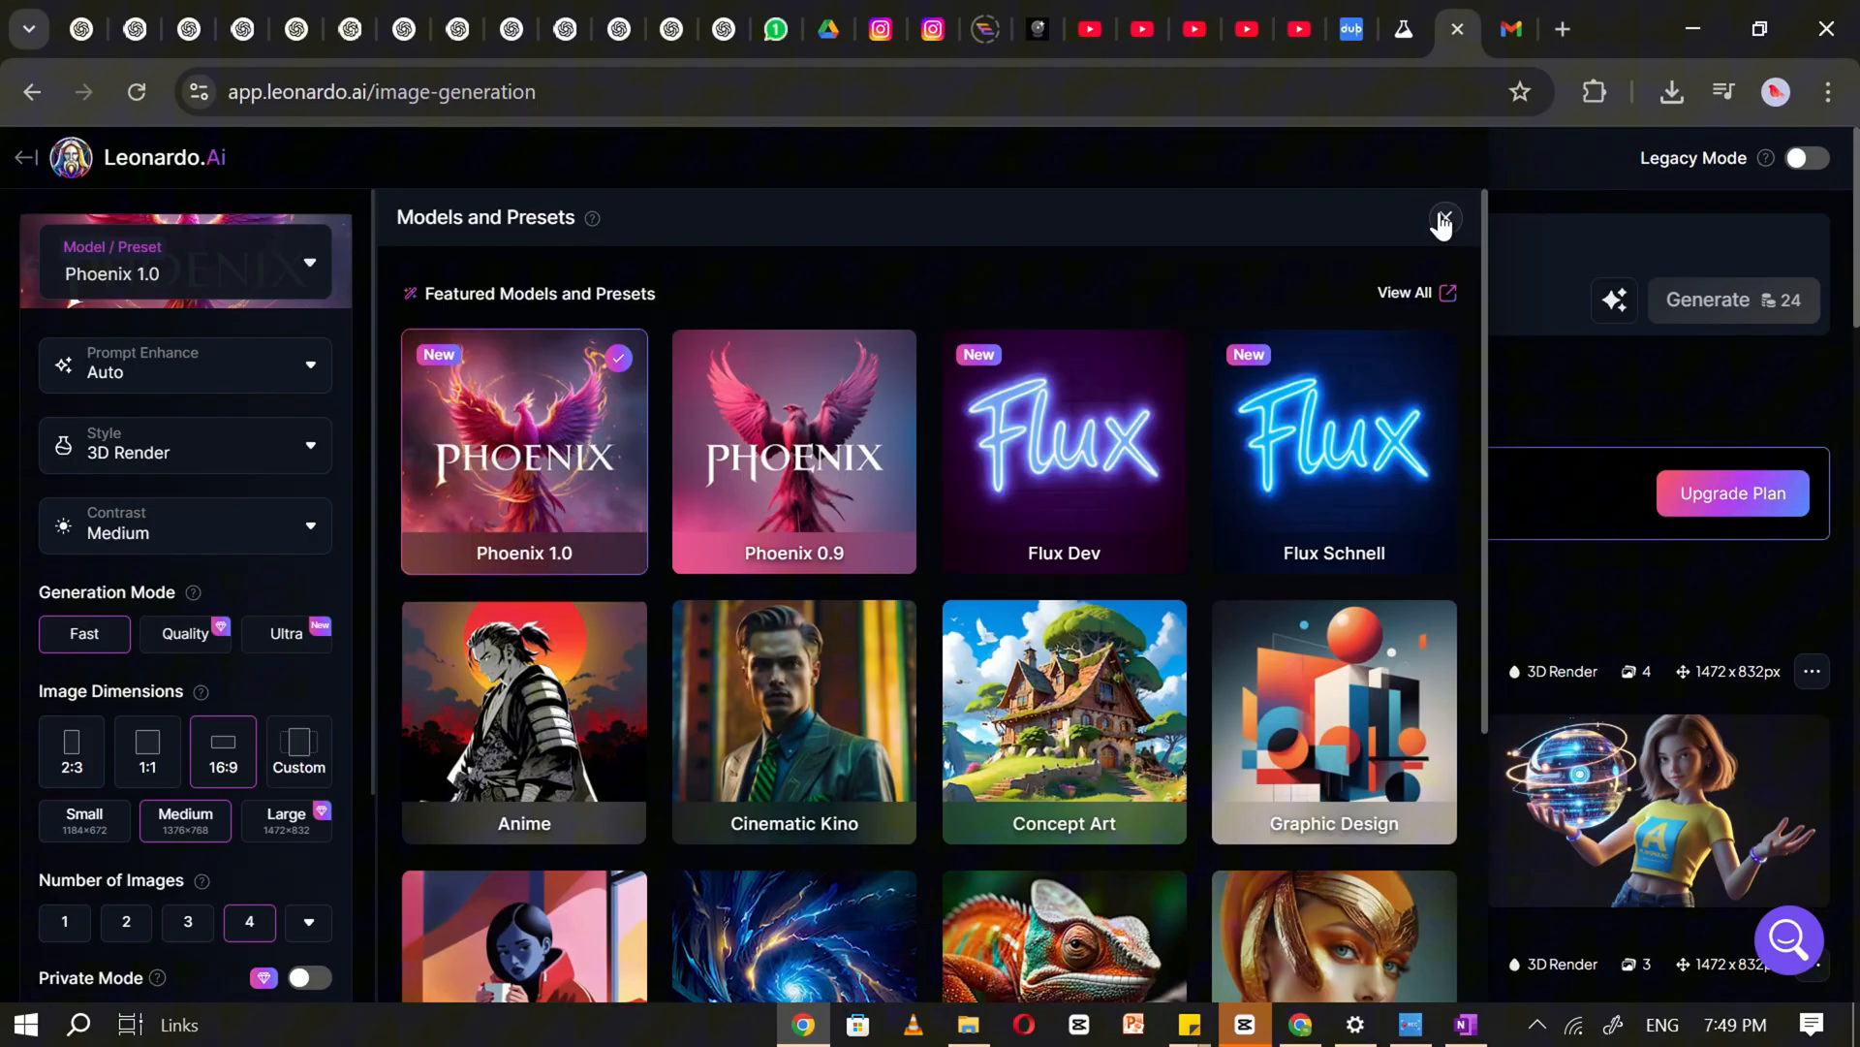
pyautogui.click(1443, 221)
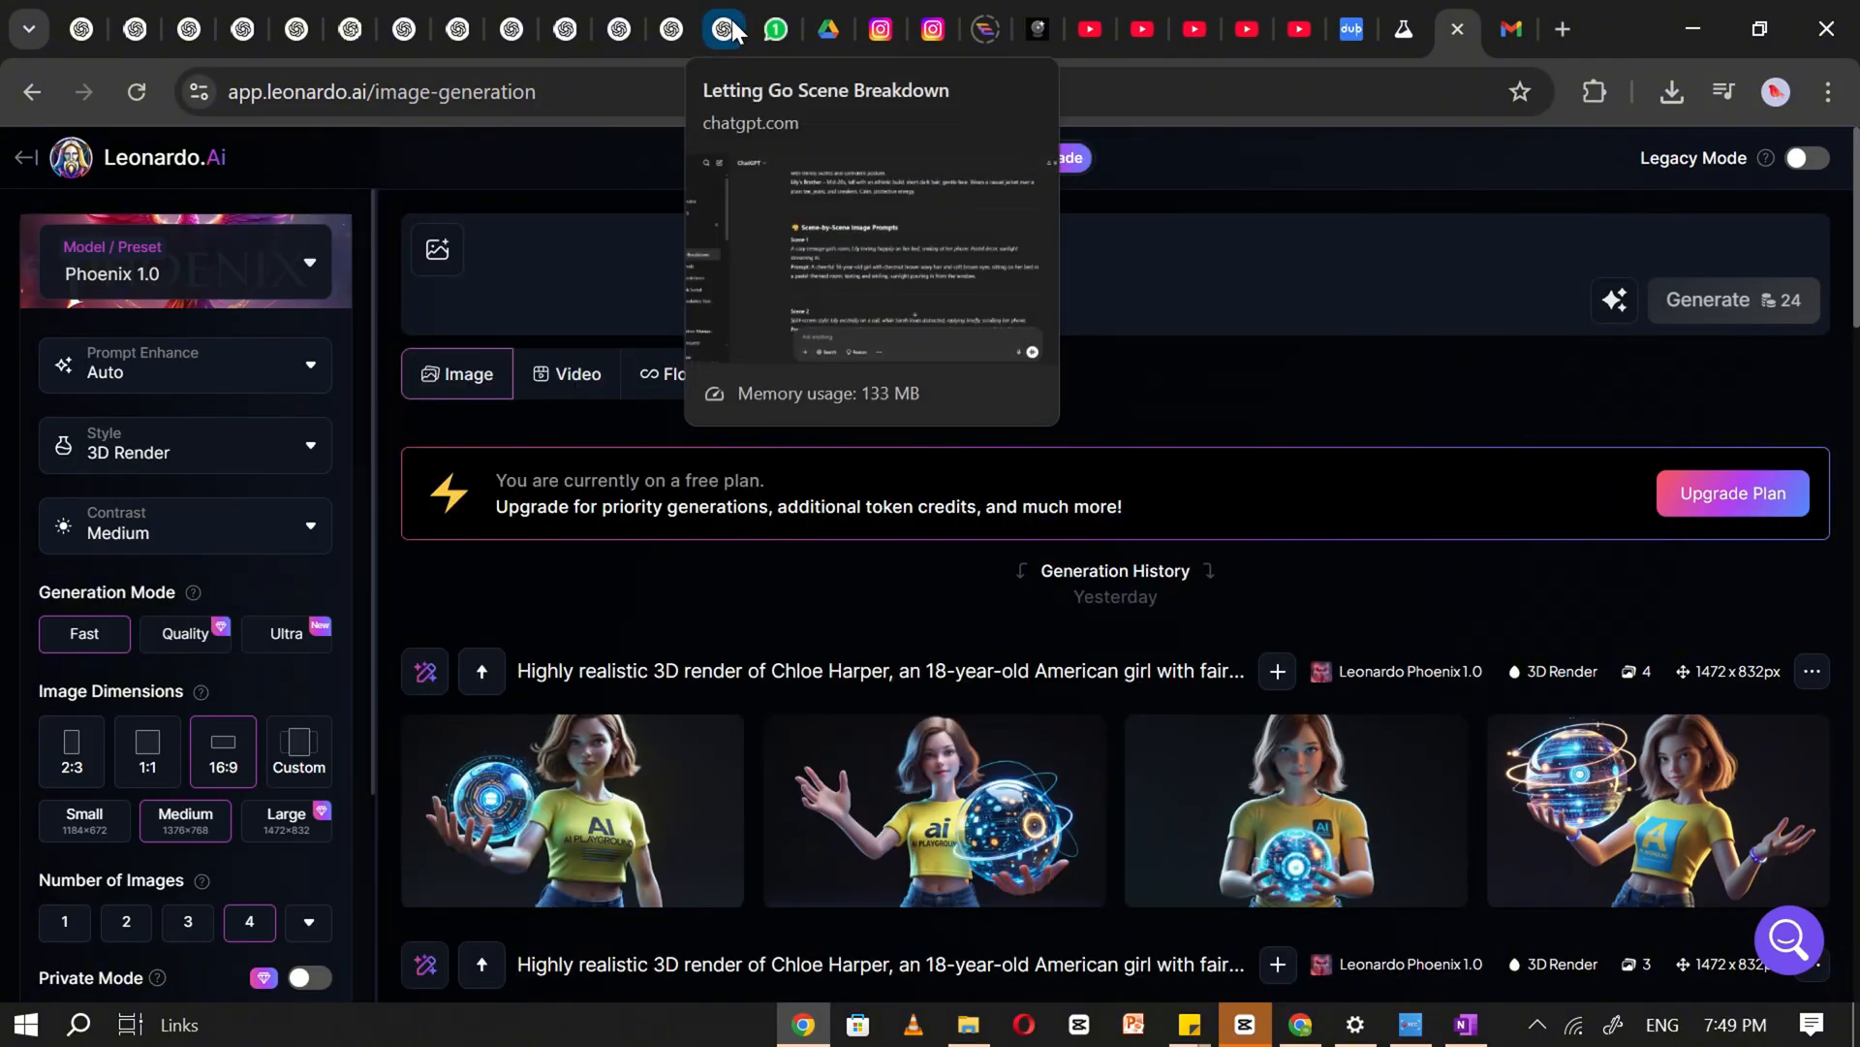
# Generate the Scene 1 render from the ChatGPT prompt of the cheerful 18-year-old girl with chestnut wavy hair
pyautogui.click(722, 29)
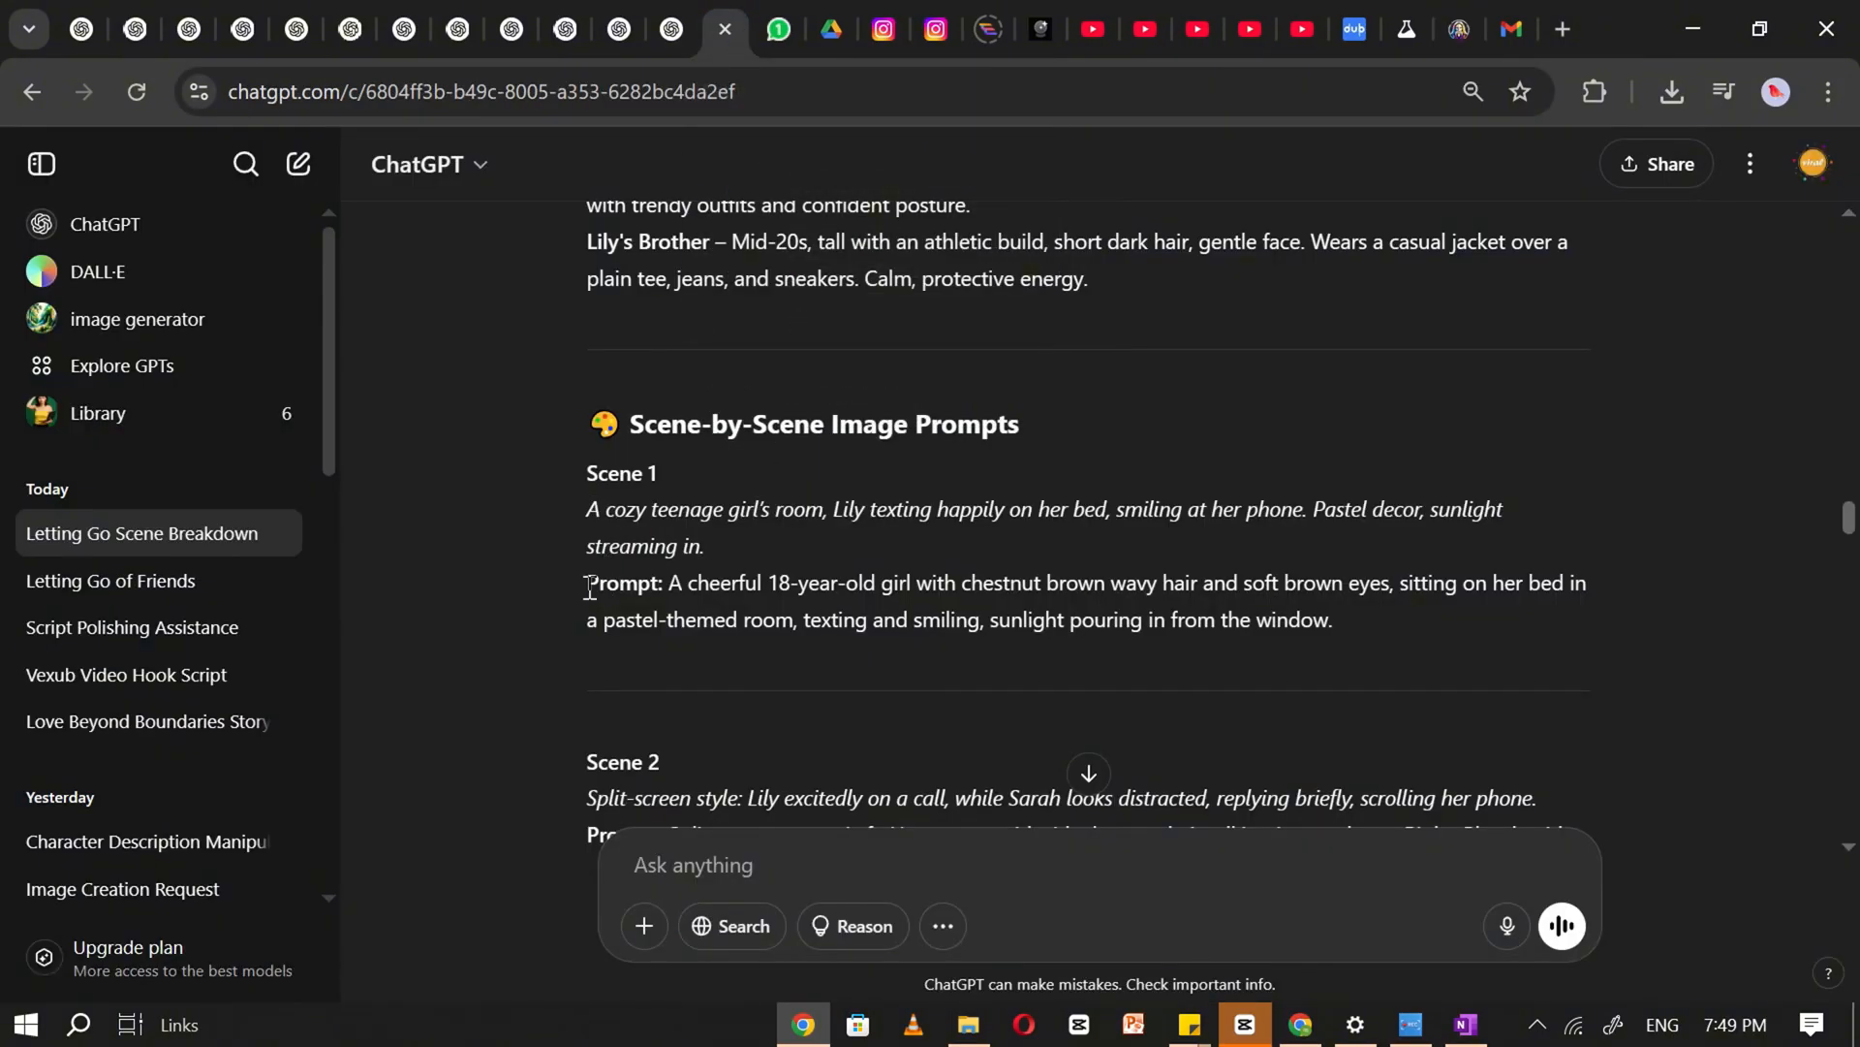
pyautogui.moveTo(587, 581); pyautogui.dragTo(1333, 618)
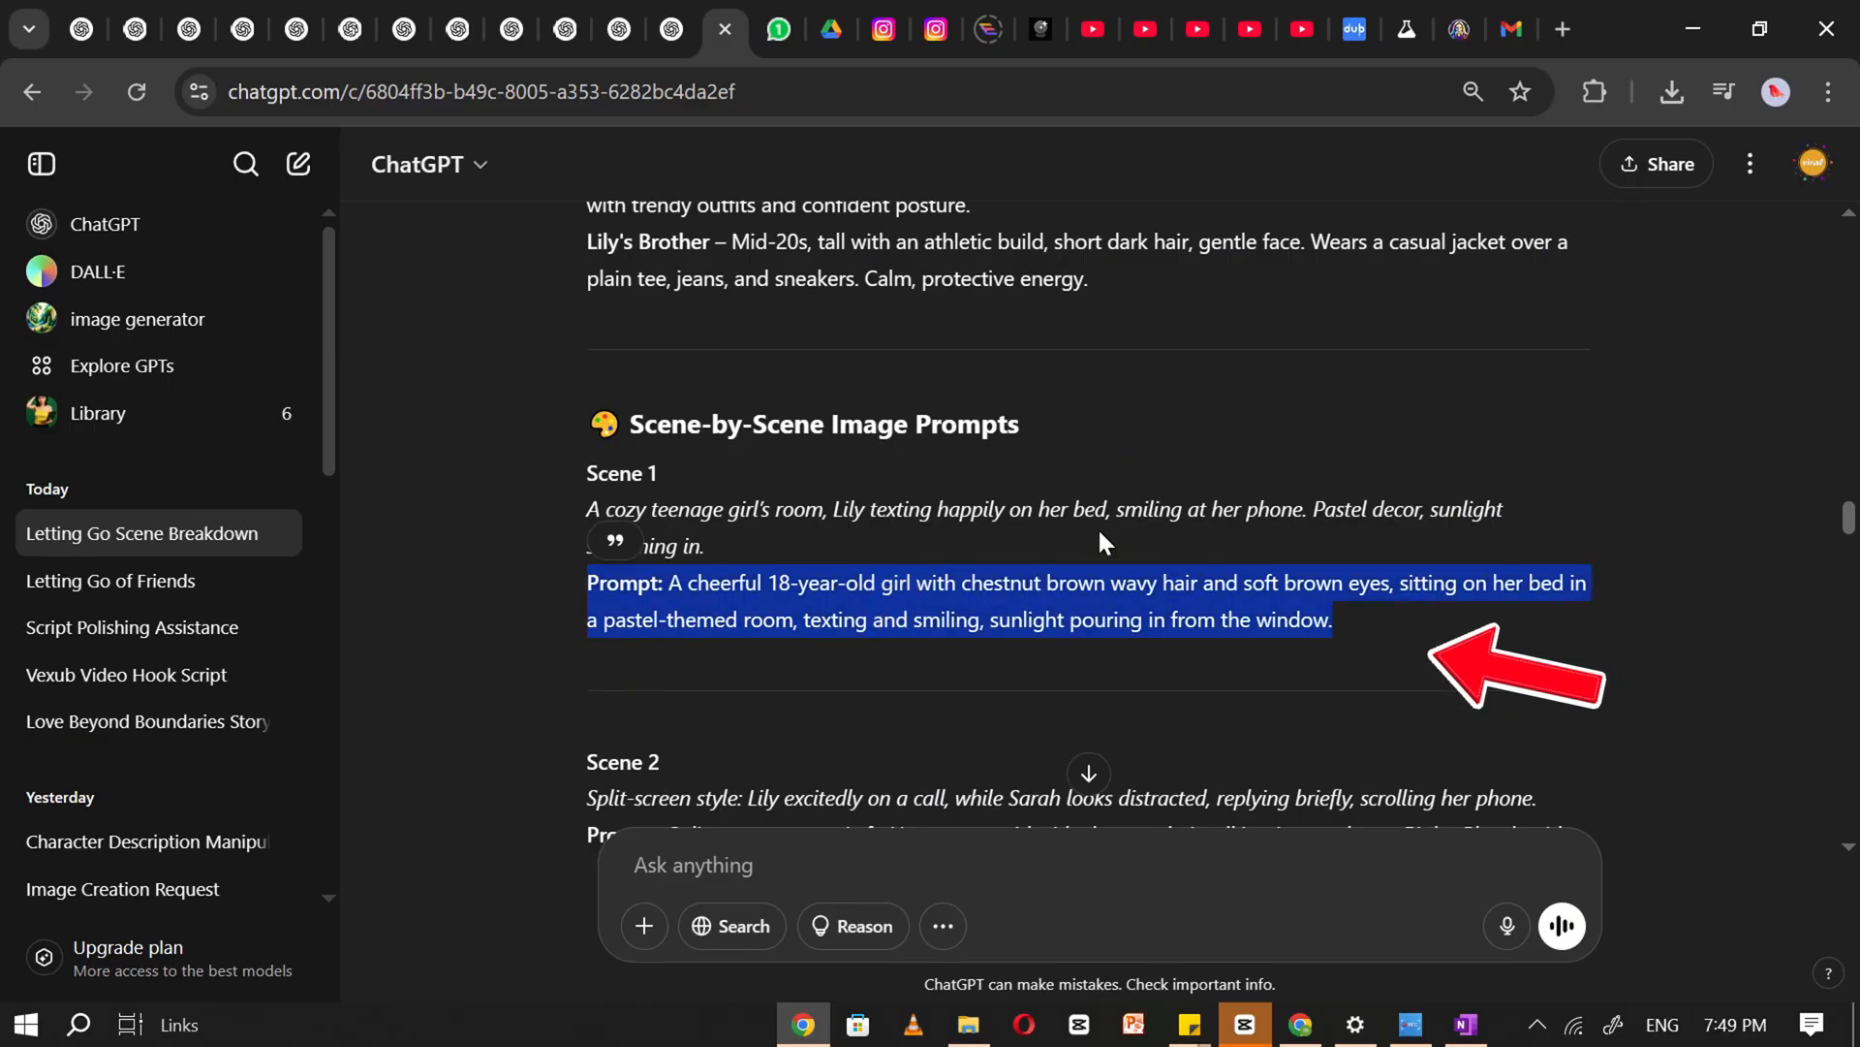
pyautogui.click(1454, 29)
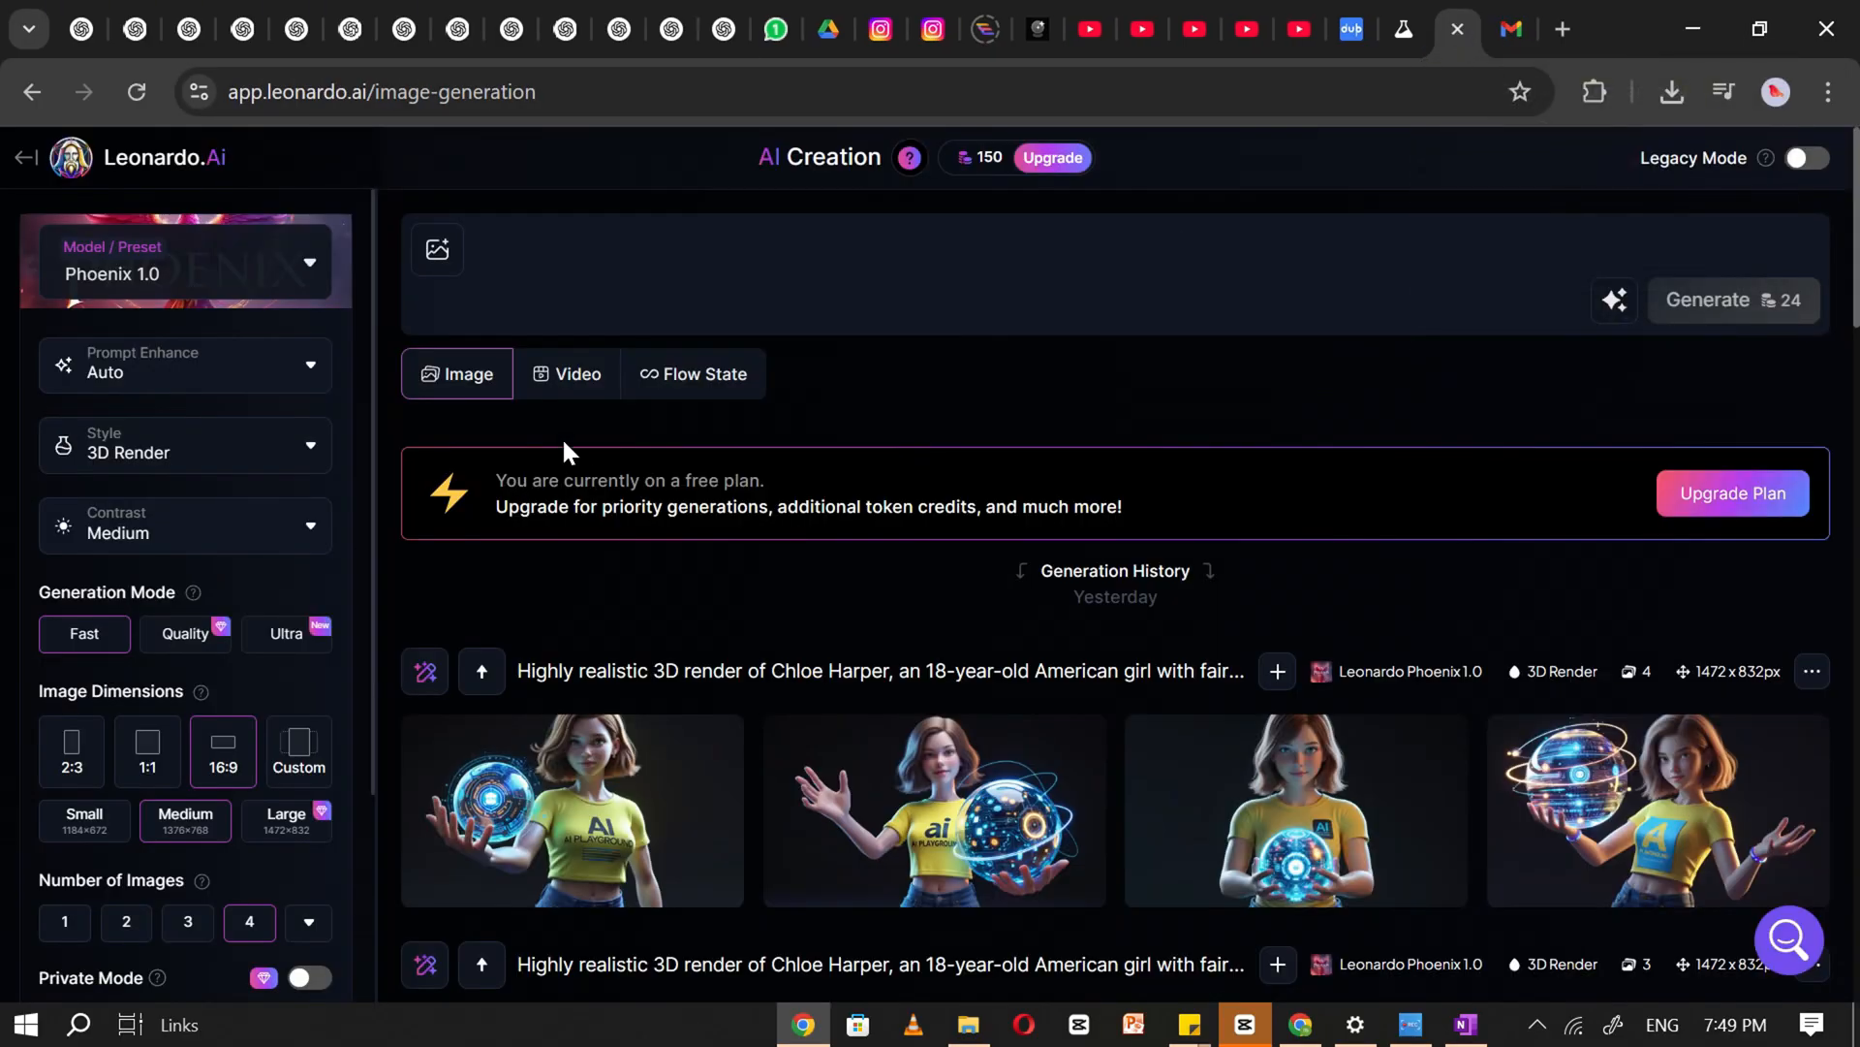
pyautogui.write('A cheerful 18-year-old girl with chestnut brown wavy hair and soft brown eyes, sitting on her bed in a pastel-themed room, texting and smiling, sunlight pouring in from the window.')
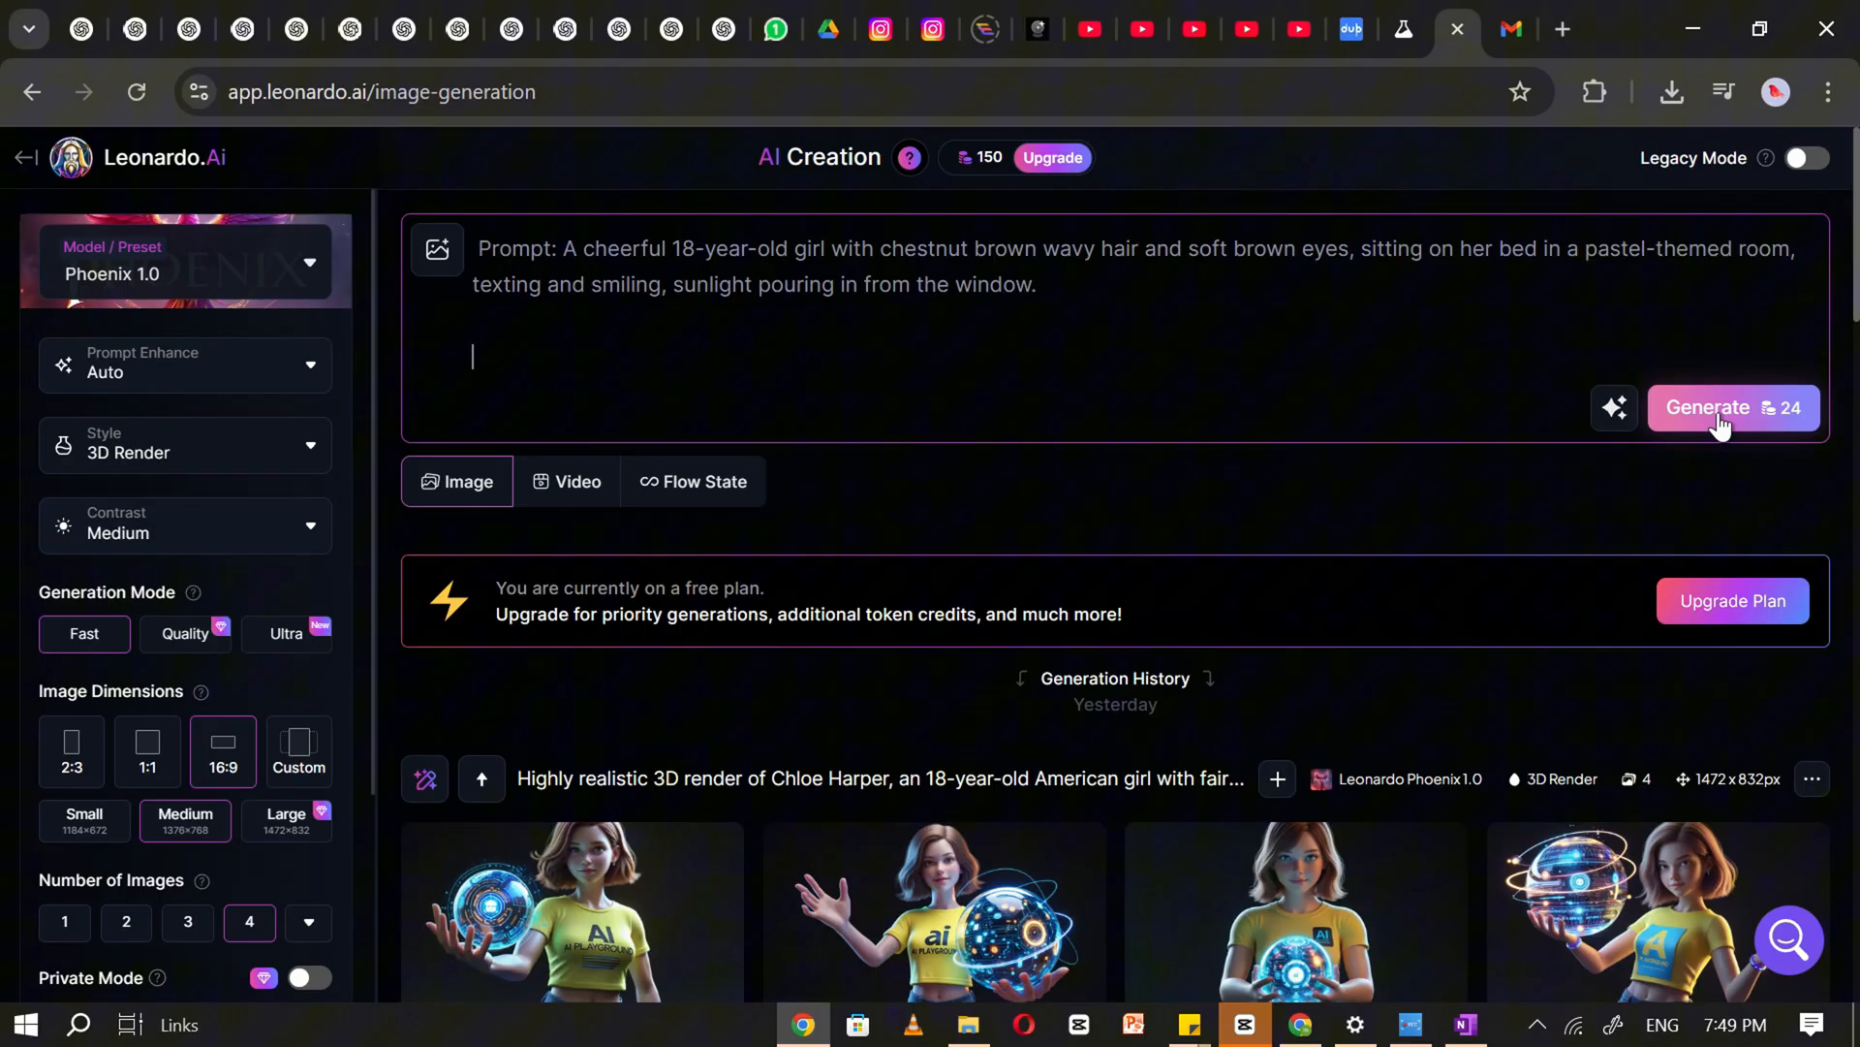
pyautogui.click(1721, 407)
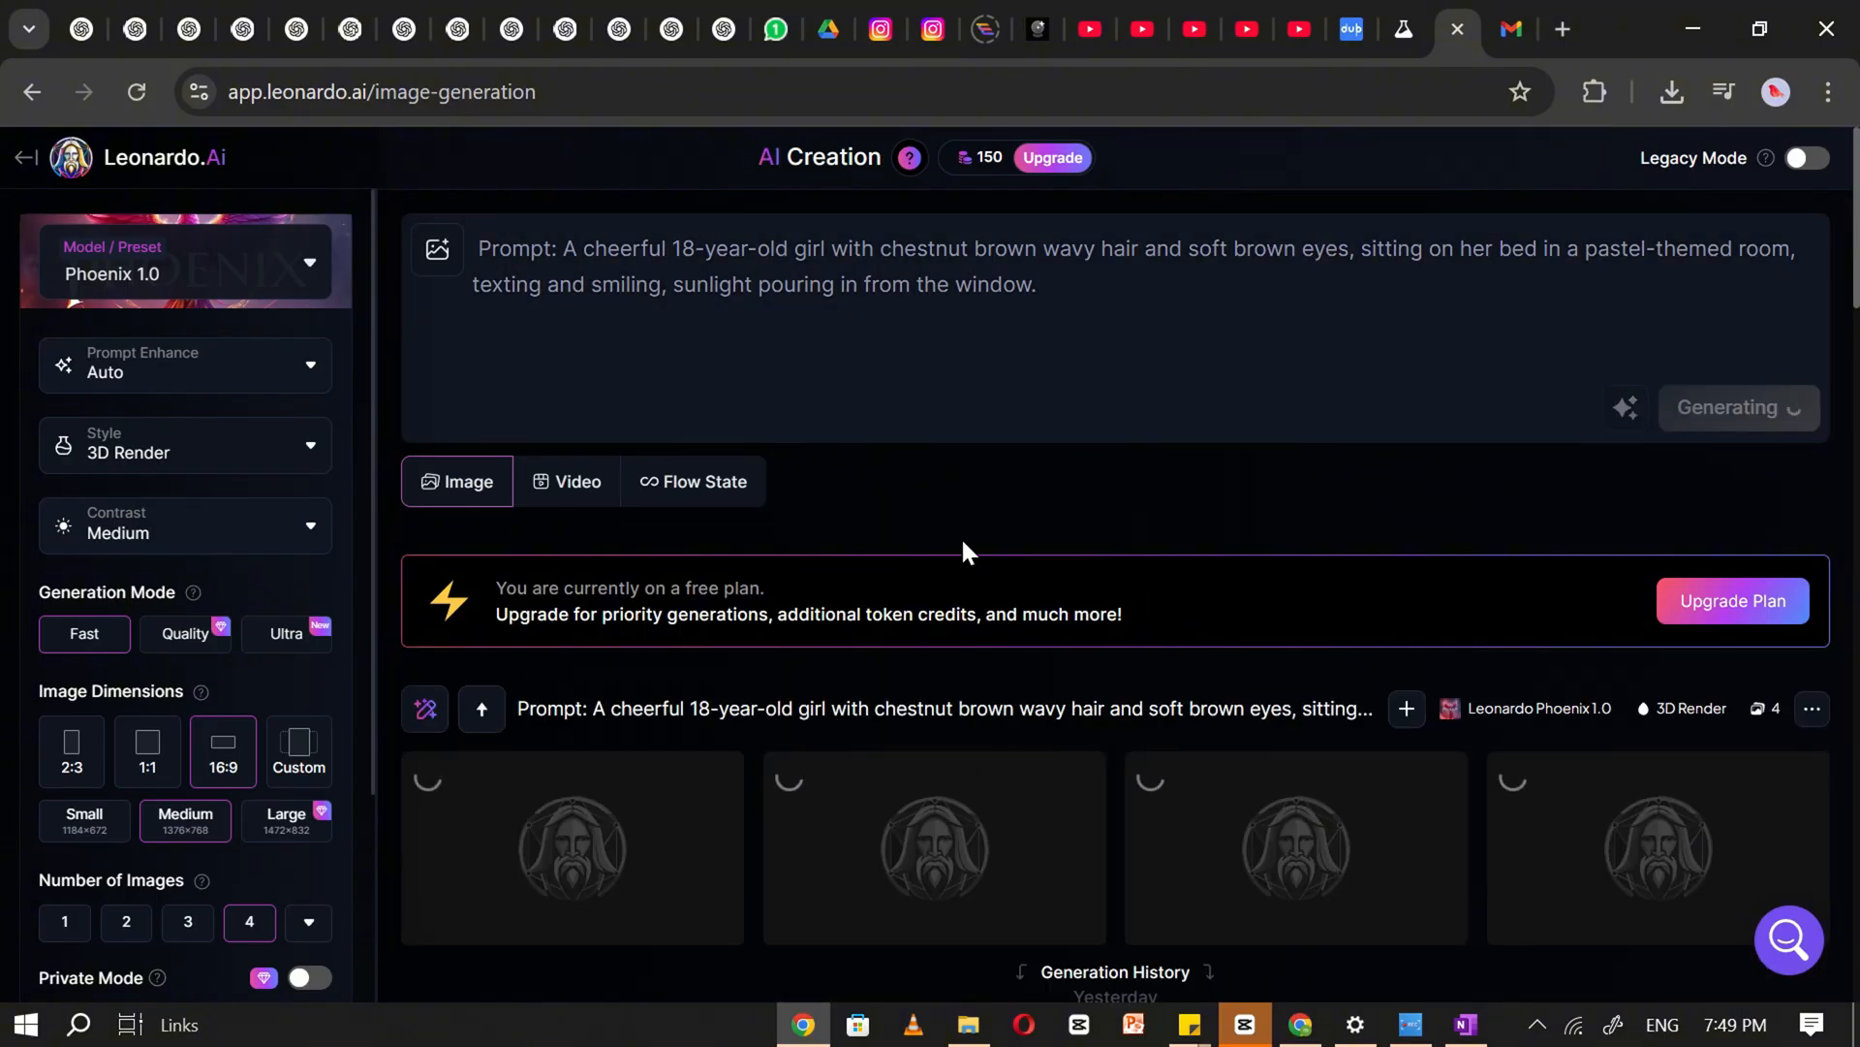
pyautogui.scroll(-3)
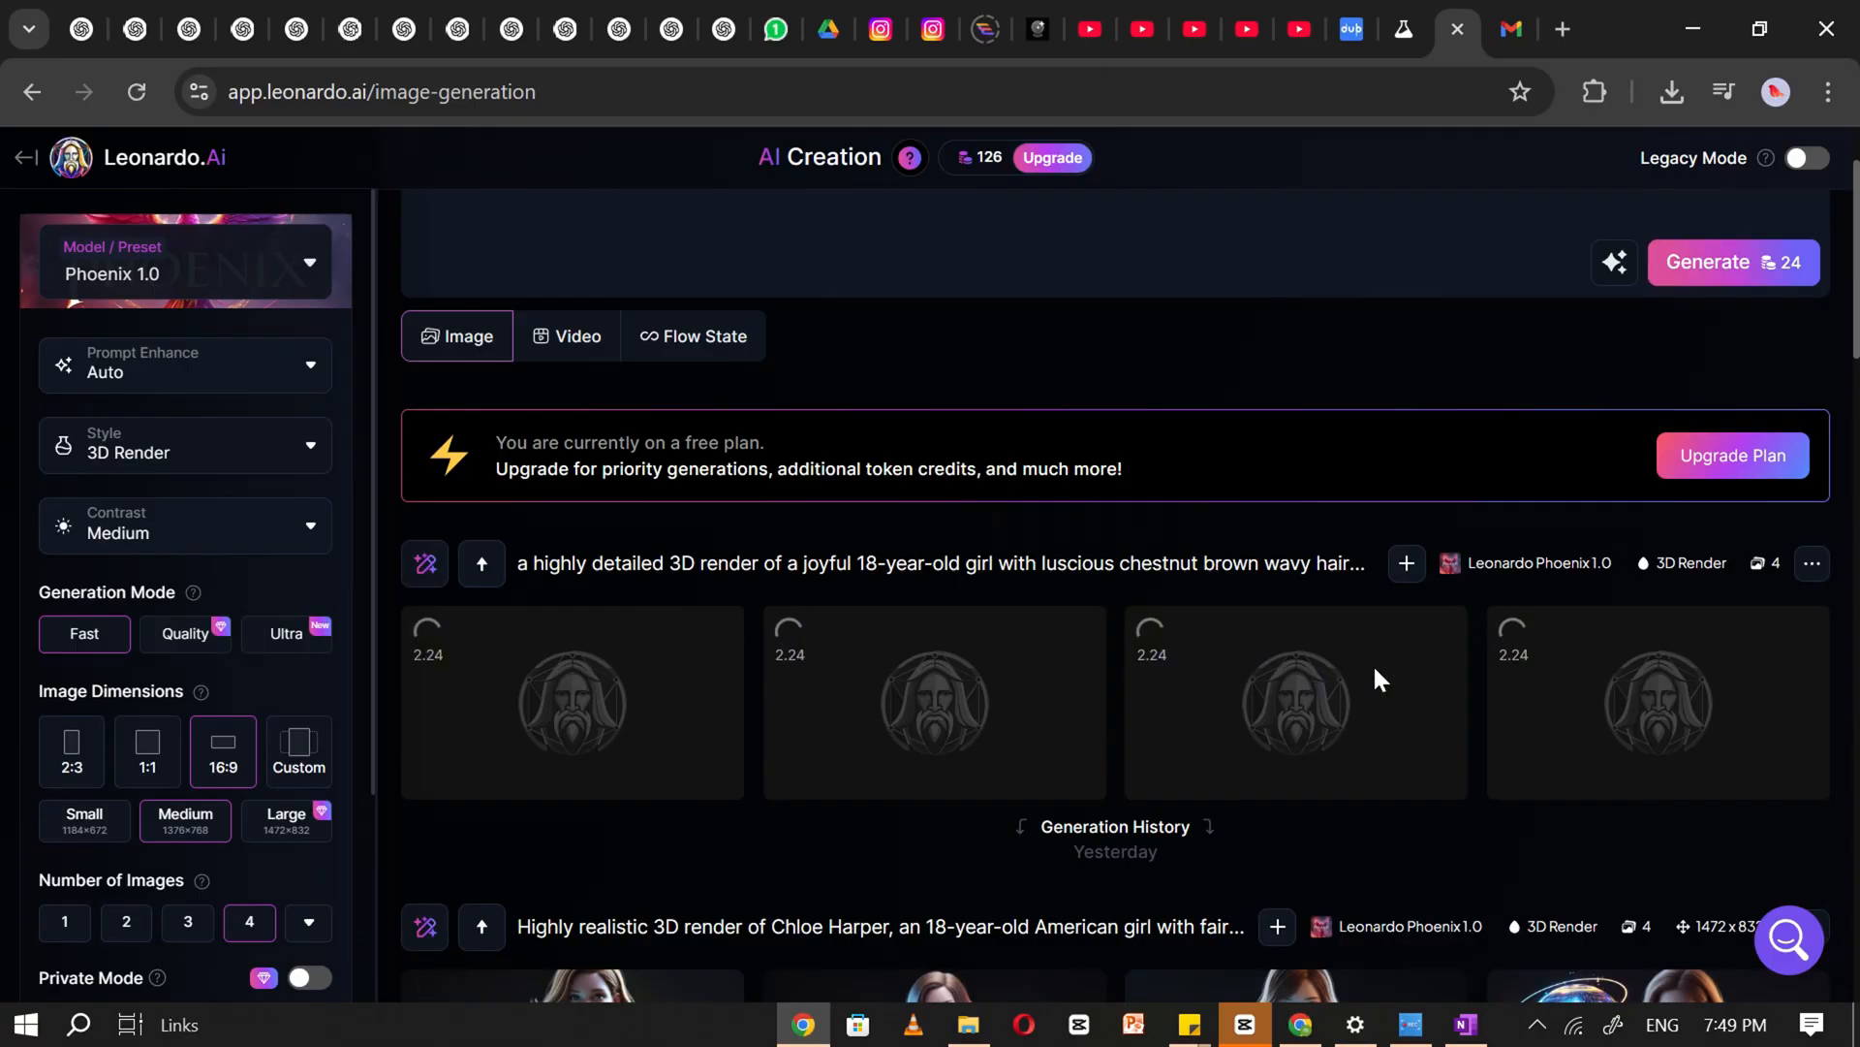
# Generate renders for the split-screen scene and the birthday decorating scene prompts
pyautogui.click(723, 29)
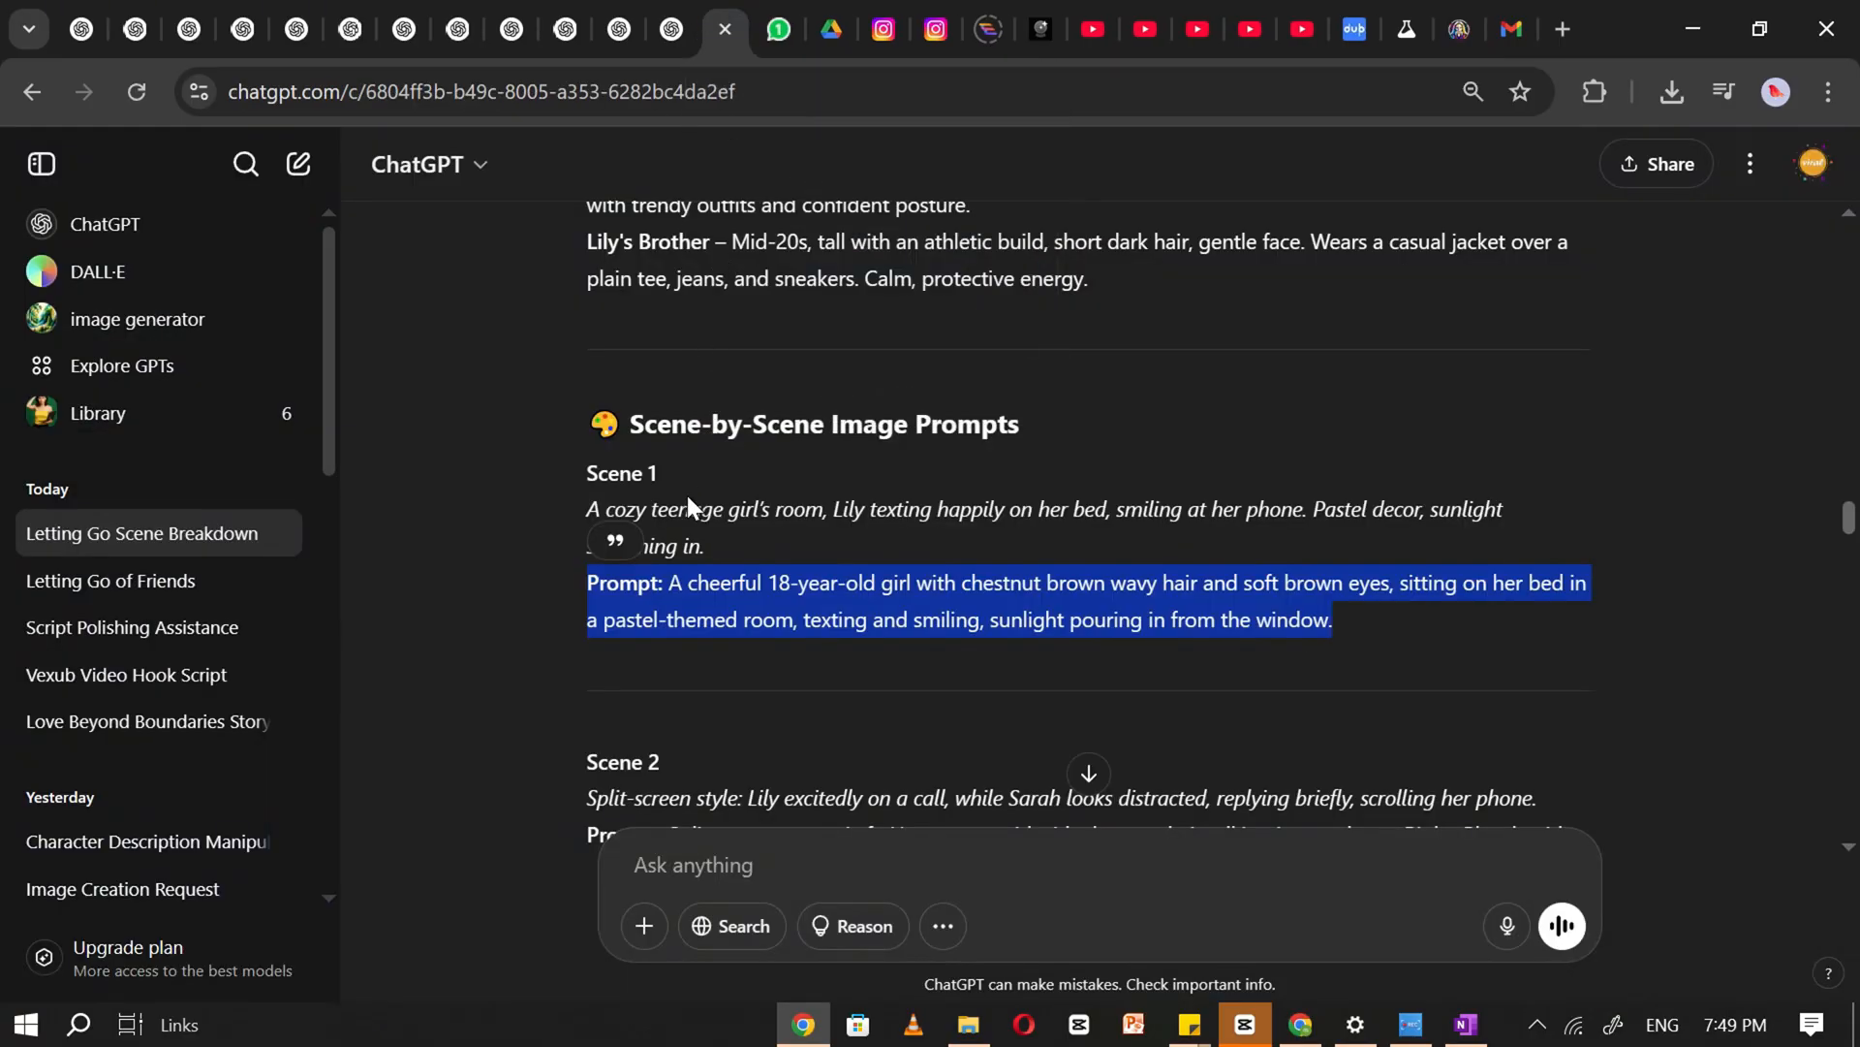
pyautogui.scroll(-3)
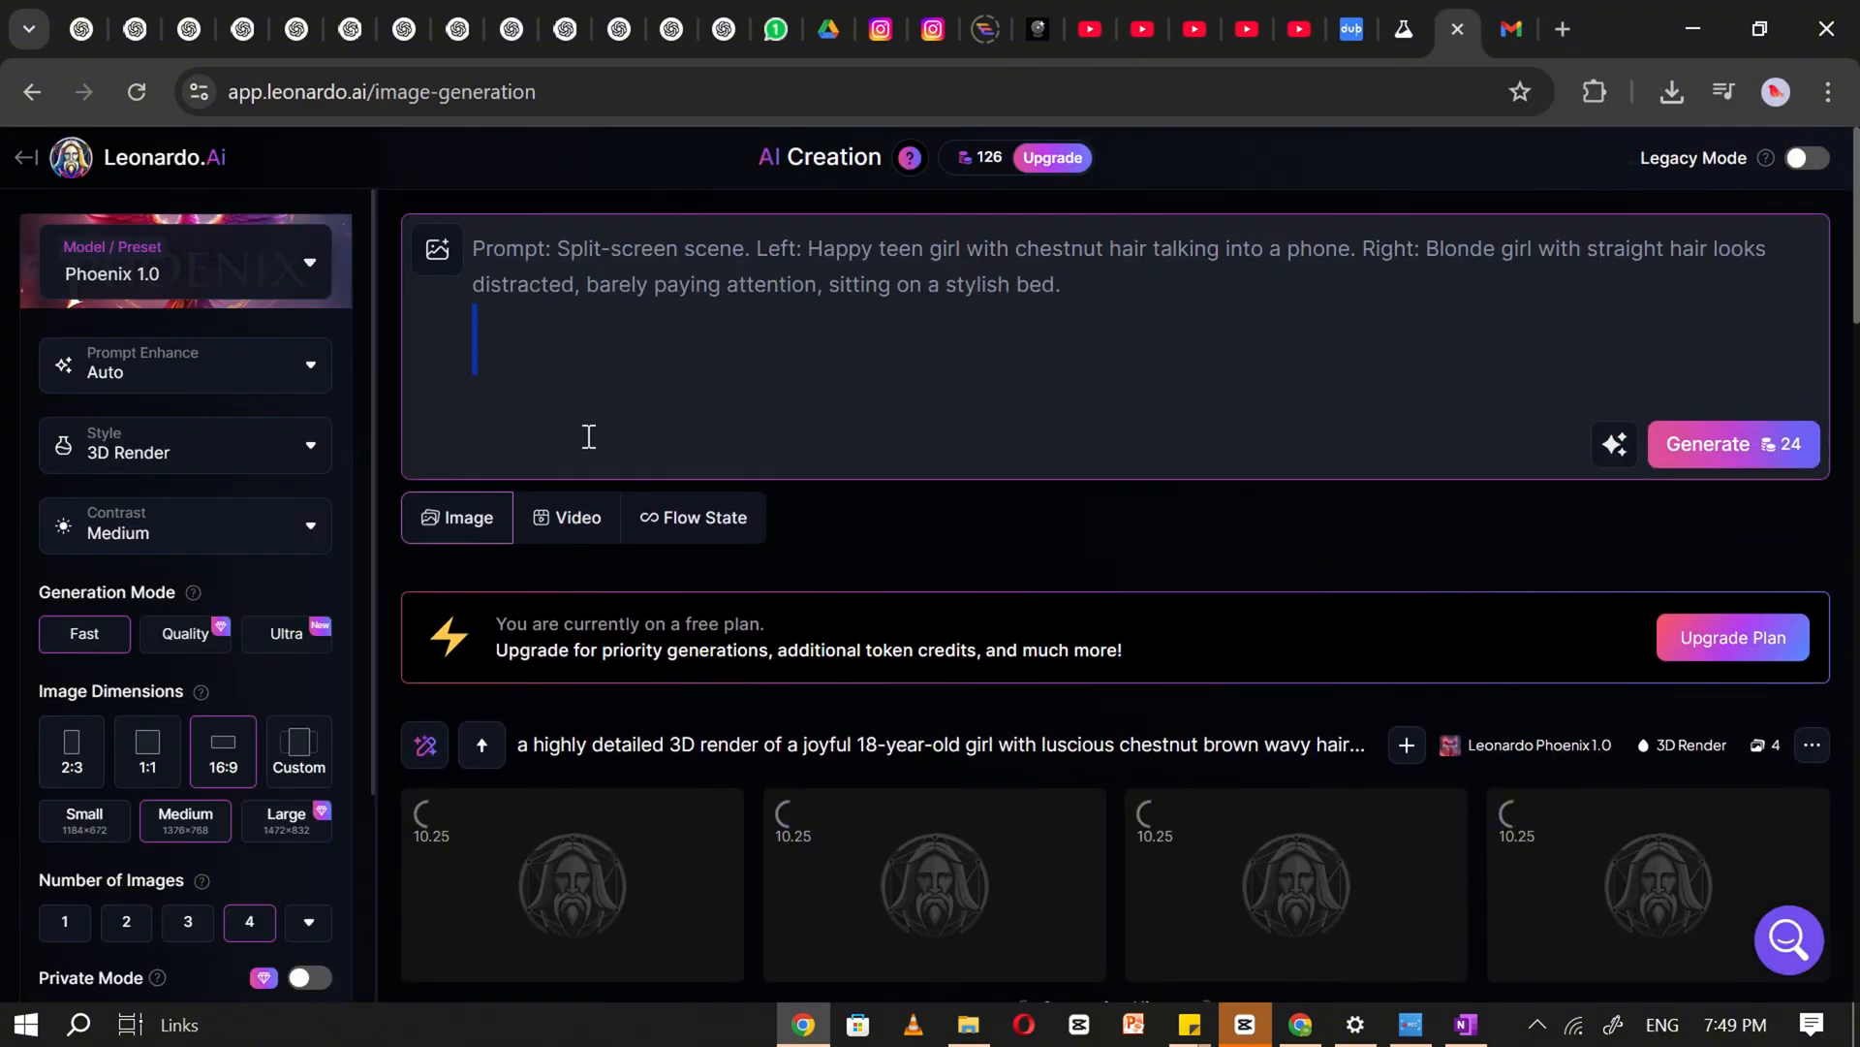
pyautogui.click(1730, 444)
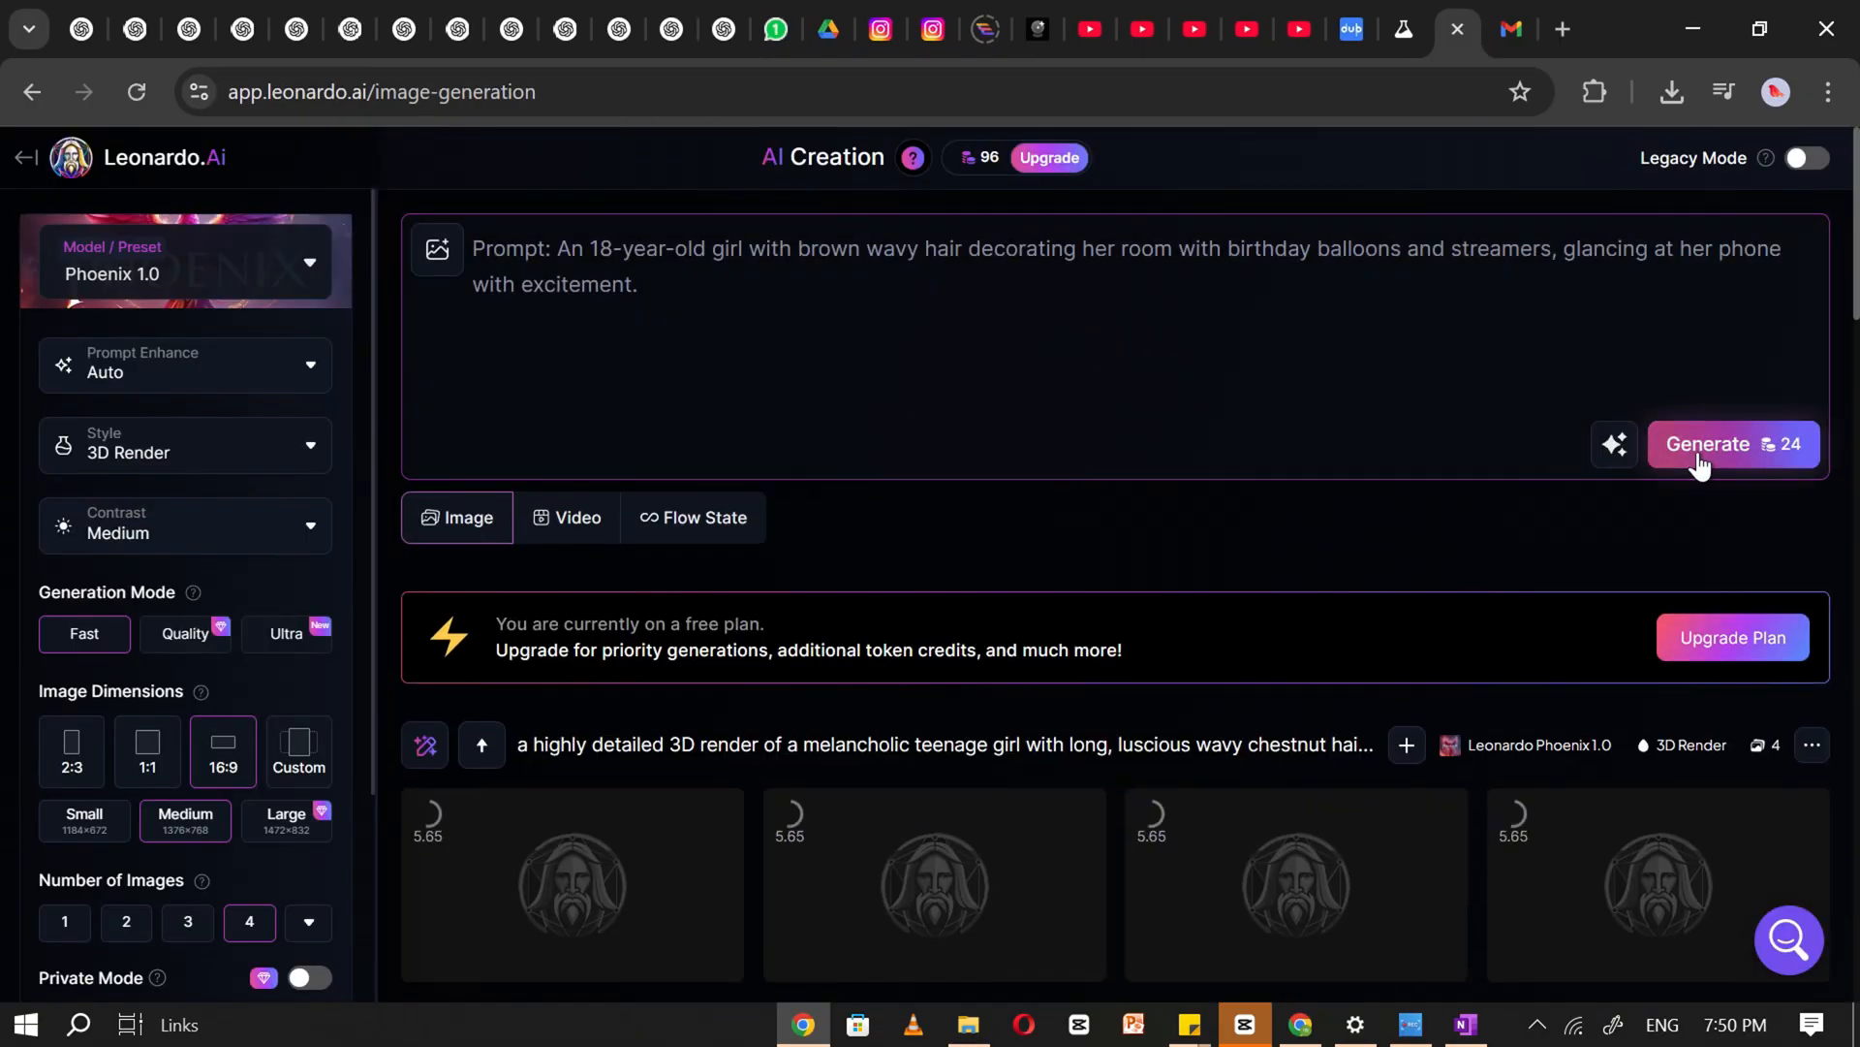
pyautogui.click(1732, 442)
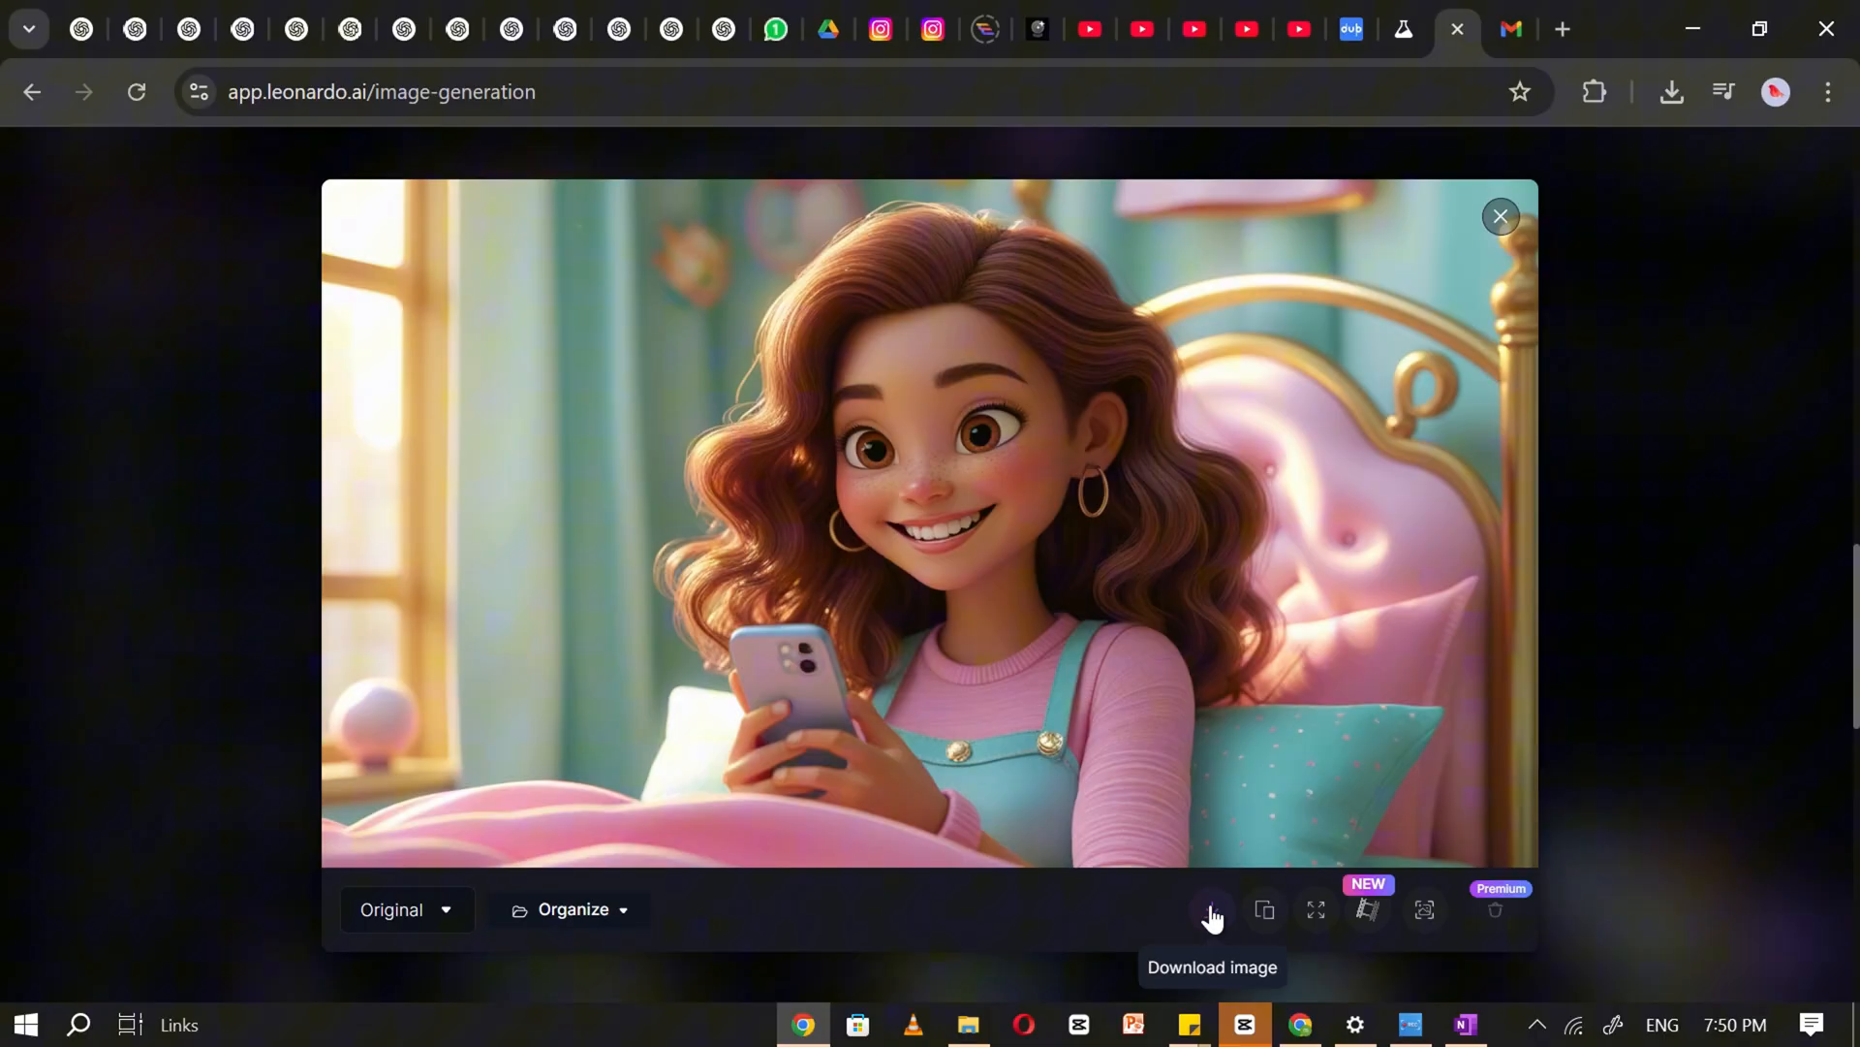
# Download the image of the smiling girl holding her phone on the pink bed
pyautogui.click(1501, 215)
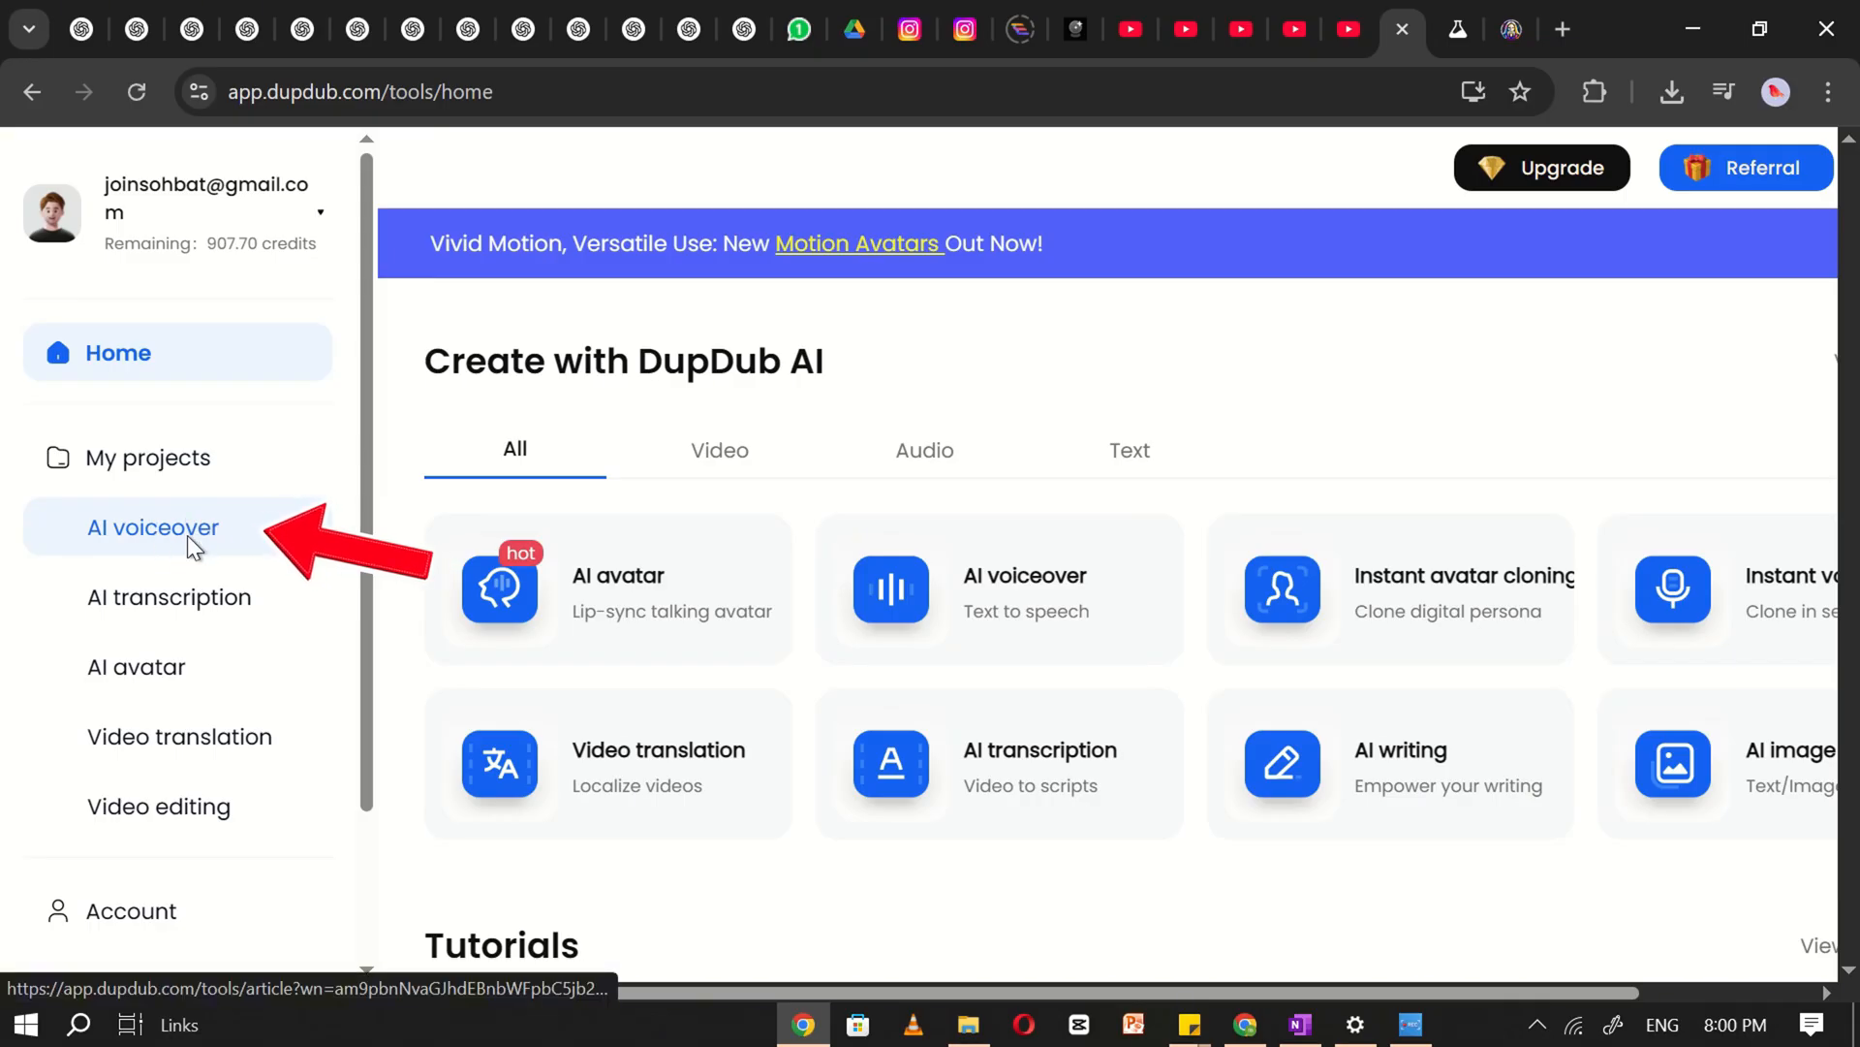
# Start a new AI voiceover holding the copied Lily story and bring up the full voice library
pyautogui.click(151, 527)
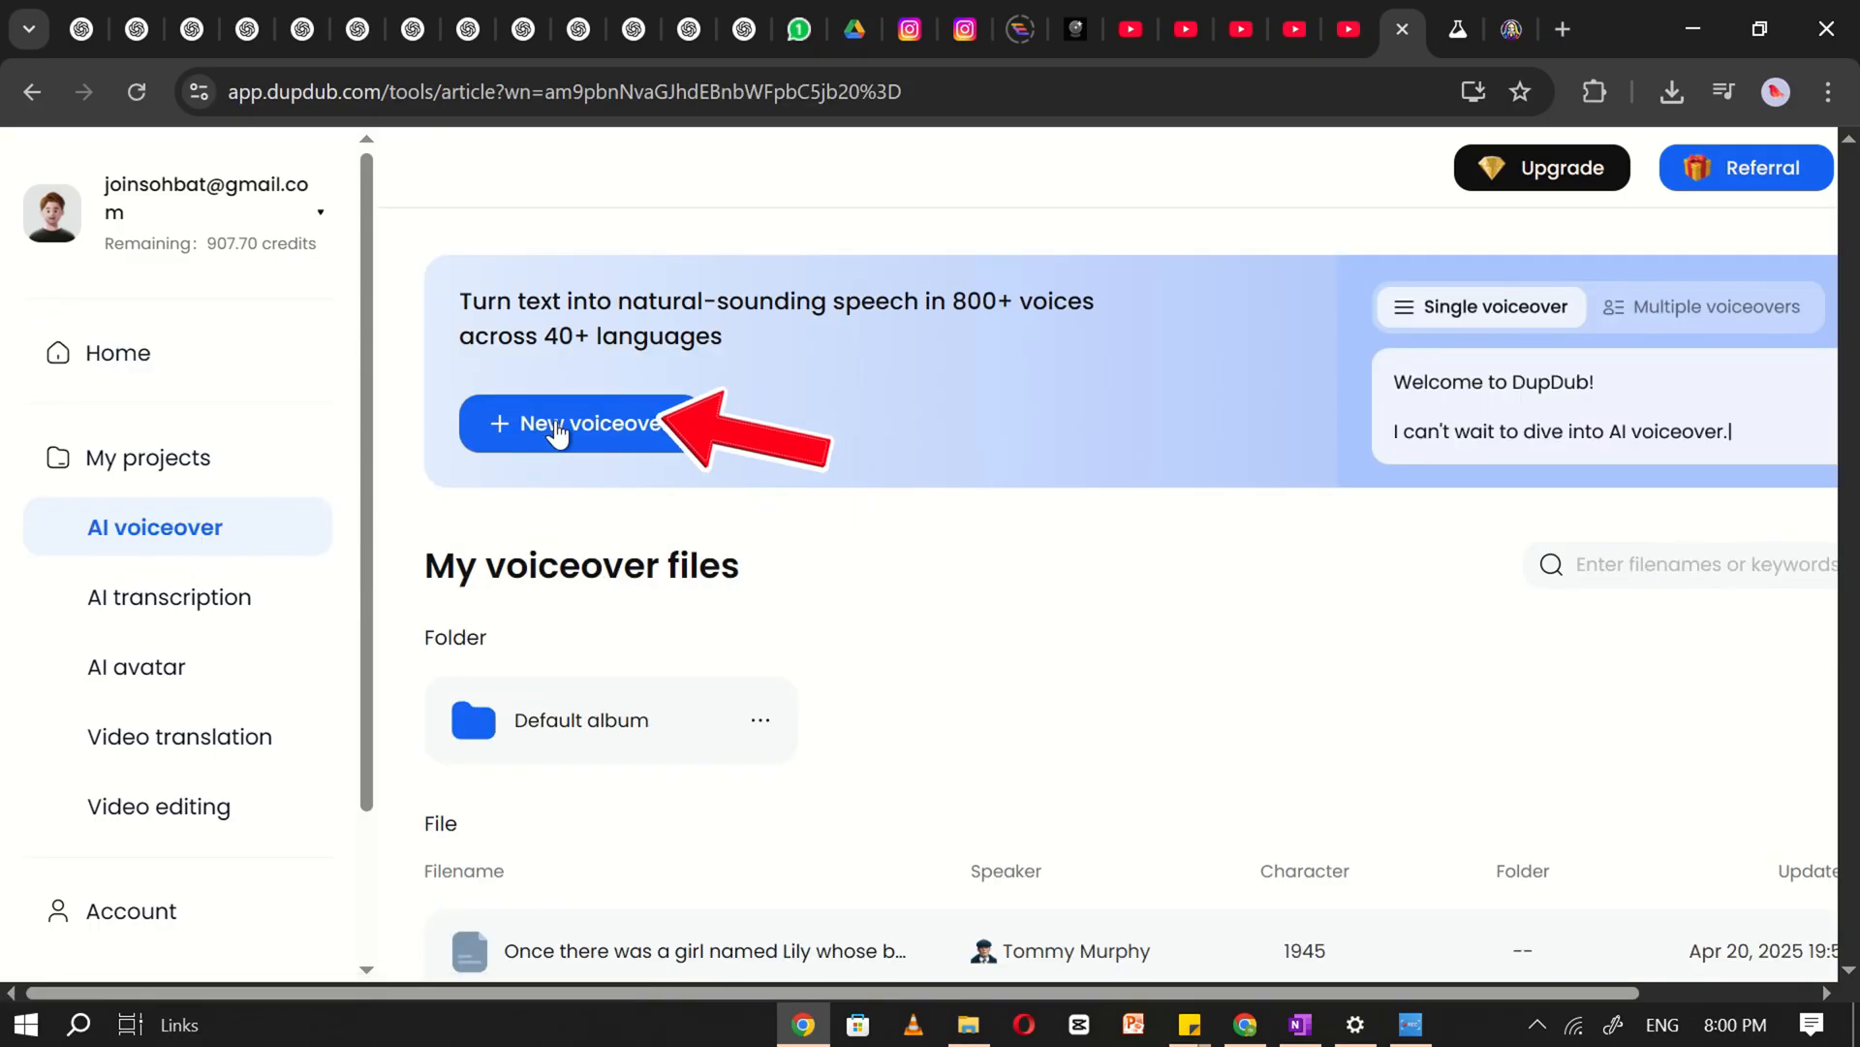
pyautogui.click(581, 424)
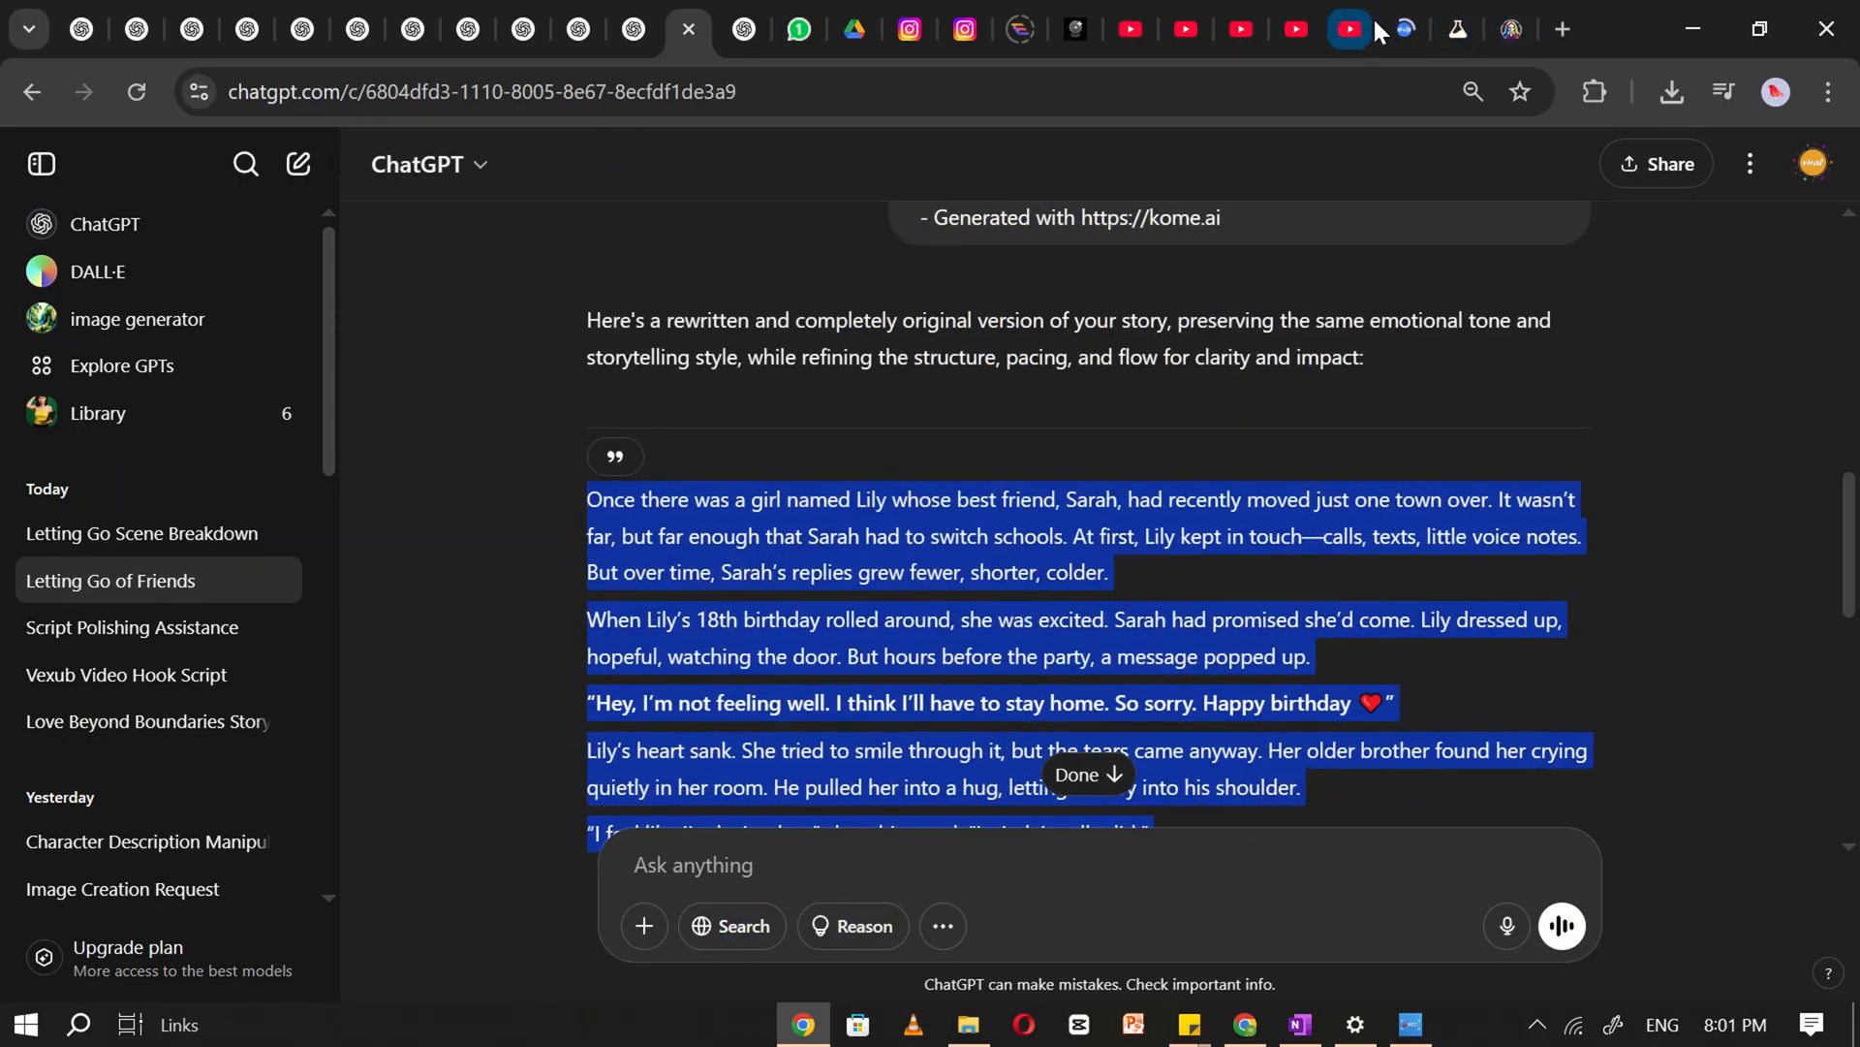
pyautogui.click(1347, 29)
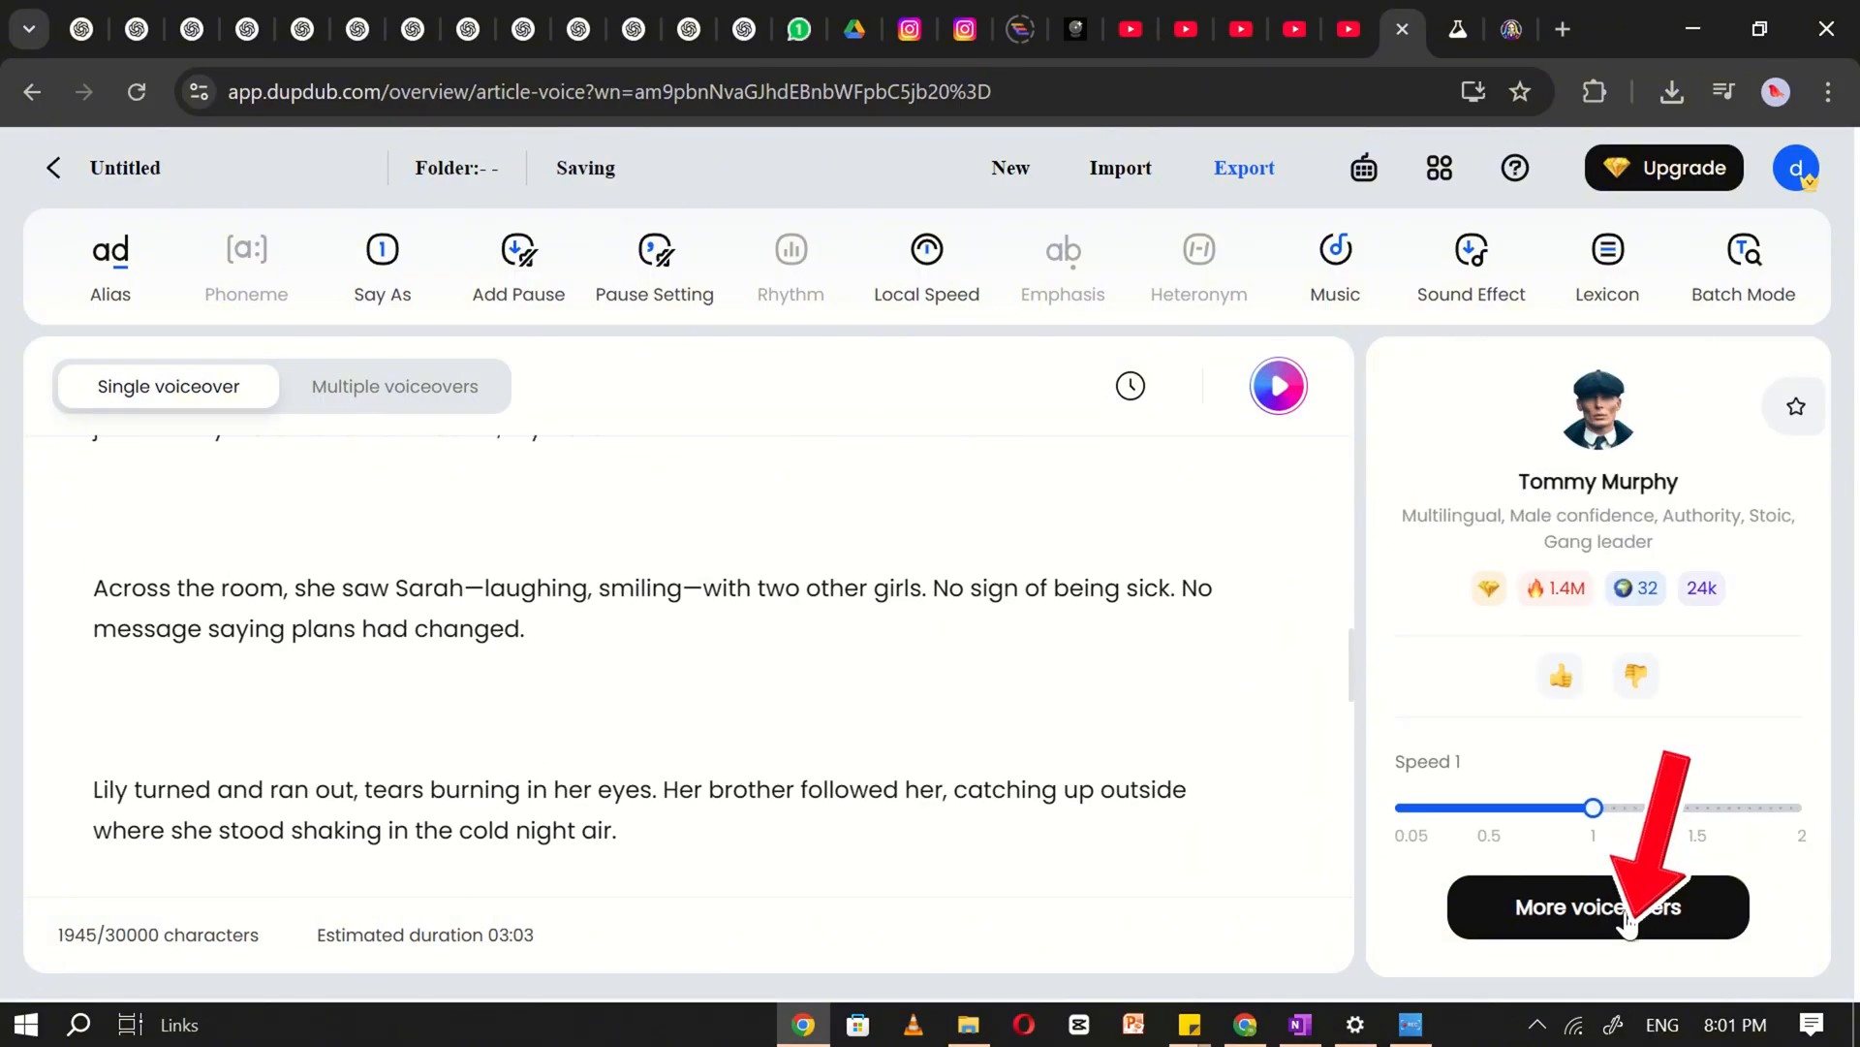
pyautogui.click(1595, 905)
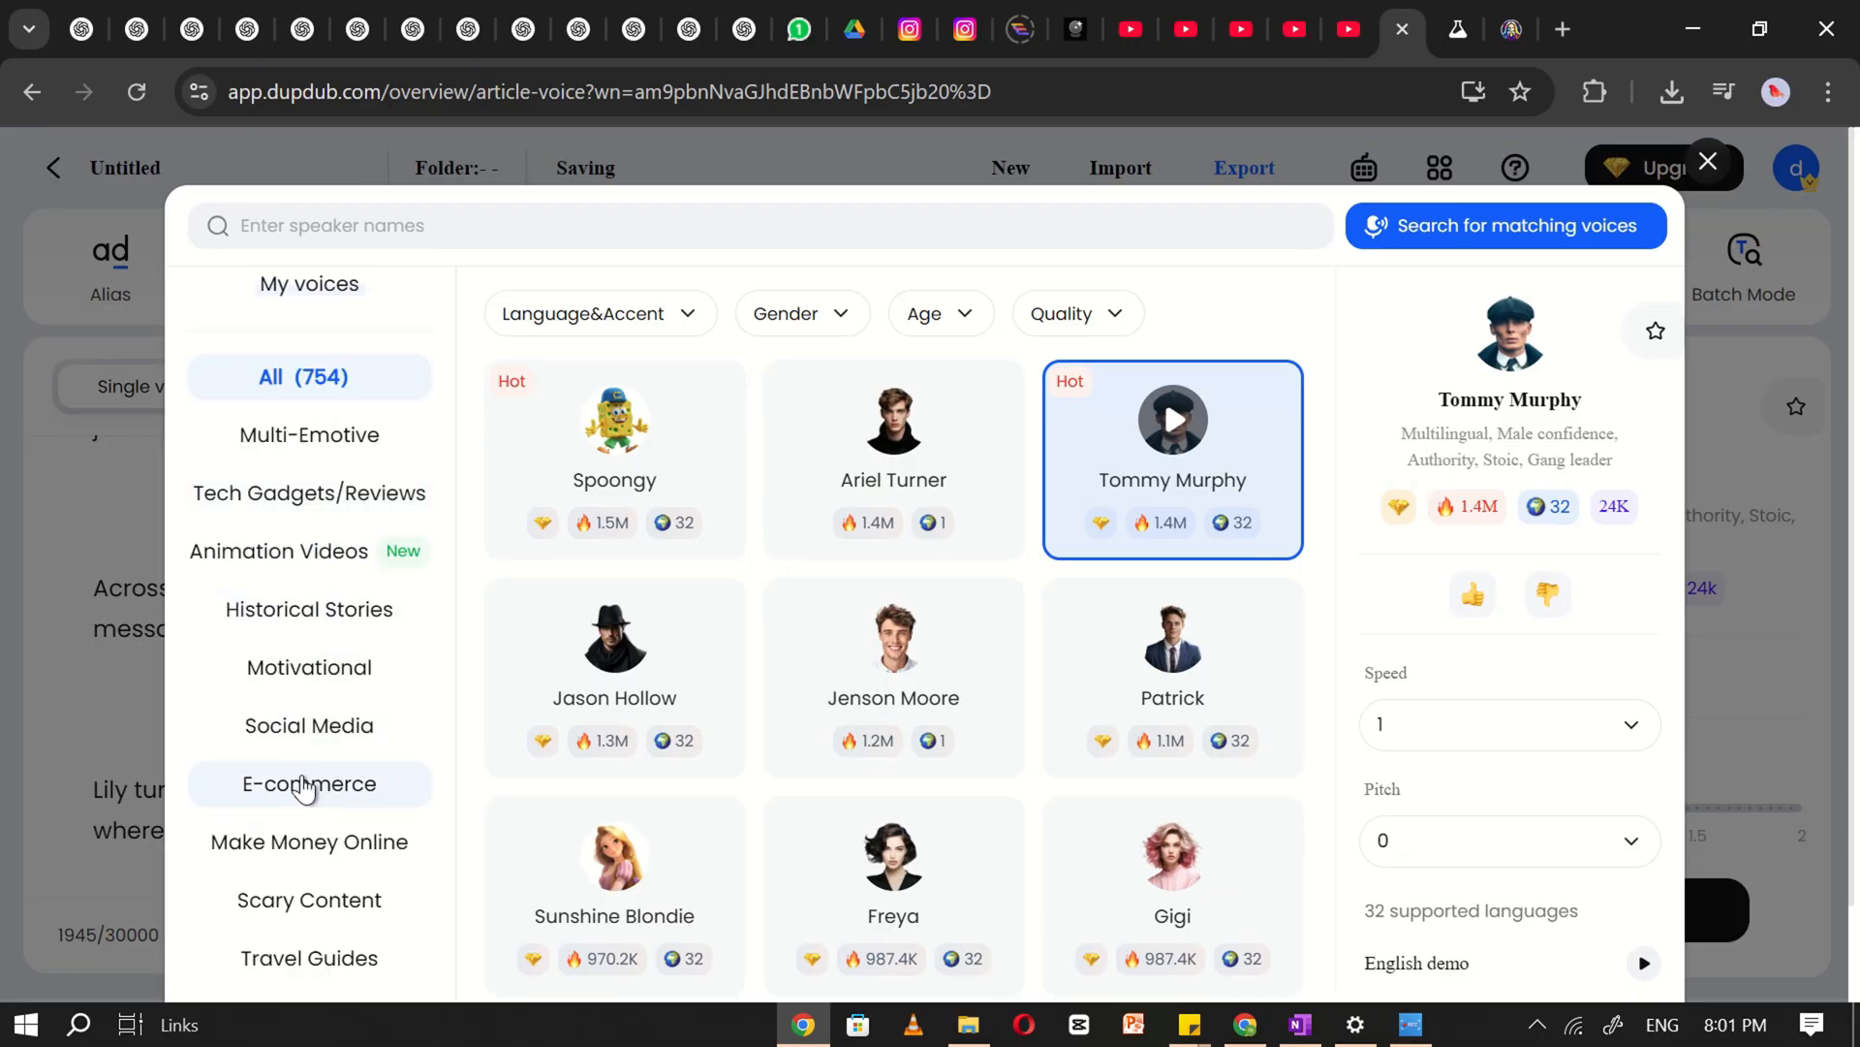
# Filter to English male youth voices and apply Liam as the story narrator
pyautogui.scroll(-3)
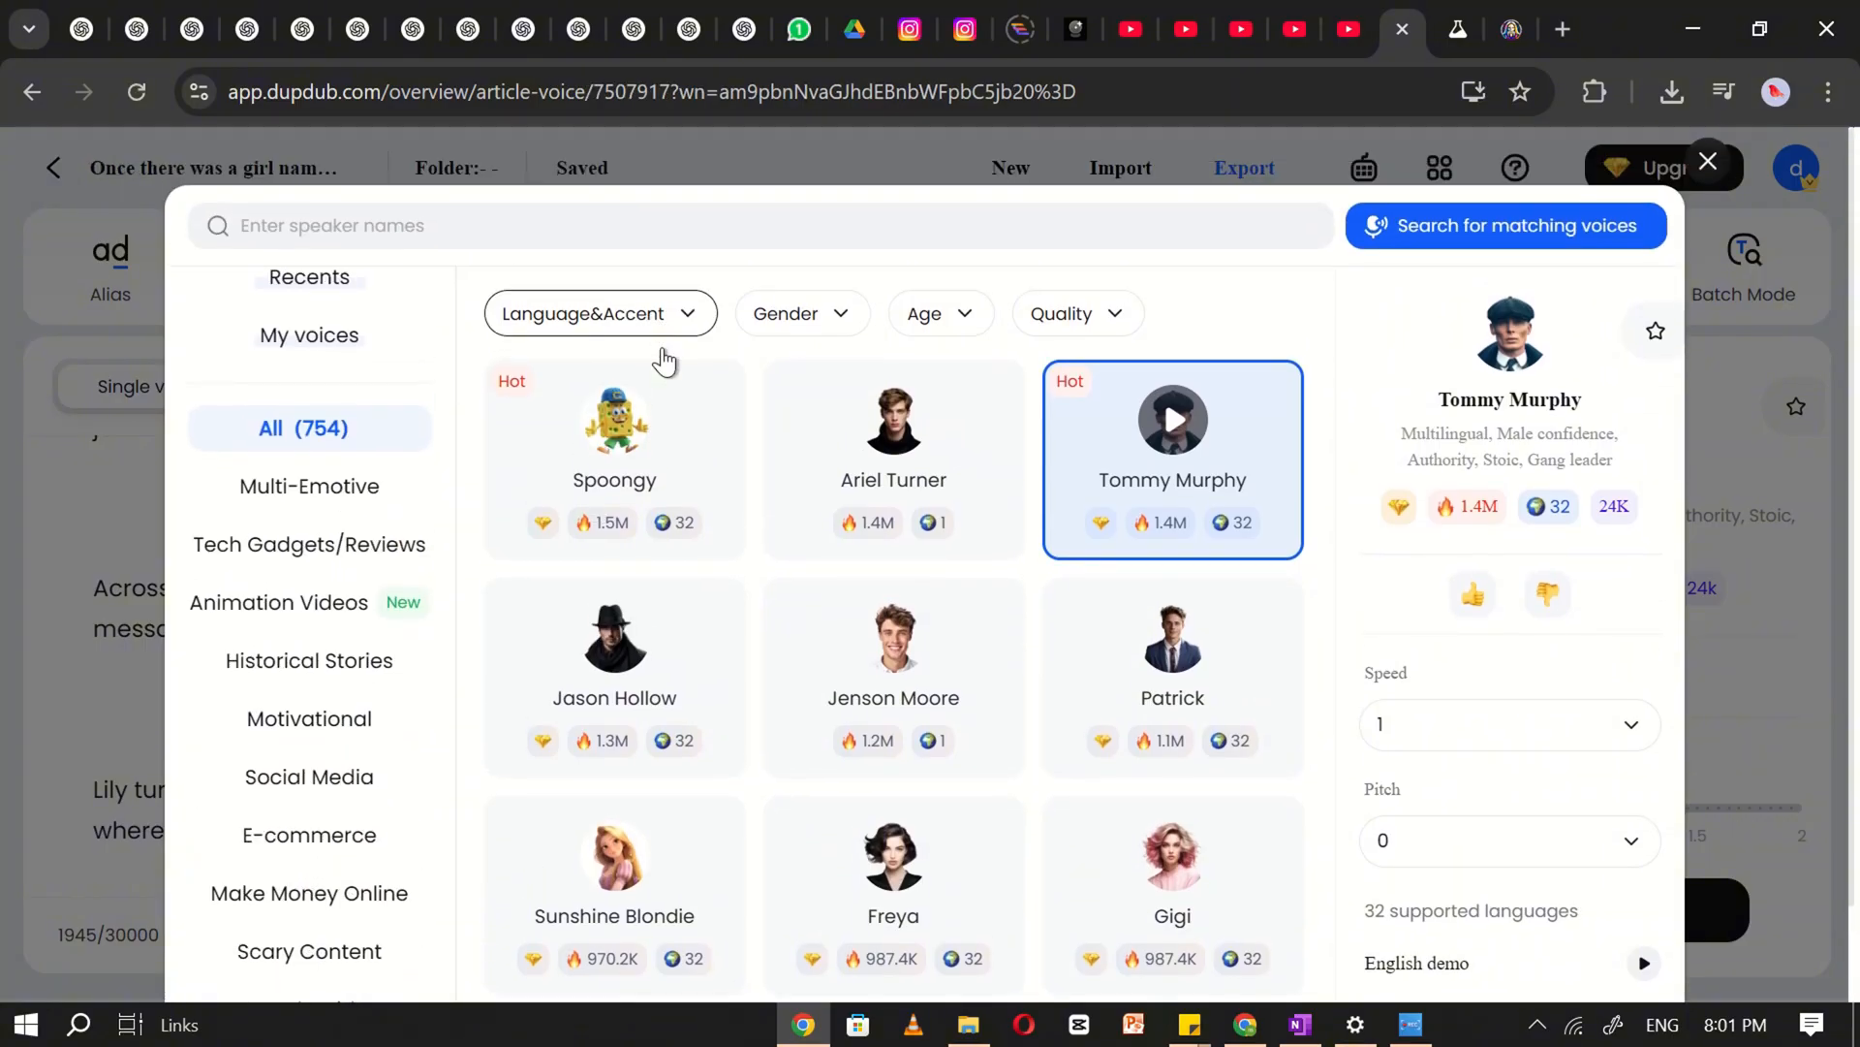
pyautogui.click(599, 314)
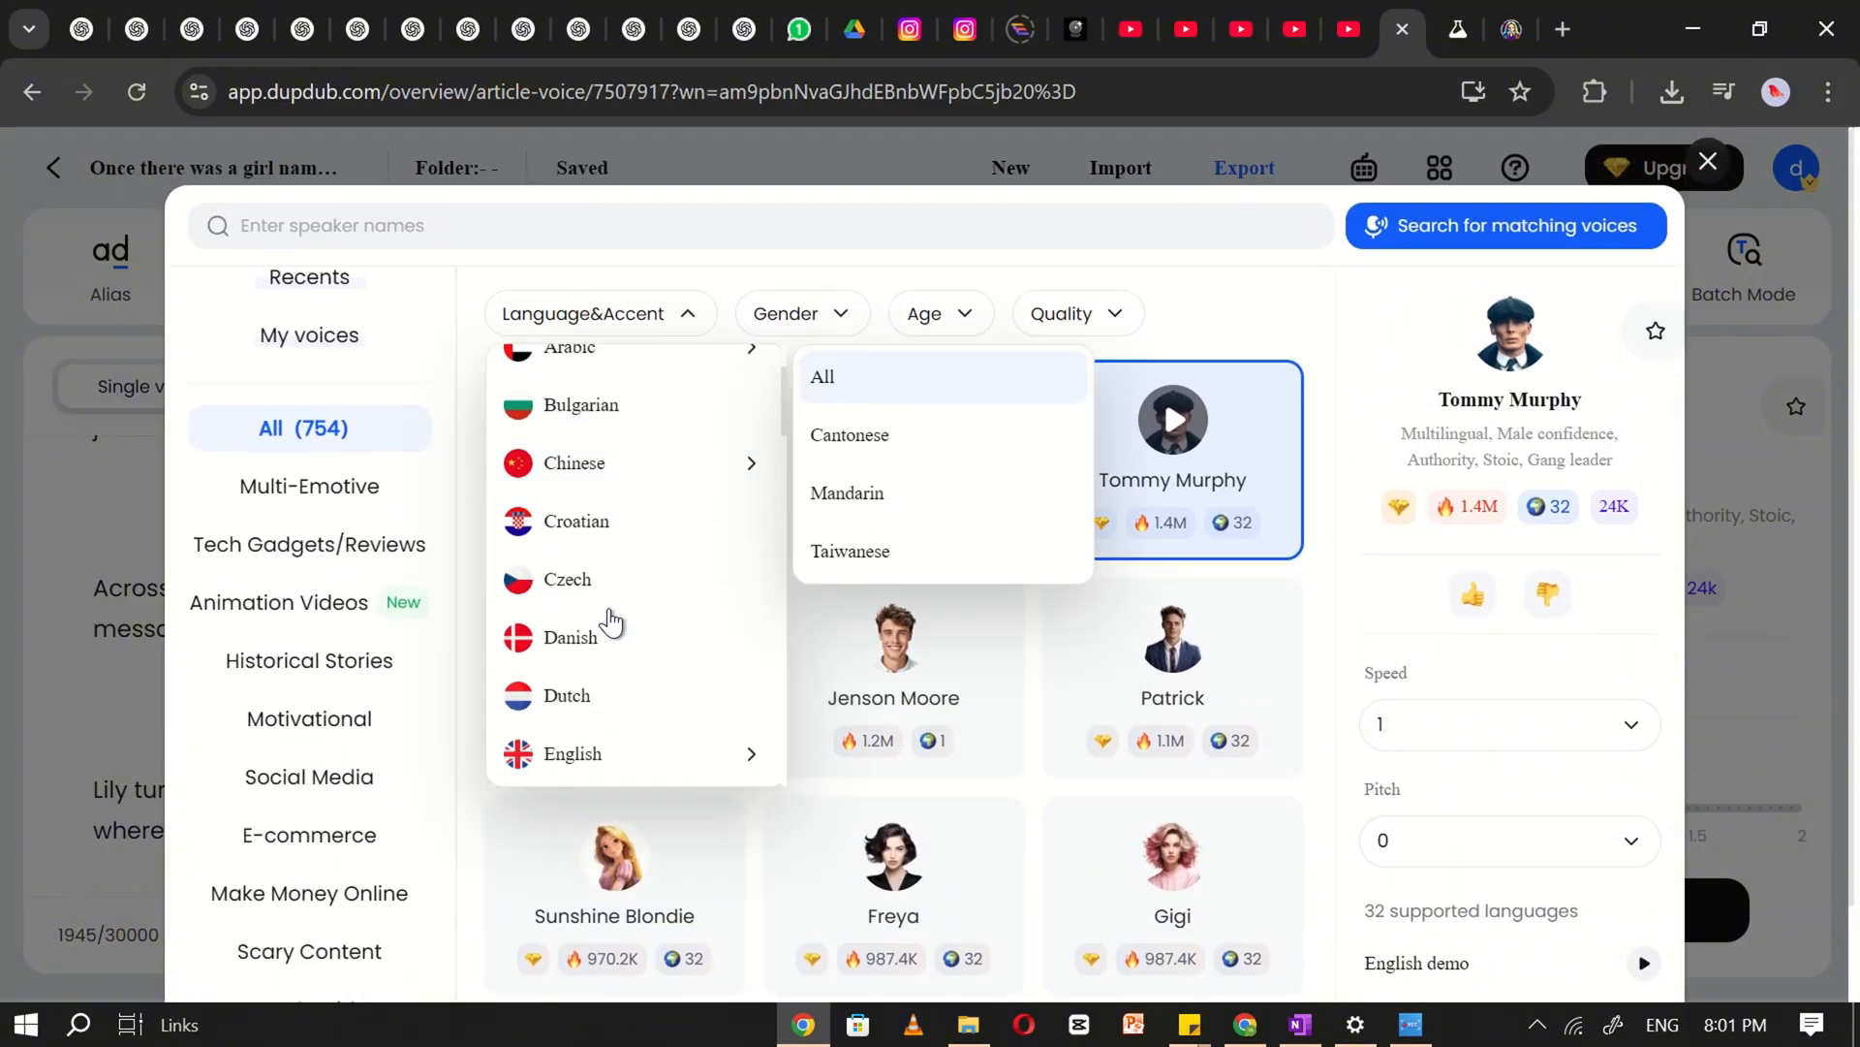
pyautogui.click(572, 754)
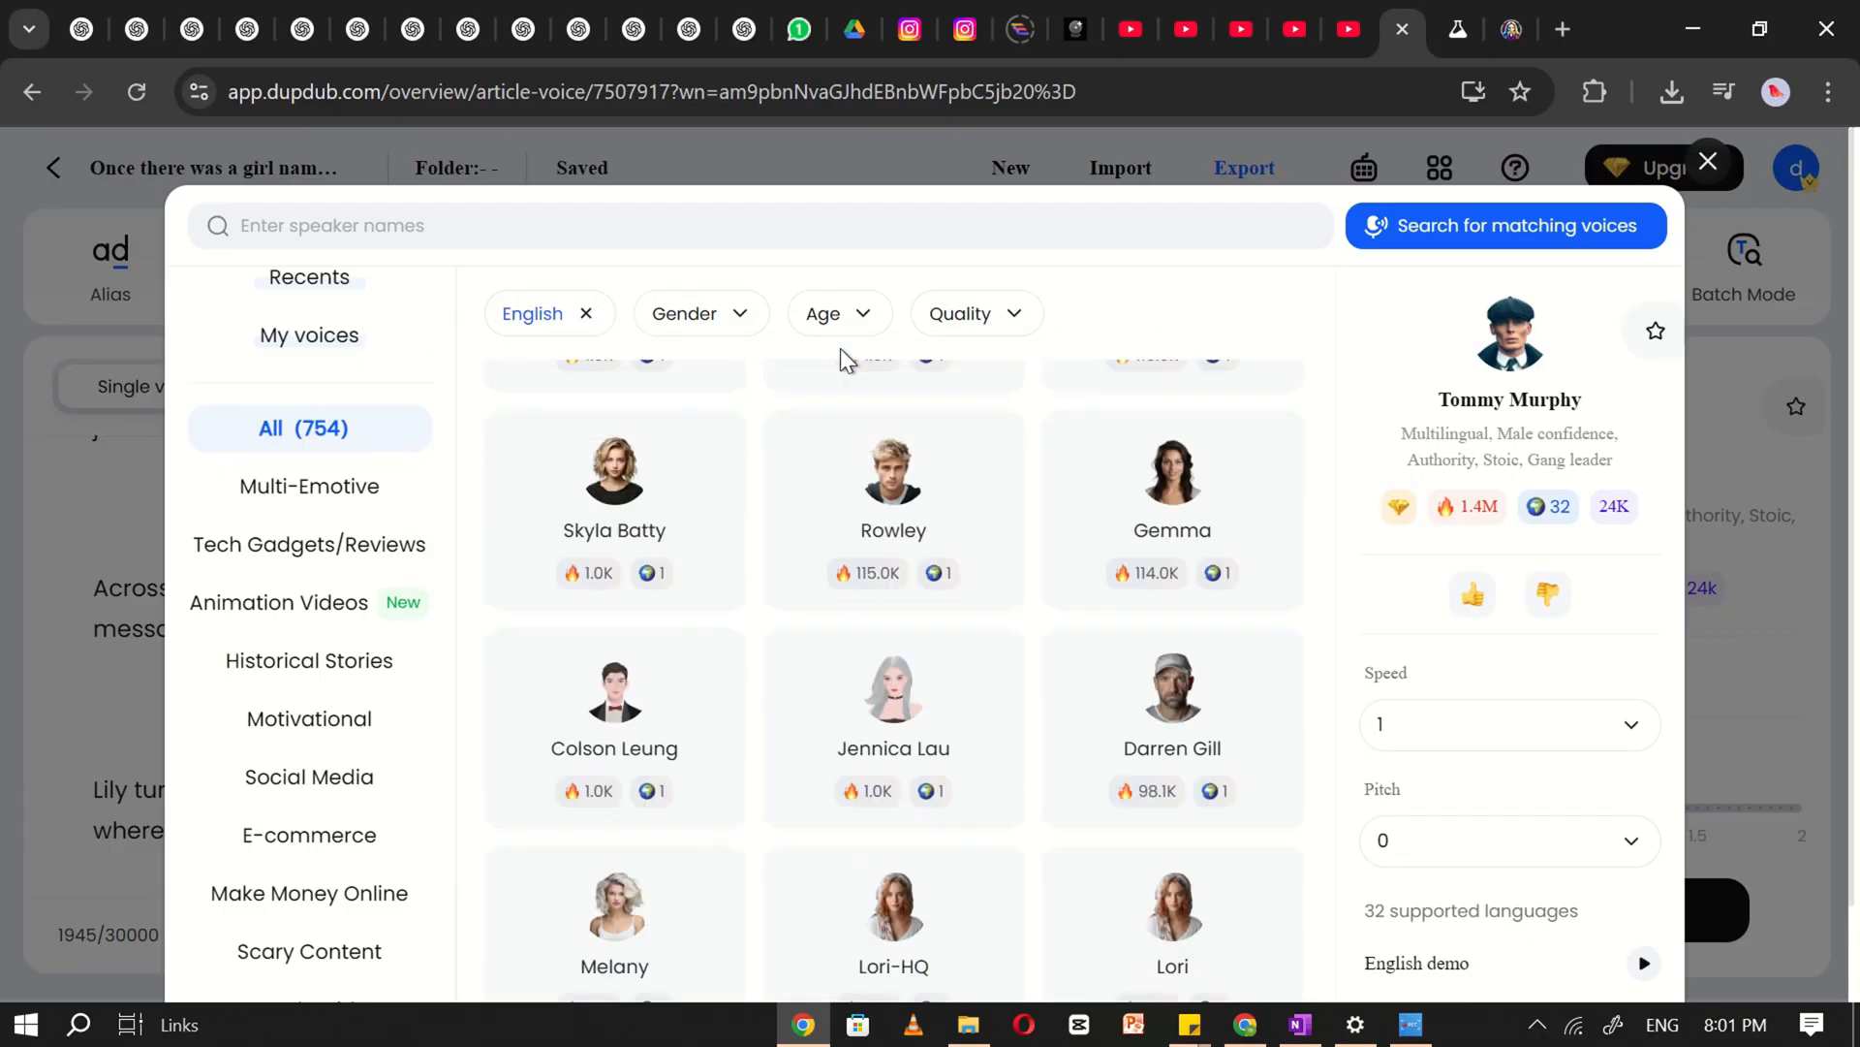
pyautogui.click(700, 313)
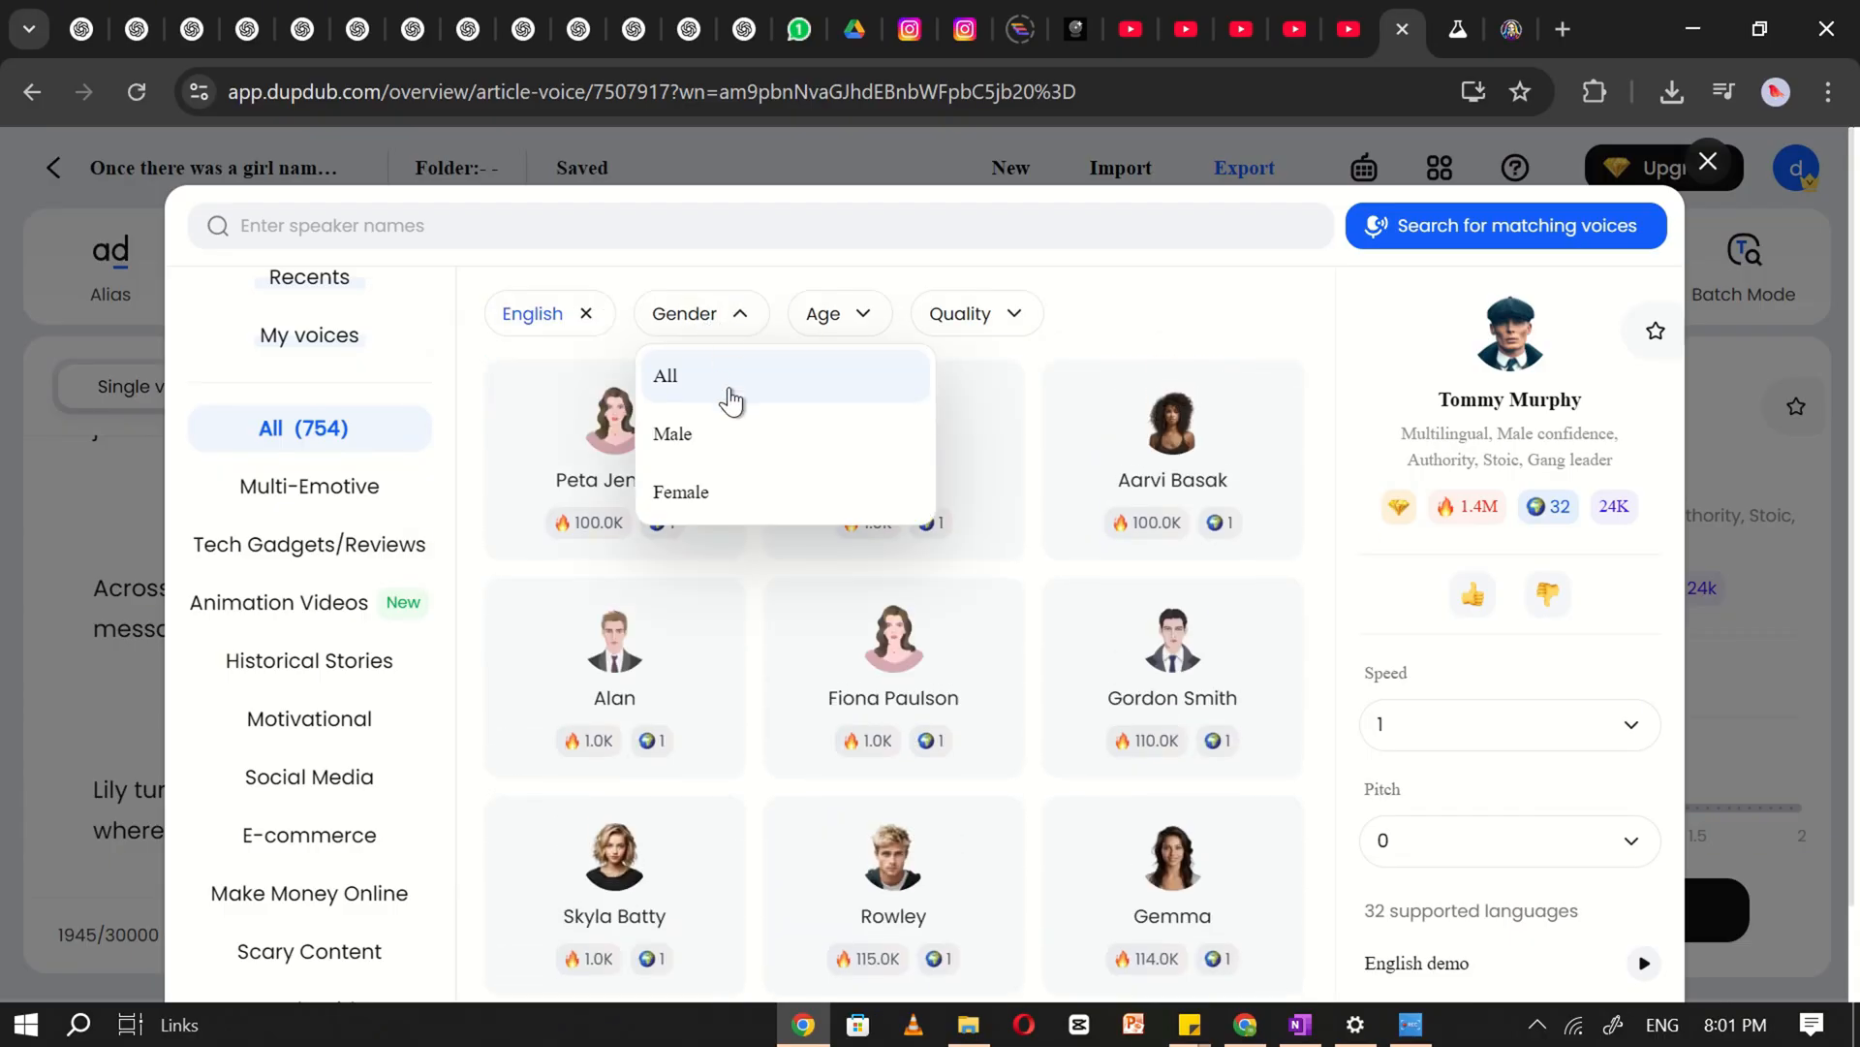
pyautogui.moveTo(672, 432)
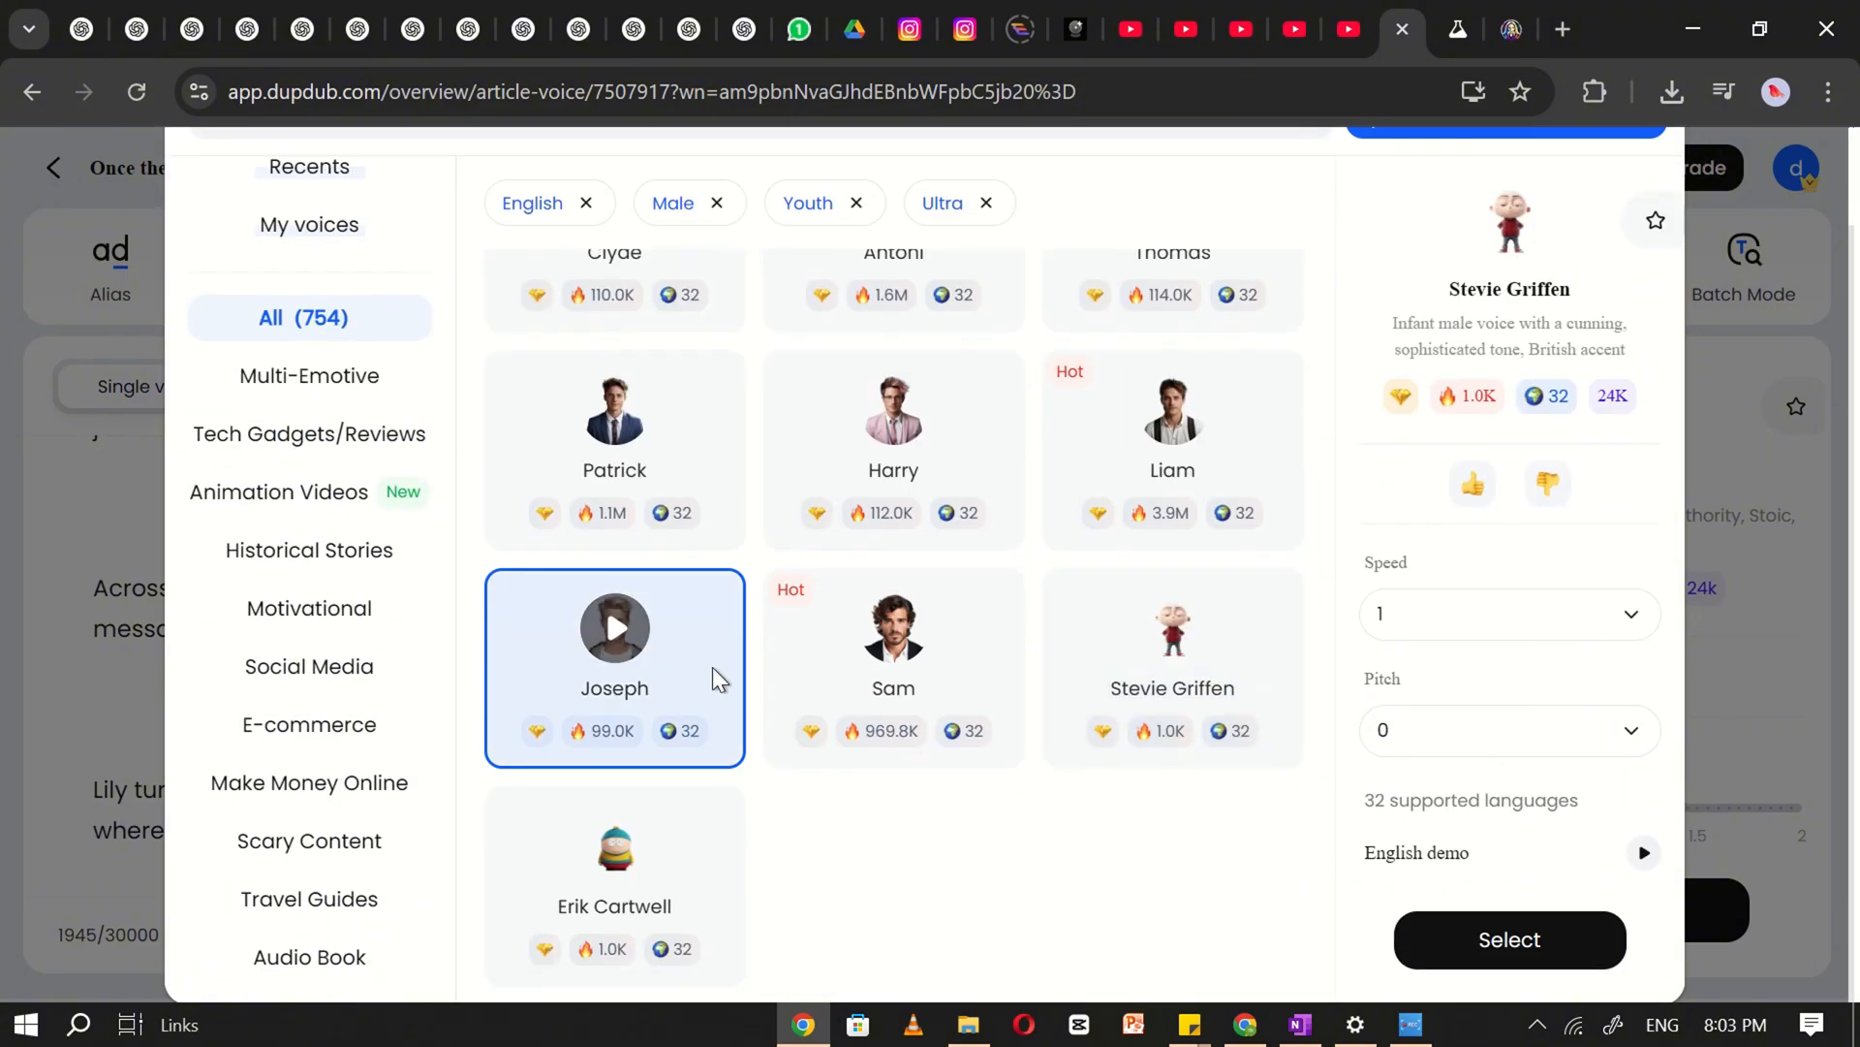
pyautogui.click(1170, 558)
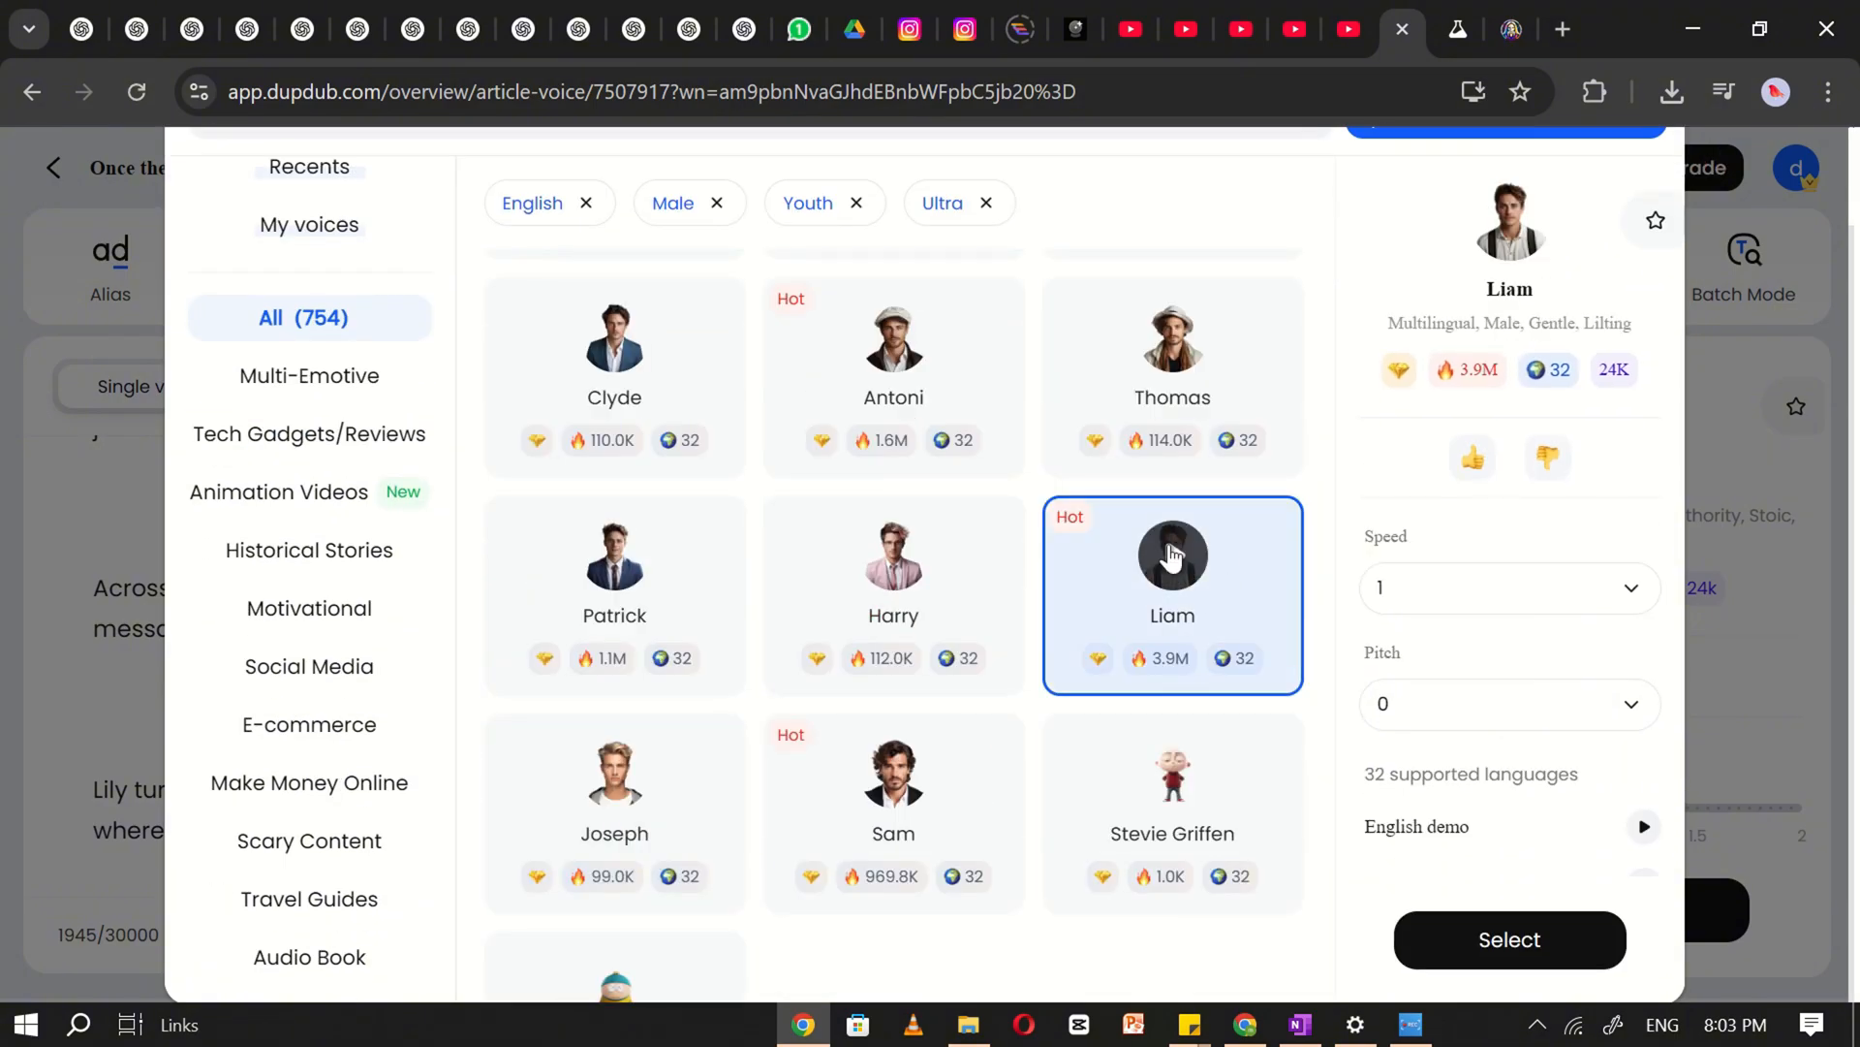
pyautogui.click(1508, 938)
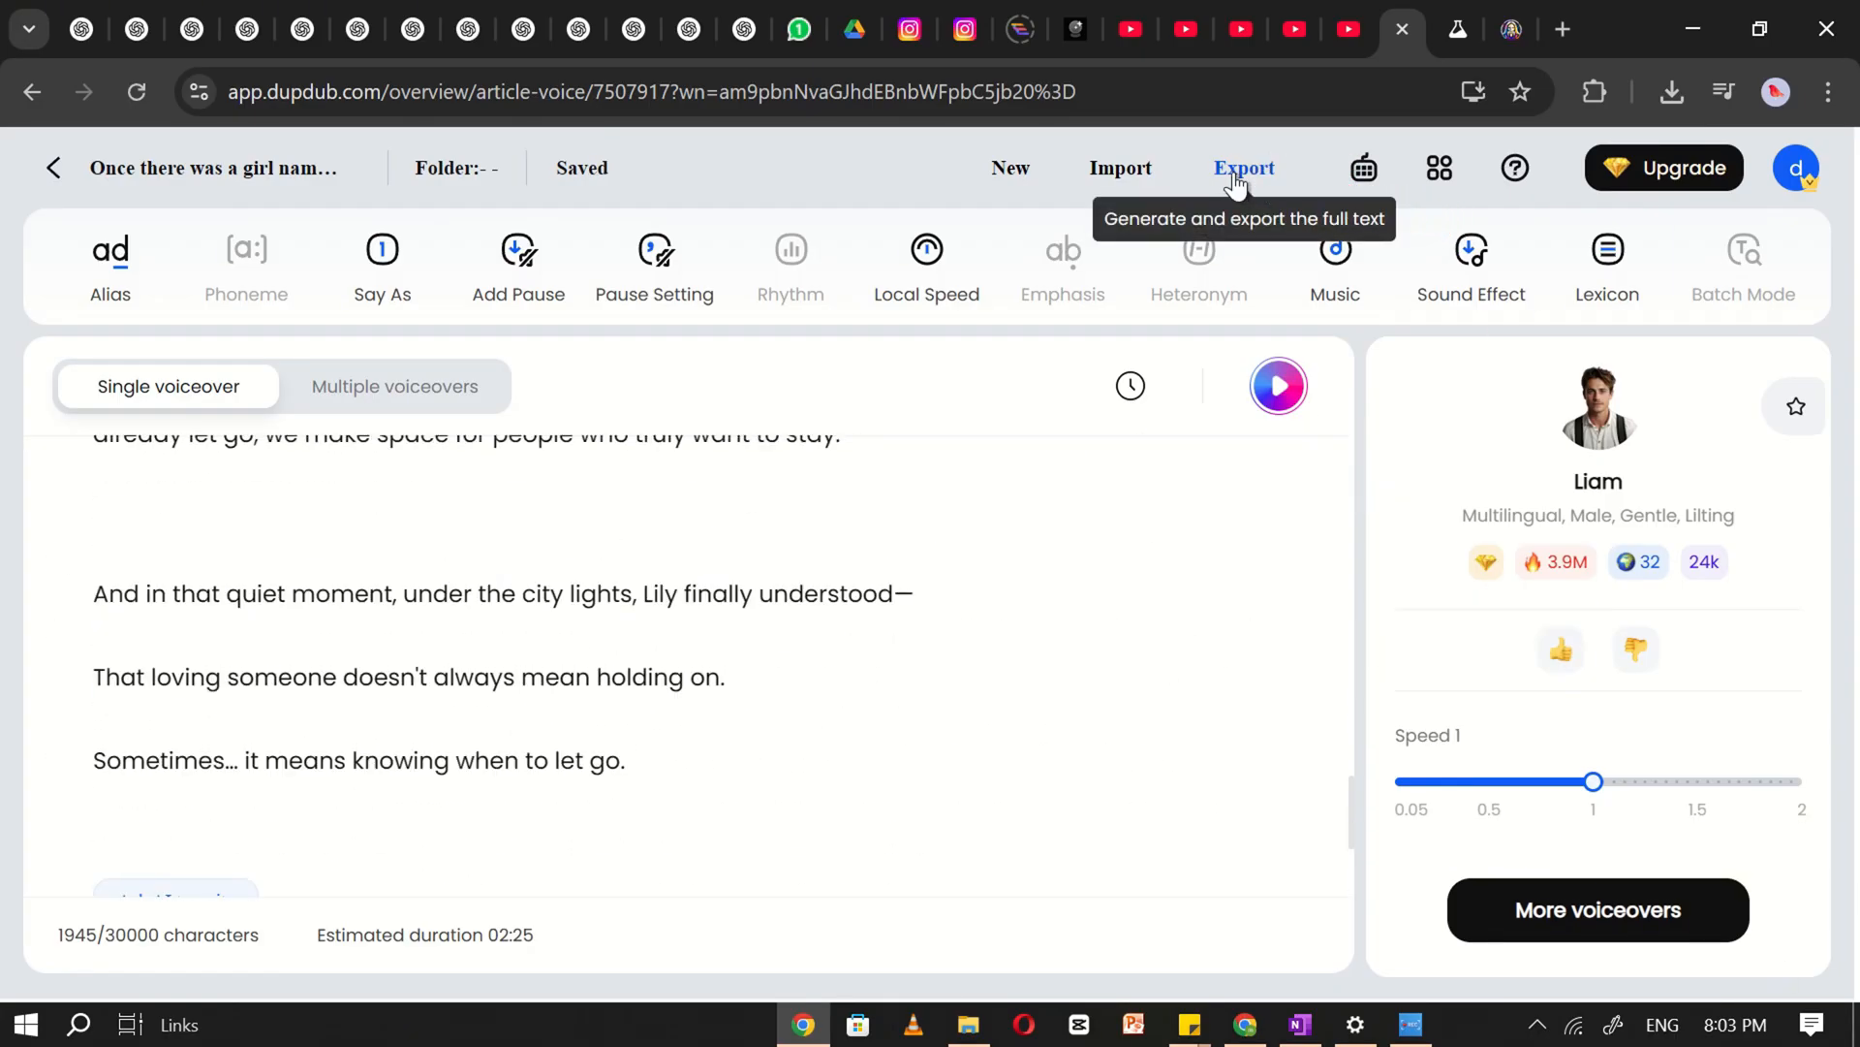
pyautogui.click(1243, 166)
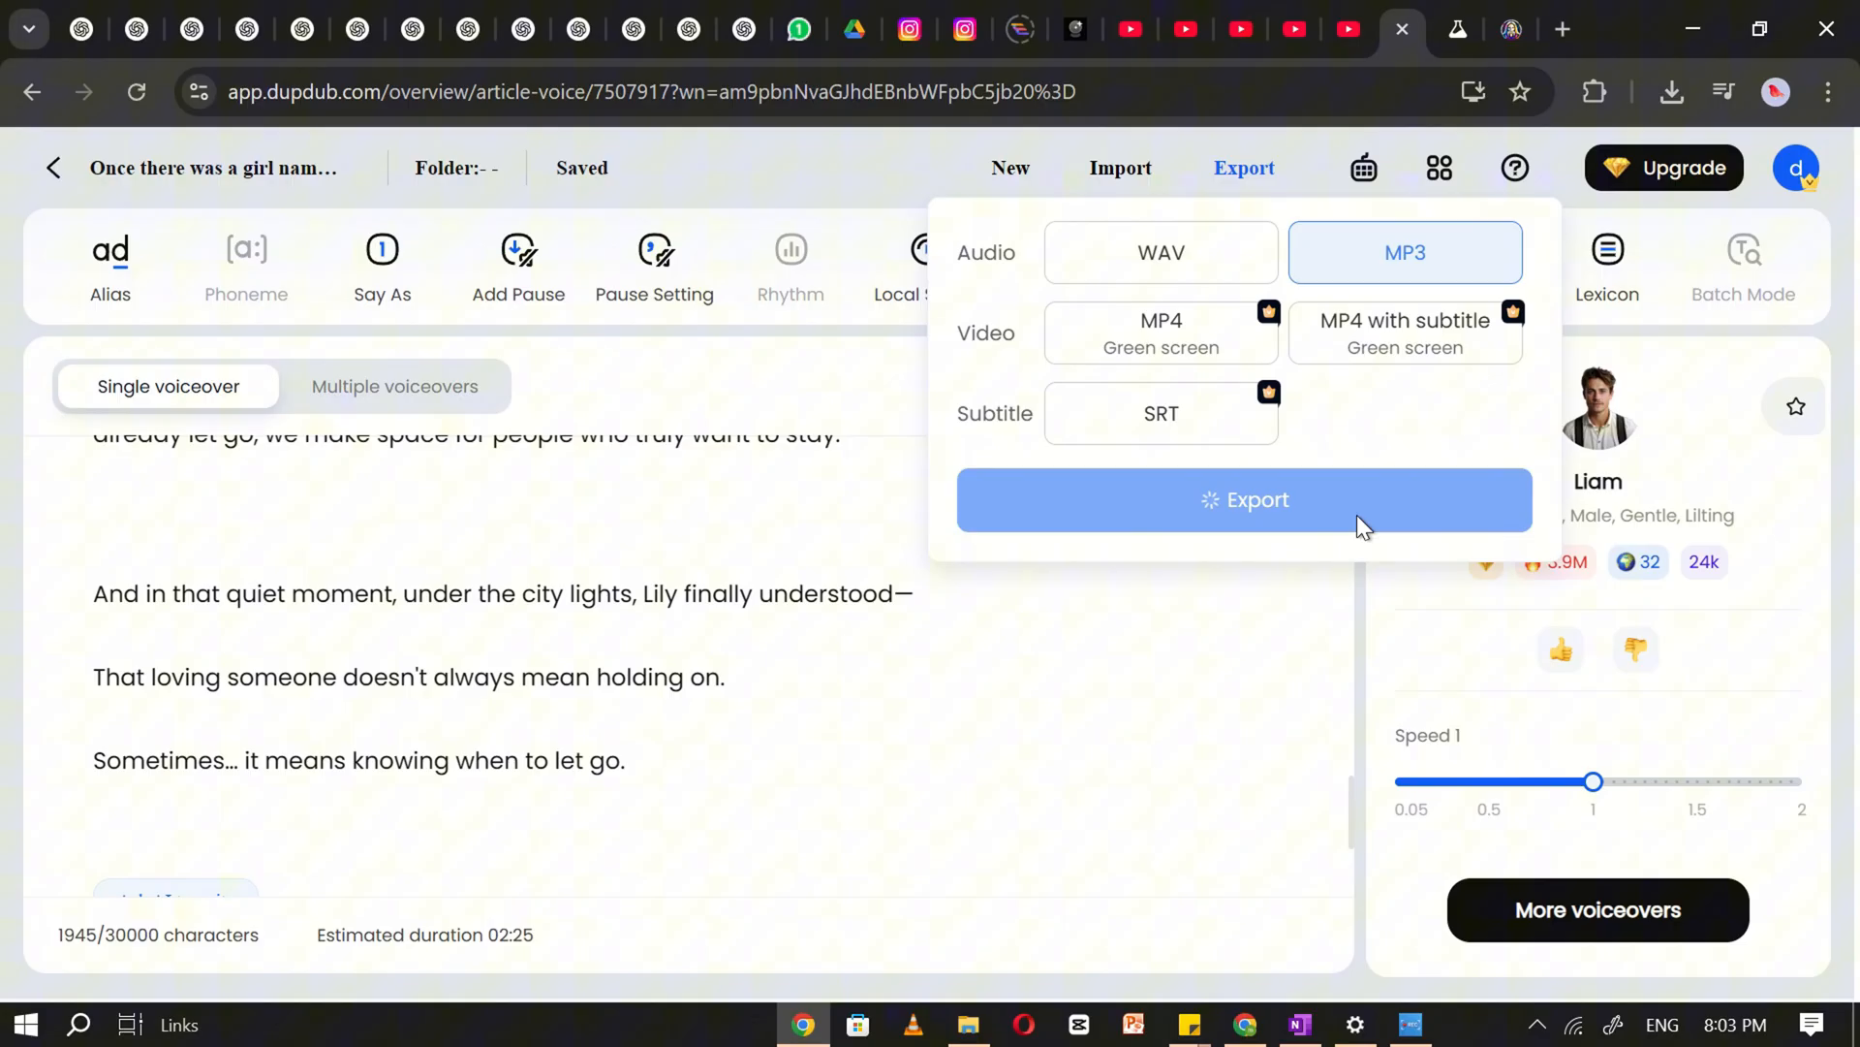
# Export the narrated story as an MP3 and begin importing media into CapCut
pyautogui.click(1010, 606)
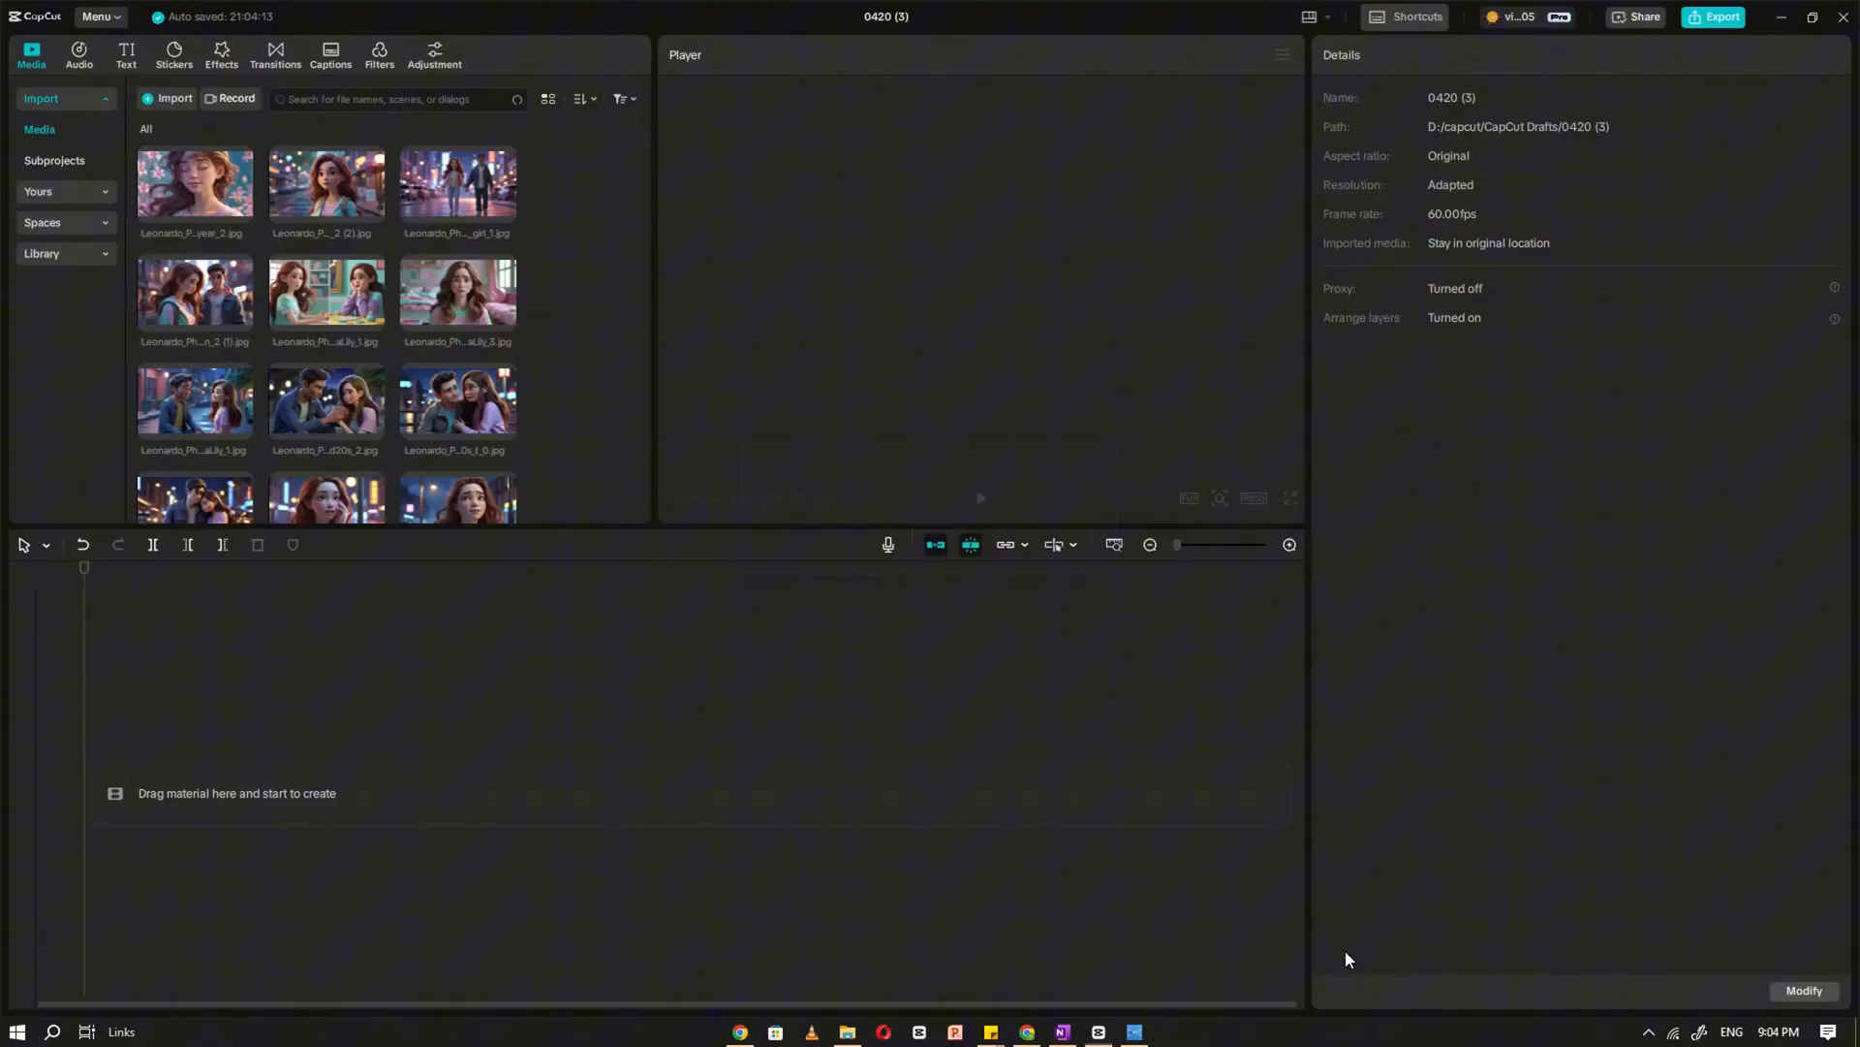
pyautogui.click(174, 99)
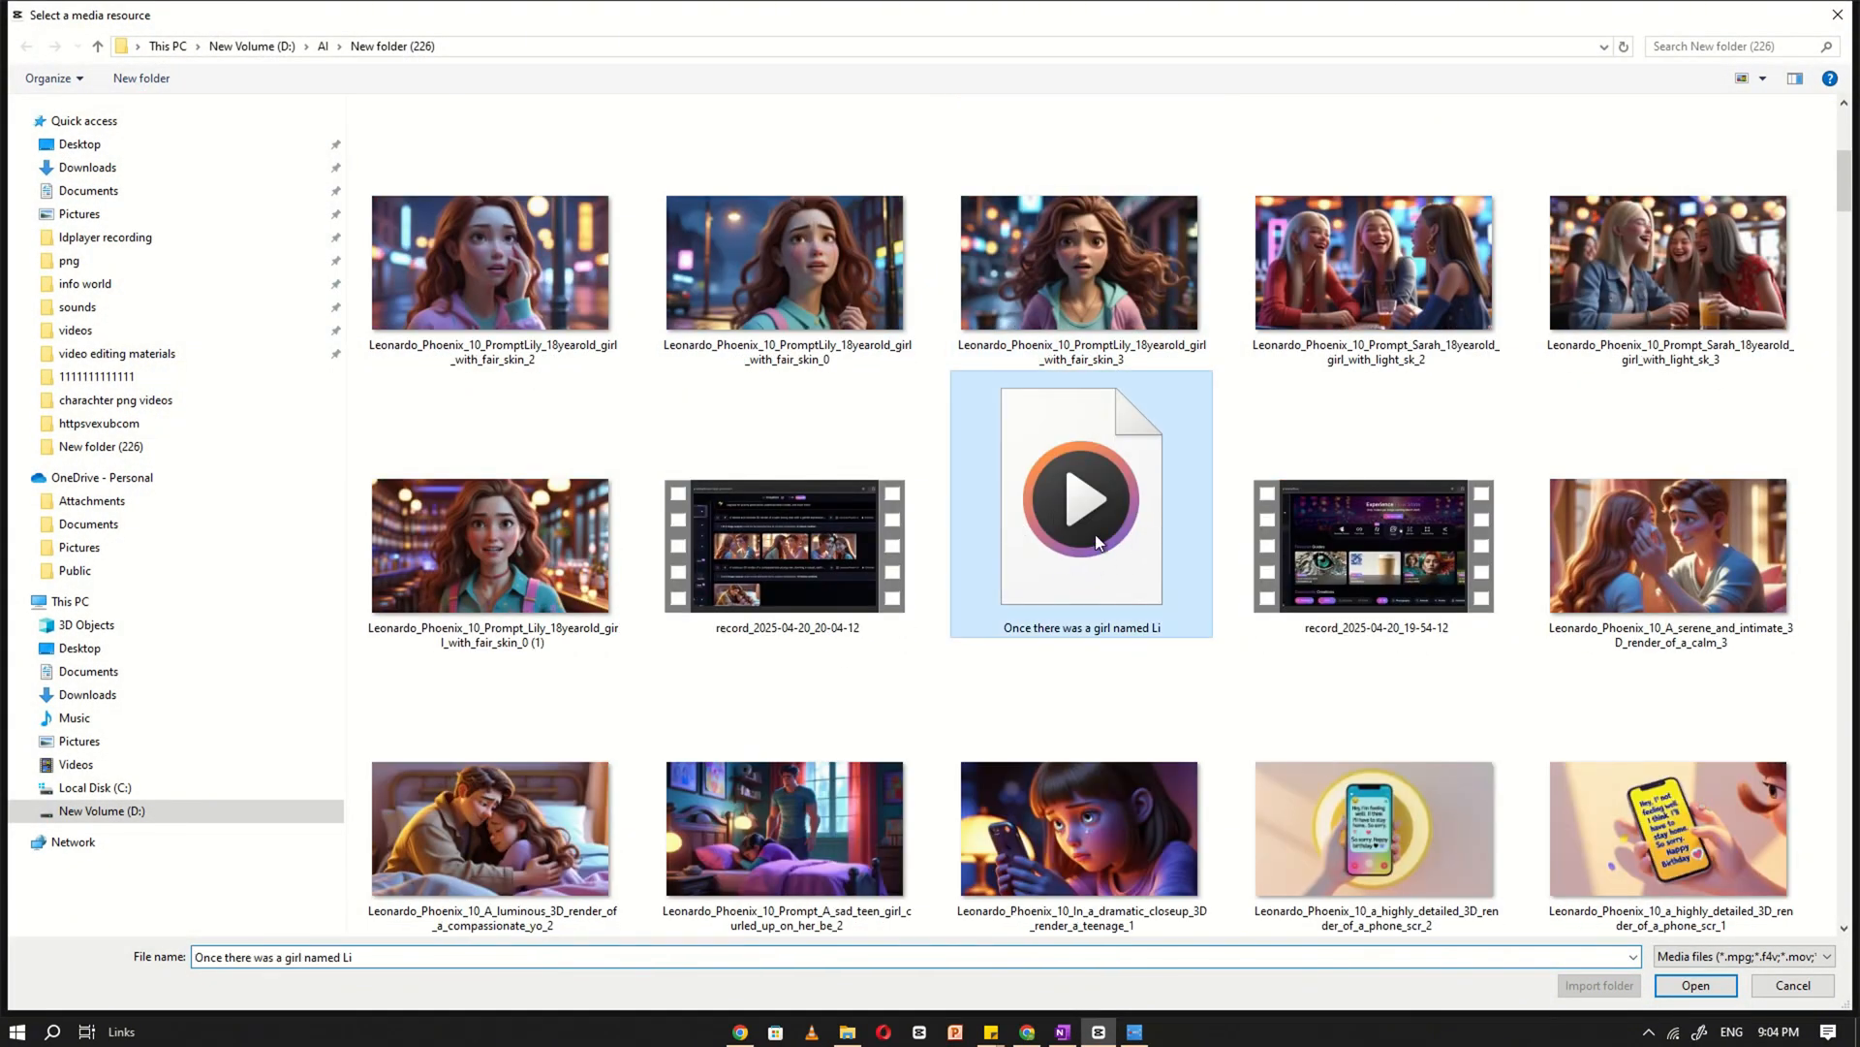
# Import the voiceover MP3 and place the scene images and narration on the timeline
pyautogui.click(1694, 985)
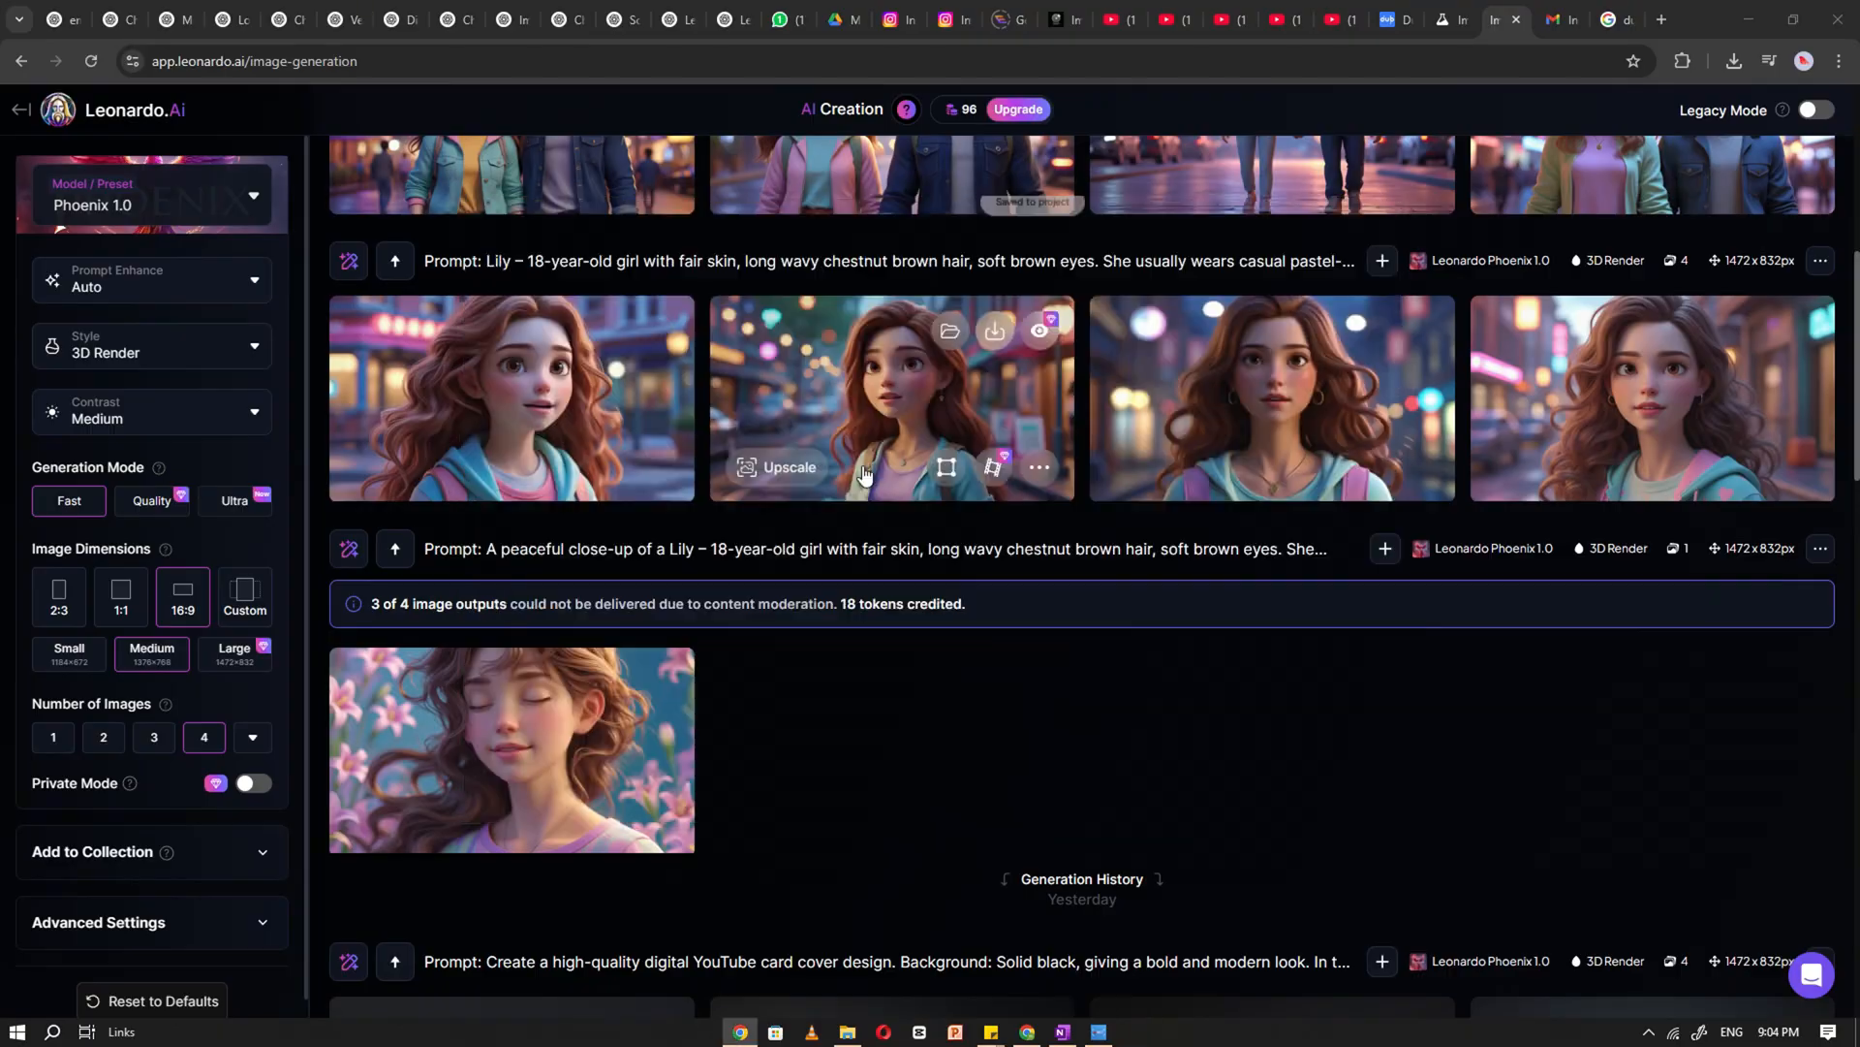
pyautogui.click(1131, 1031)
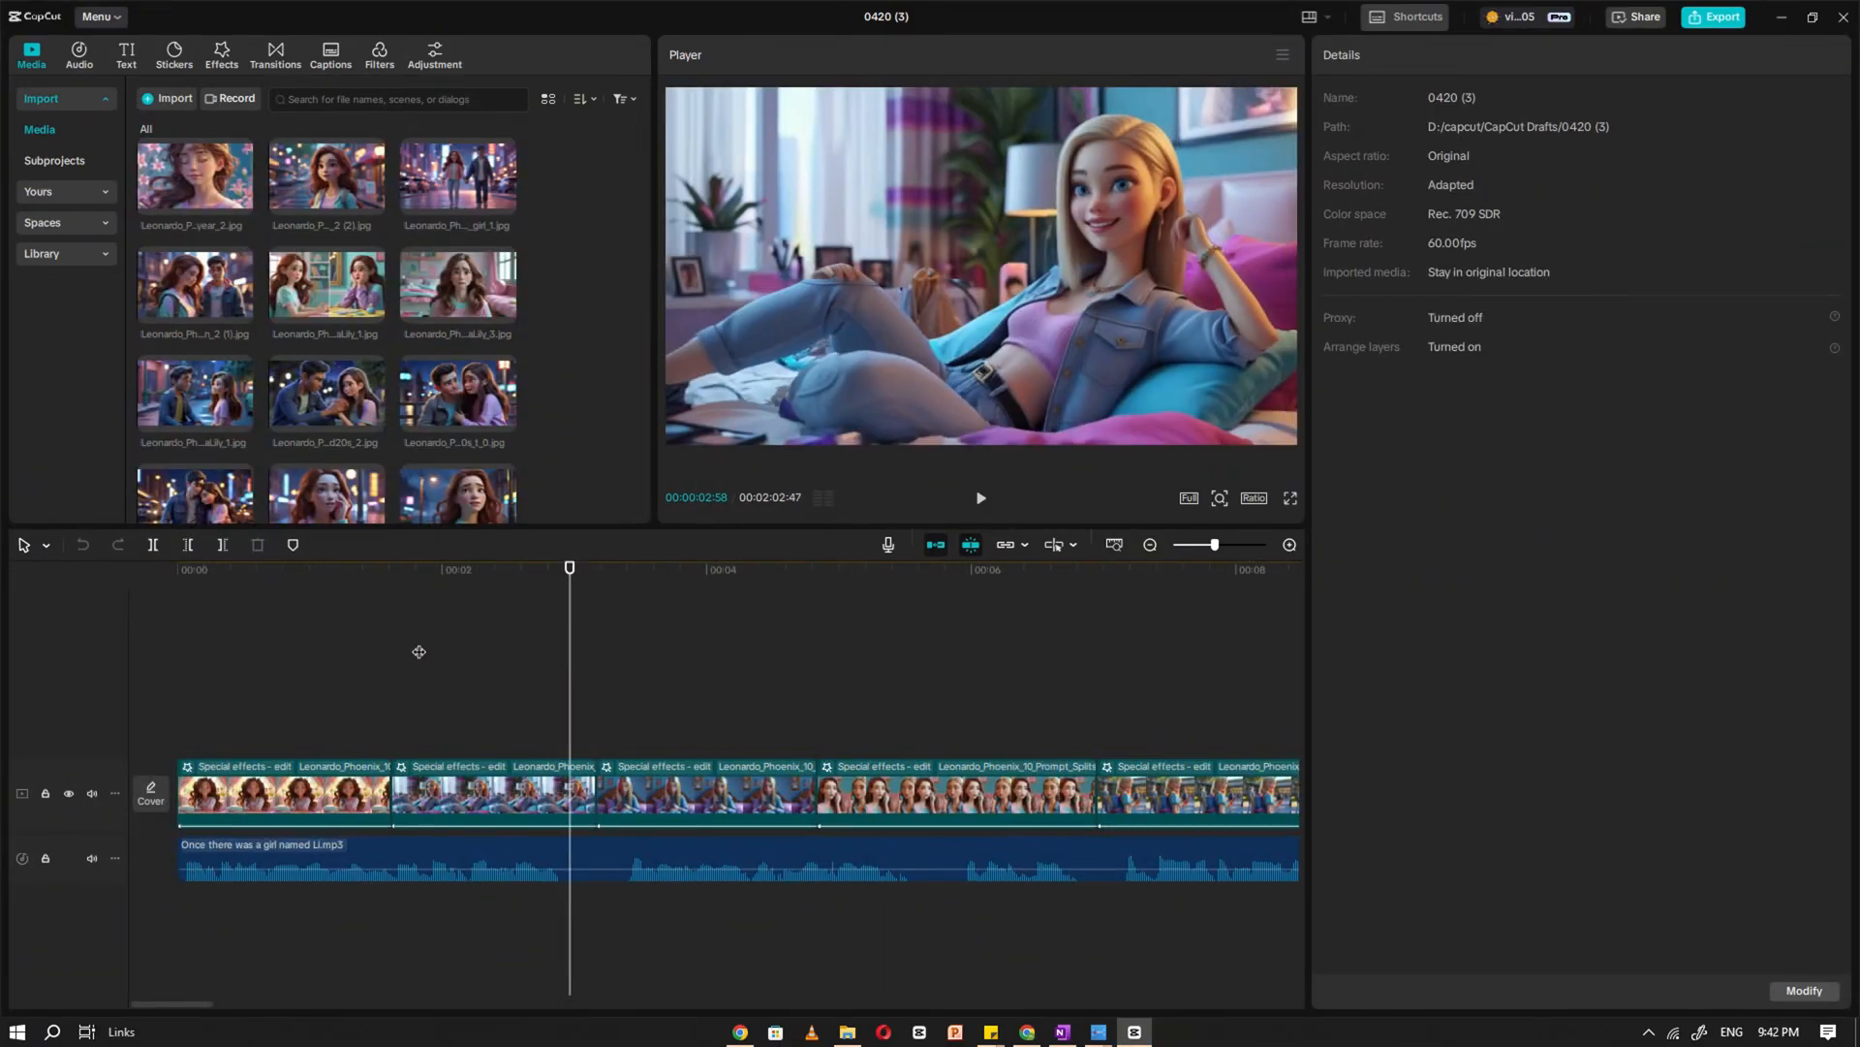
# Give the first image clip an animation and browse motion video effects for it
pyautogui.click(283, 792)
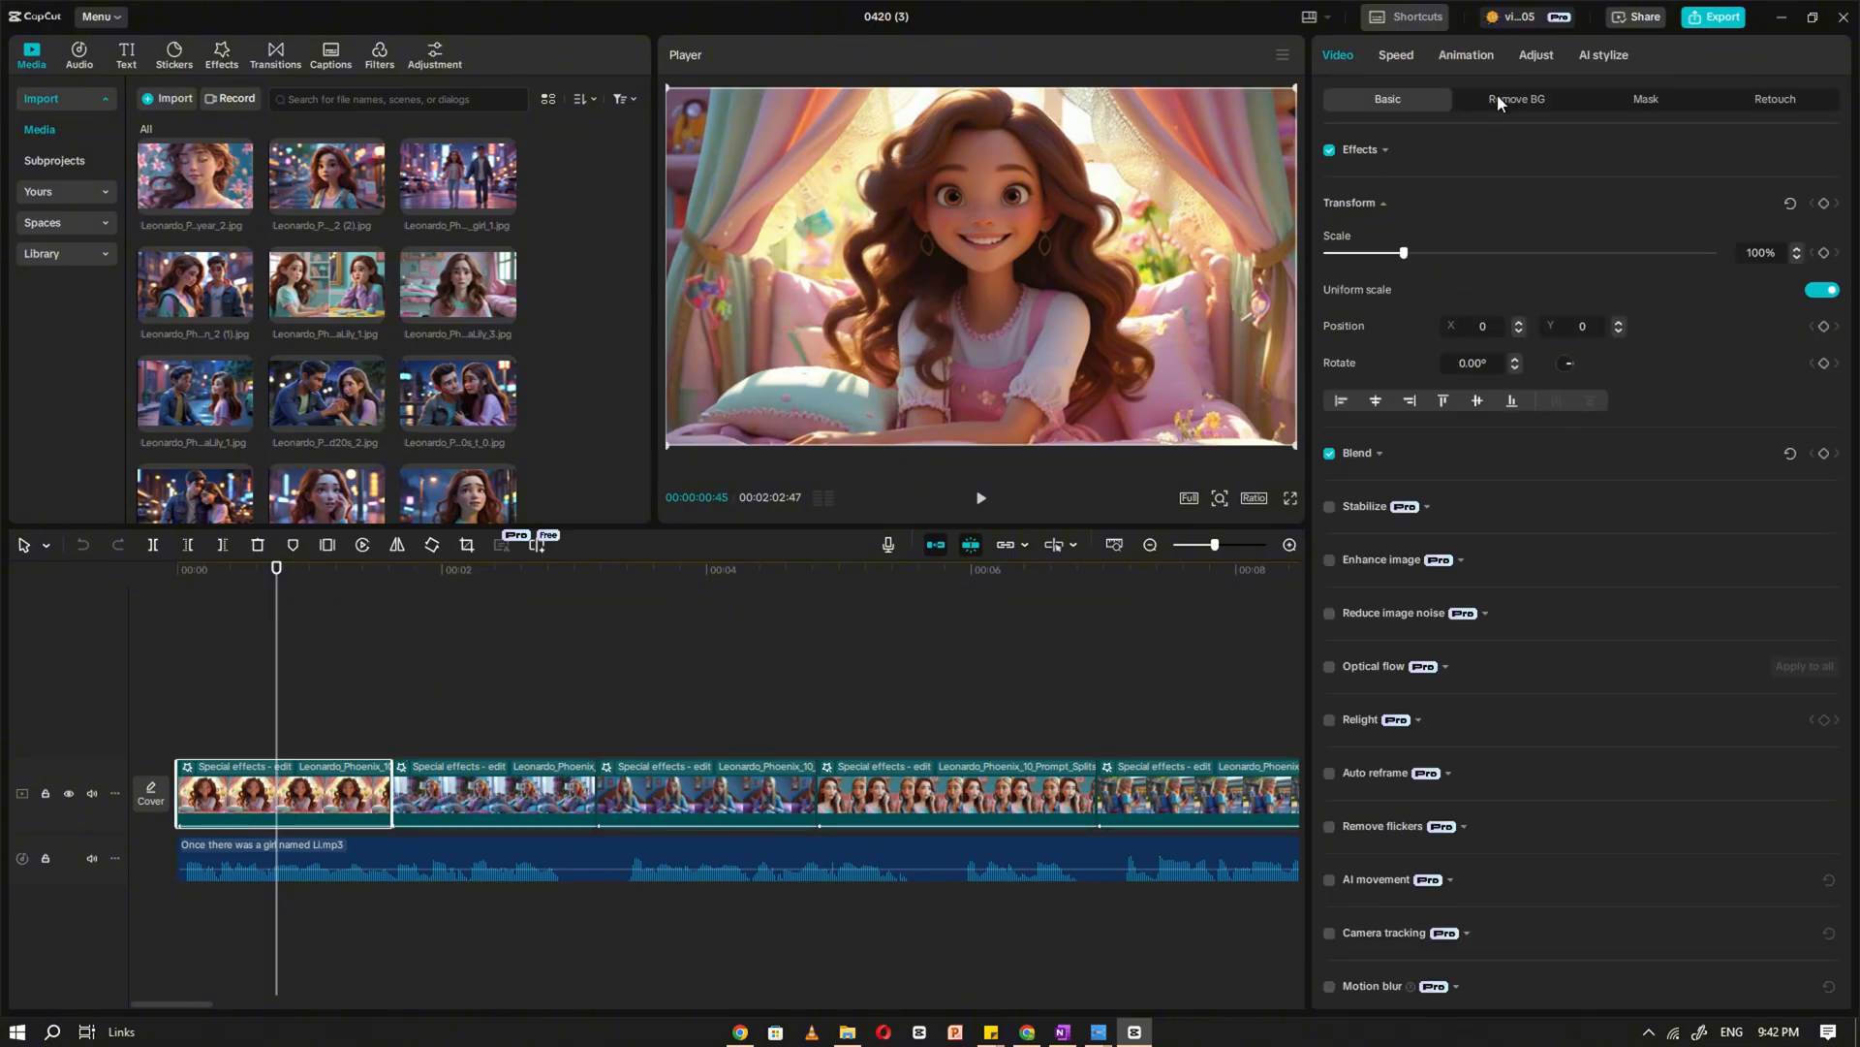
pyautogui.click(1465, 54)
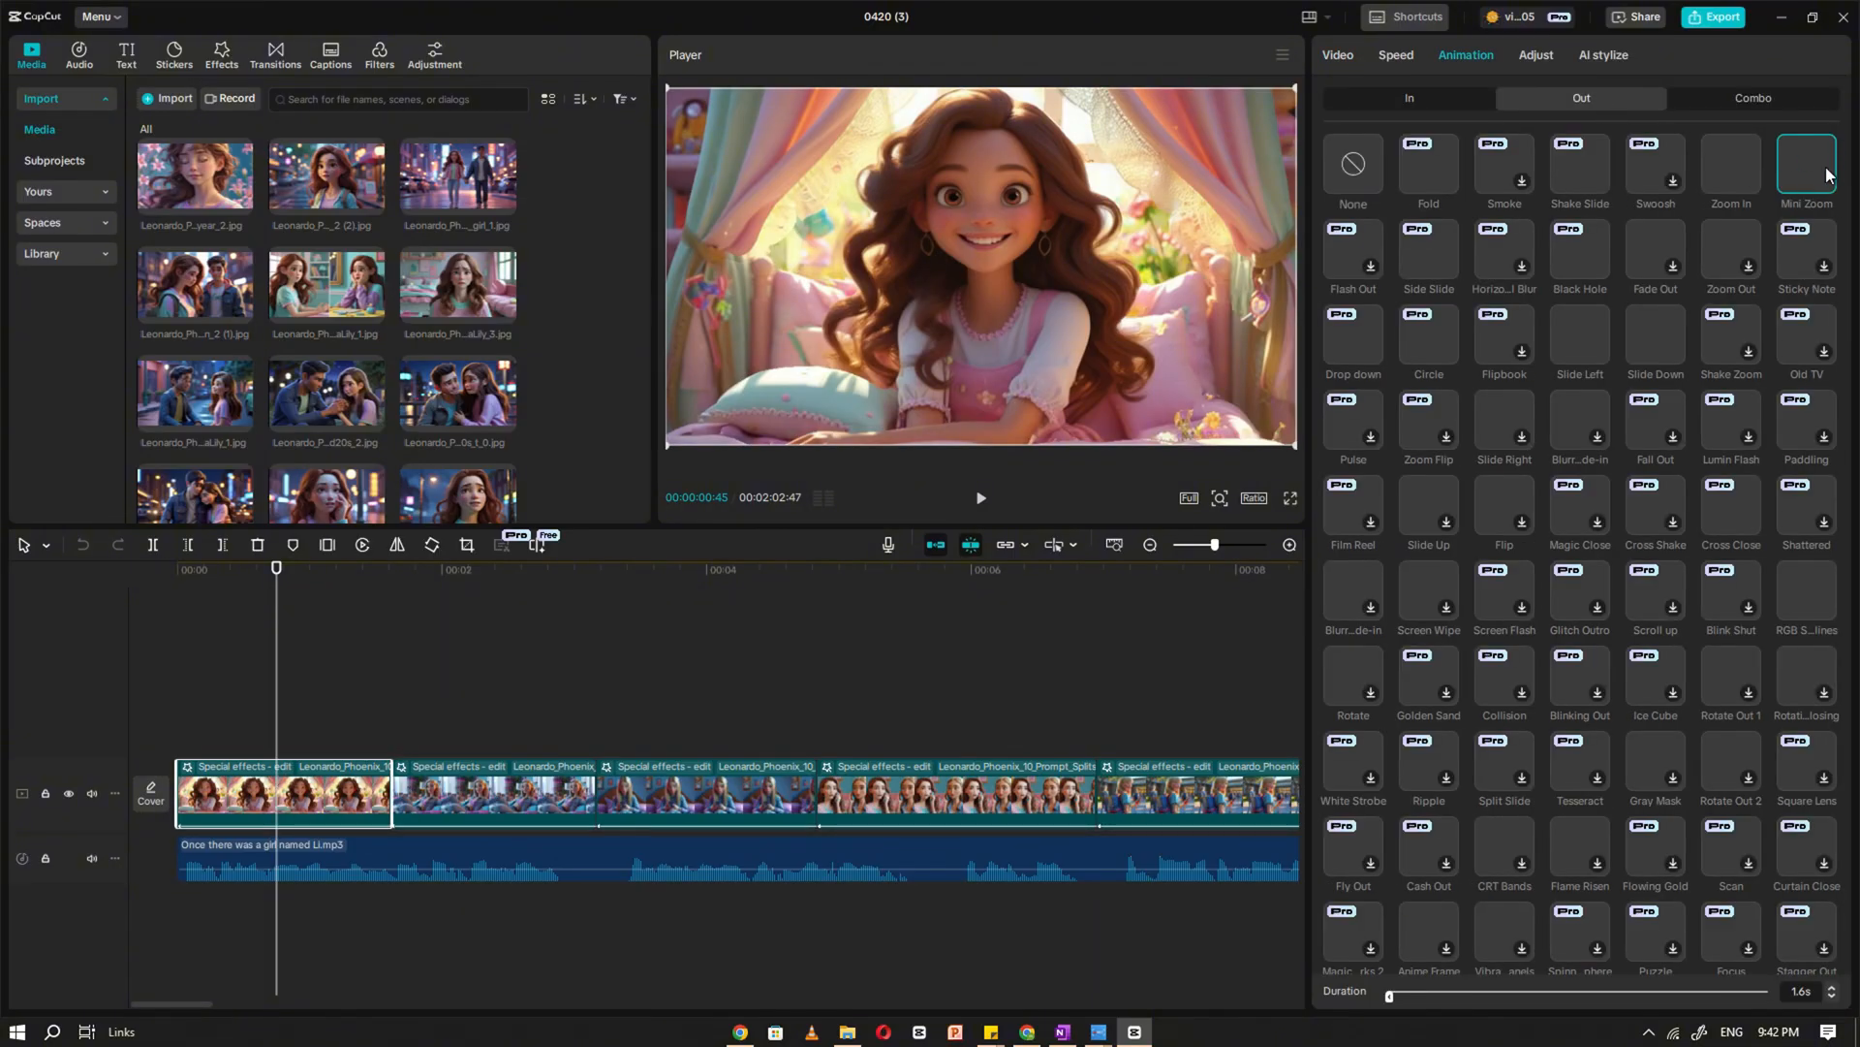
pyautogui.click(979, 498)
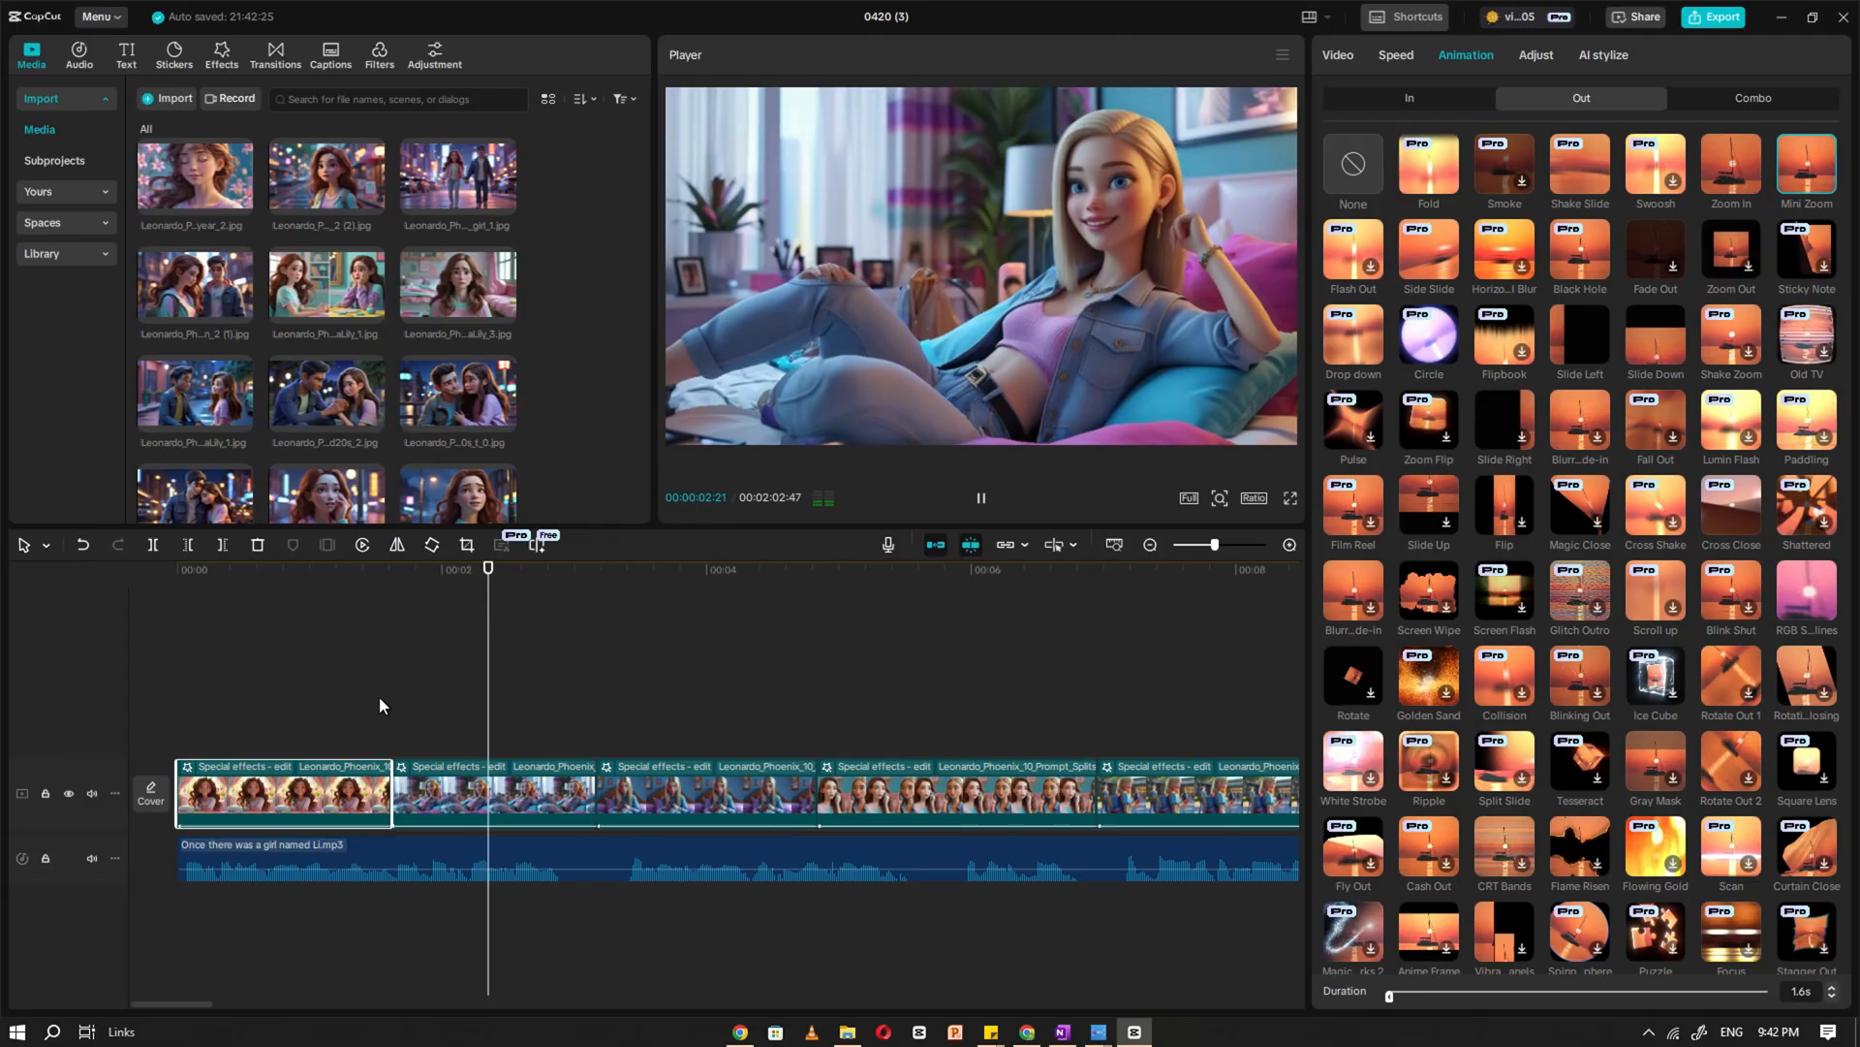
pyautogui.click(221, 54)
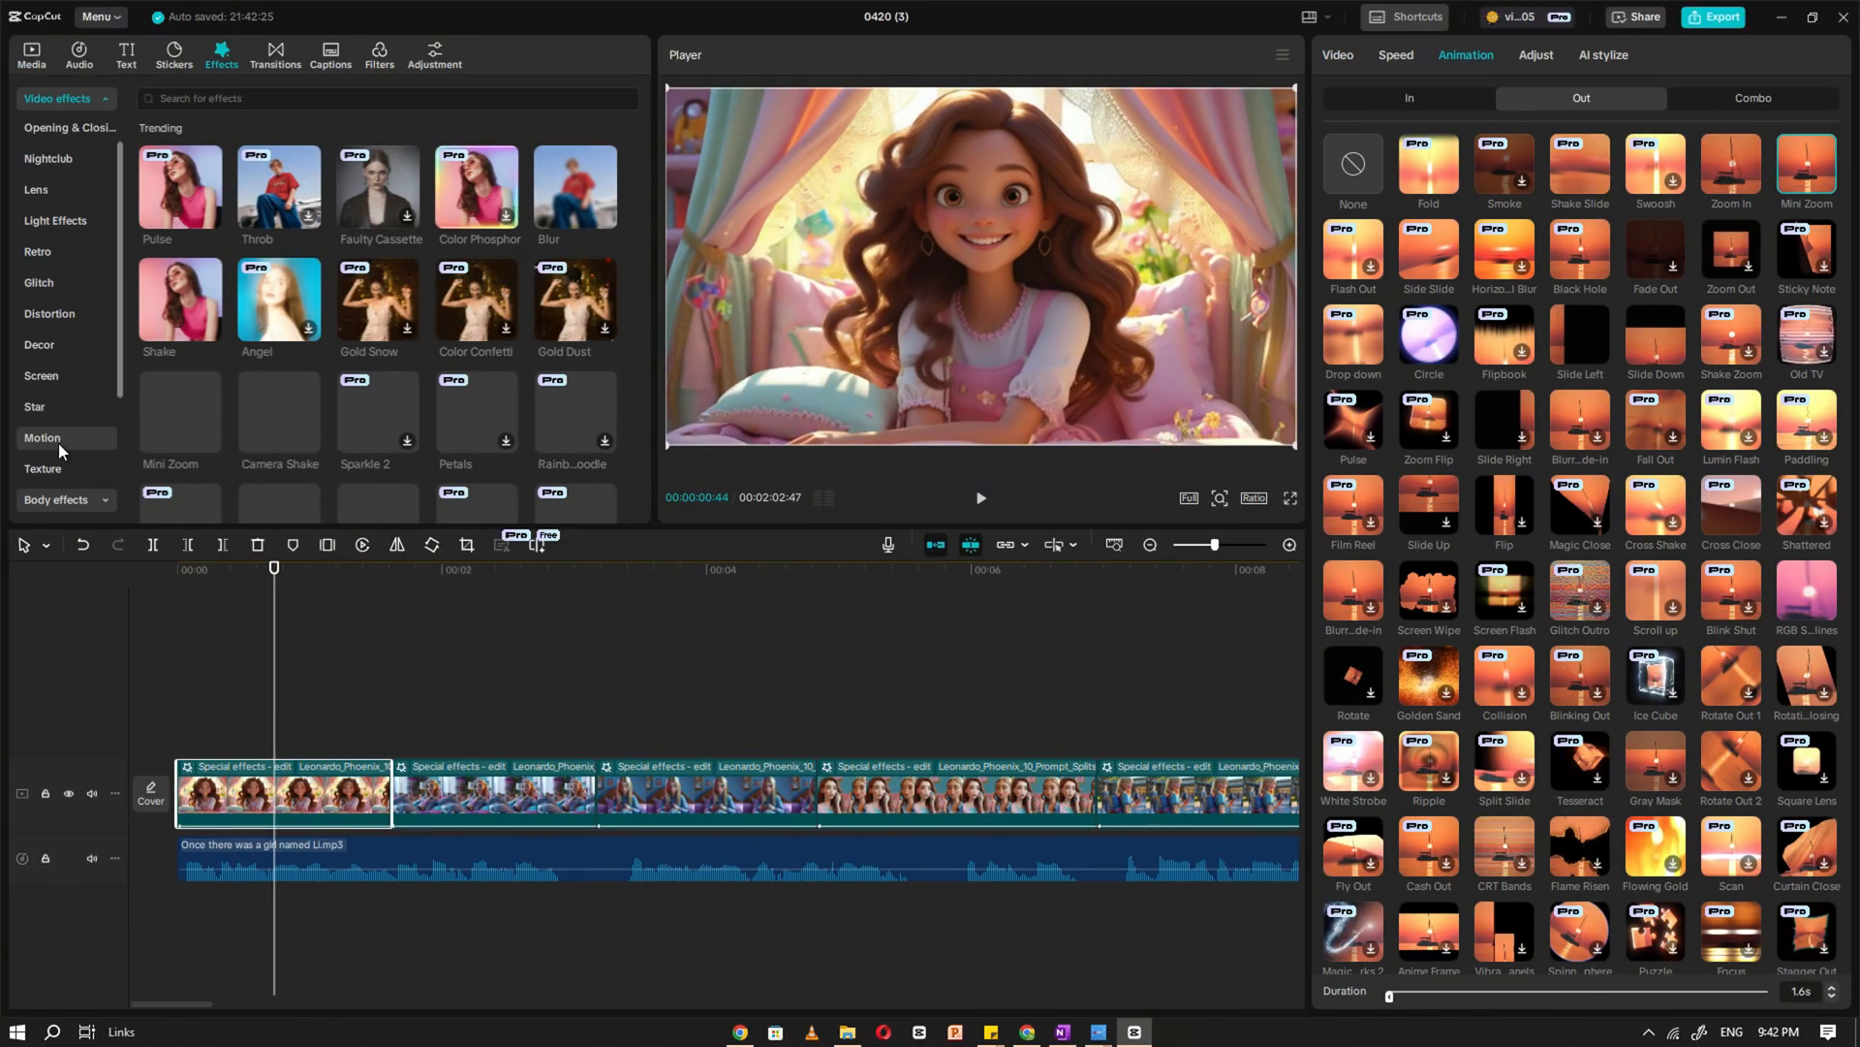
pyautogui.click(43, 442)
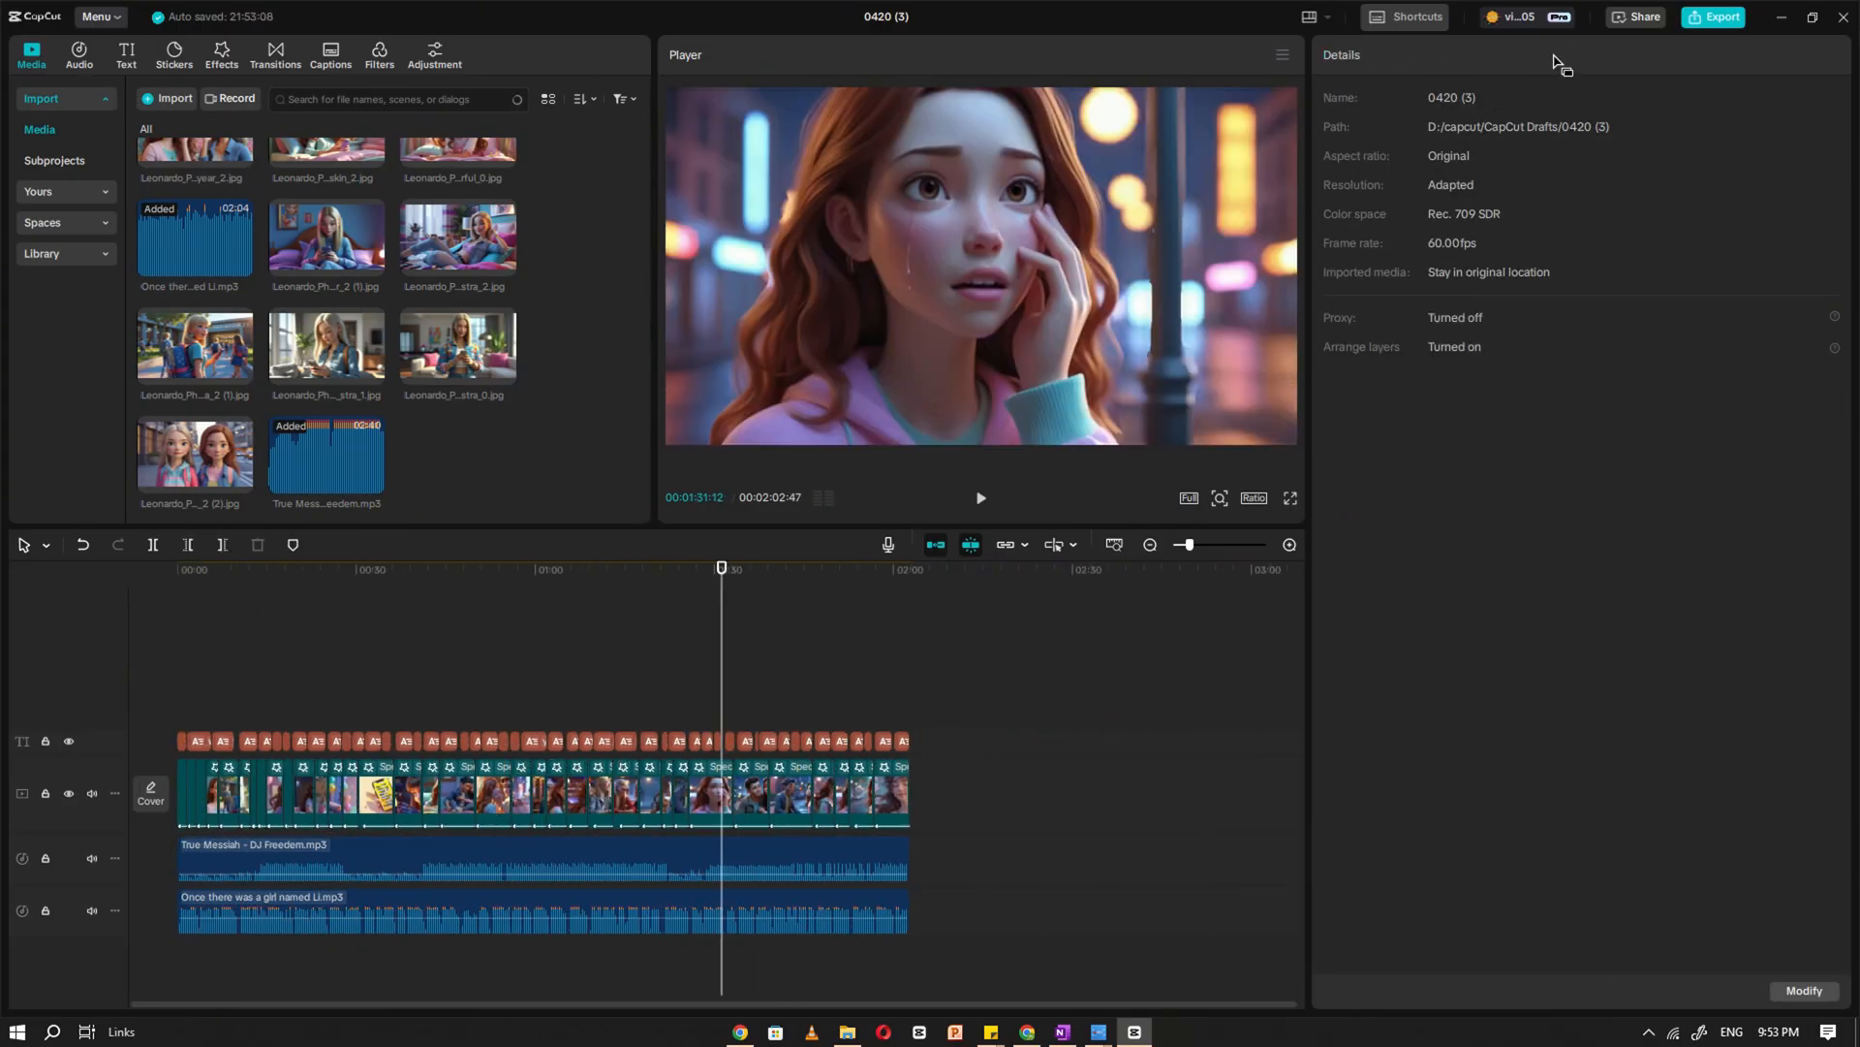
# Export the story video as a 4K, 60fps MP4 without watermark
pyautogui.click(1715, 17)
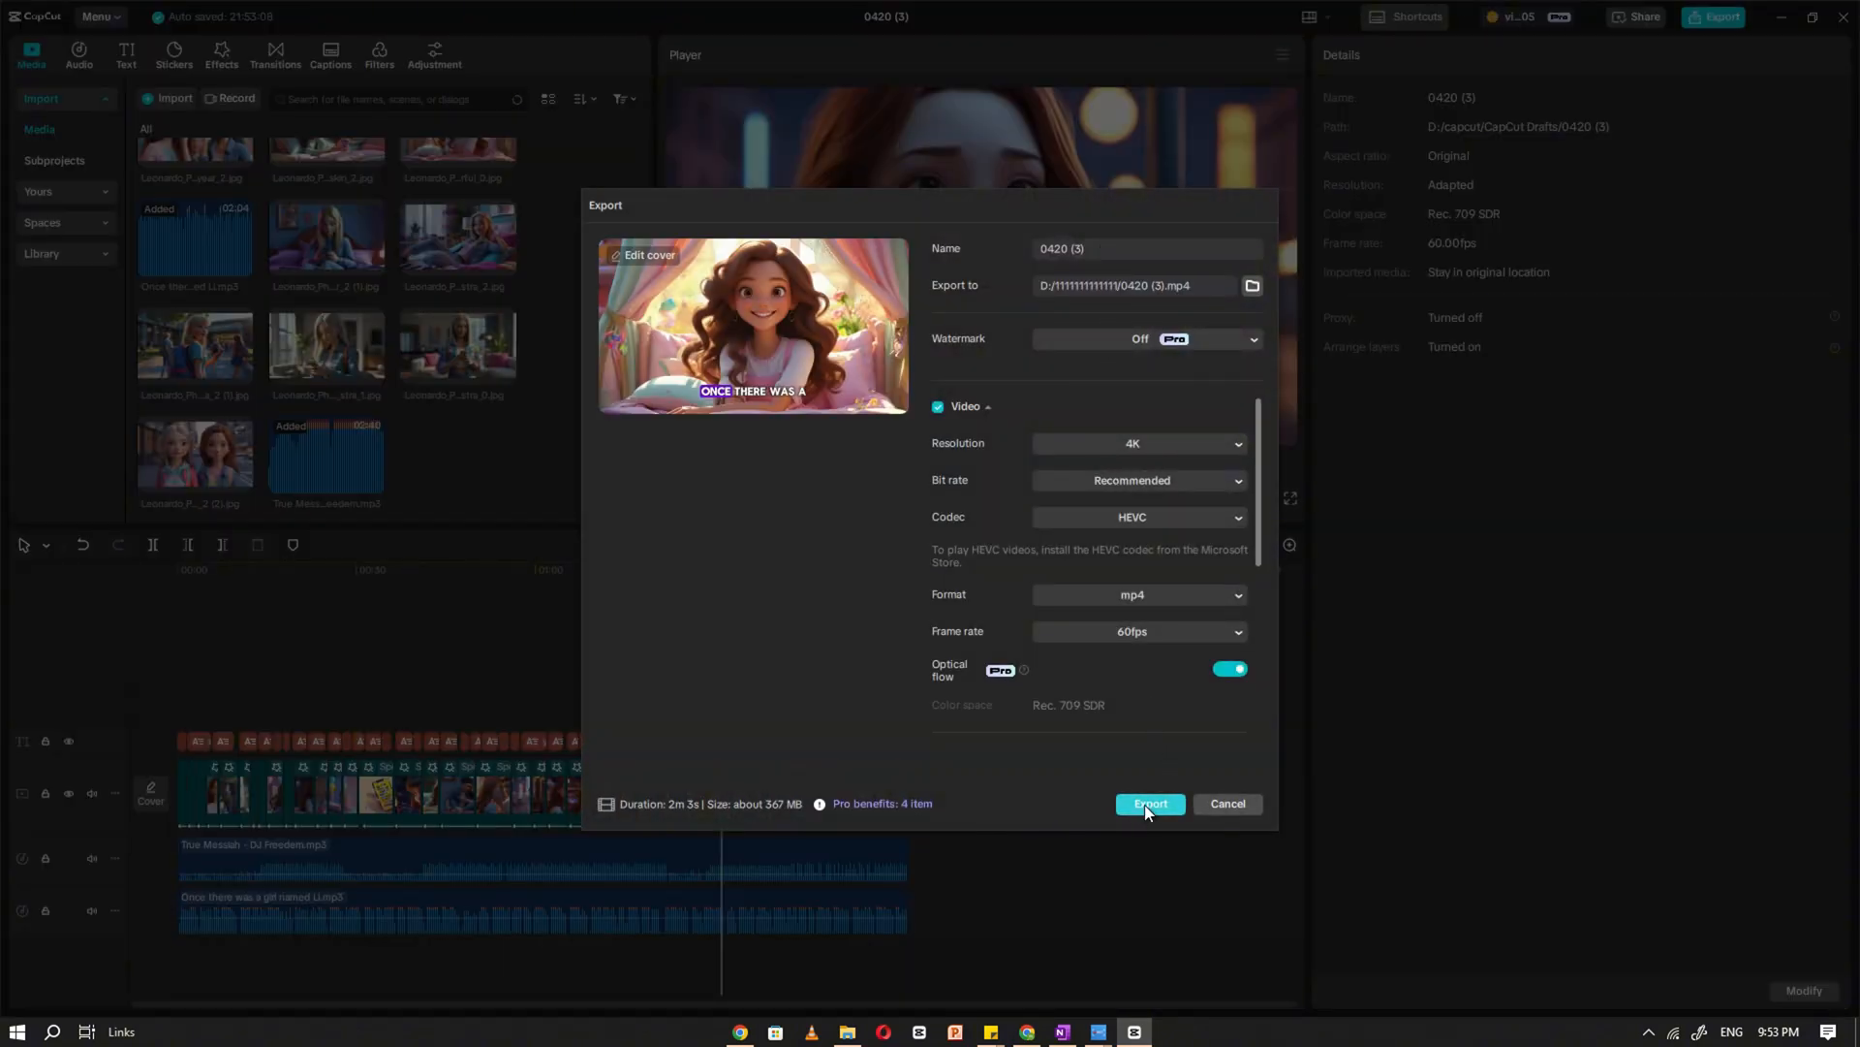
pyautogui.click(1147, 802)
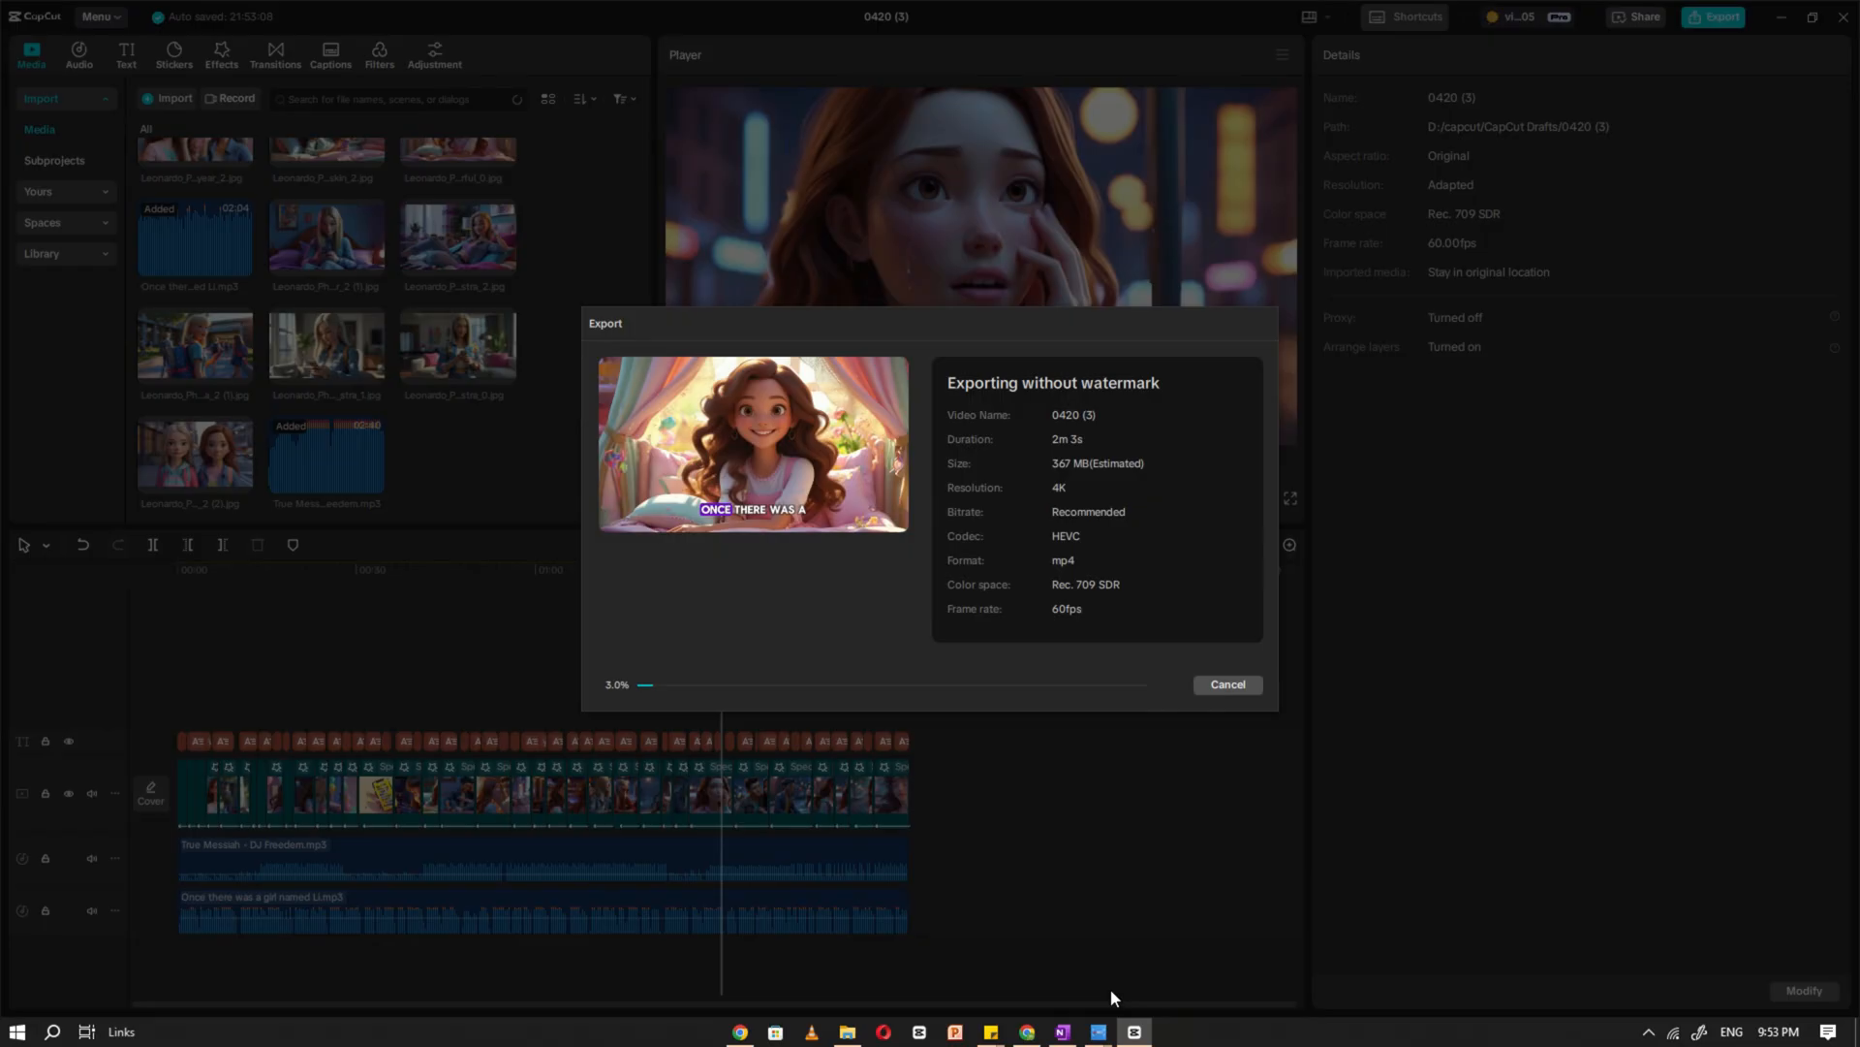